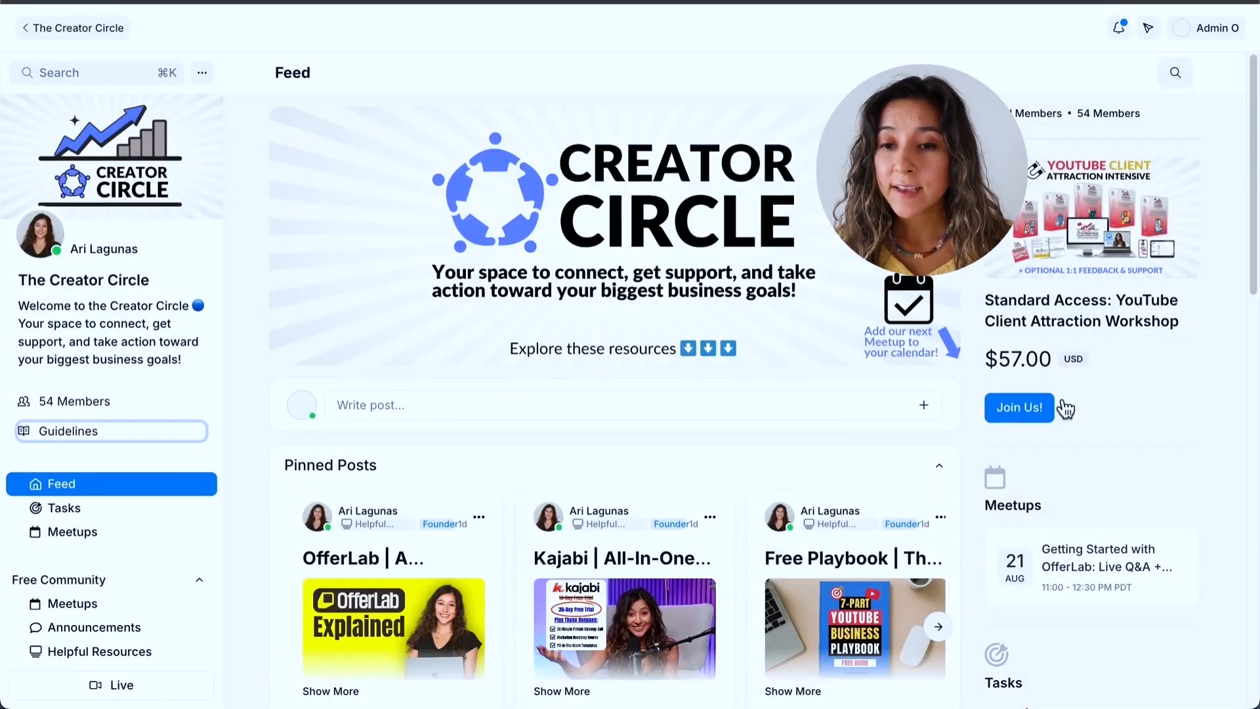
pyautogui.moveTo(1137, 478)
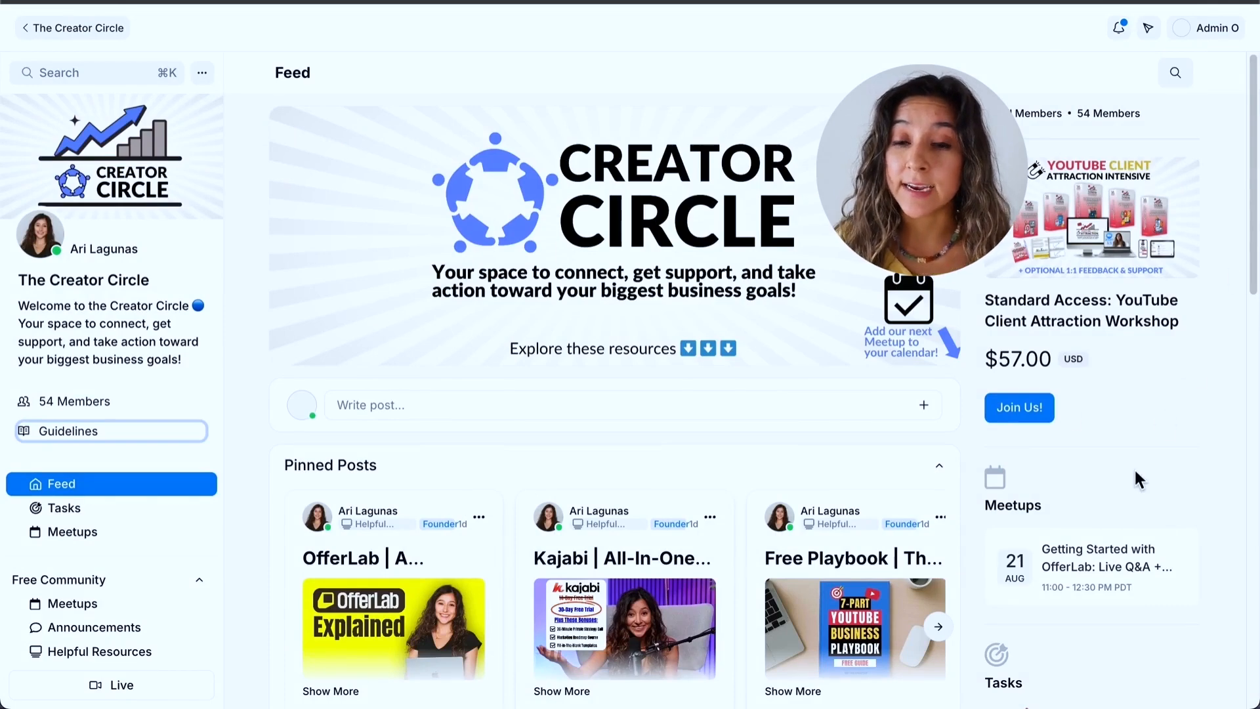
# Step: Scroll through the community Feed, then bring up its Tasks list
pyautogui.scroll(-3)
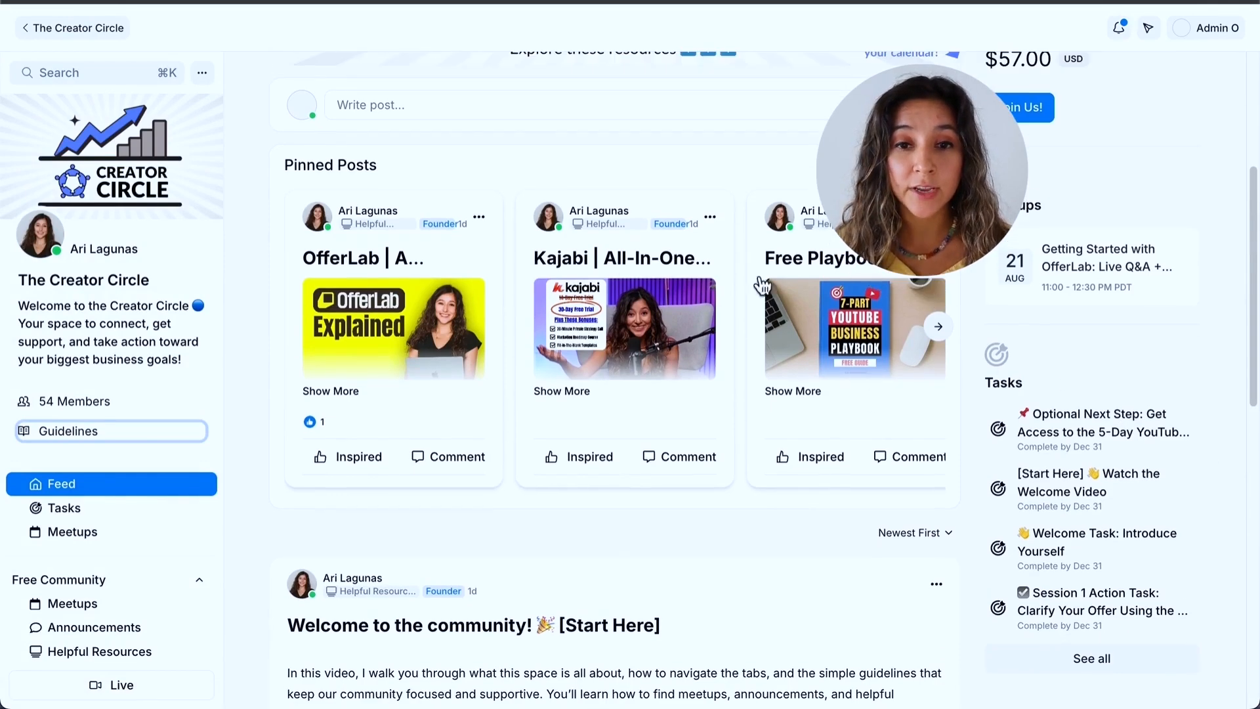
pyautogui.scroll(-3)
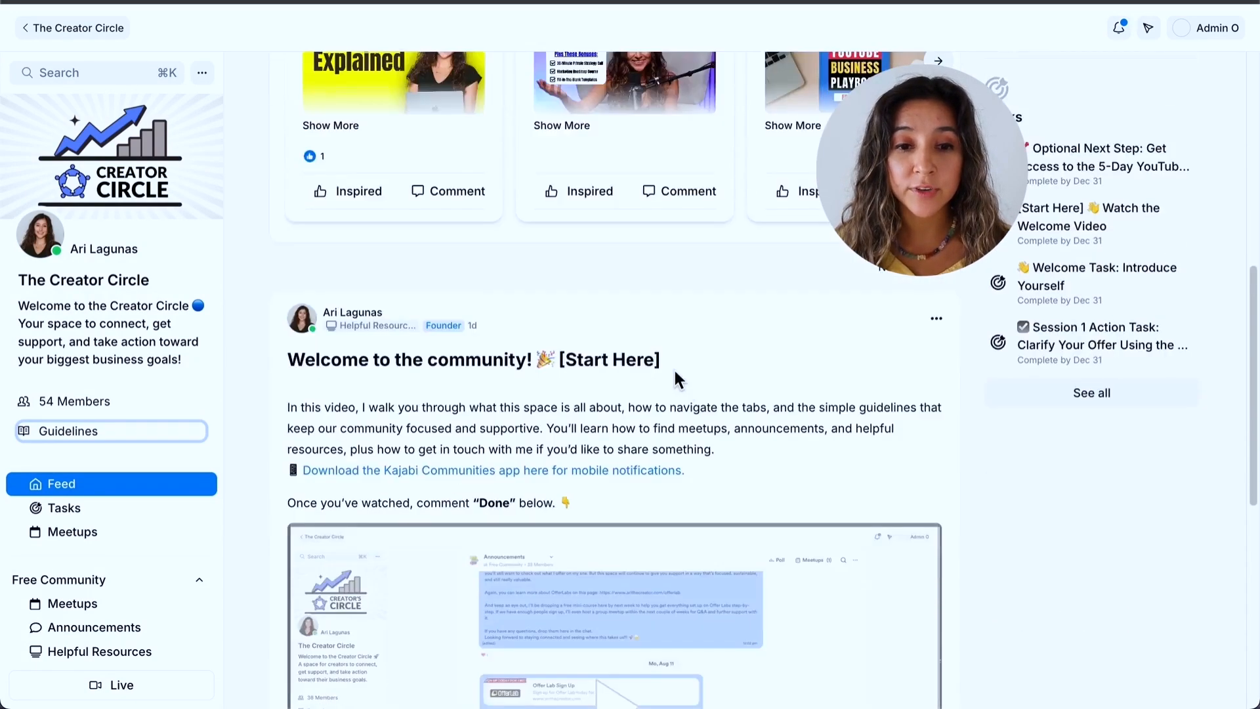
pyautogui.scroll(-3)
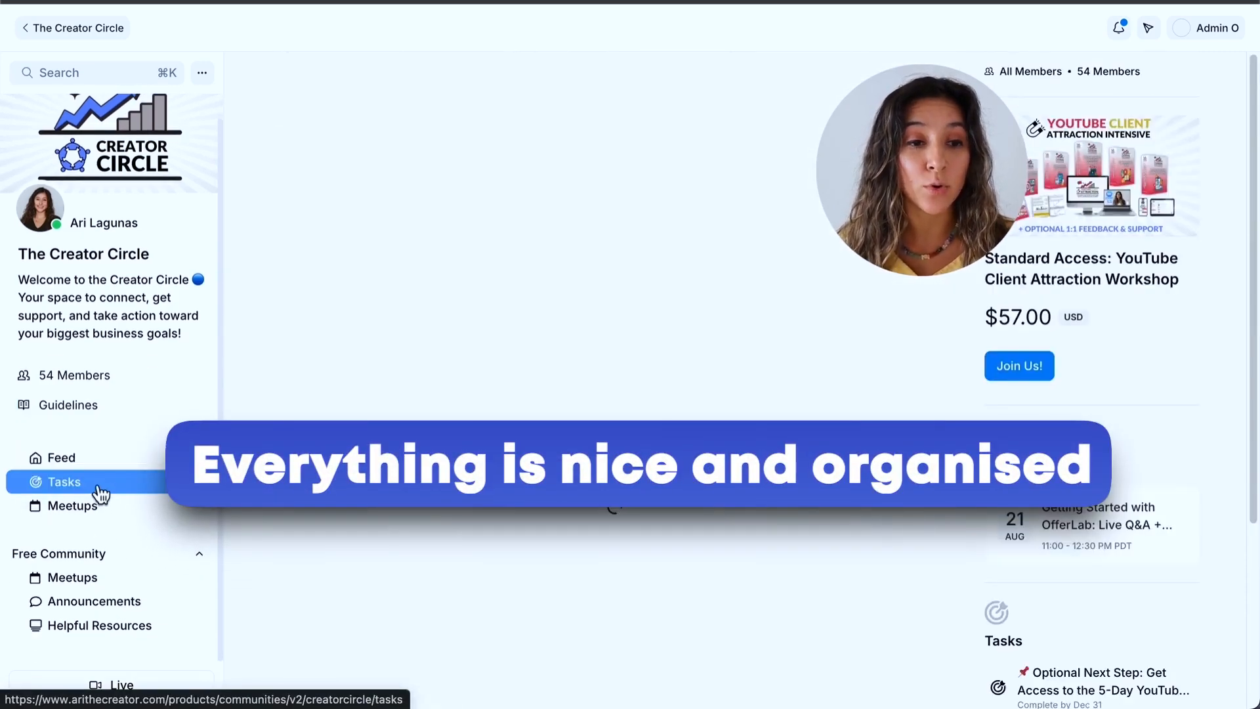
pyautogui.click(63, 482)
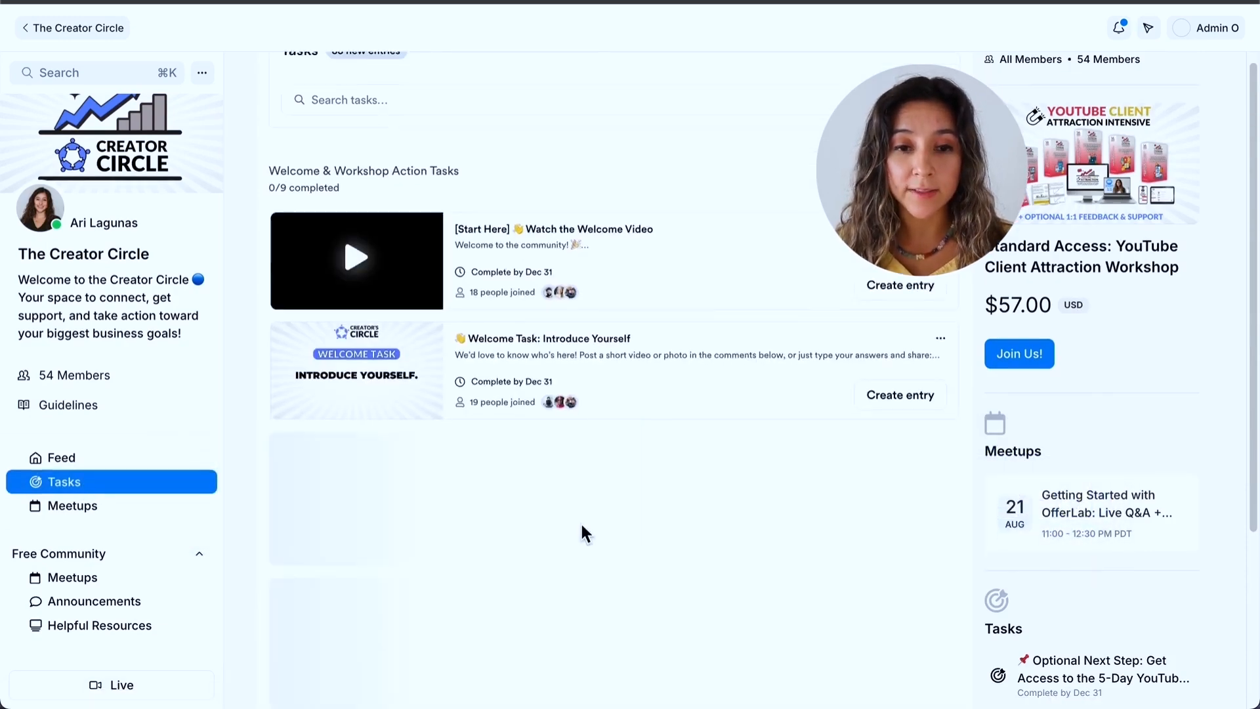
# Step: Review the task list and move on to the Meetups page with upcoming and past sessions
pyautogui.scroll(-3)
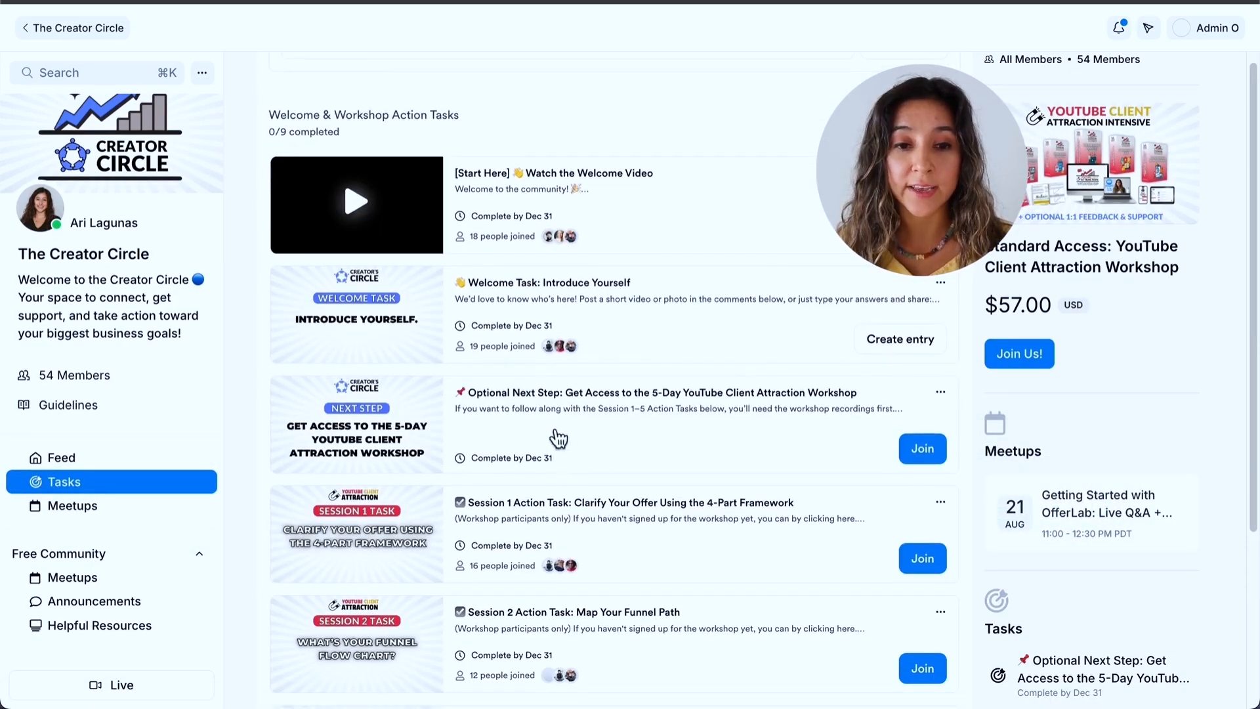
pyautogui.click(72, 504)
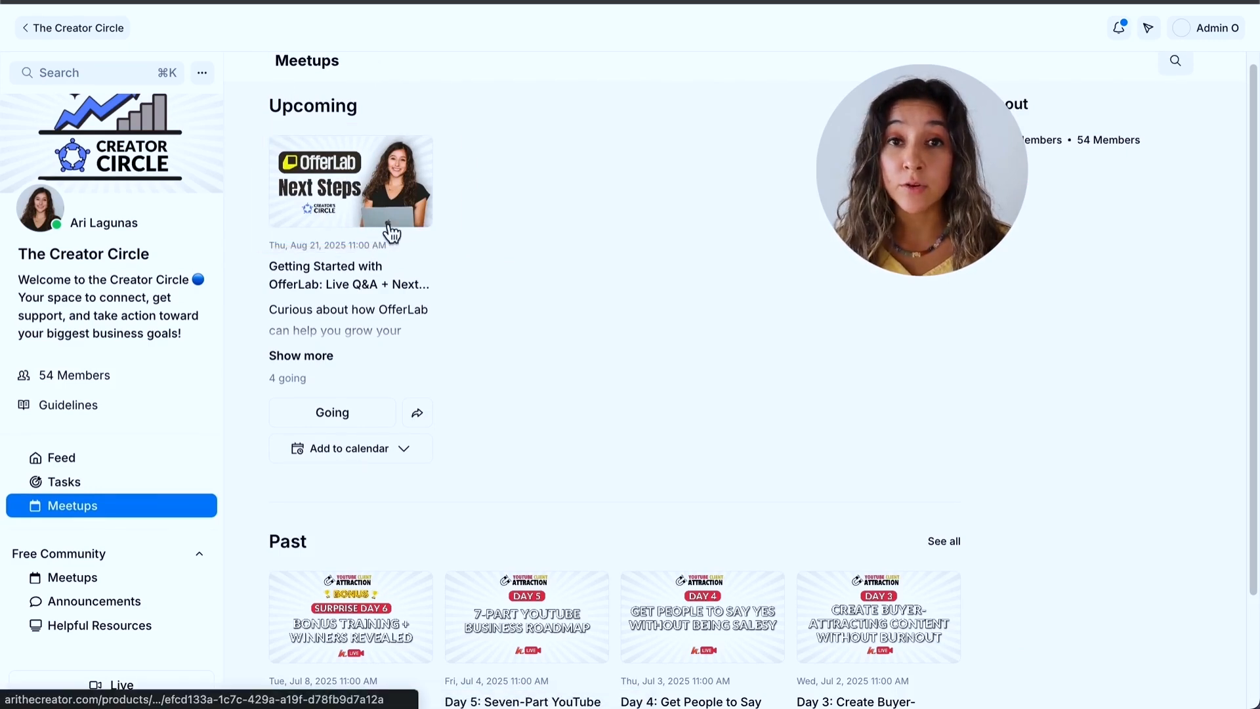
pyautogui.moveTo(418, 348)
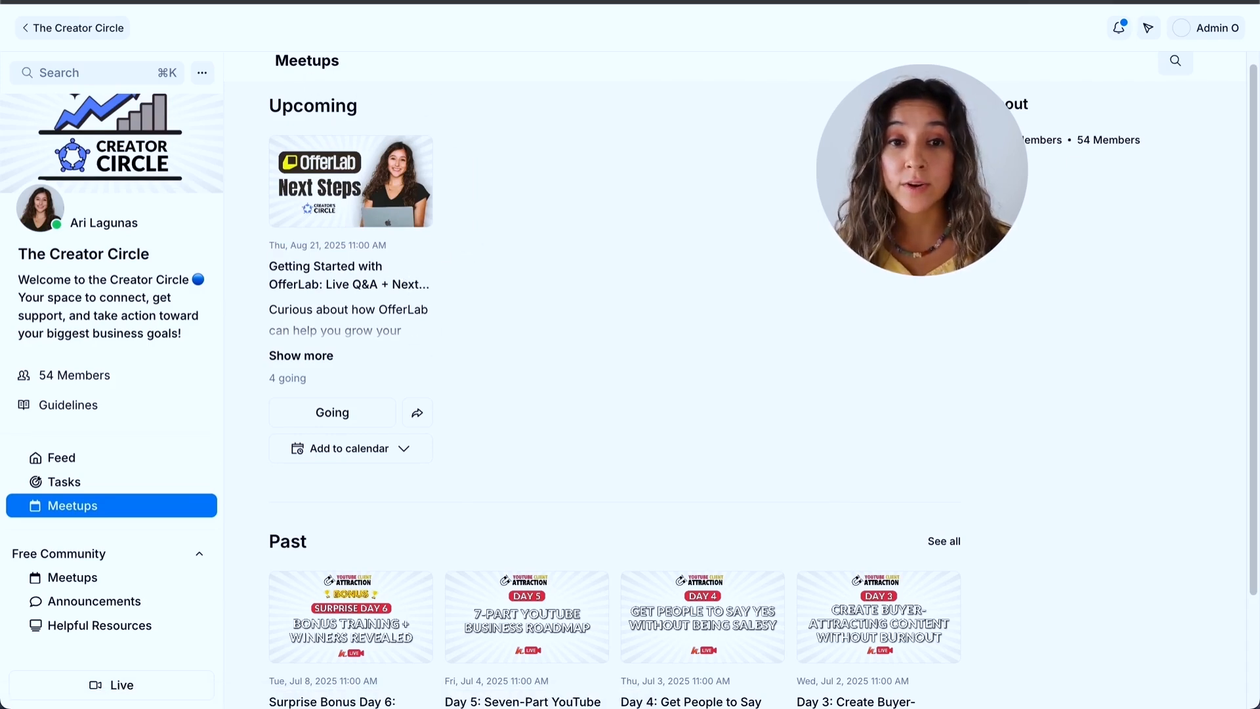
pyautogui.moveTo(686, 144)
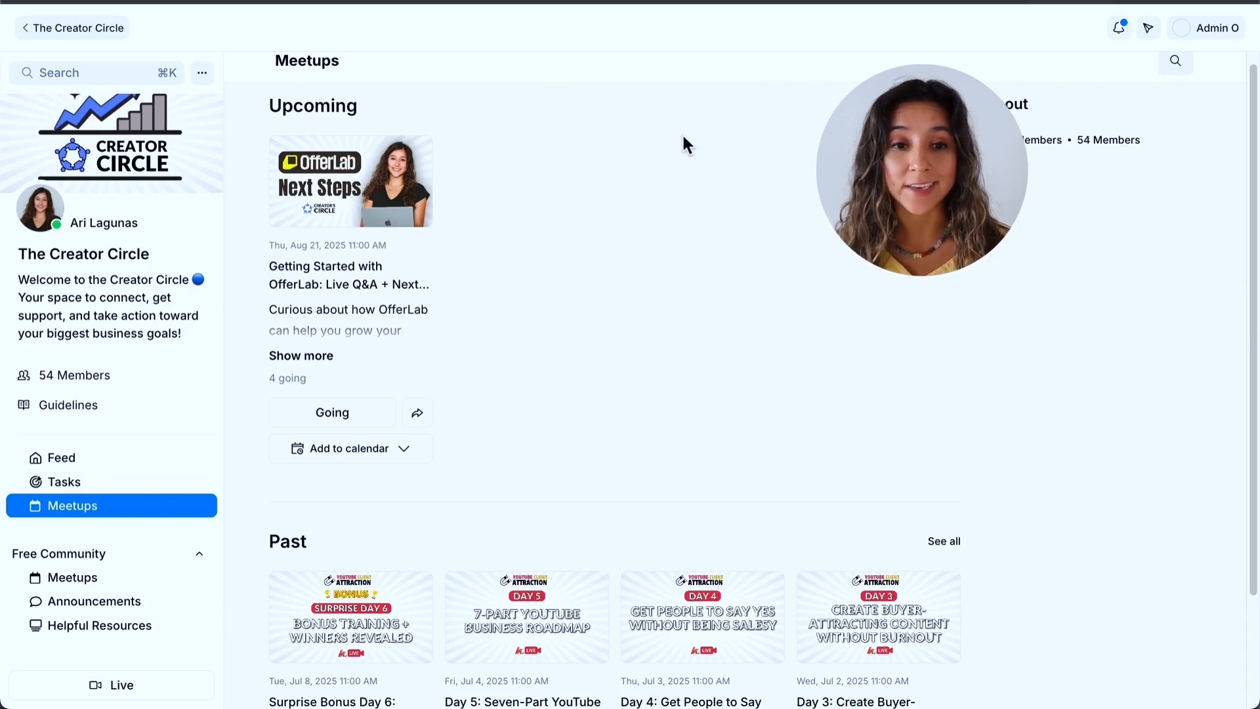
pyautogui.moveTo(229, 504)
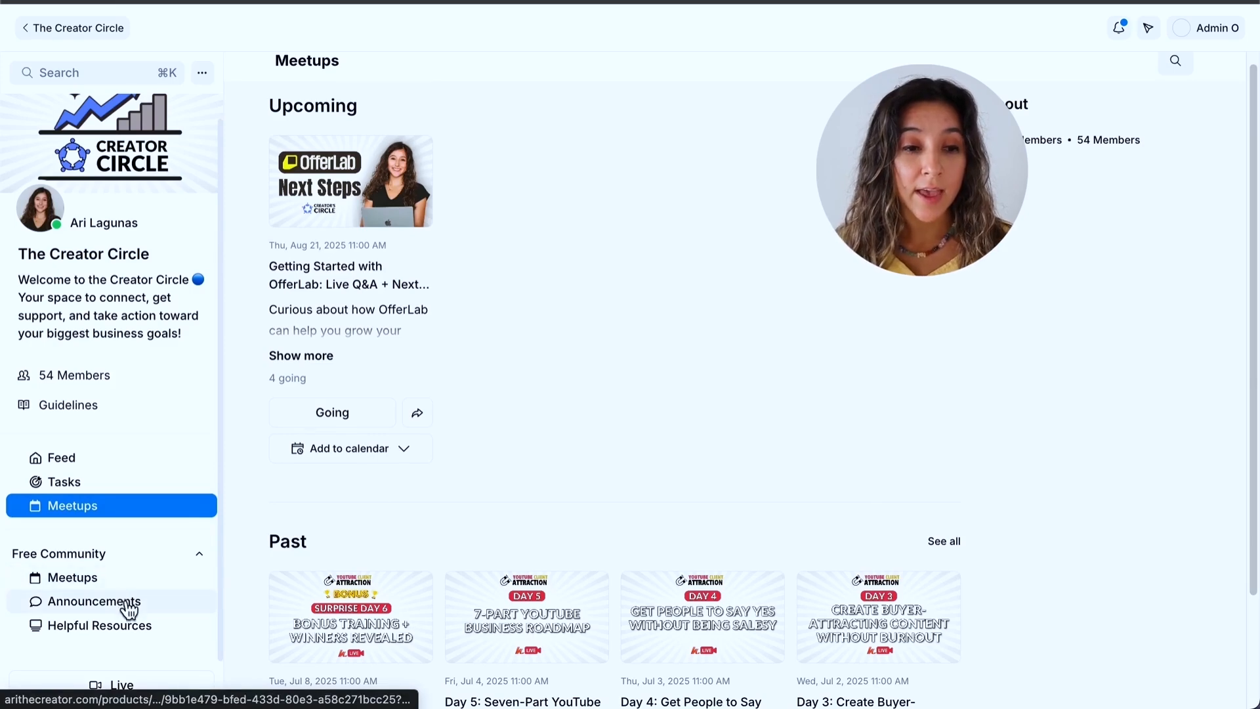
# Step: Browse the Announcements channel, the accelerator group chat and the feed's pinned posts before the admin Products page
pyautogui.click(94, 601)
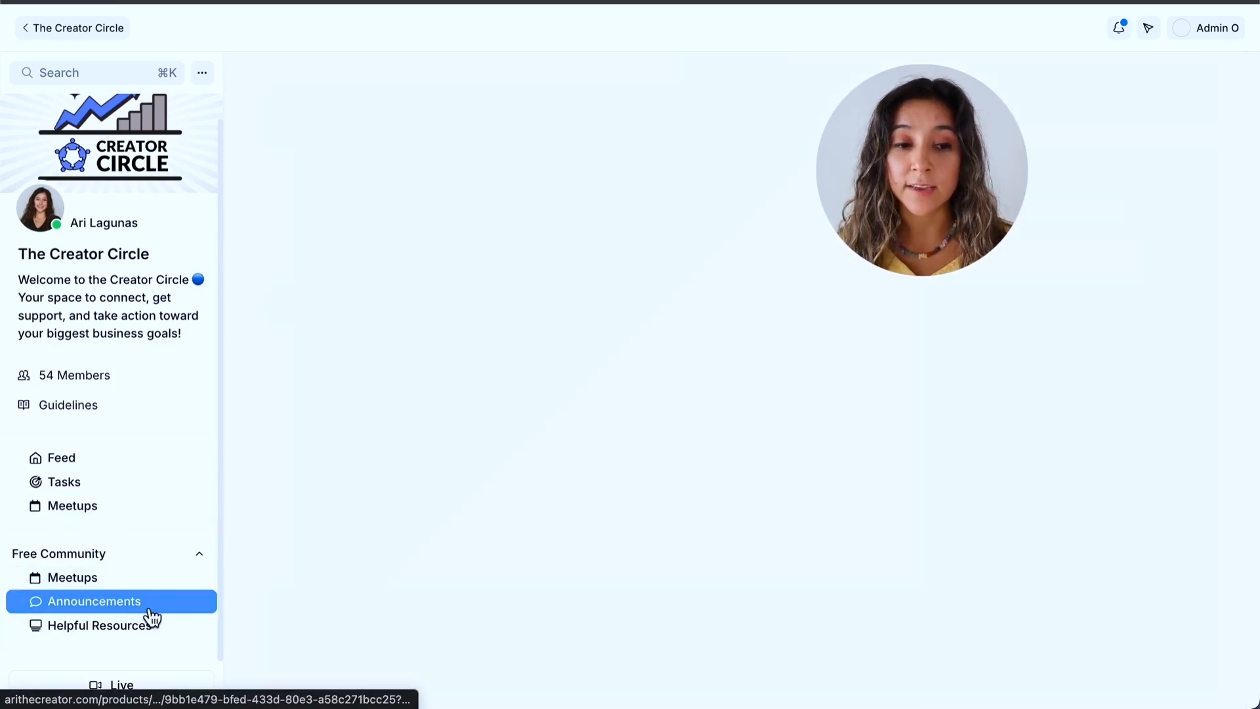
pyautogui.click(94, 601)
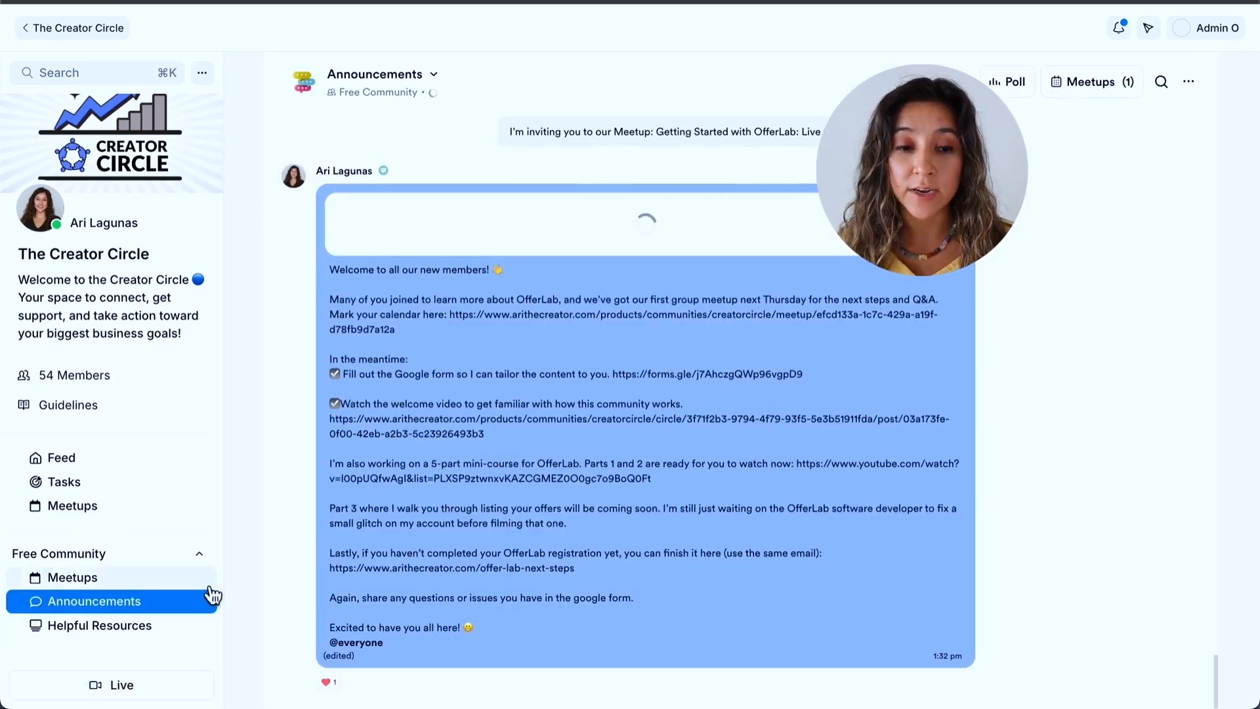
pyautogui.click(100, 625)
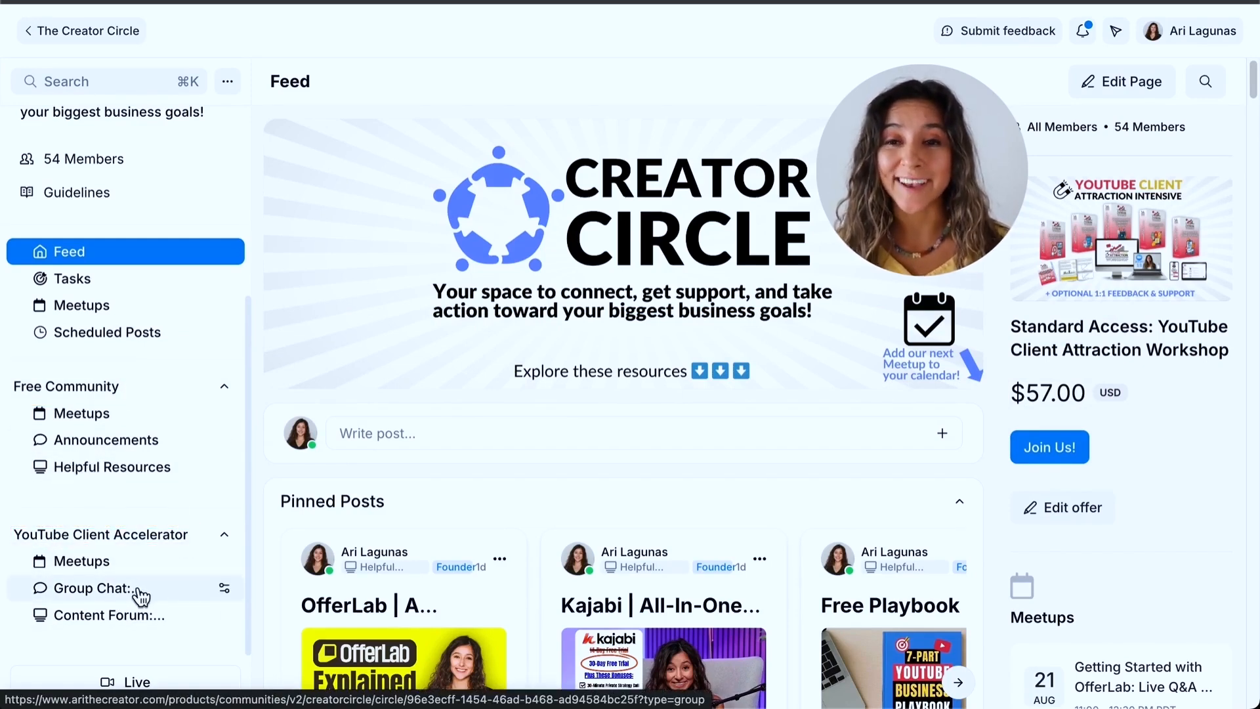
pyautogui.click(80, 560)
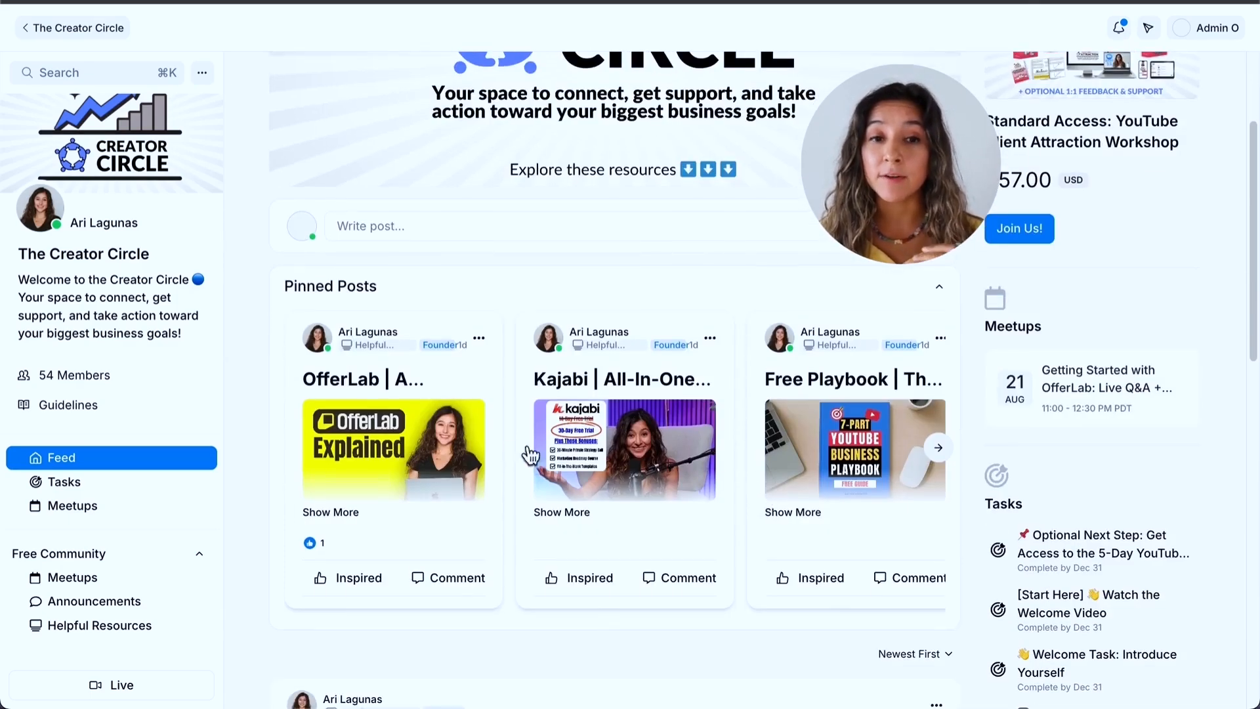
pyautogui.moveTo(764, 482)
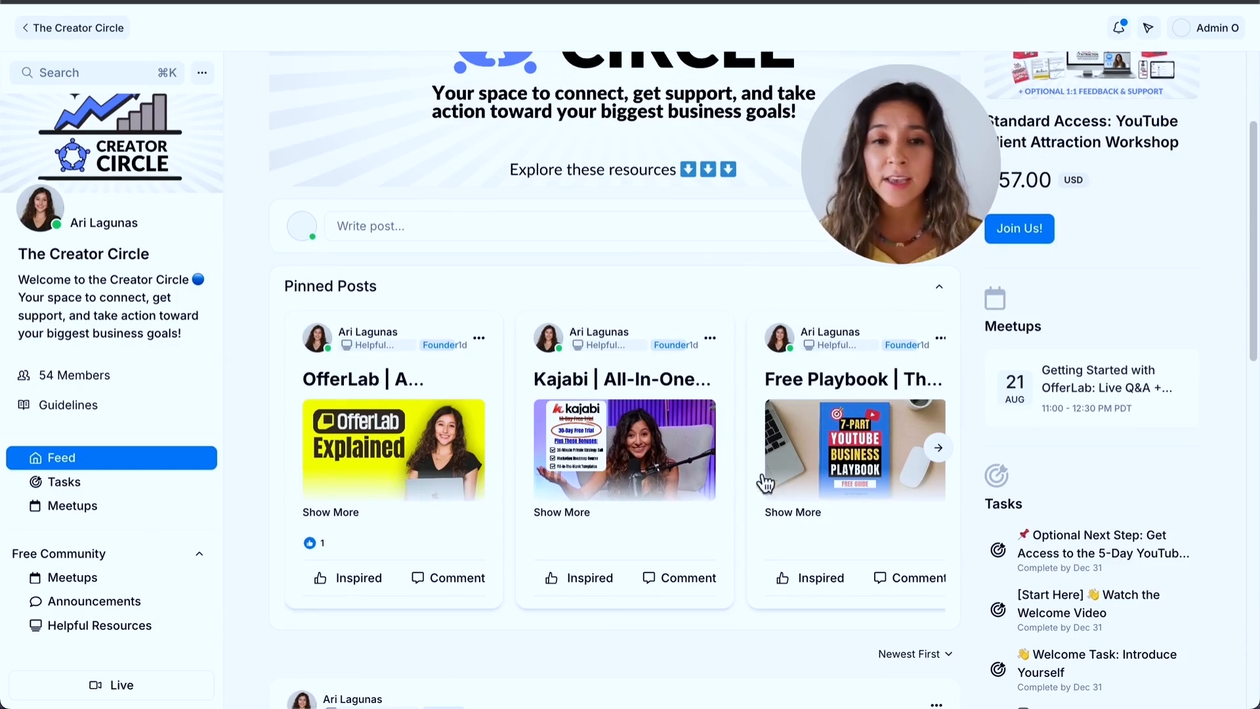
pyautogui.moveTo(893, 409)
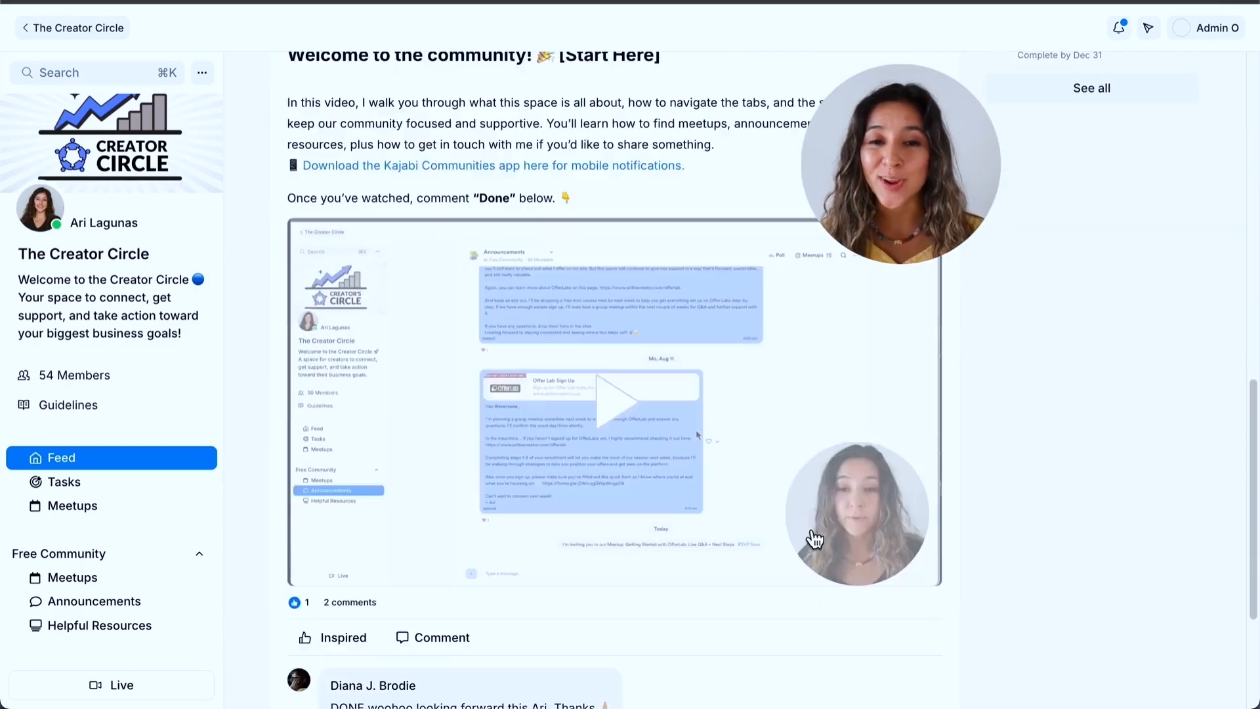
pyautogui.scroll(3)
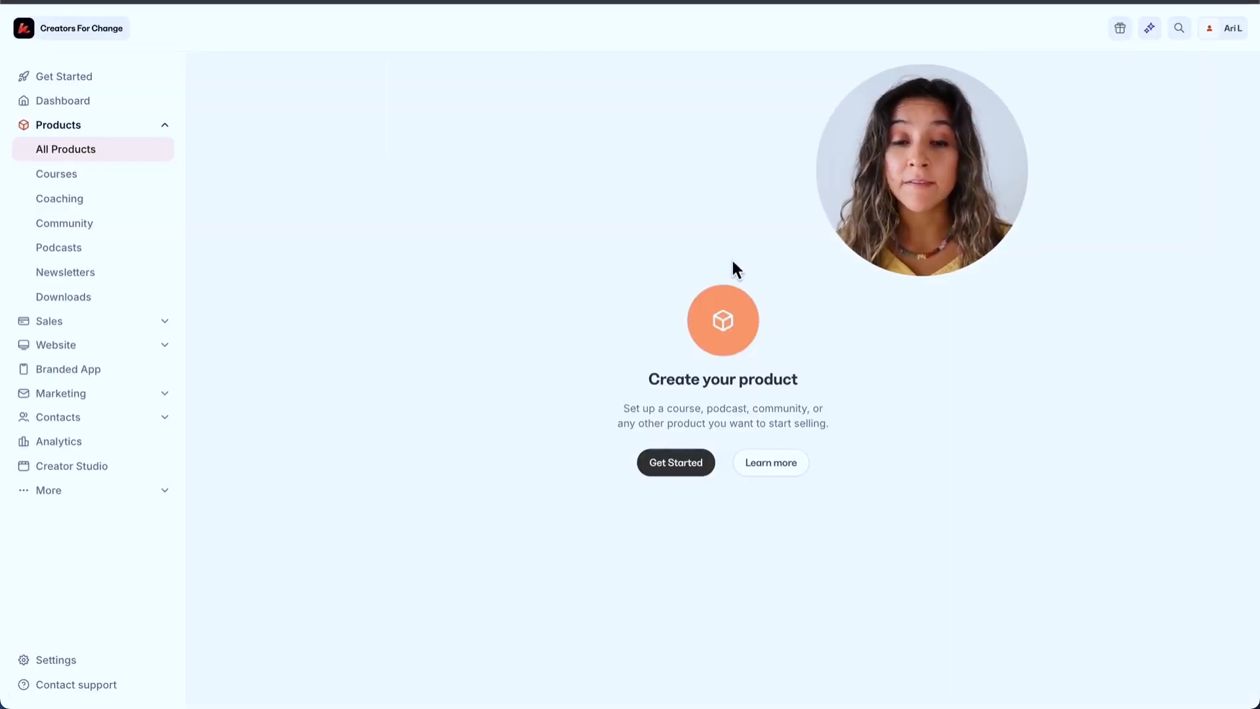
# Step: Start a new product and choose Community as its type
pyautogui.click(675, 463)
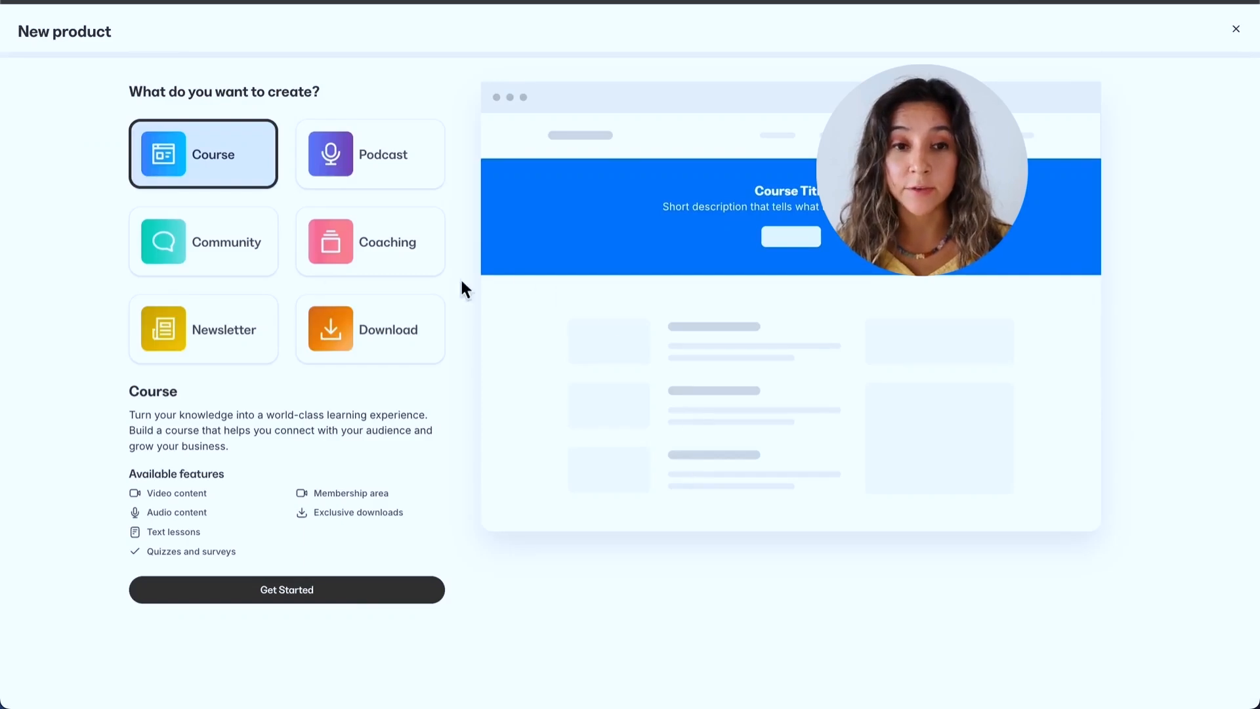
pyautogui.click(203, 241)
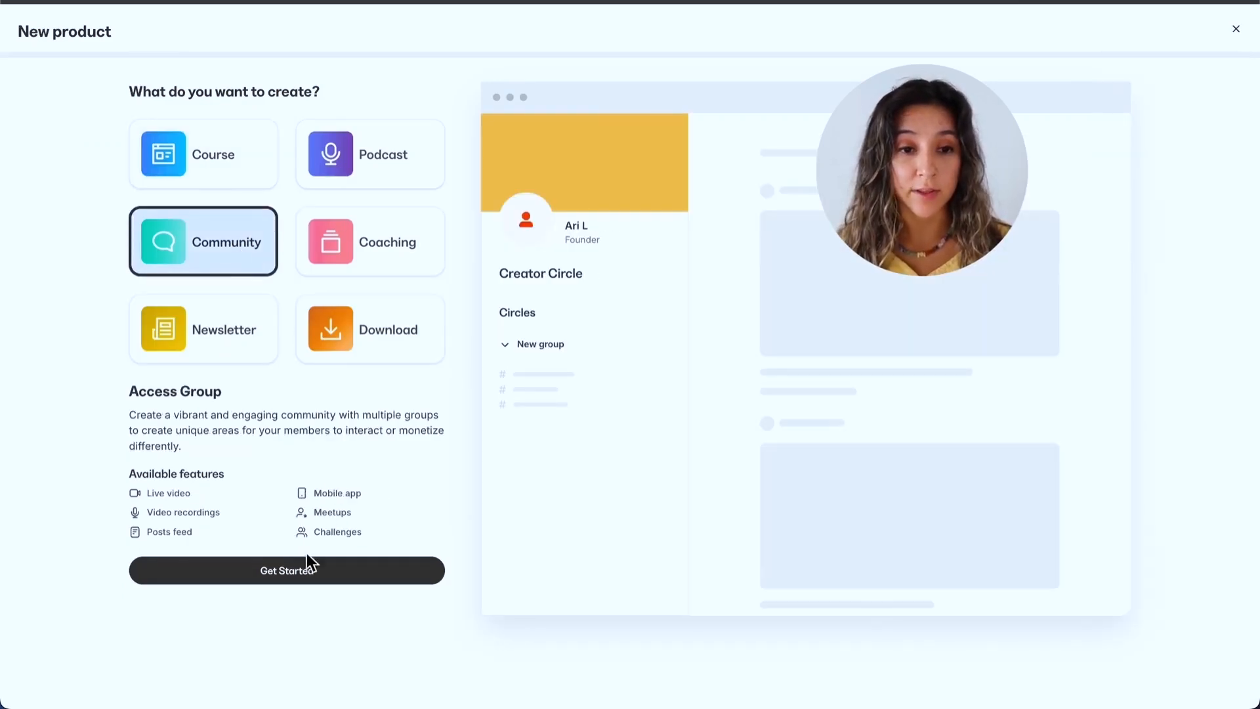
pyautogui.click(286, 571)
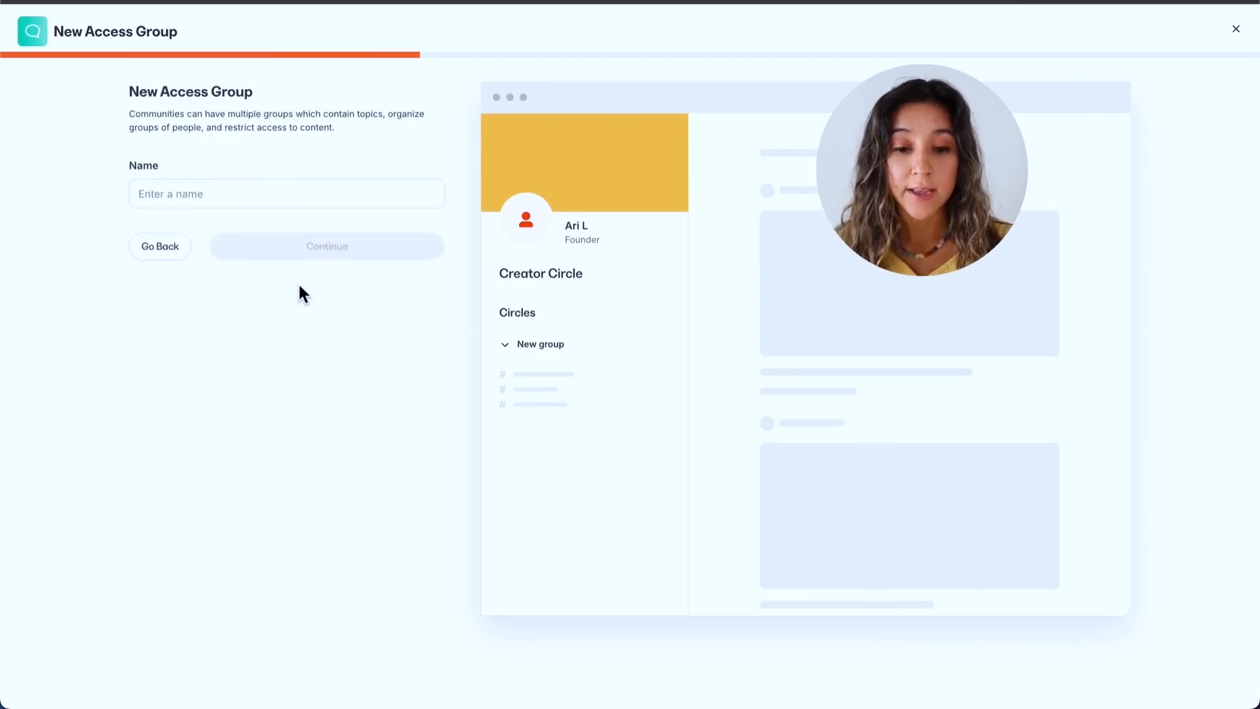
# Step: Name the first access group Creator Circle and make it free
pyautogui.click(285, 193)
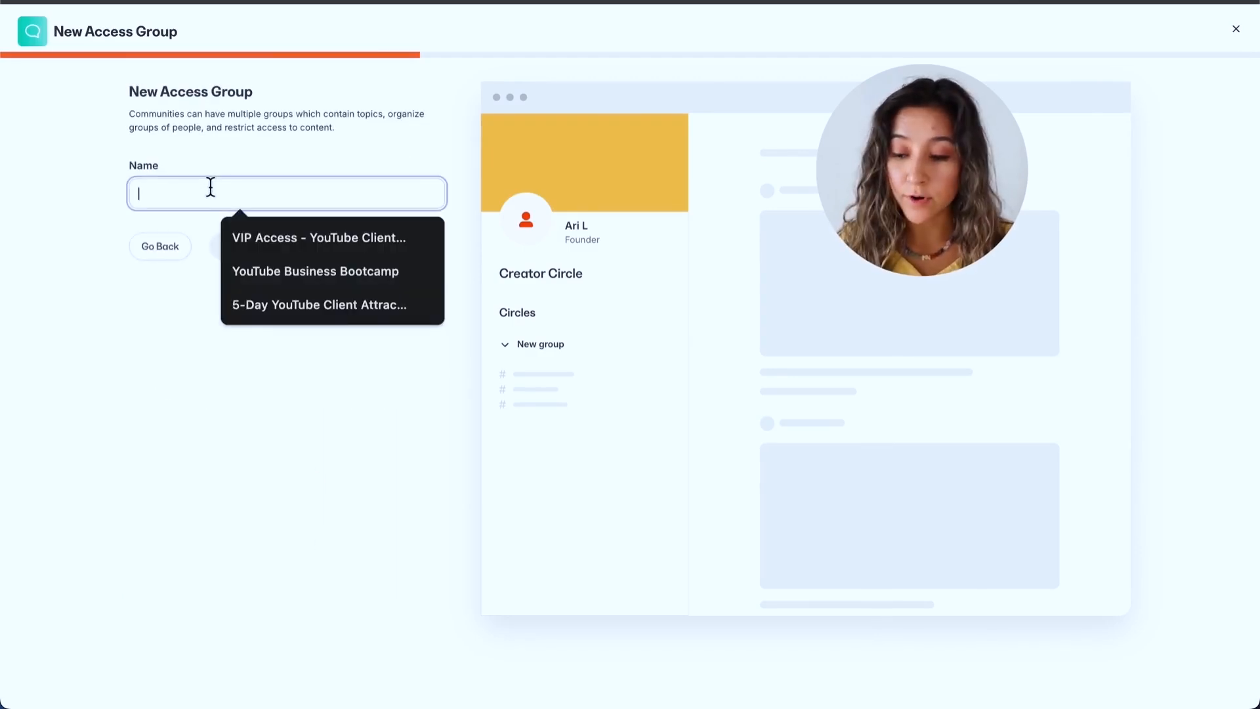
pyautogui.write('Creator Circle')
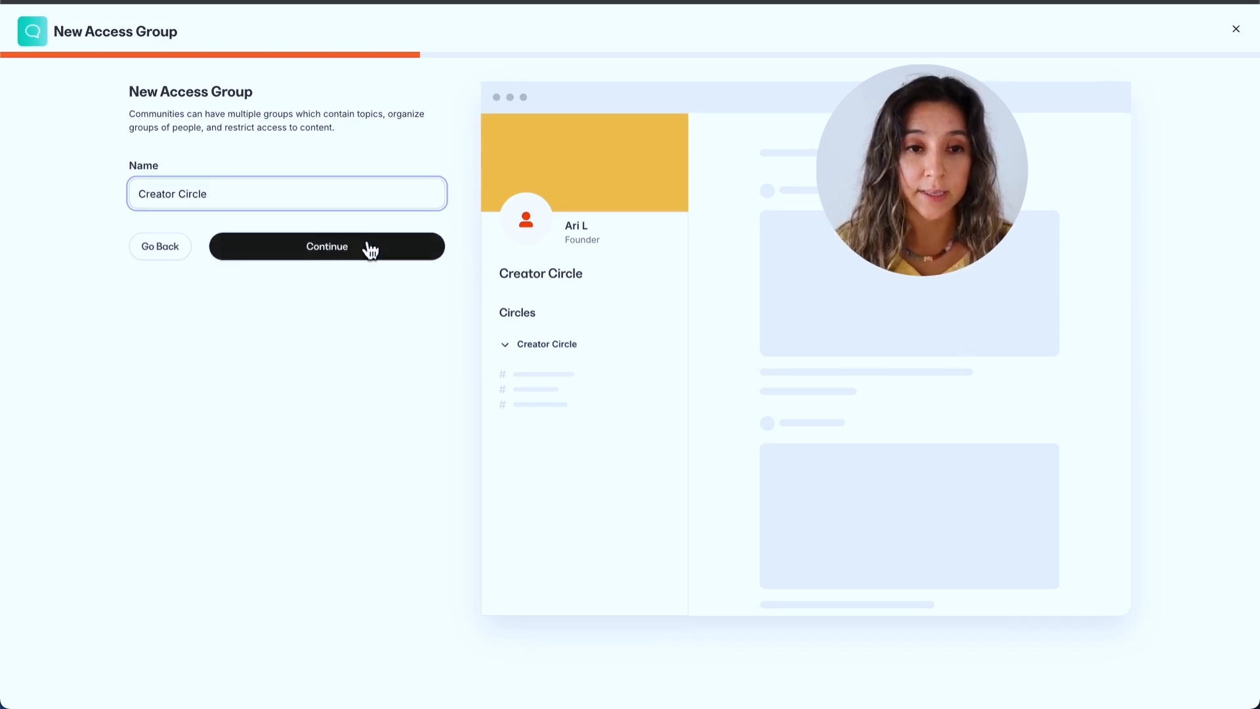
pyautogui.click(327, 245)
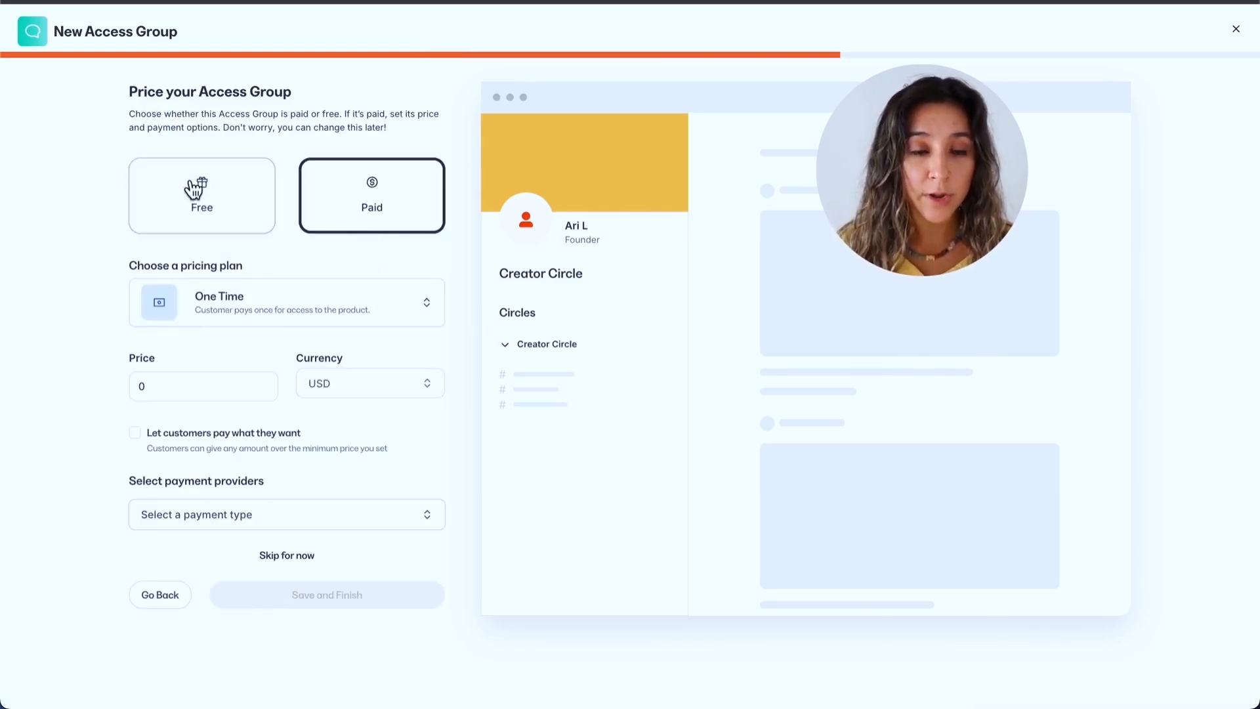
pyautogui.click(202, 196)
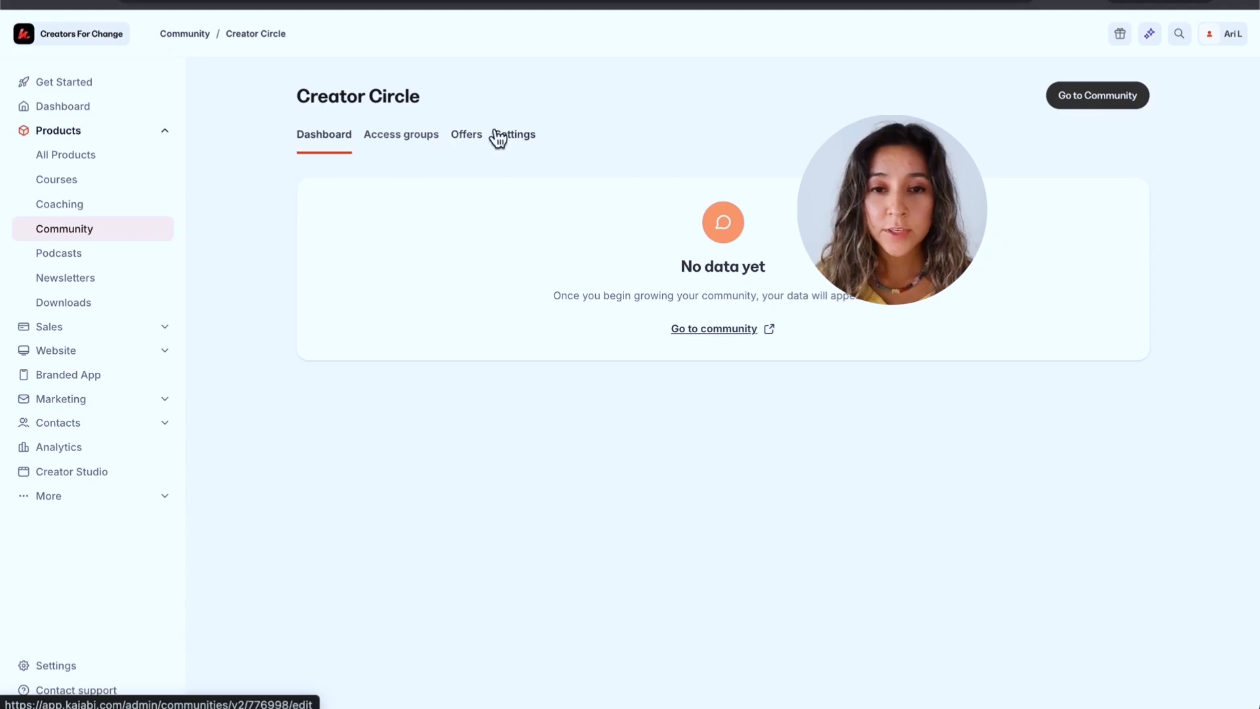
# Step: In community Settings, edit the title to 'The Creator Circle' with a welcome description and save
pyautogui.click(515, 134)
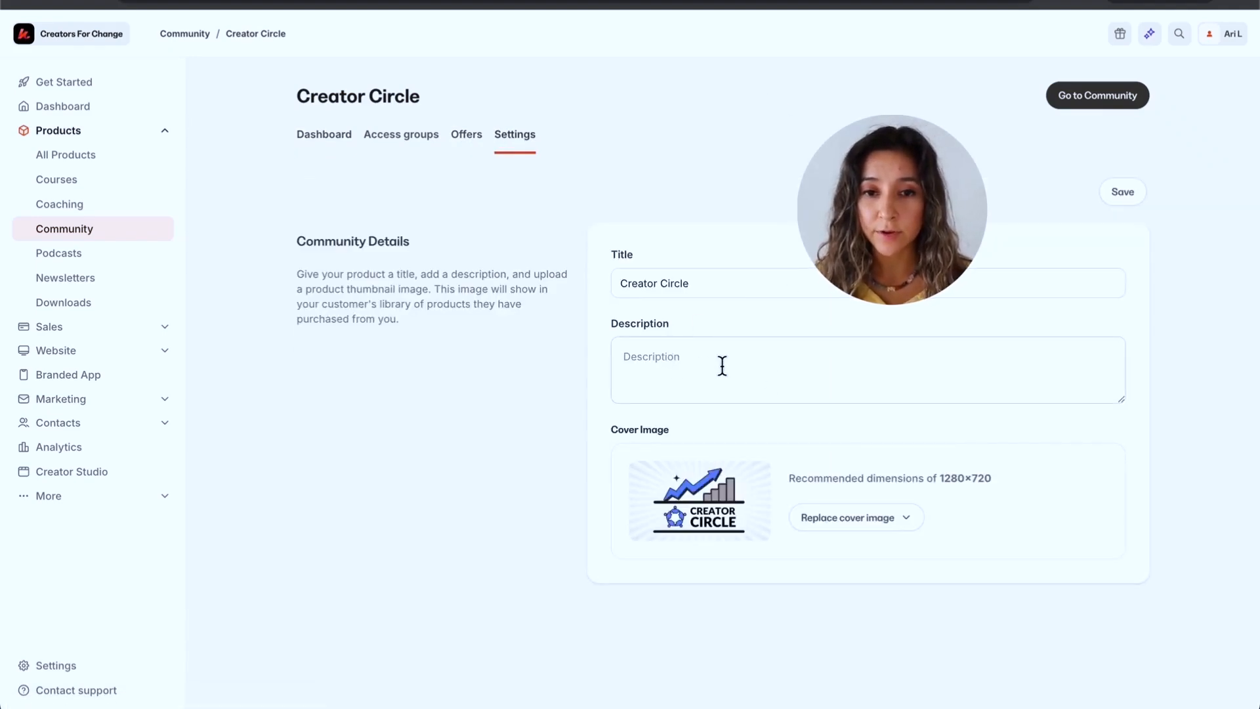
pyautogui.moveTo(760, 528)
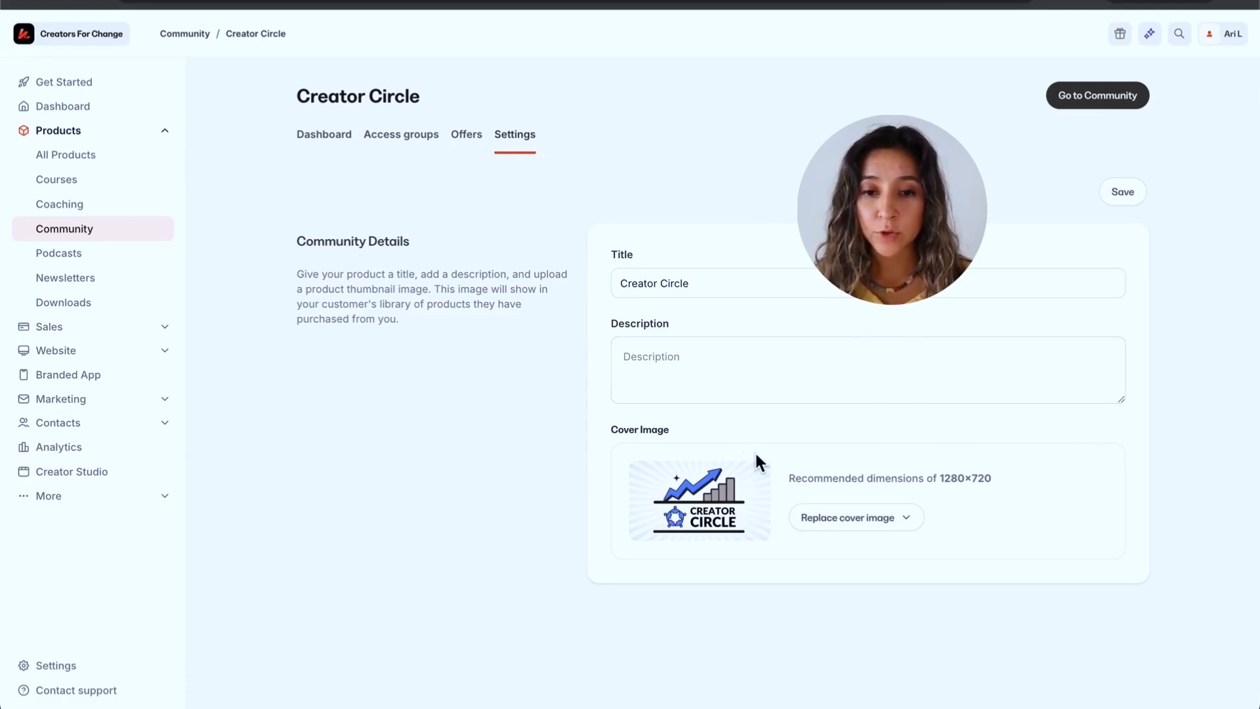
pyautogui.click(1097, 95)
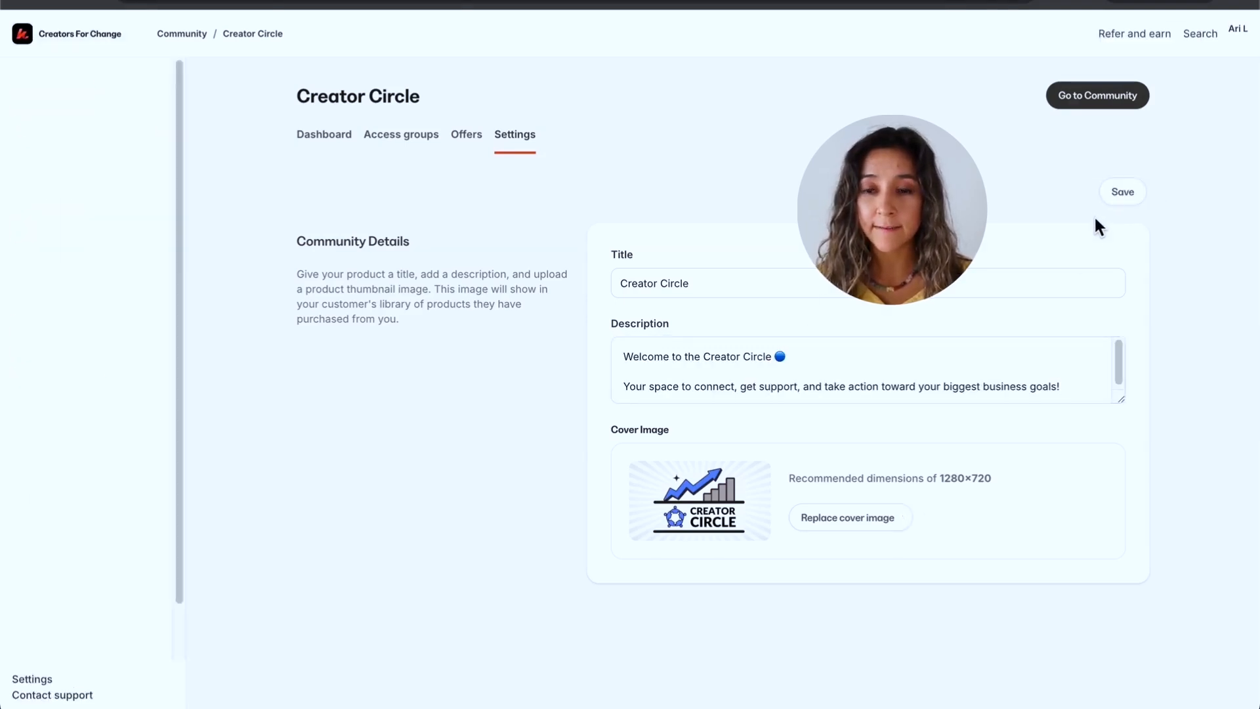
pyautogui.click(1122, 192)
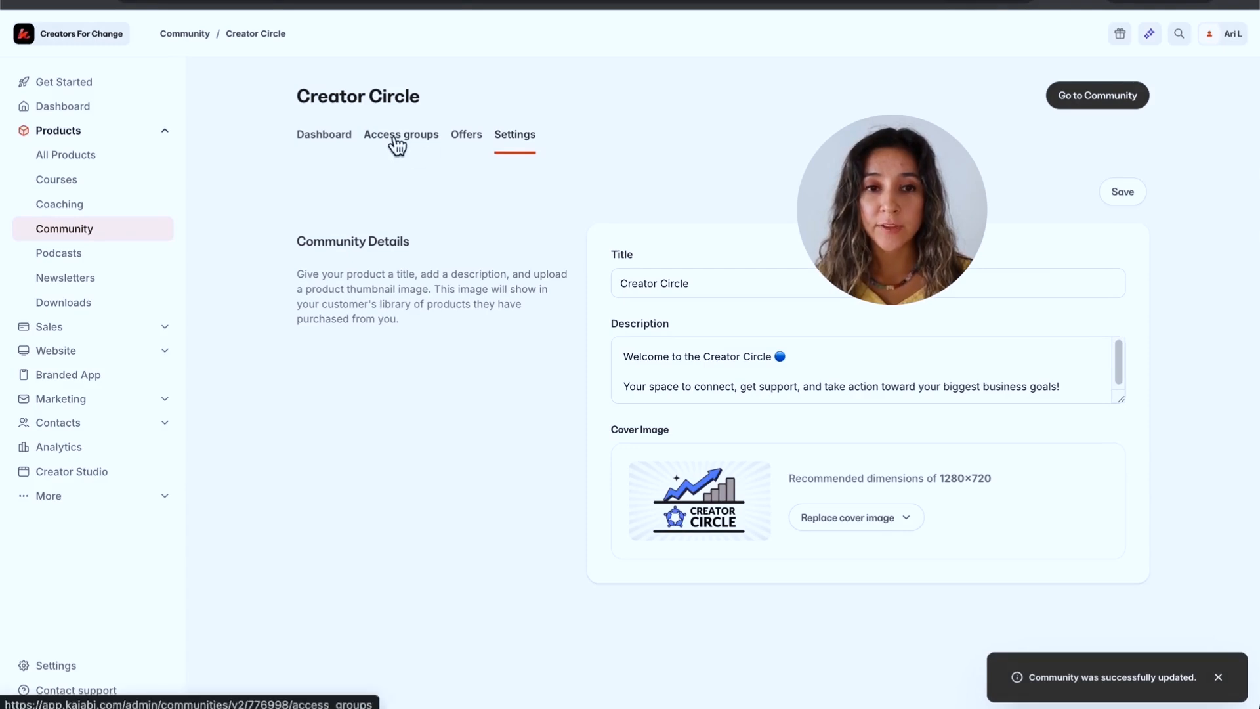
# Step: Check the access groups, then return to Settings and reopen the description editor
pyautogui.click(402, 134)
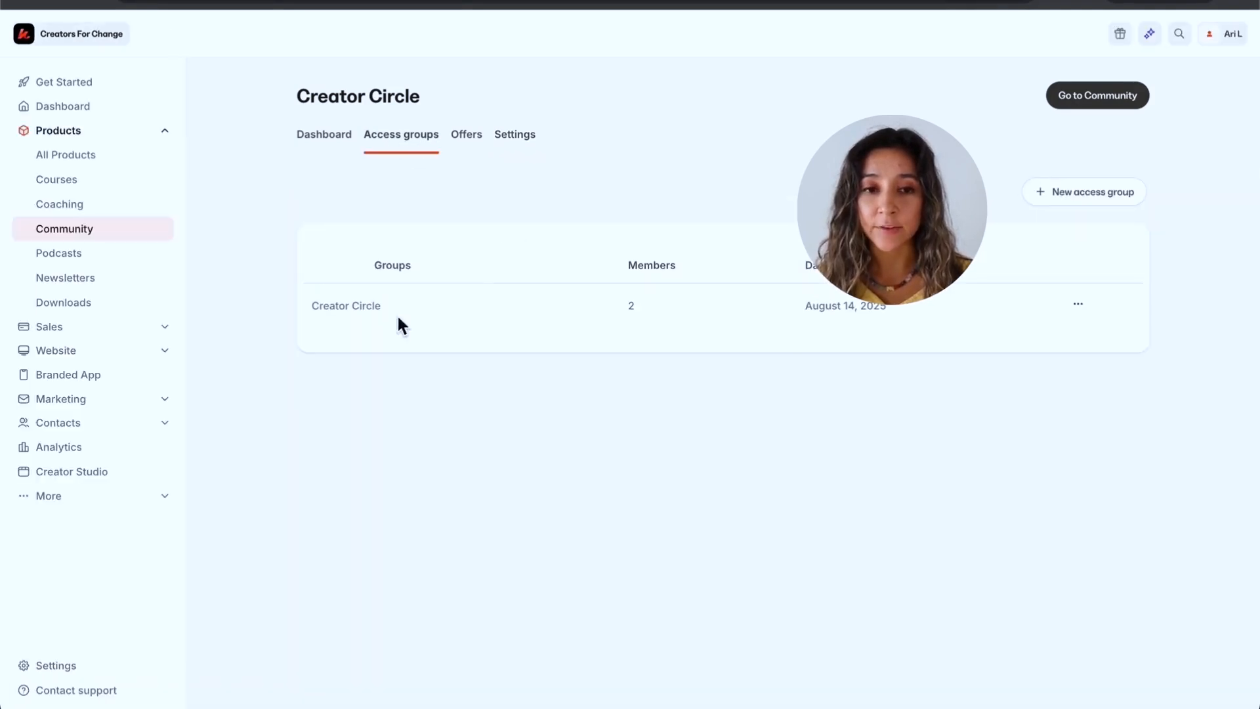
pyautogui.moveTo(434, 345)
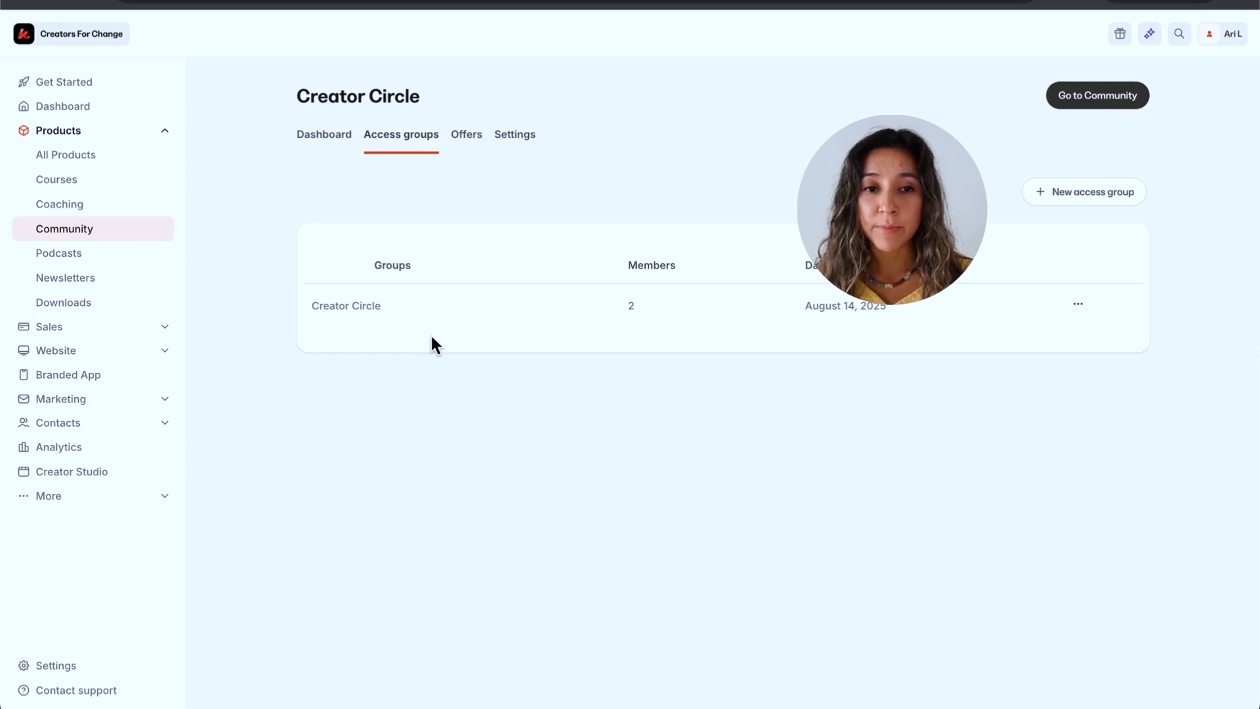
pyautogui.moveTo(524, 344)
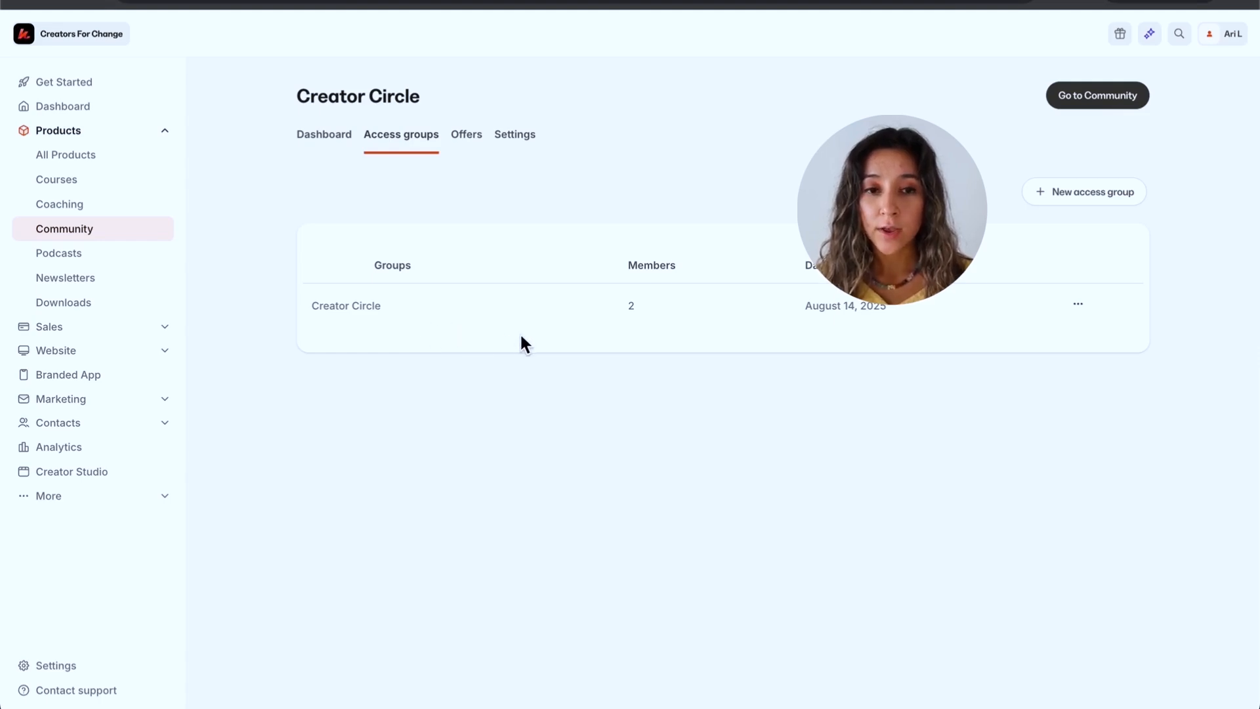
pyautogui.click(515, 134)
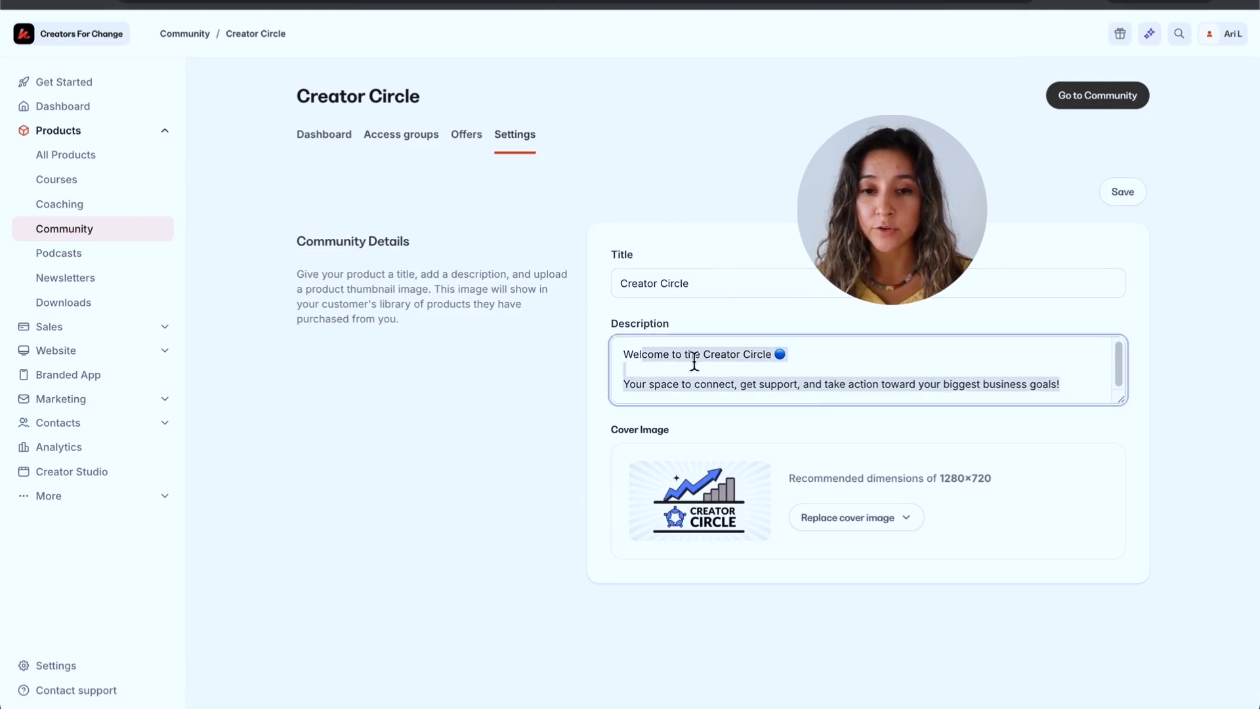
pyautogui.click(1096, 94)
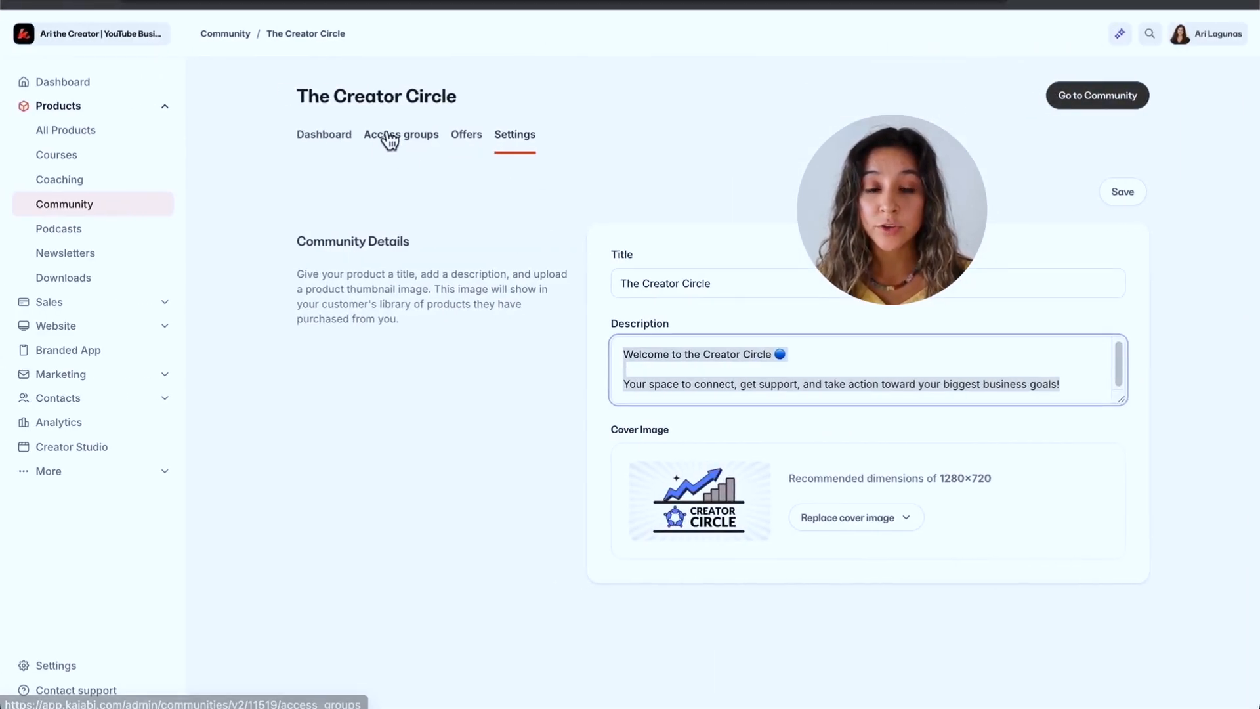
# Step: Review the Free Community access group in its editor and close without saving
pyautogui.click(401, 134)
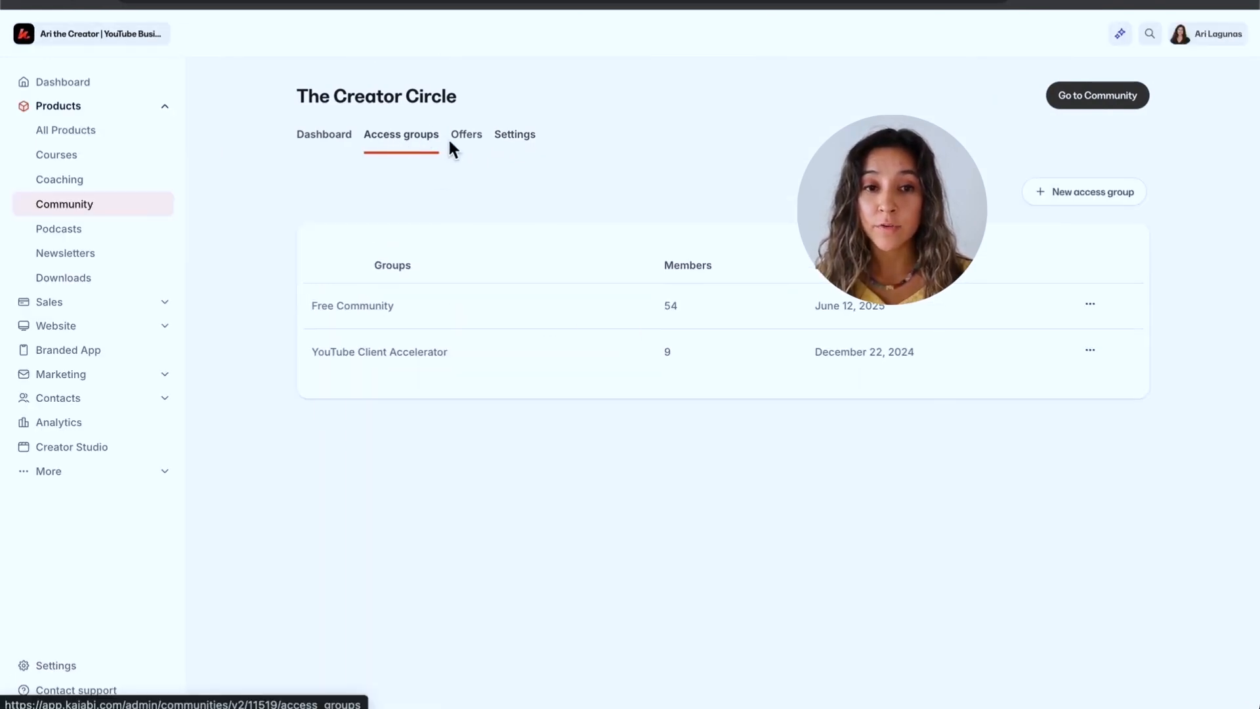
pyautogui.click(1090, 303)
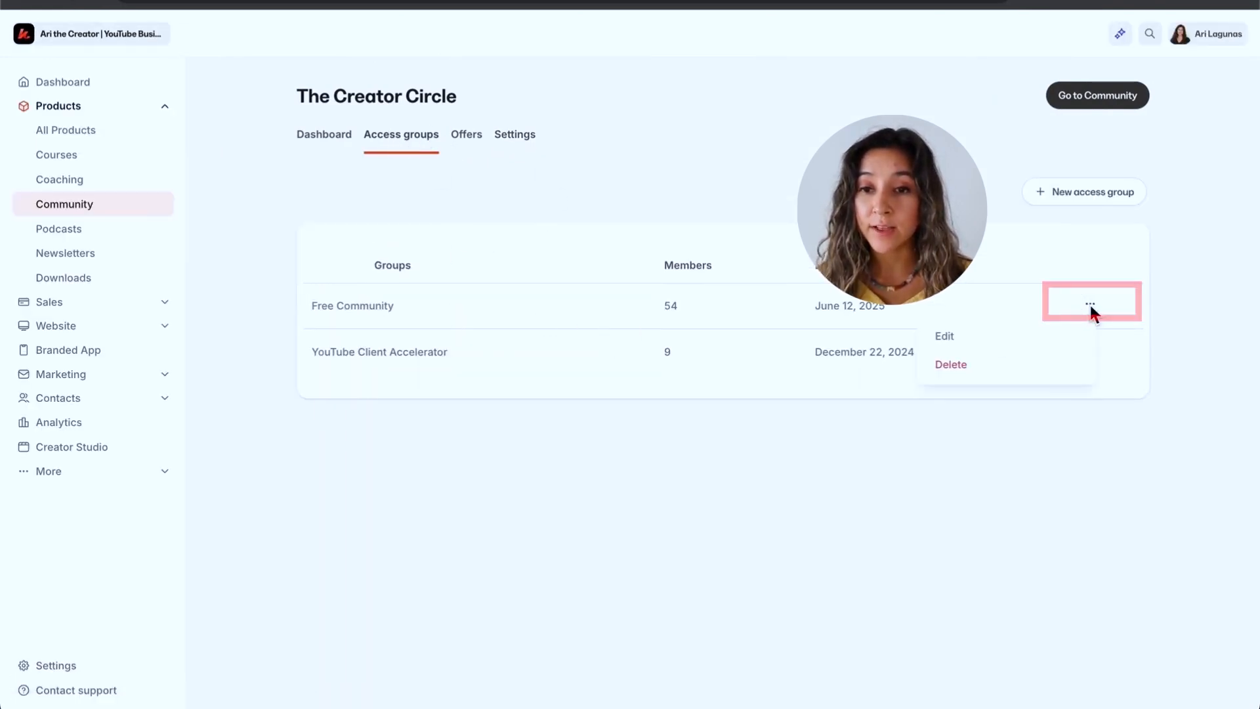
pyautogui.click(944, 336)
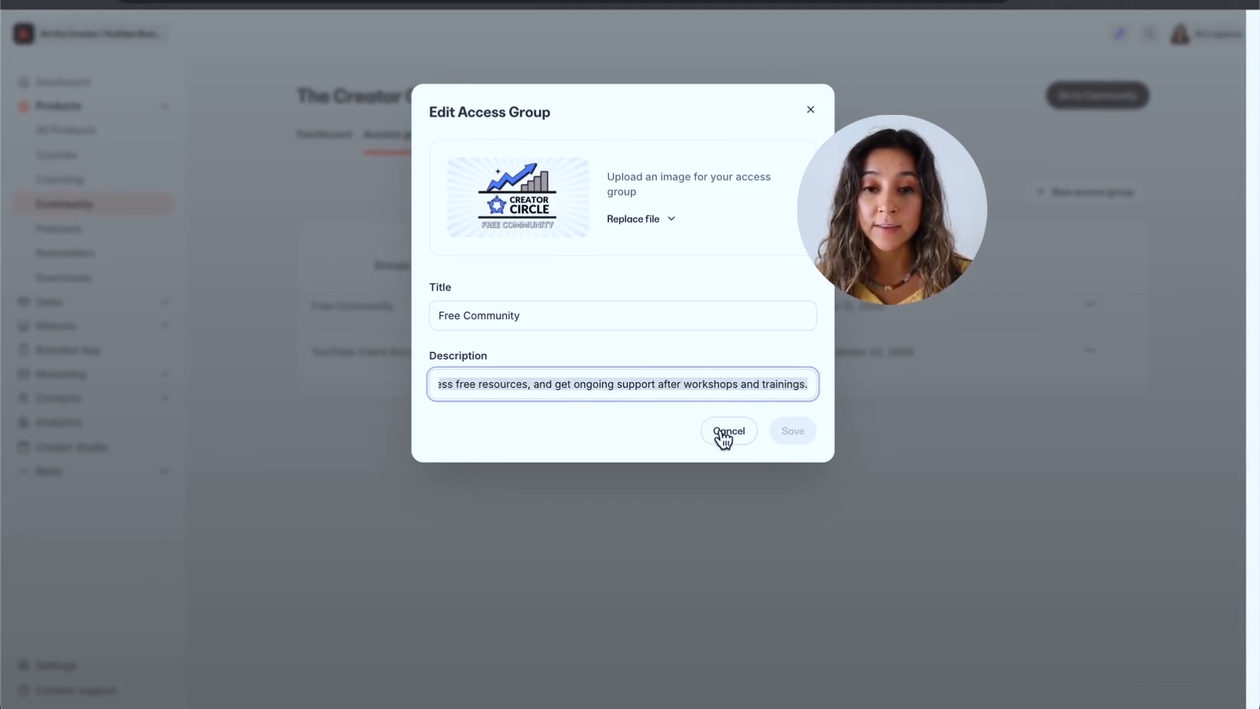
pyautogui.click(729, 431)
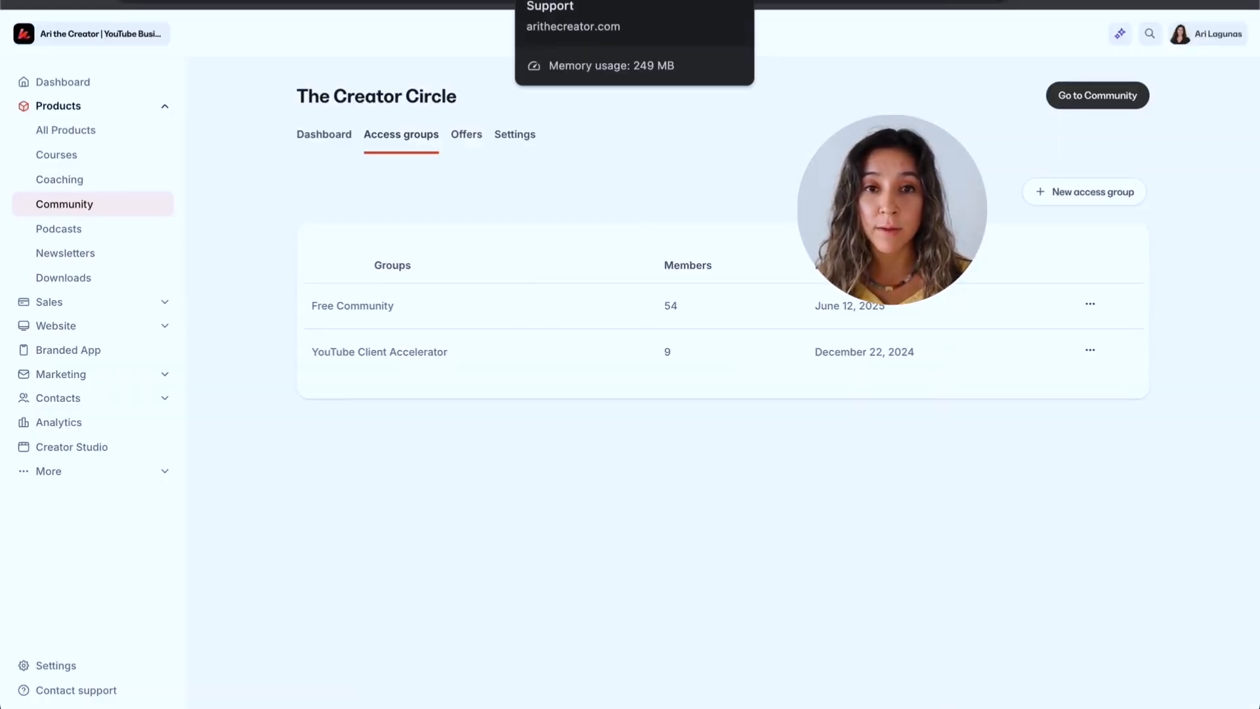
# Step: Check the member-facing product card, then reopen and close the Free Community editor again
pyautogui.click(1096, 94)
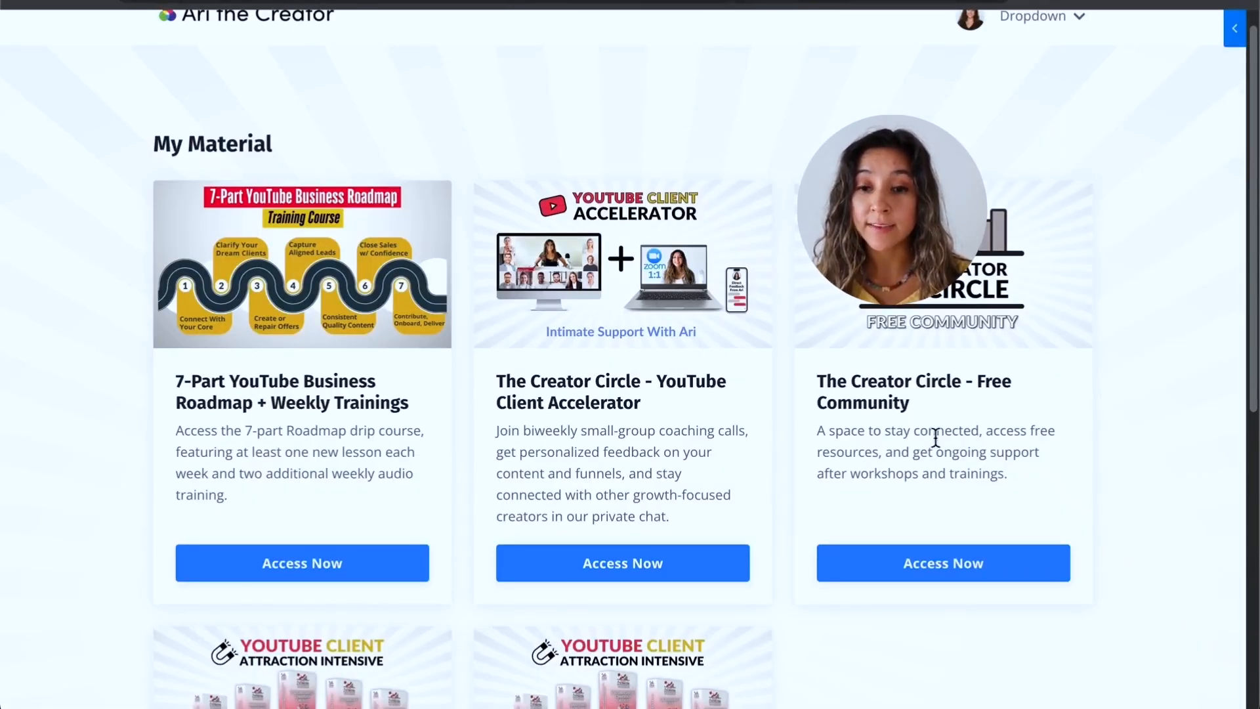
pyautogui.click(942, 563)
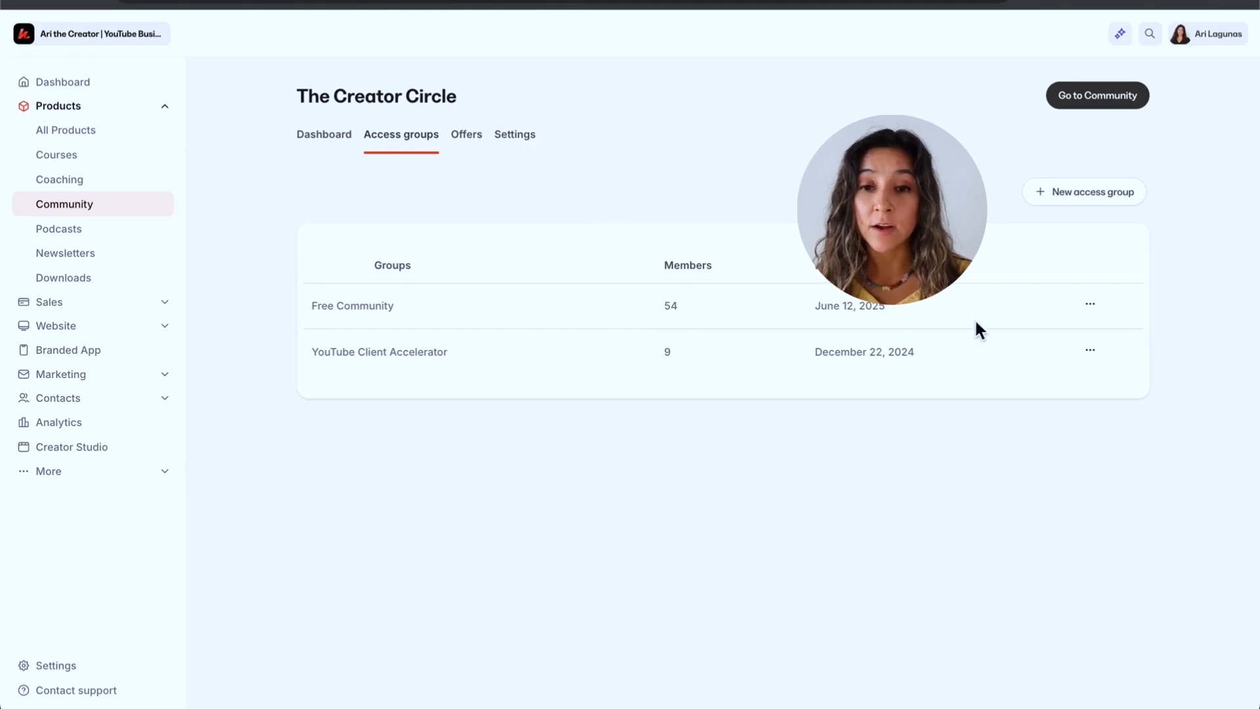
pyautogui.click(1090, 304)
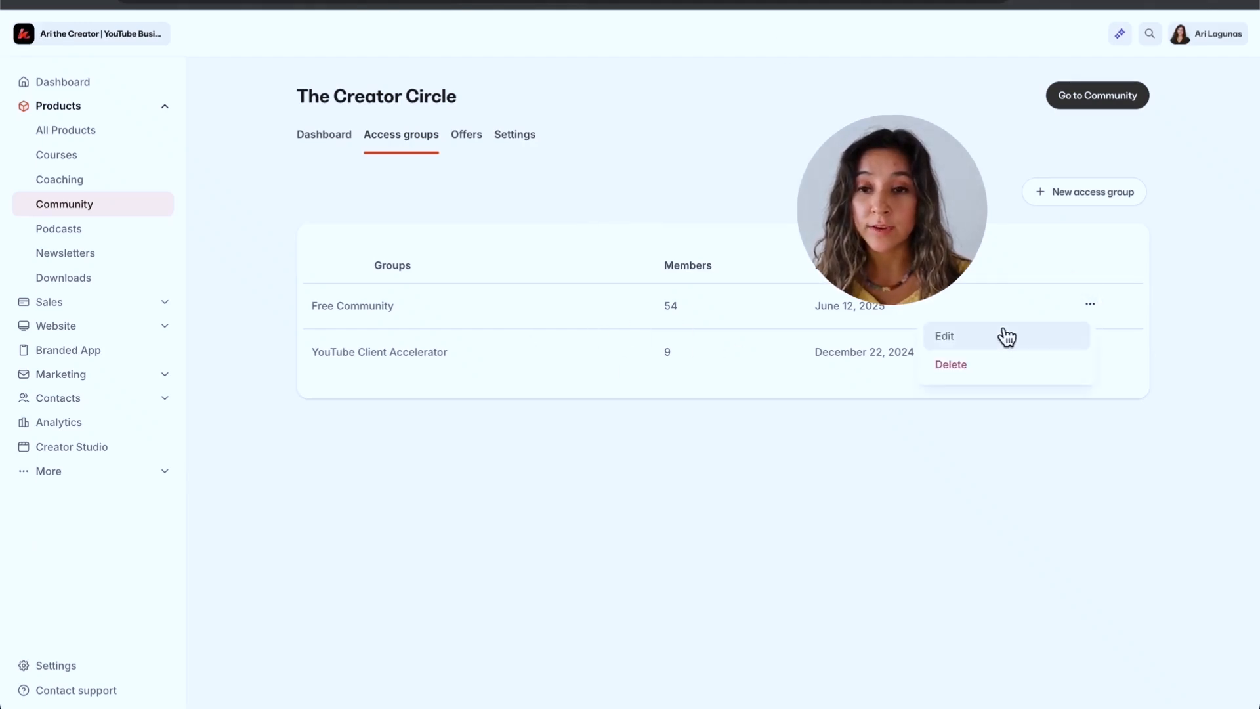
pyautogui.click(944, 336)
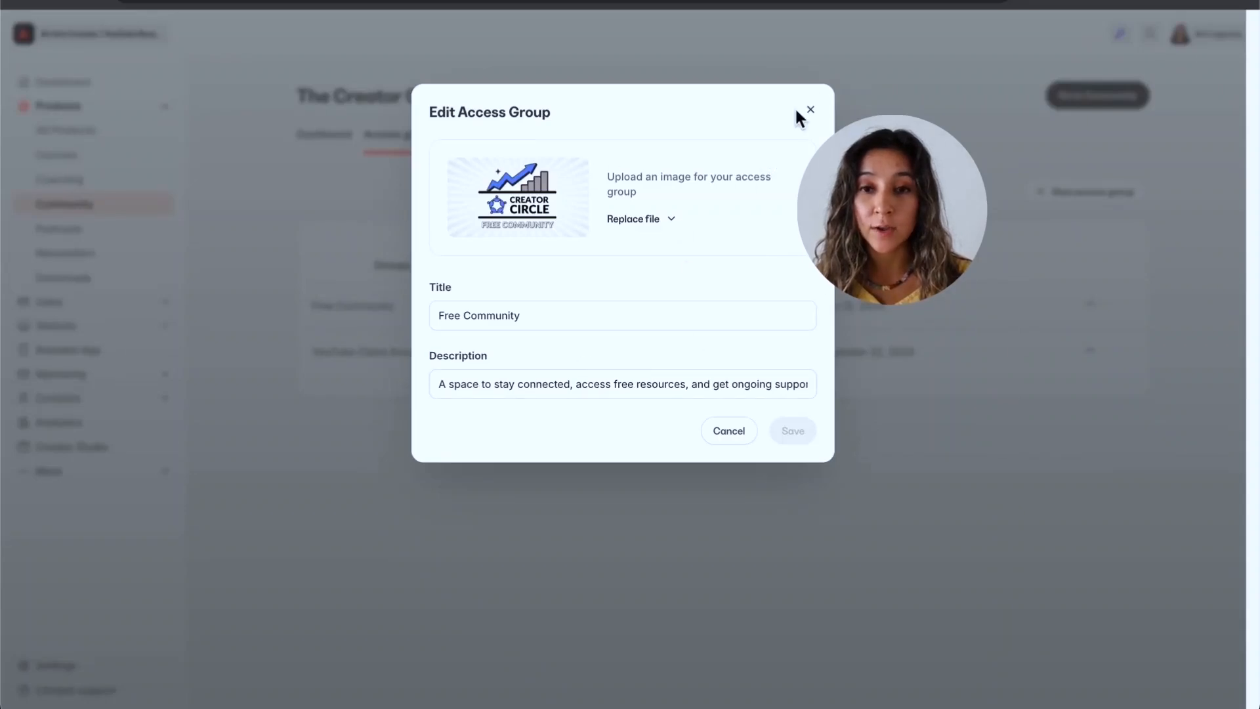
pyautogui.click(810, 109)
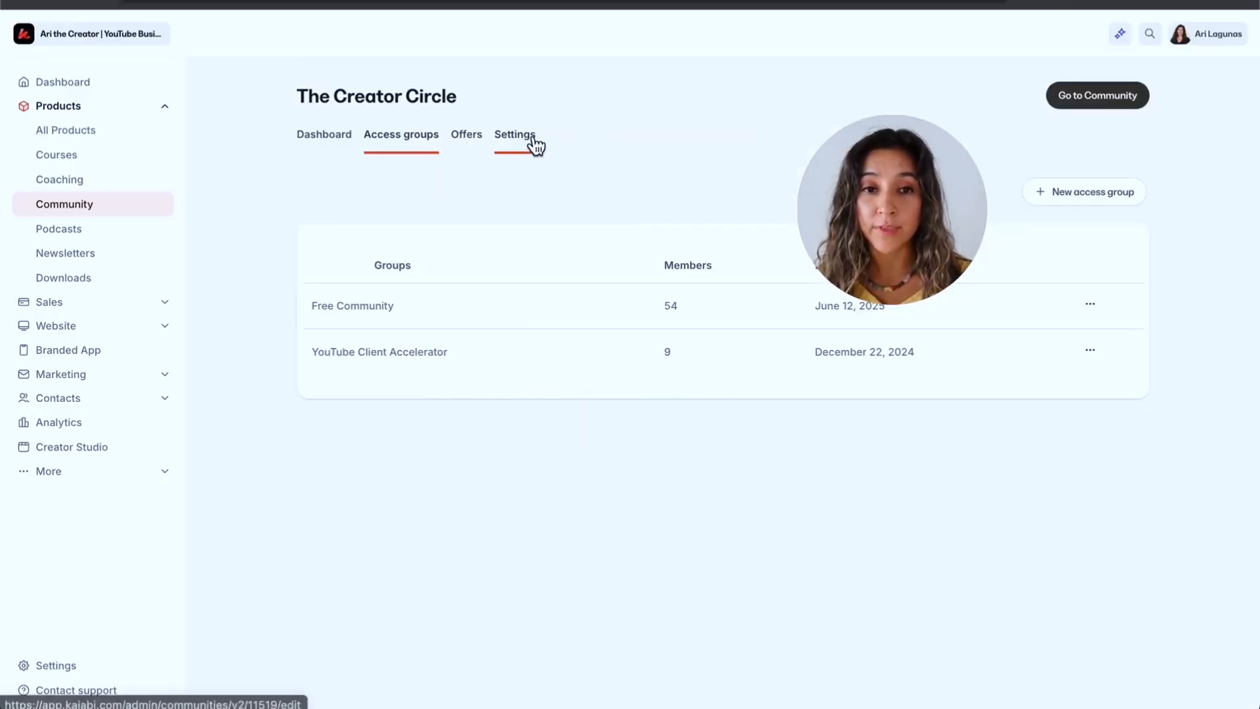
# Step: Upload a Creator Circle cover banner image for the Home page and save it
pyautogui.click(515, 134)
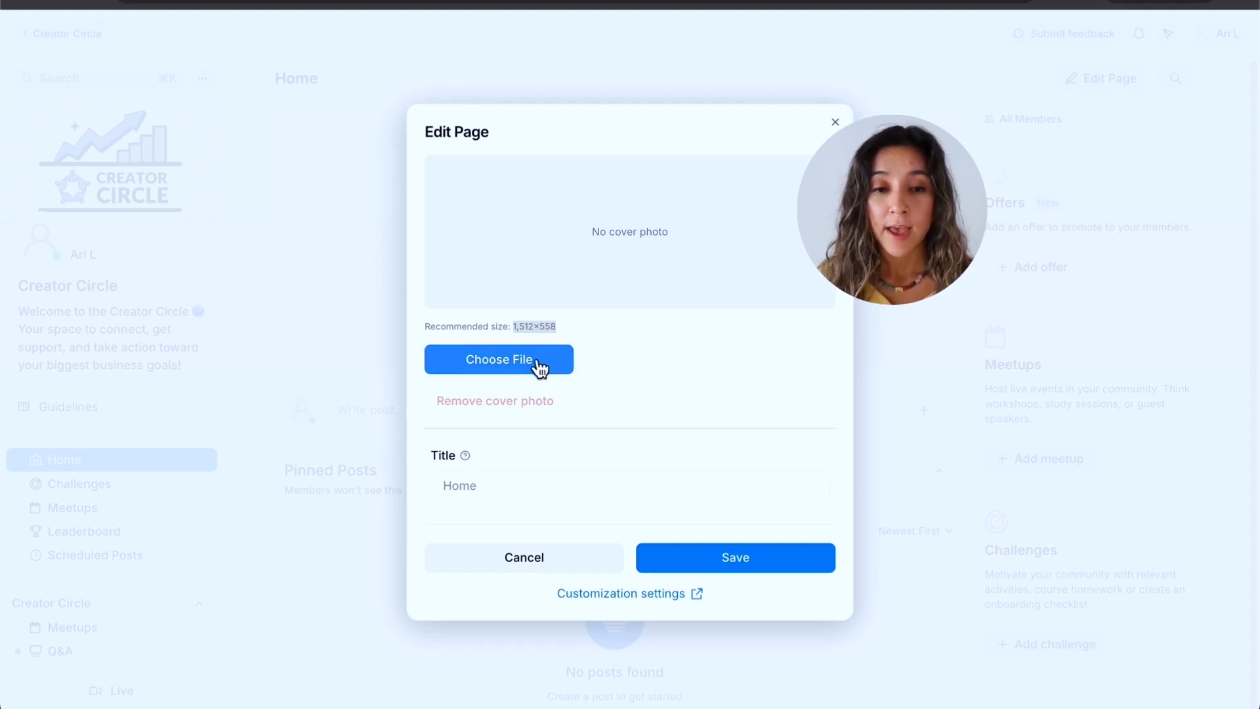
pyautogui.click(497, 359)
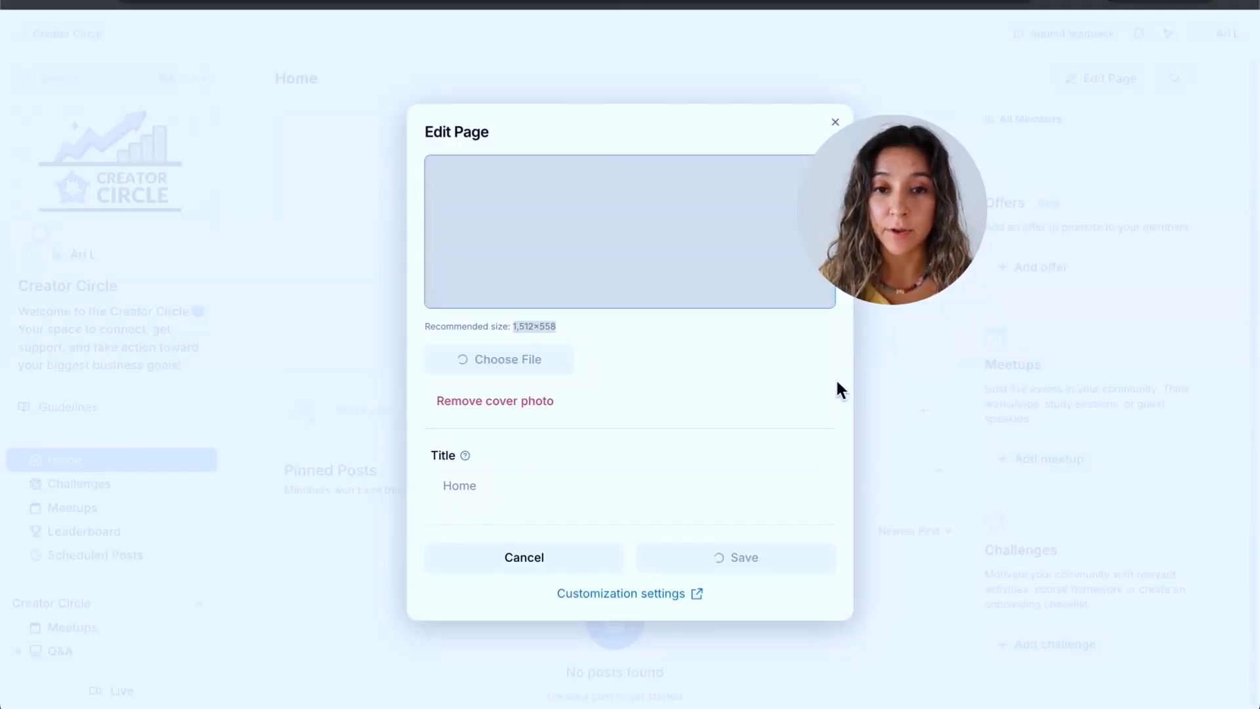
pyautogui.click(523, 557)
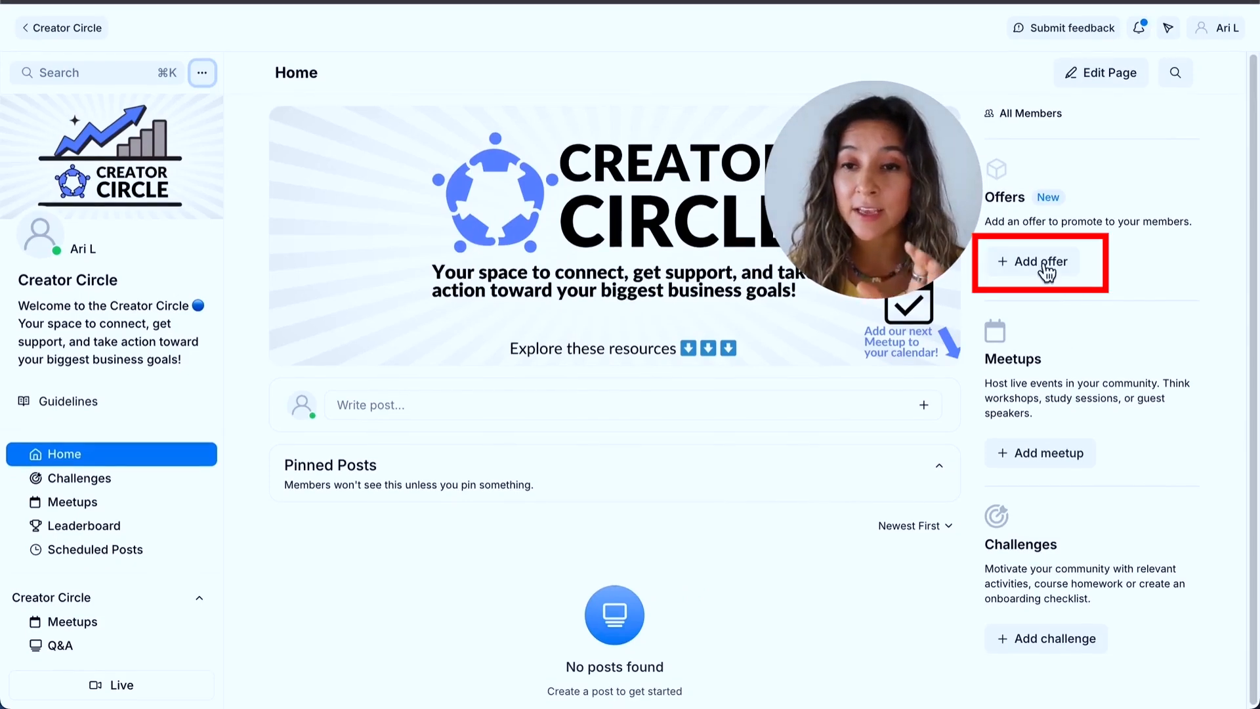
# Step: Add the 5-Day Workshop offer ($57, 'Join Us!' button) to the sidebar and publish it
pyautogui.click(1040, 262)
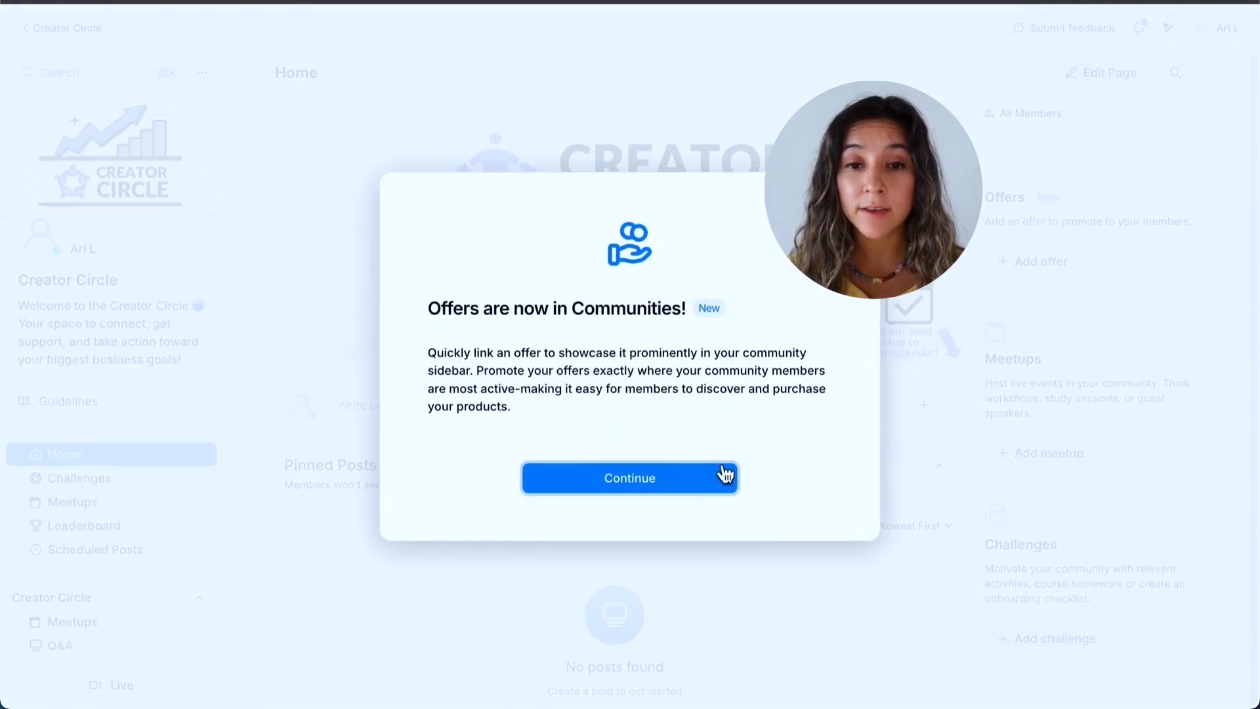
pyautogui.click(629, 478)
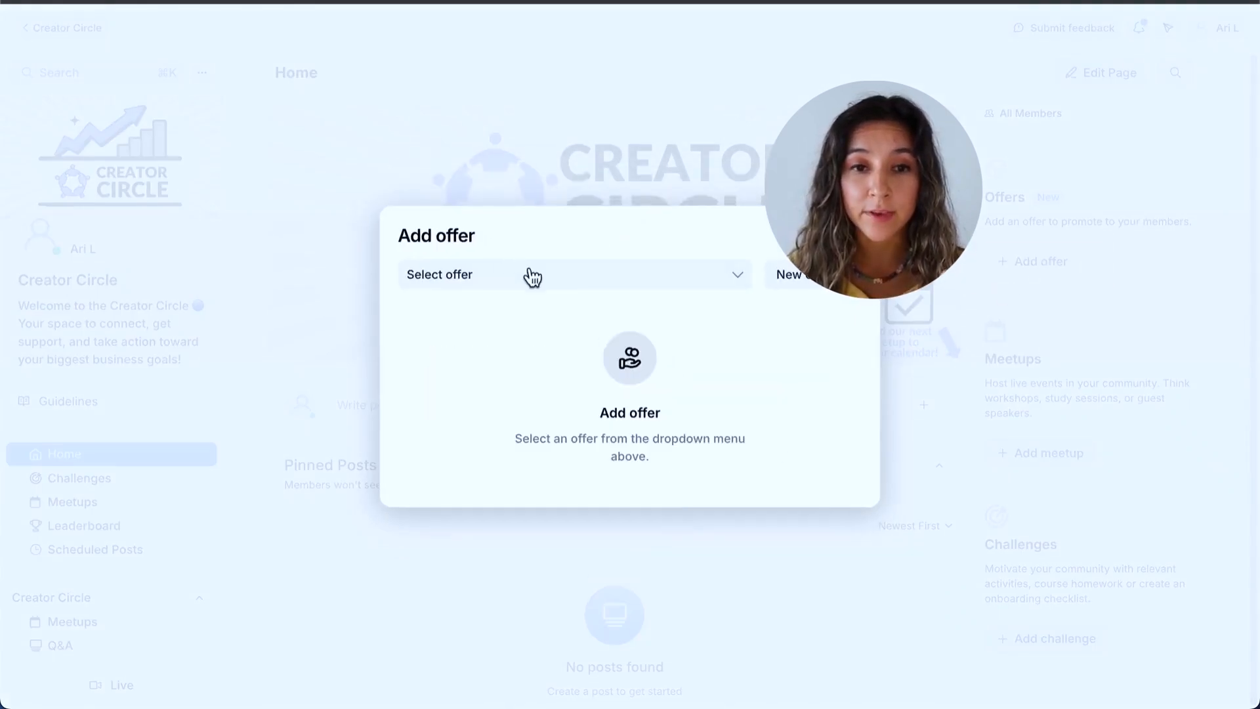
pyautogui.click(574, 275)
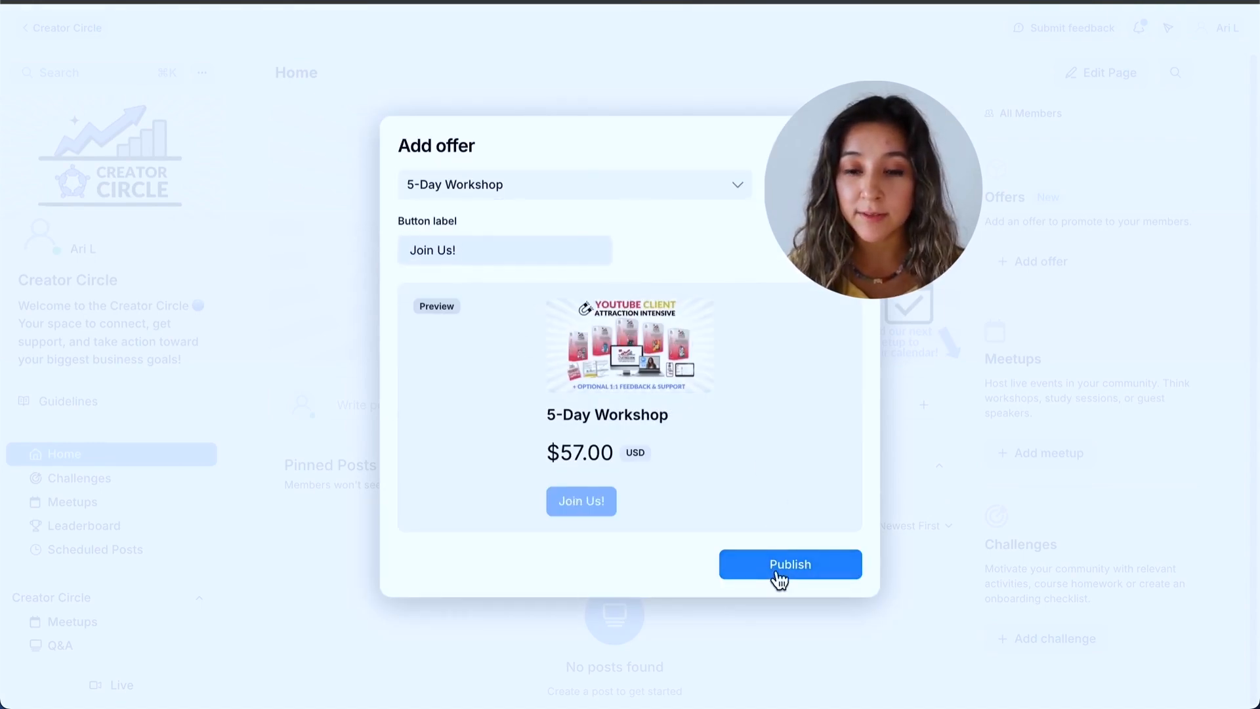
pyautogui.click(790, 564)
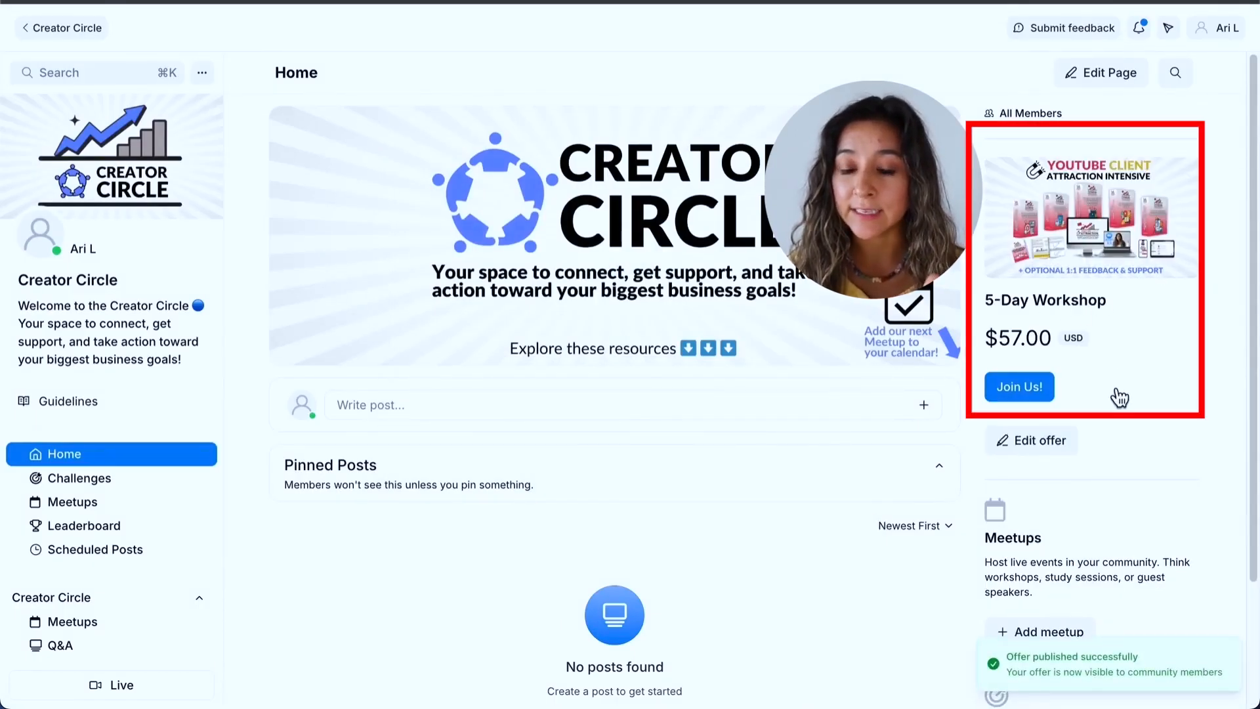
pyautogui.scroll(-3)
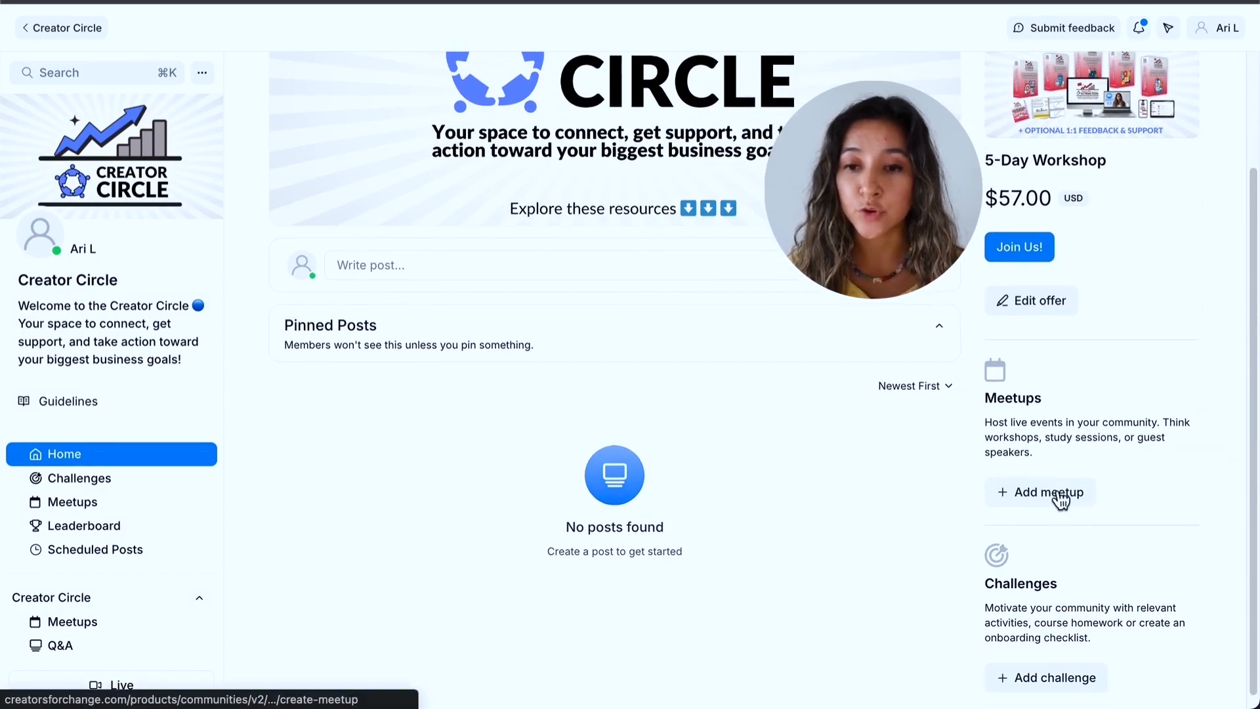
# Step: Start a meetup titled First Creator Meetup hosted in the Live room
pyautogui.click(1040, 492)
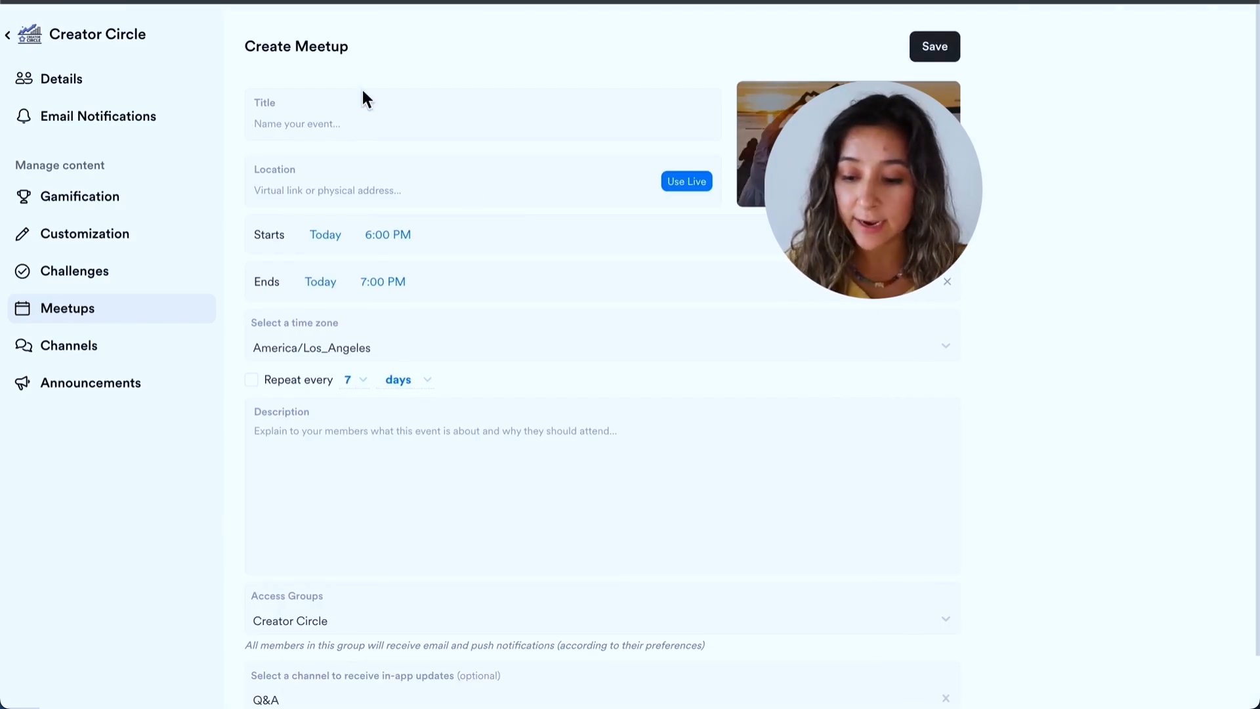
pyautogui.write('First Creator Meetup')
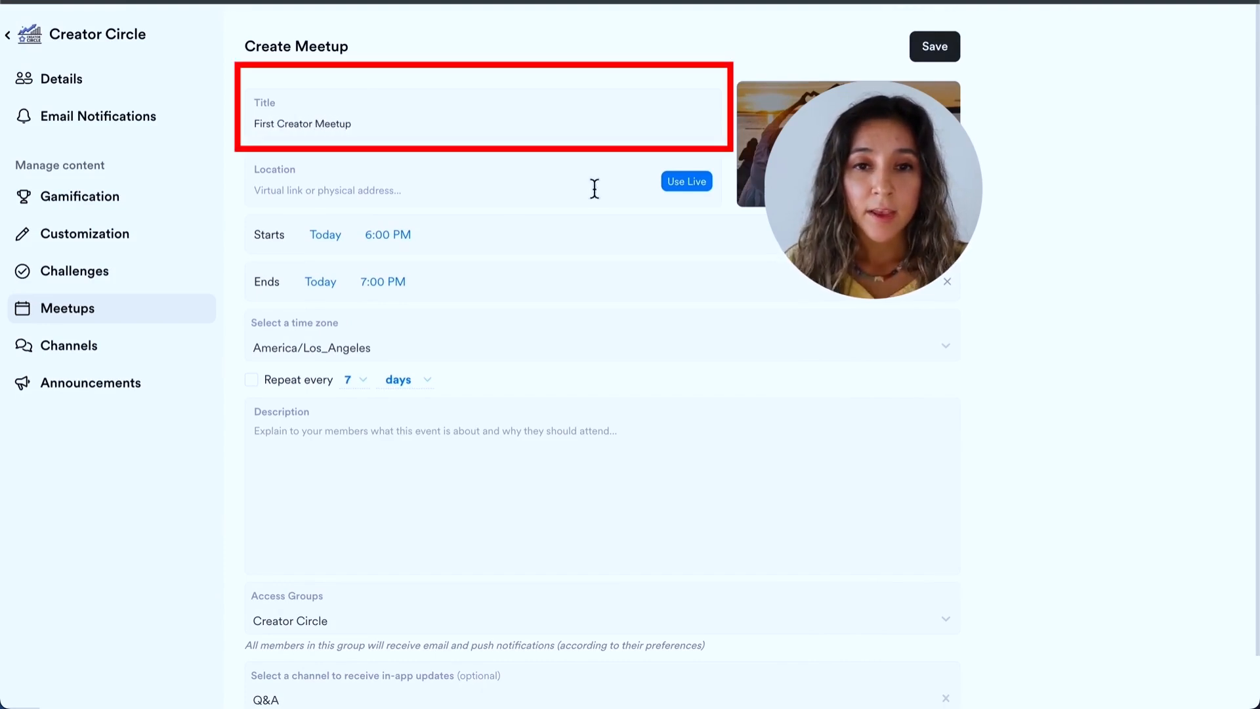
pyautogui.click(687, 182)
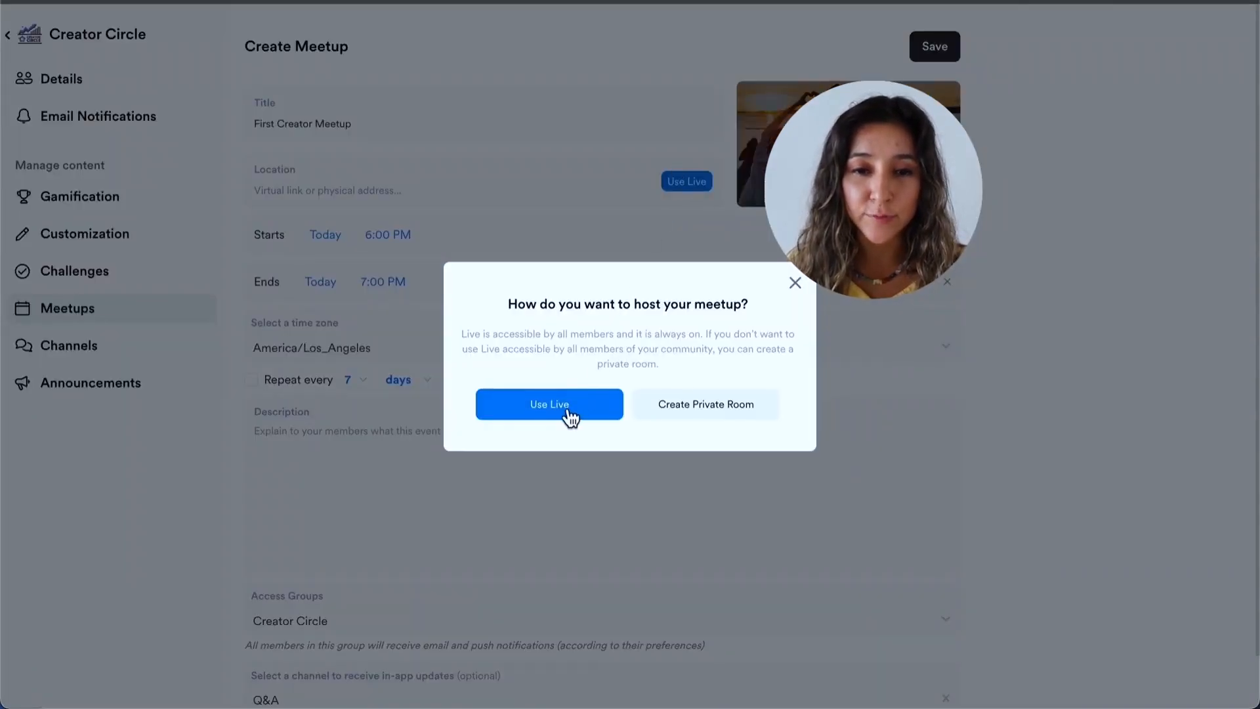
pyautogui.click(550, 404)
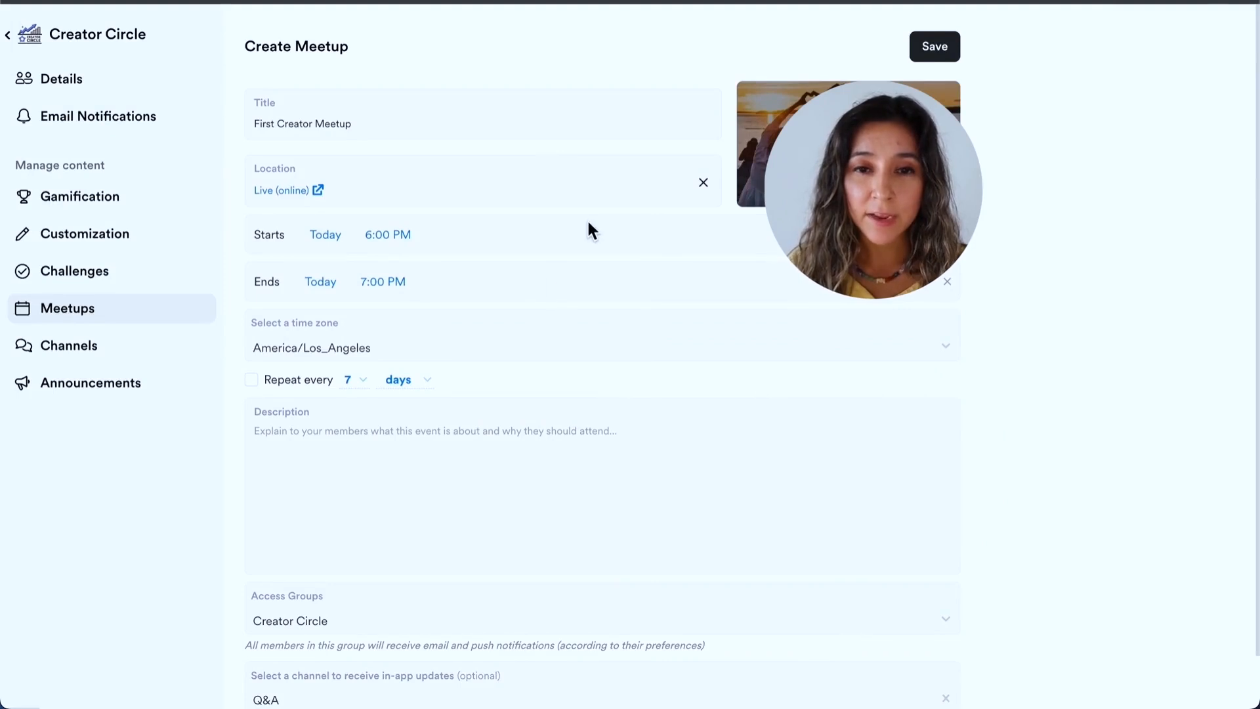
pyautogui.moveTo(545, 215)
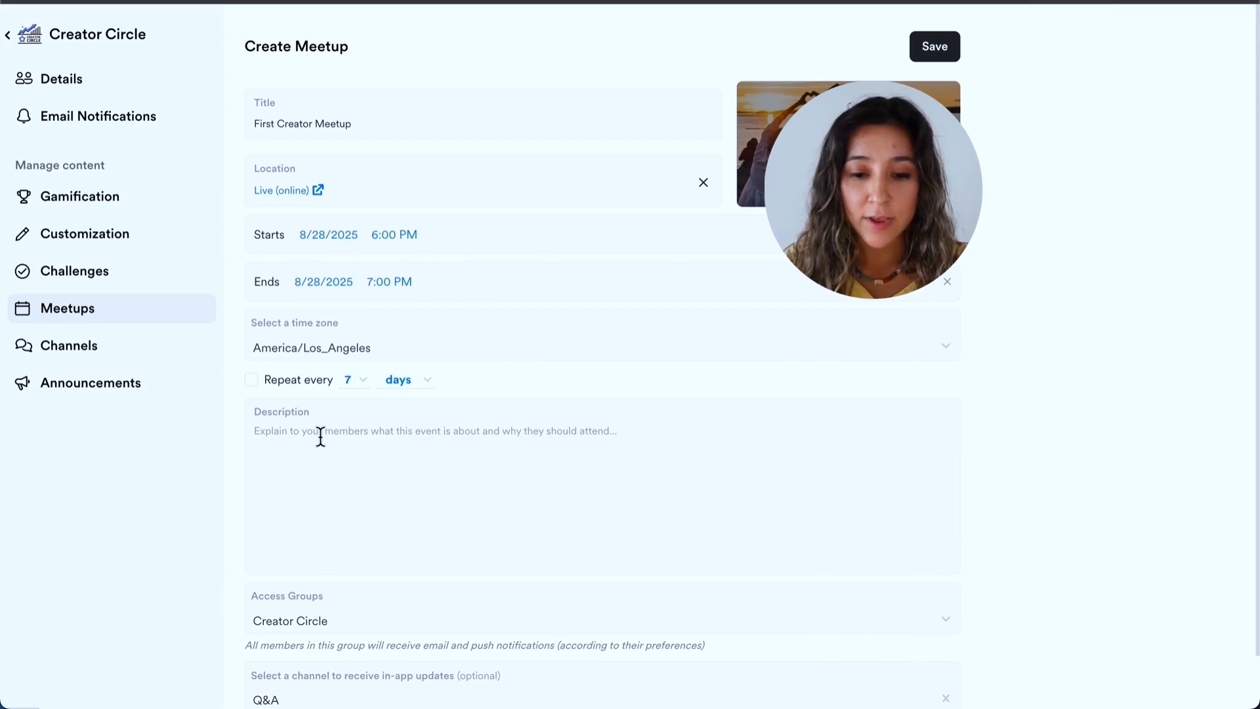
# Step: Add a description, keep Creator Circle as the access group and save the Aug 28, 6–7 PM session
pyautogui.write('Description')
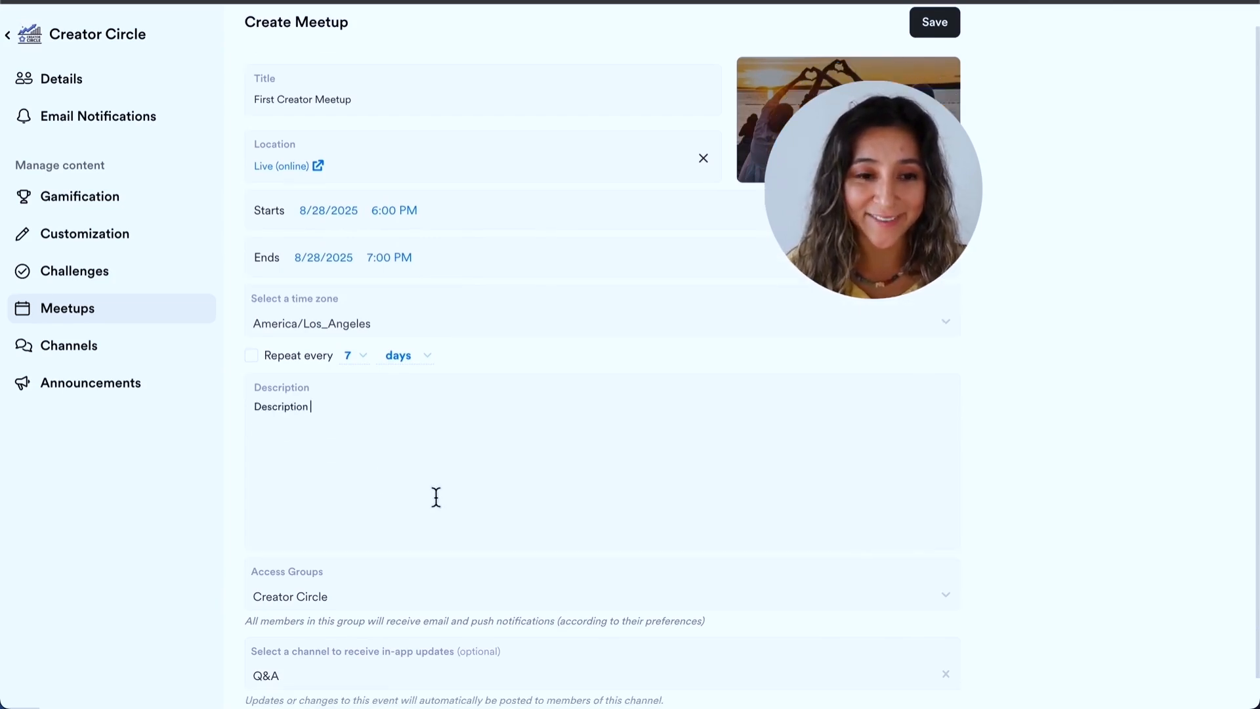
pyautogui.click(601, 583)
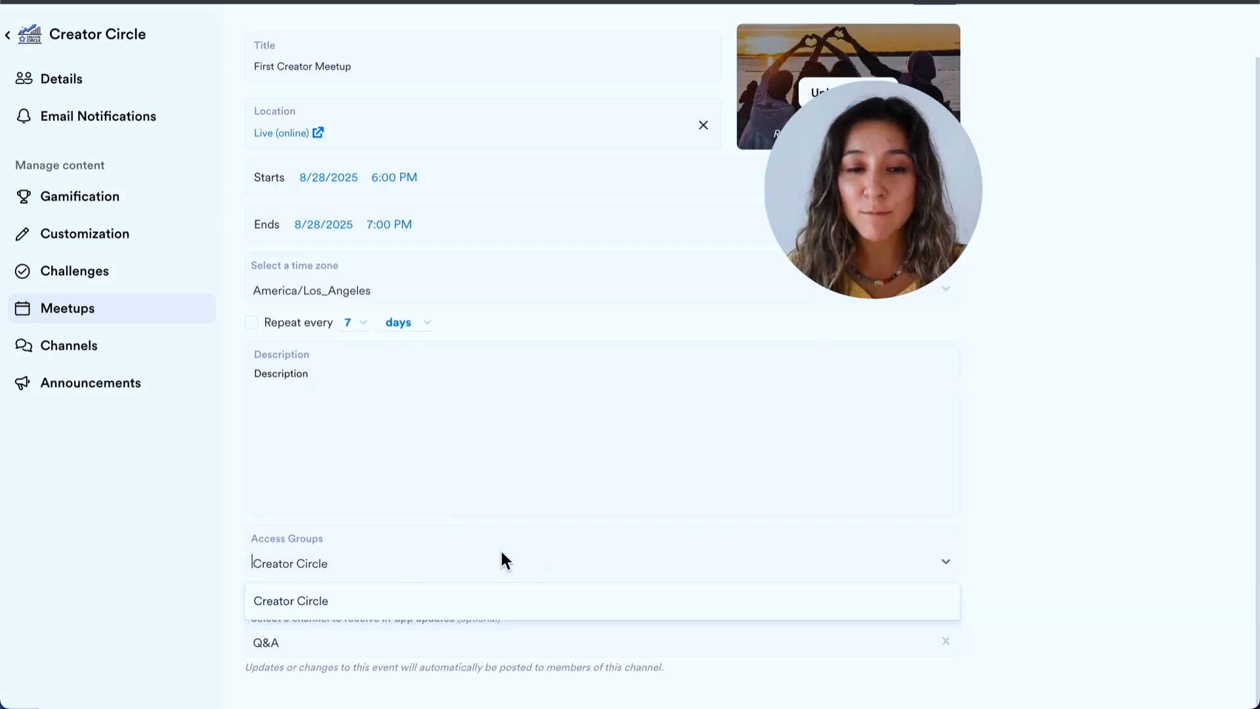
pyautogui.click(290, 600)
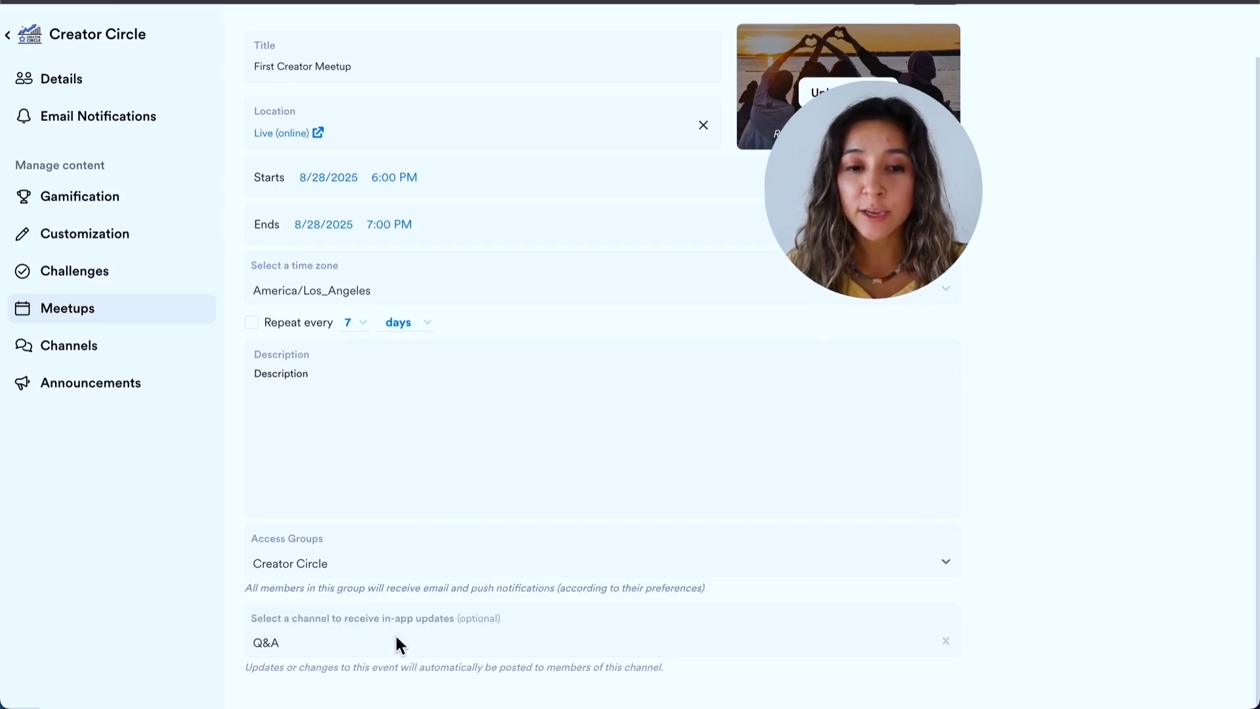
pyautogui.moveTo(504, 646)
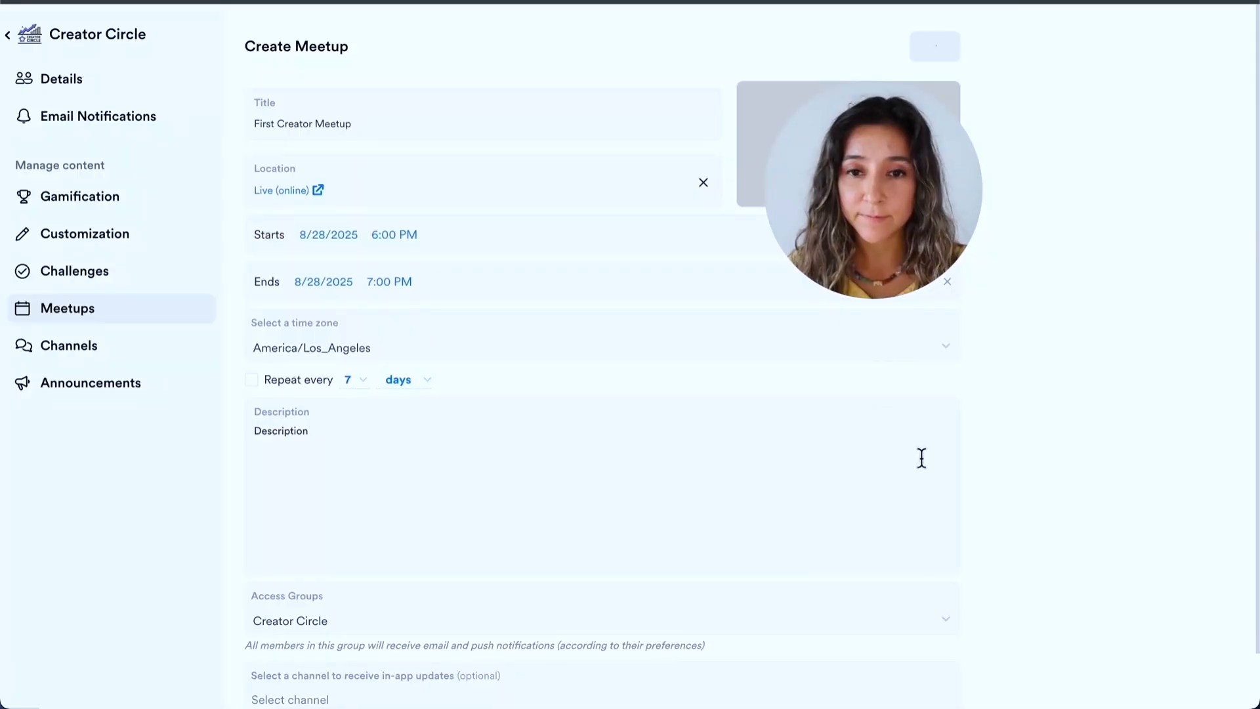
pyautogui.scroll(-3)
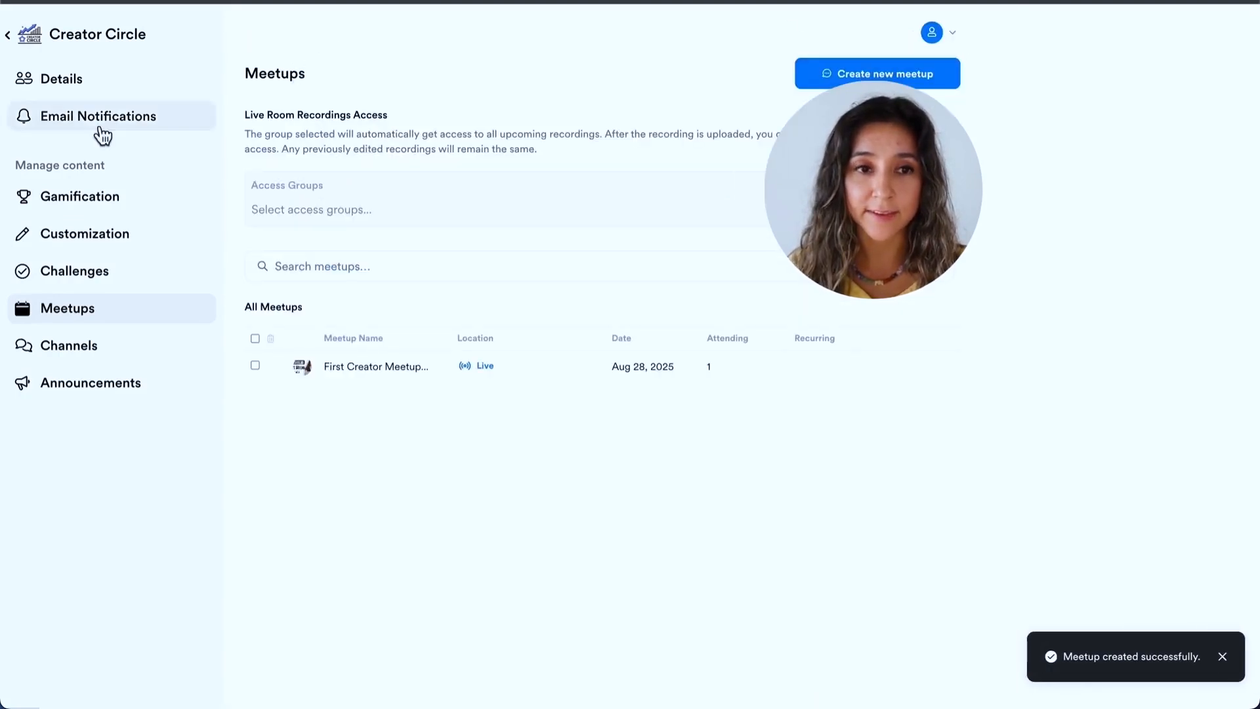
# Step: From the community home, start creating a one-time community challenge
pyautogui.click(76, 270)
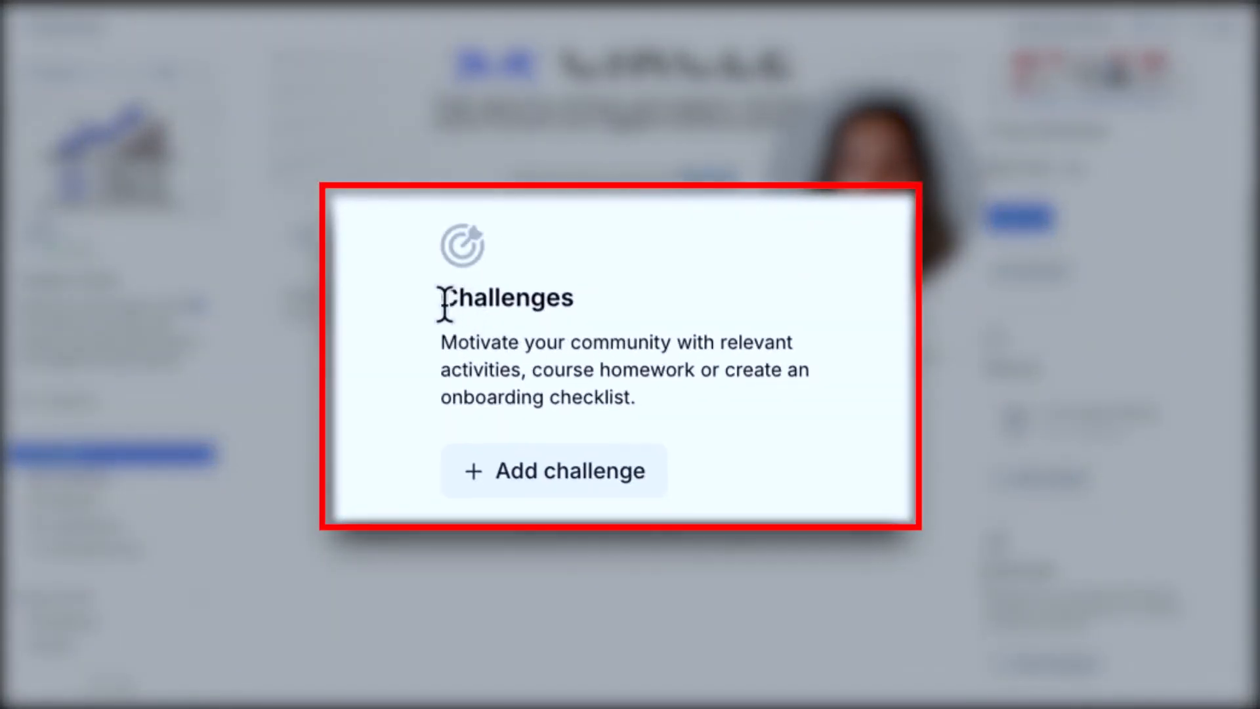
pyautogui.doubleClick(507, 298)
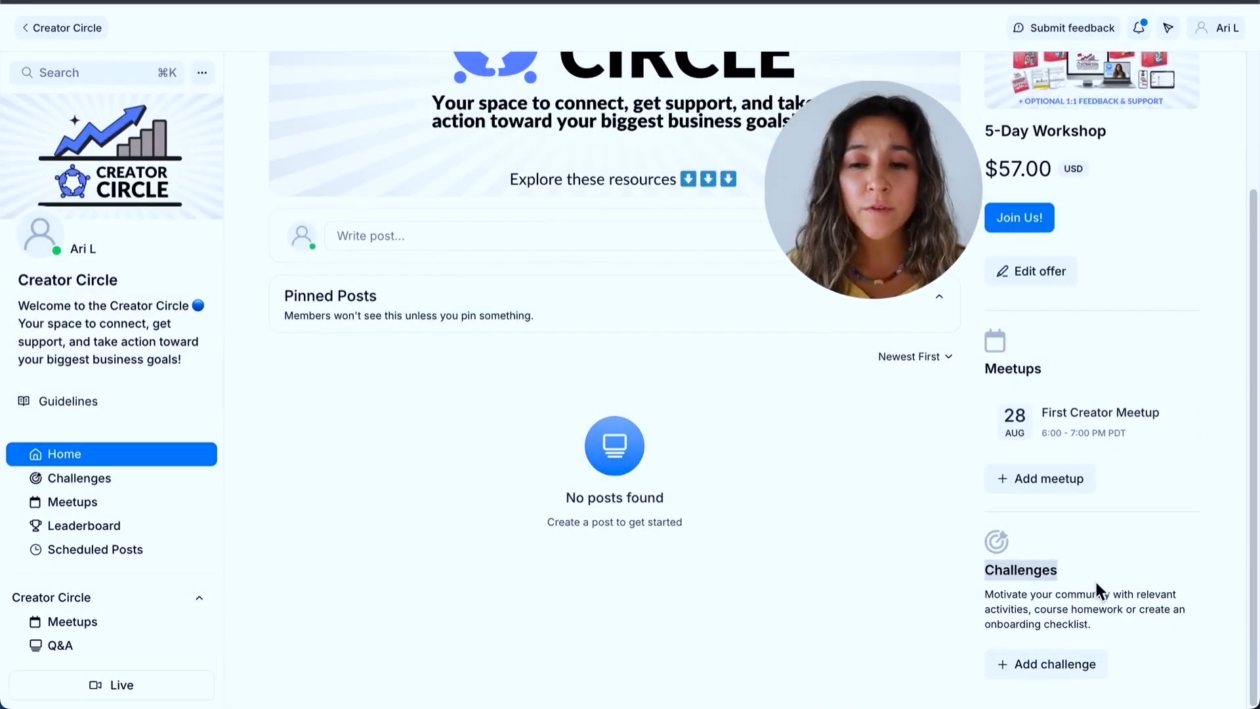
pyautogui.click(1047, 664)
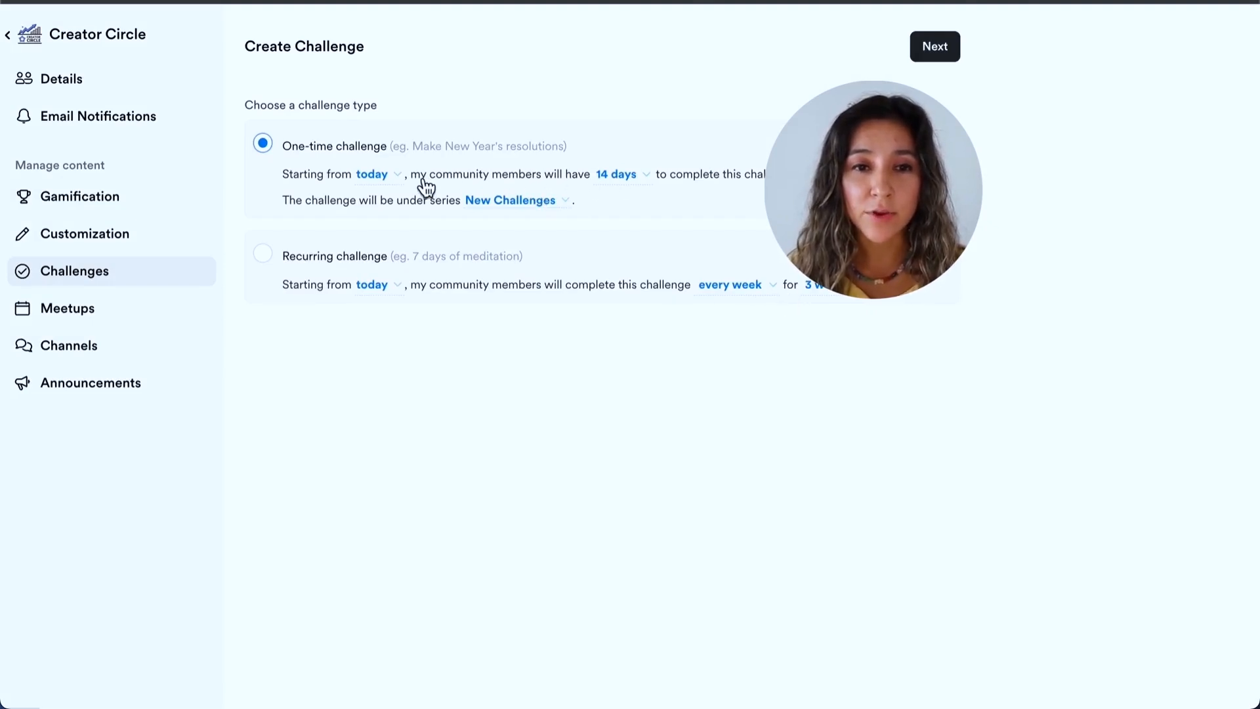
pyautogui.moveTo(394, 190)
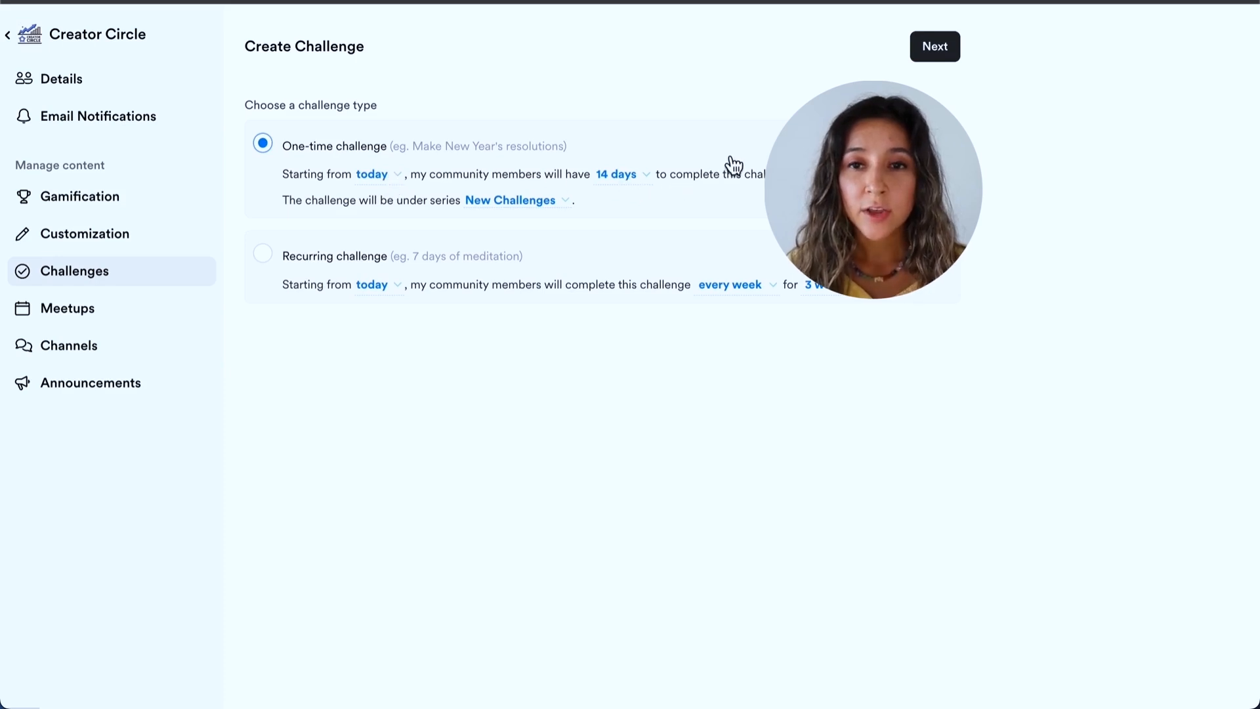
# Step: Create a new challenge series named 'Welcome tasks', save it and continue to the template gallery
pyautogui.click(509, 199)
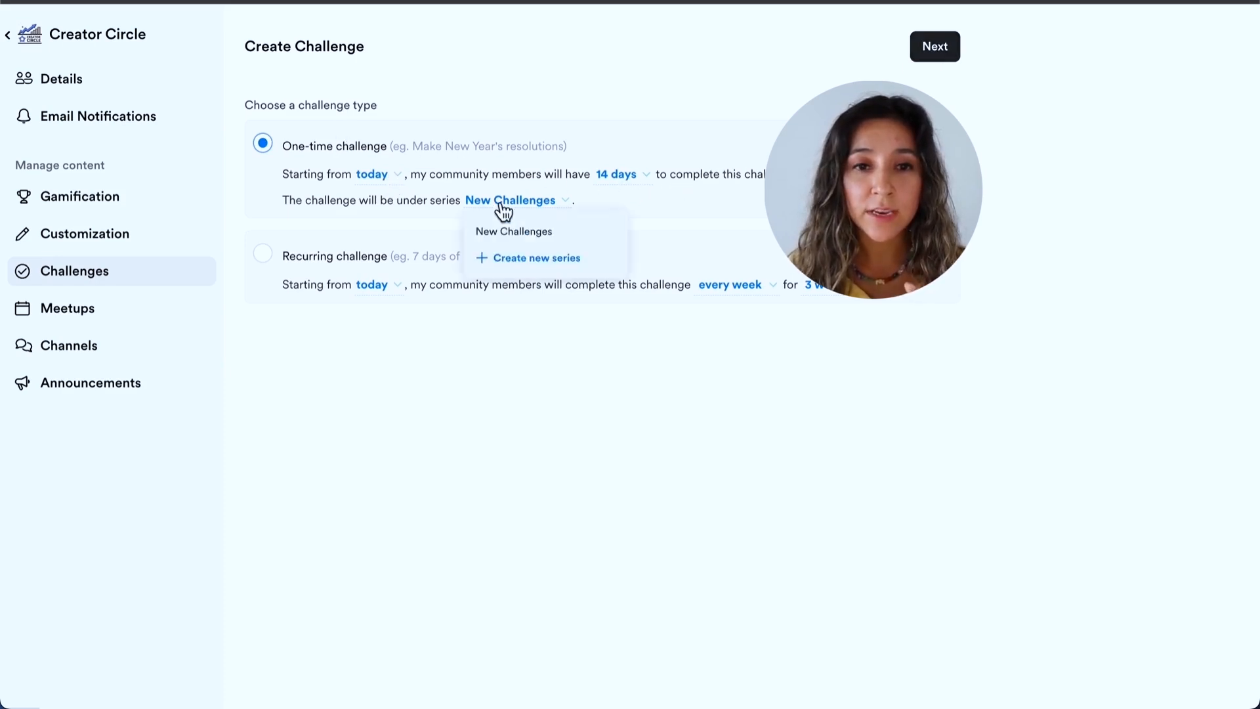
pyautogui.click(536, 257)
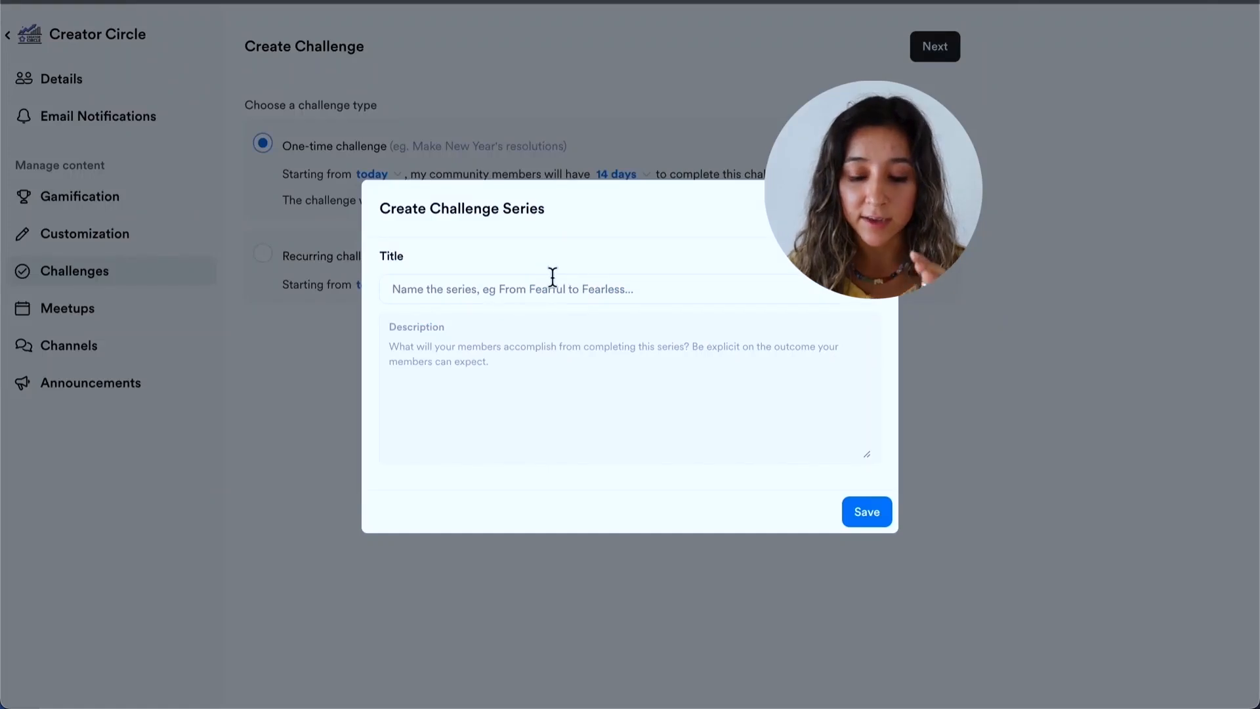
pyautogui.write('Welcome tasks')
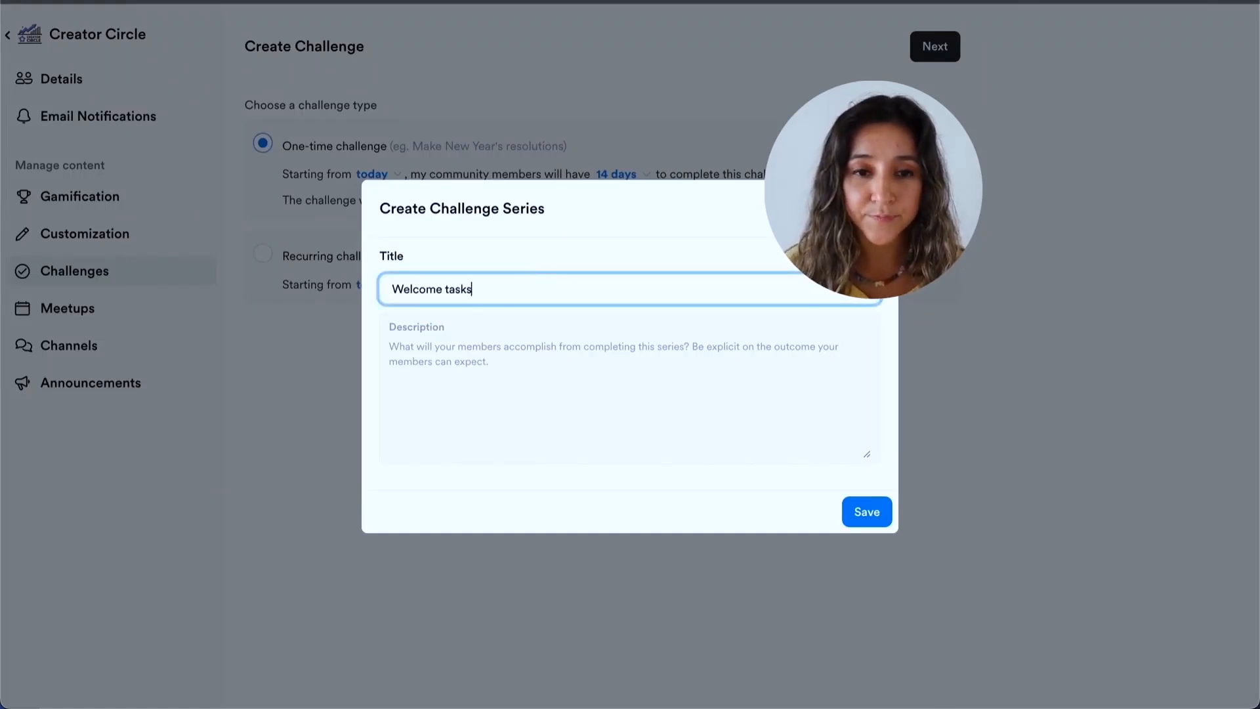
pyautogui.write('Welcome tasks')
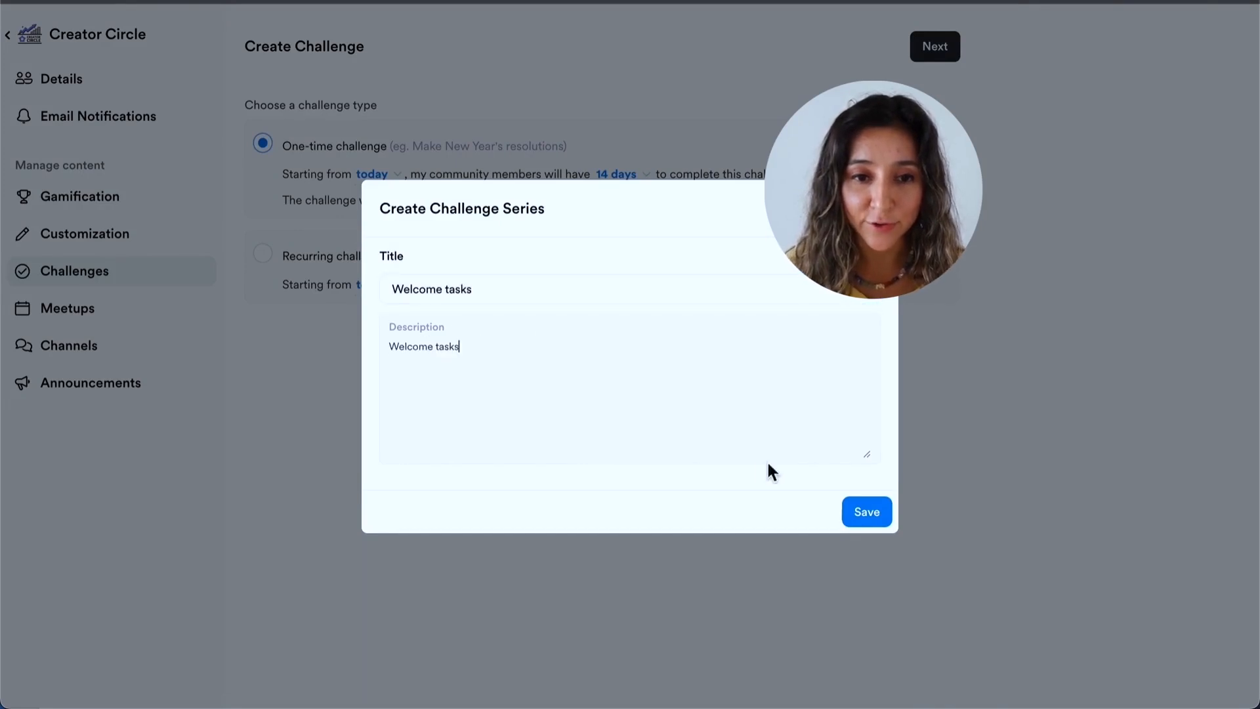
pyautogui.click(867, 512)
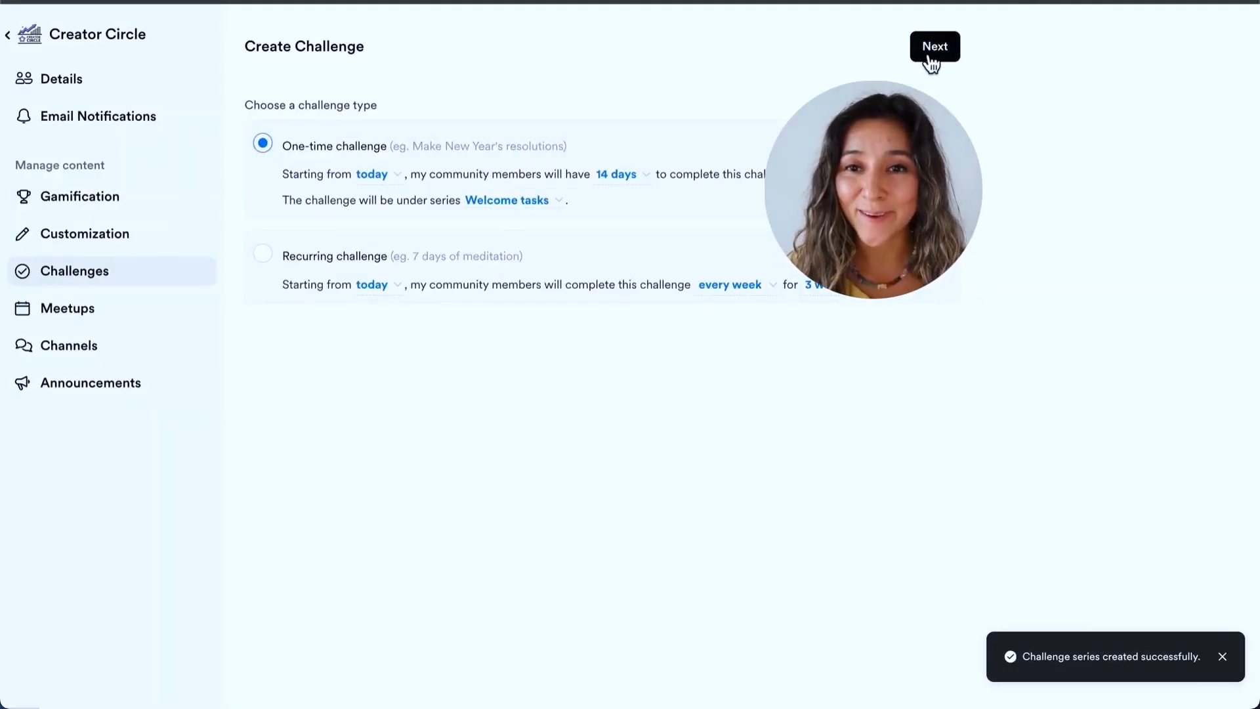
pyautogui.click(934, 46)
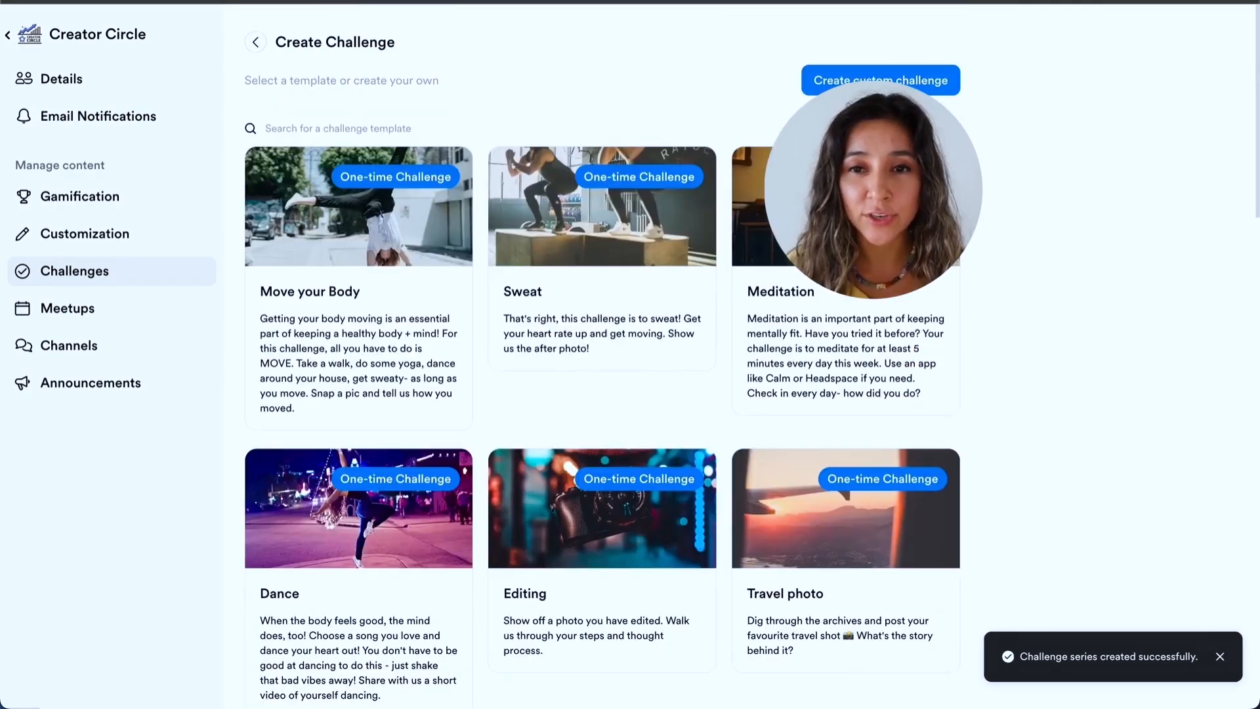
# Step: Create a custom challenge titled 'Introduce Yourself' with its instructions
pyautogui.click(879, 80)
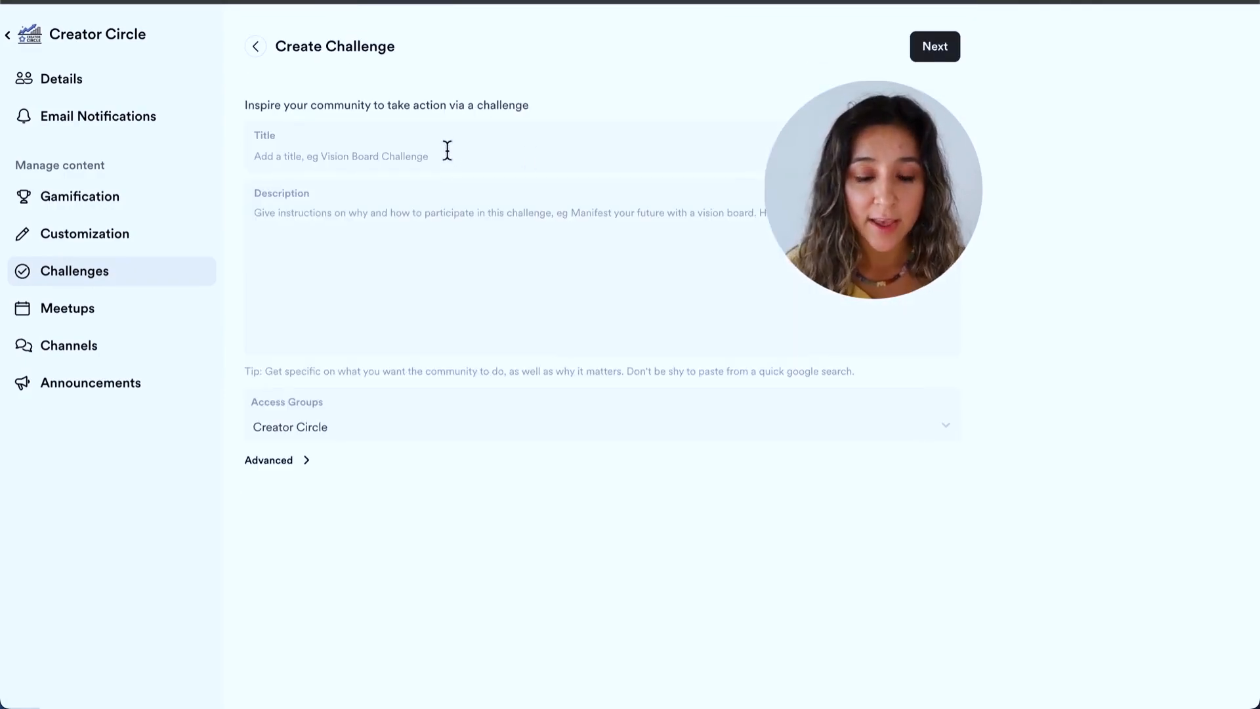
pyautogui.write('Introduce Yourself')
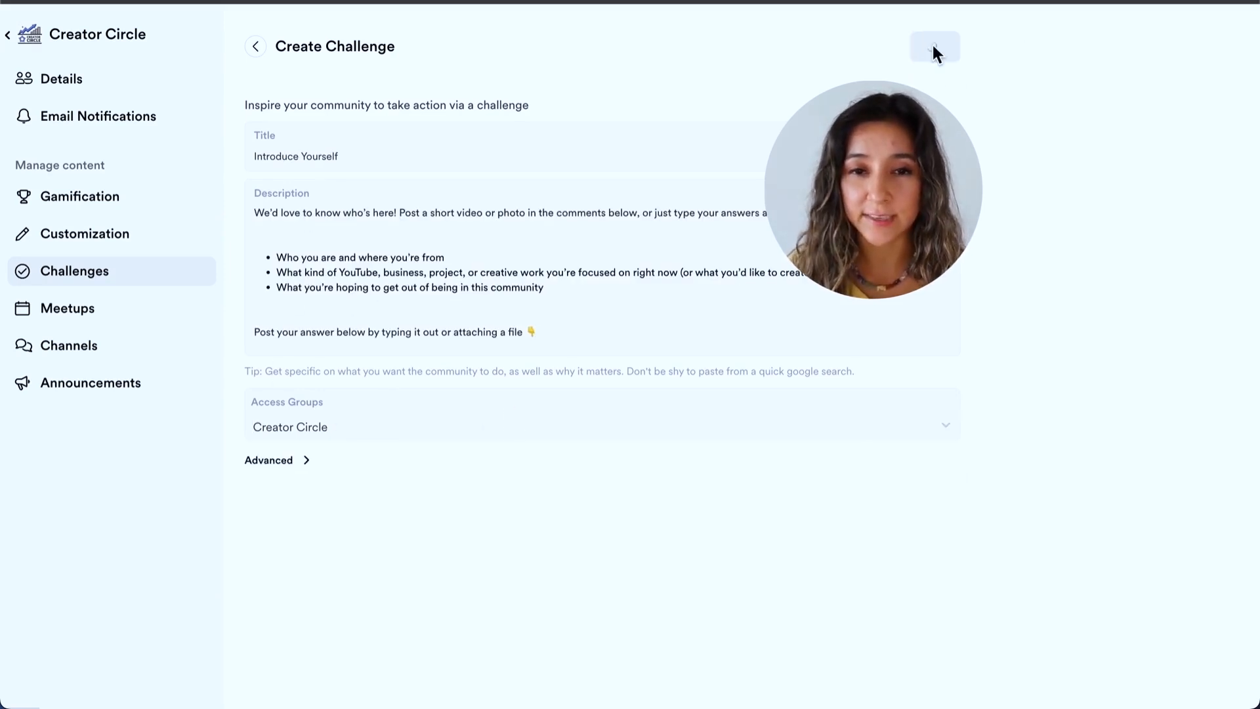
pyautogui.click(934, 46)
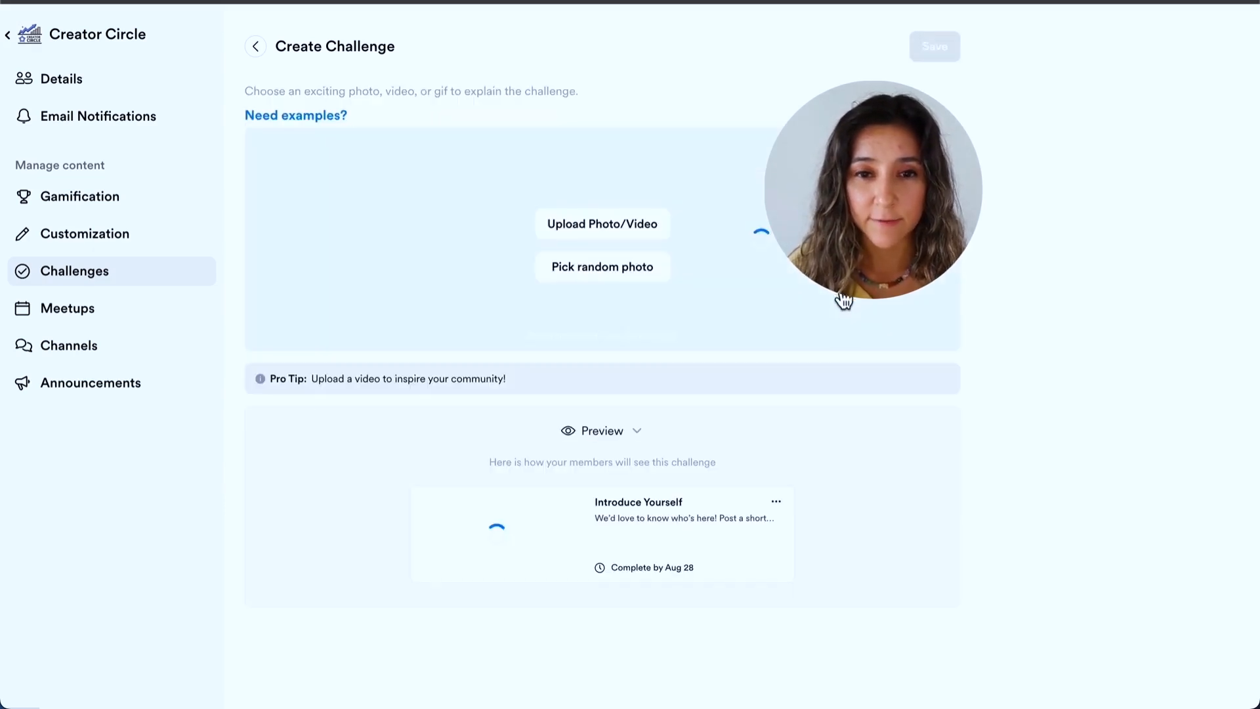
# Step: Upload the welcome-task cover image and save the challenge to the community
pyautogui.click(603, 223)
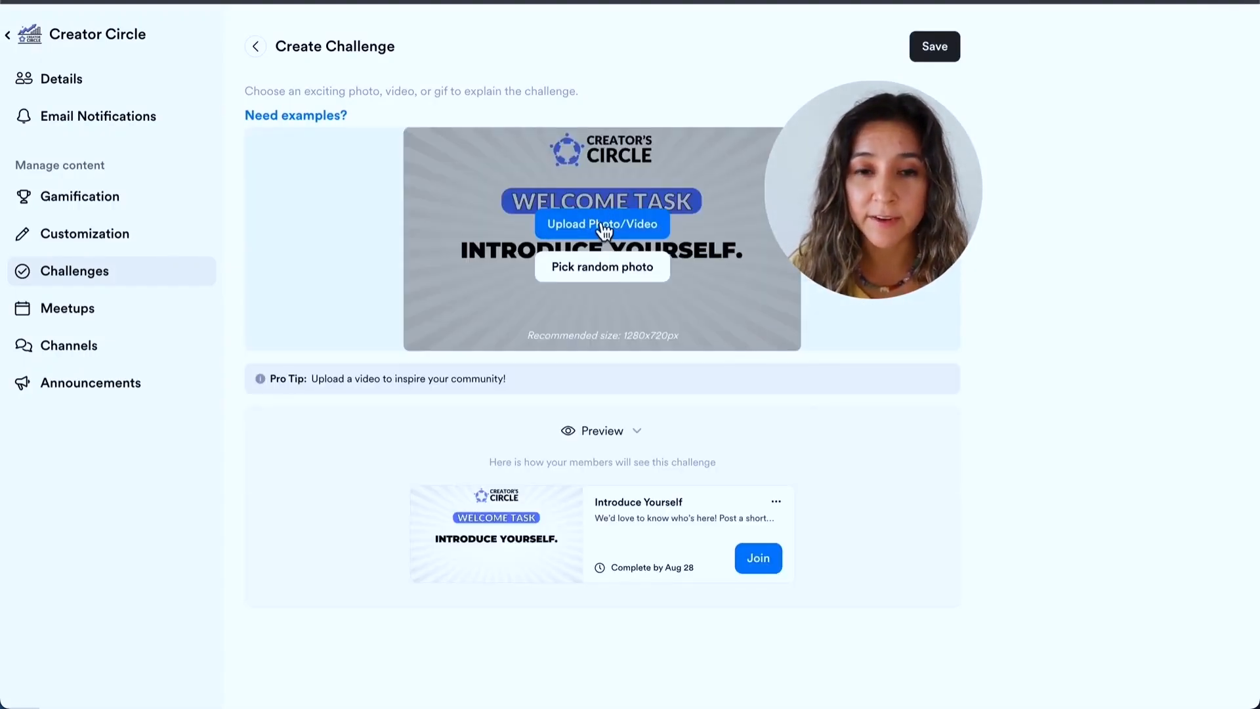
pyautogui.moveTo(686, 256)
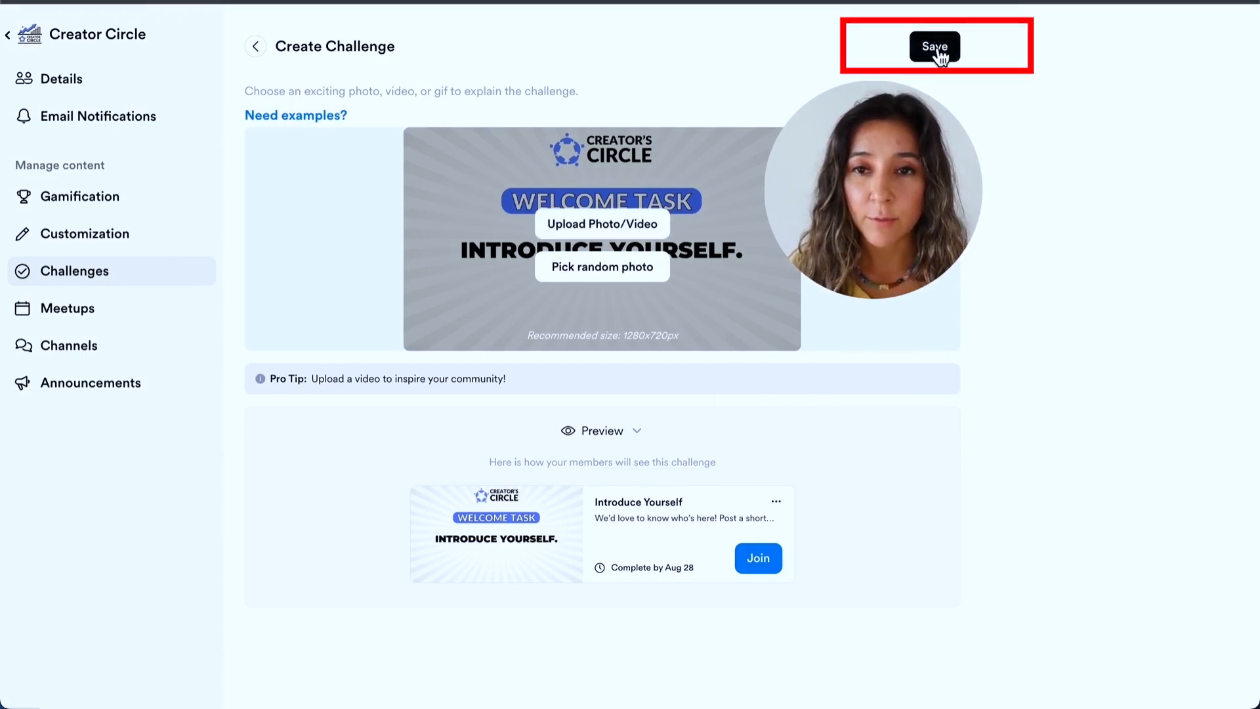
pyautogui.click(935, 46)
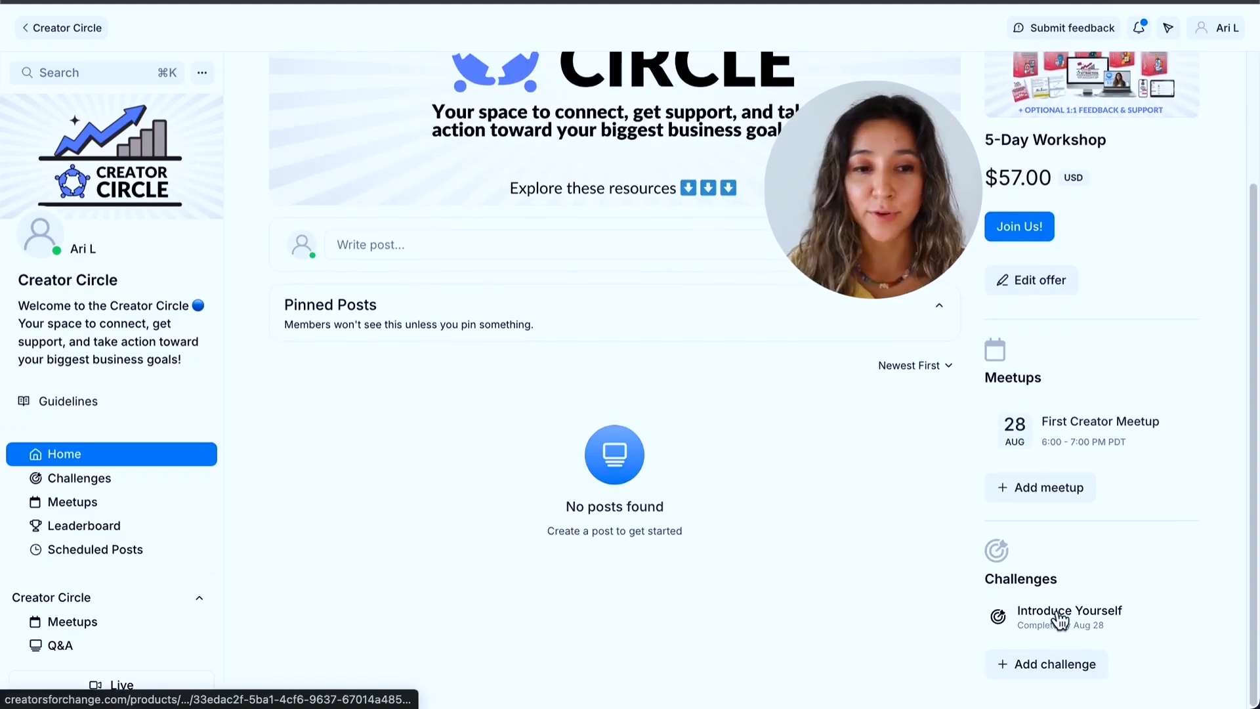
# Step: Review Introduce Yourself under the Welcome tasks challenges, then reach the community Details settings
pyautogui.click(77, 478)
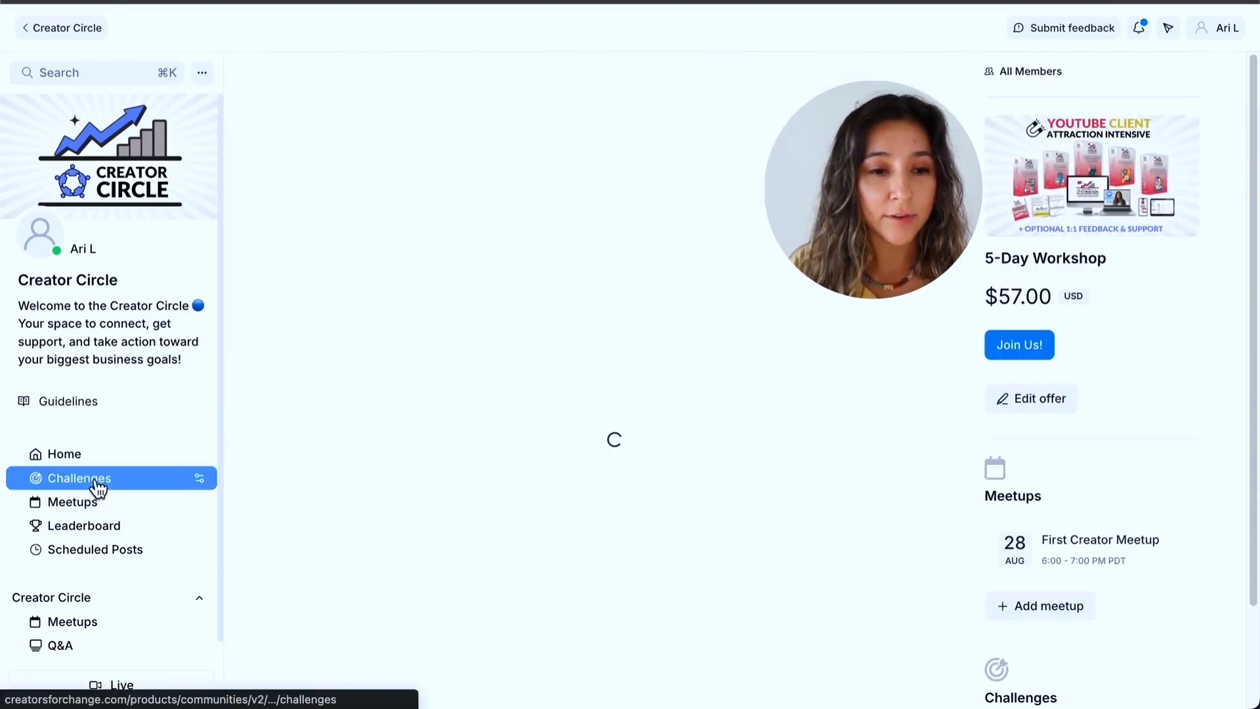
pyautogui.click(78, 478)
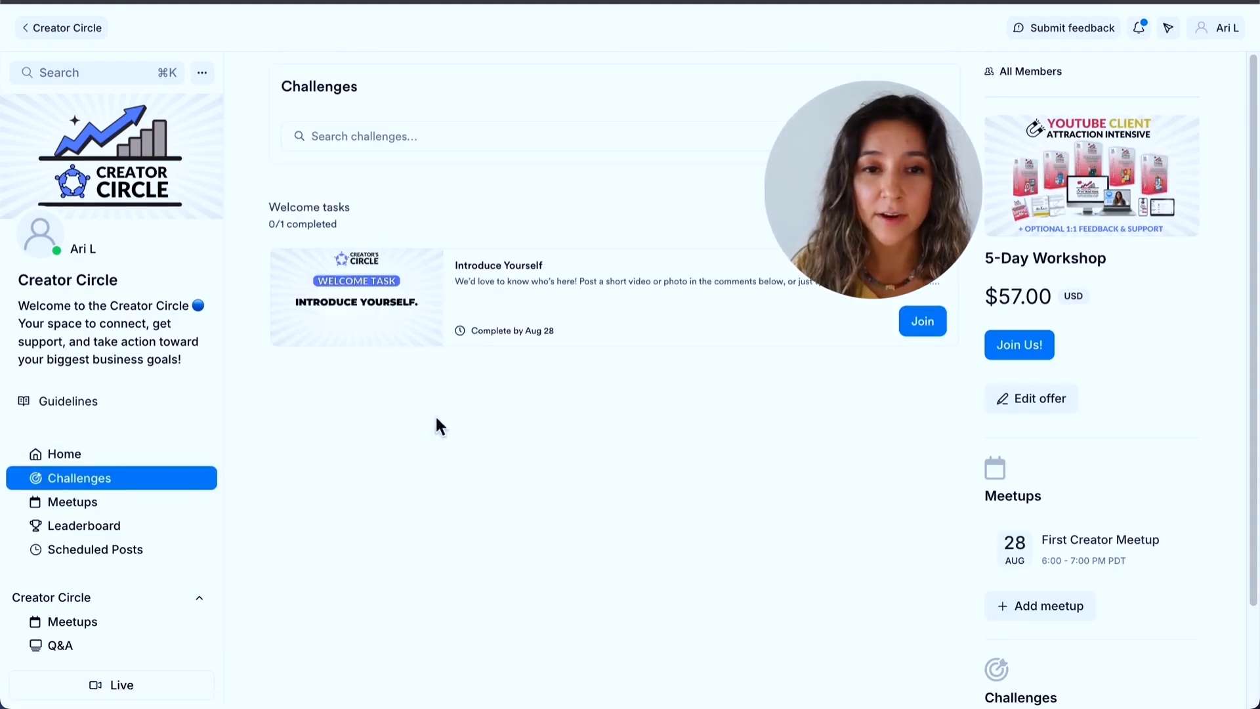
pyautogui.moveTo(82, 525)
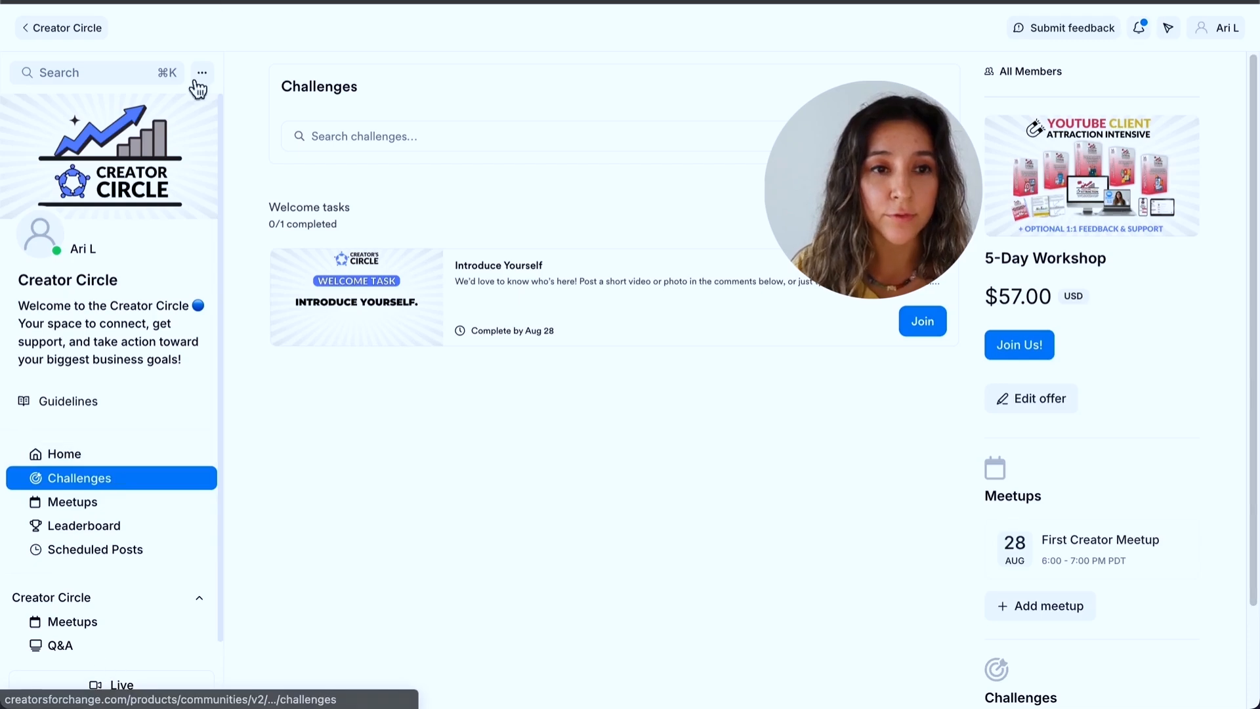
pyautogui.click(203, 72)
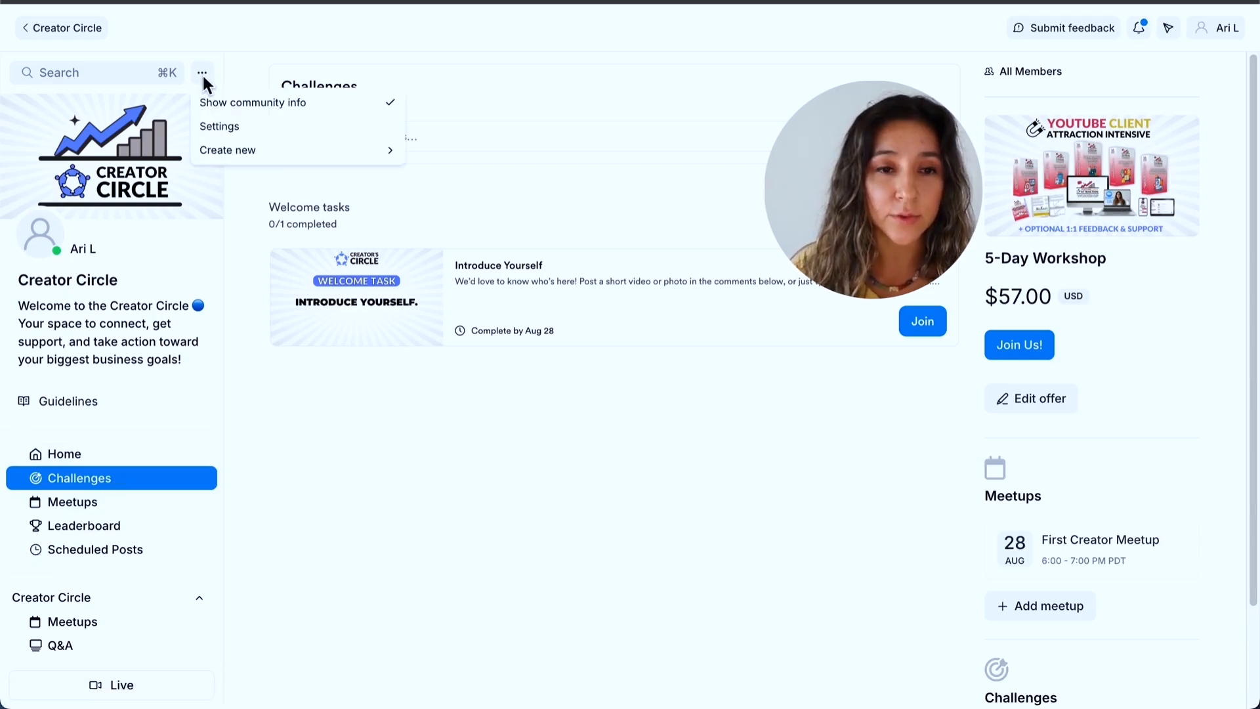
pyautogui.click(219, 126)
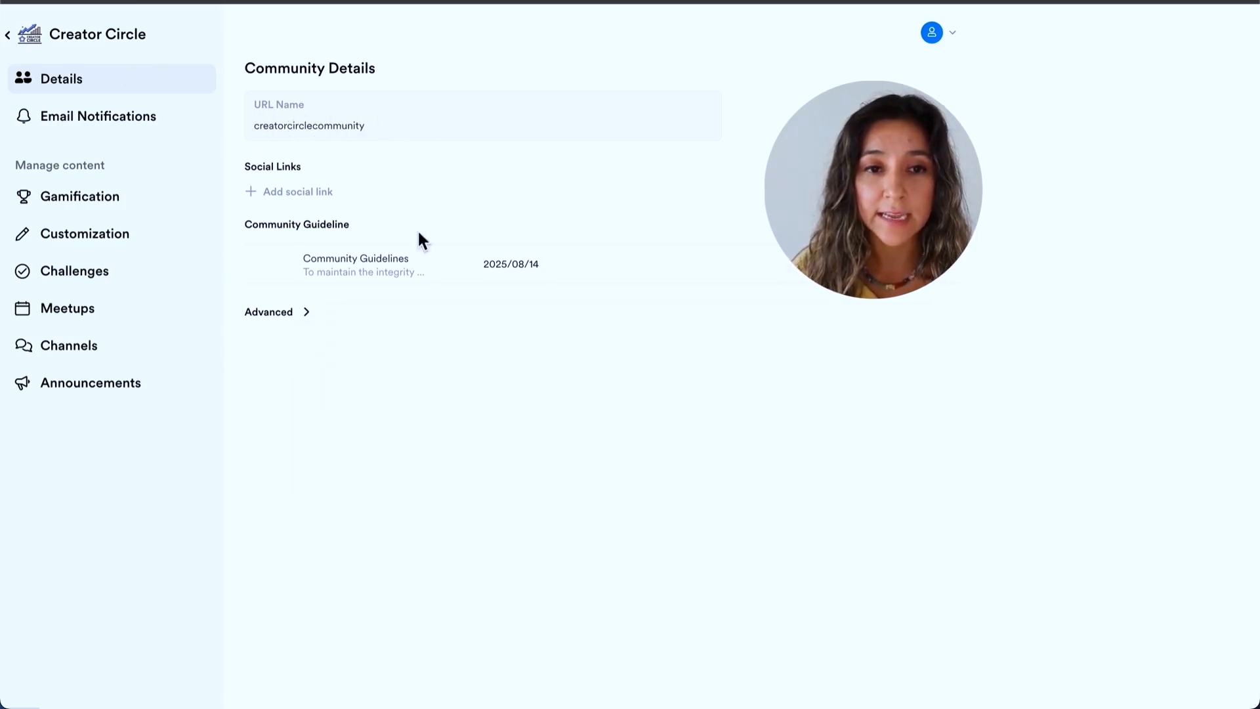
pyautogui.click(356, 264)
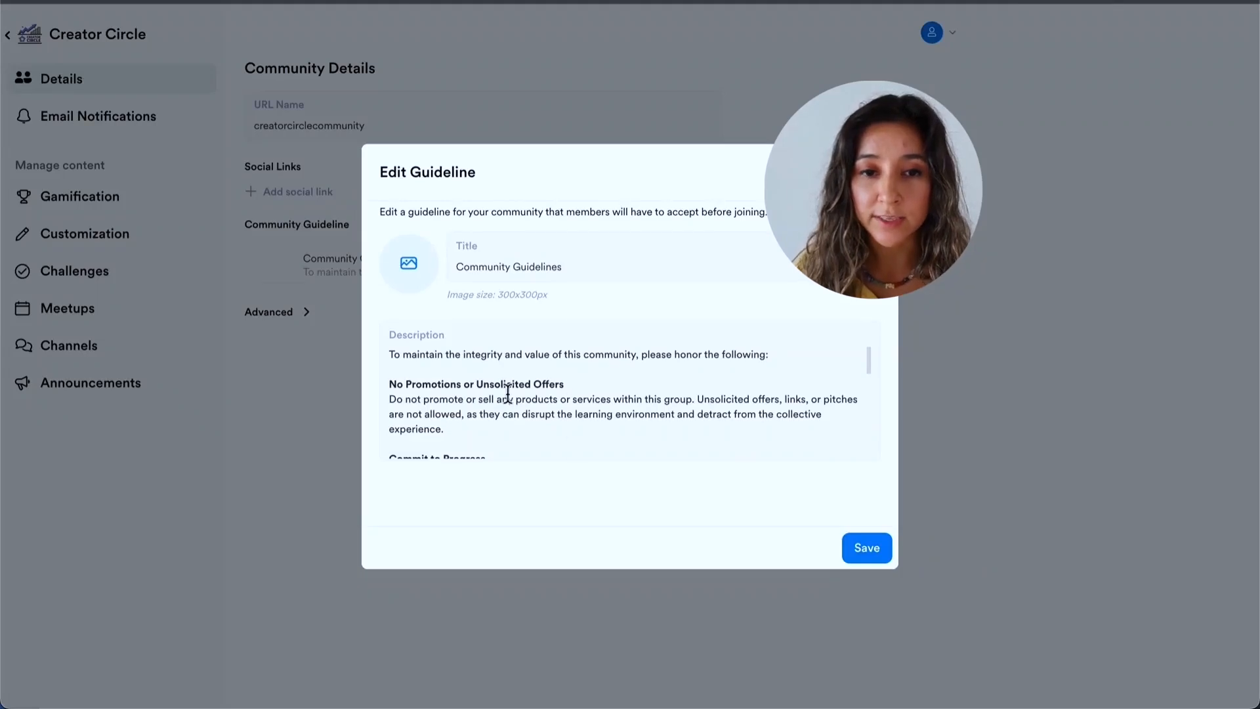
pyautogui.scroll(-3)
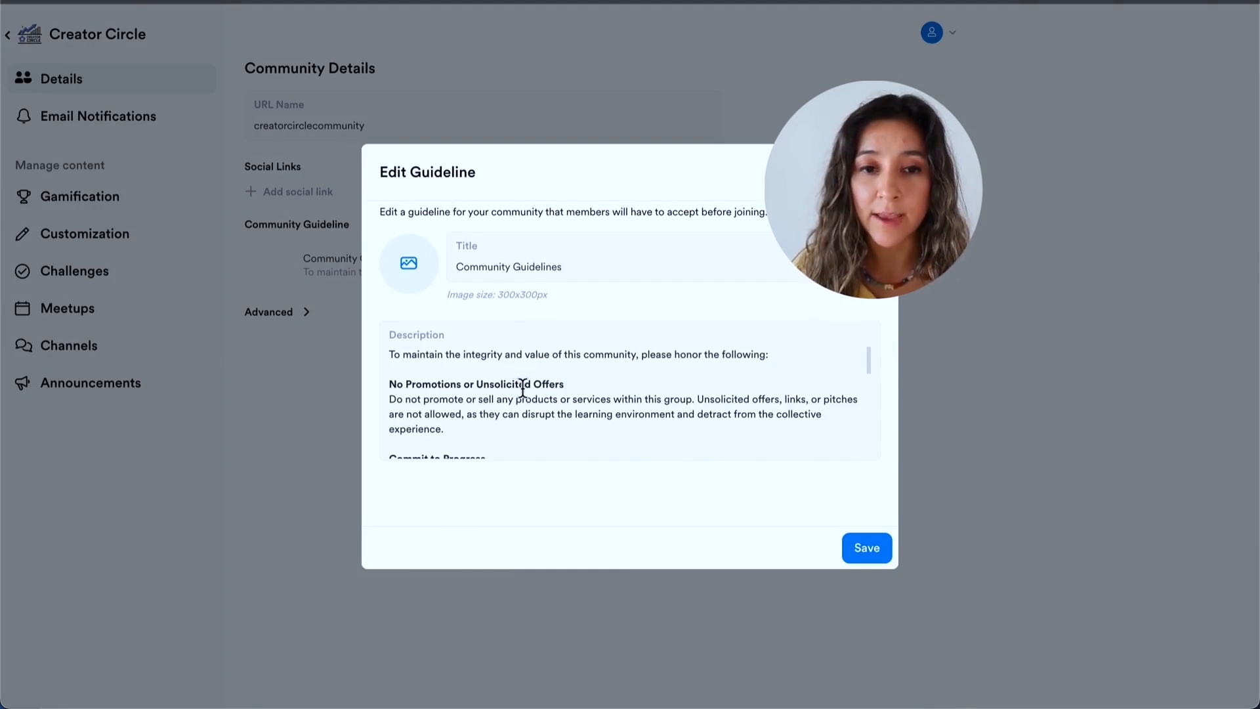
pyautogui.moveTo(566, 413)
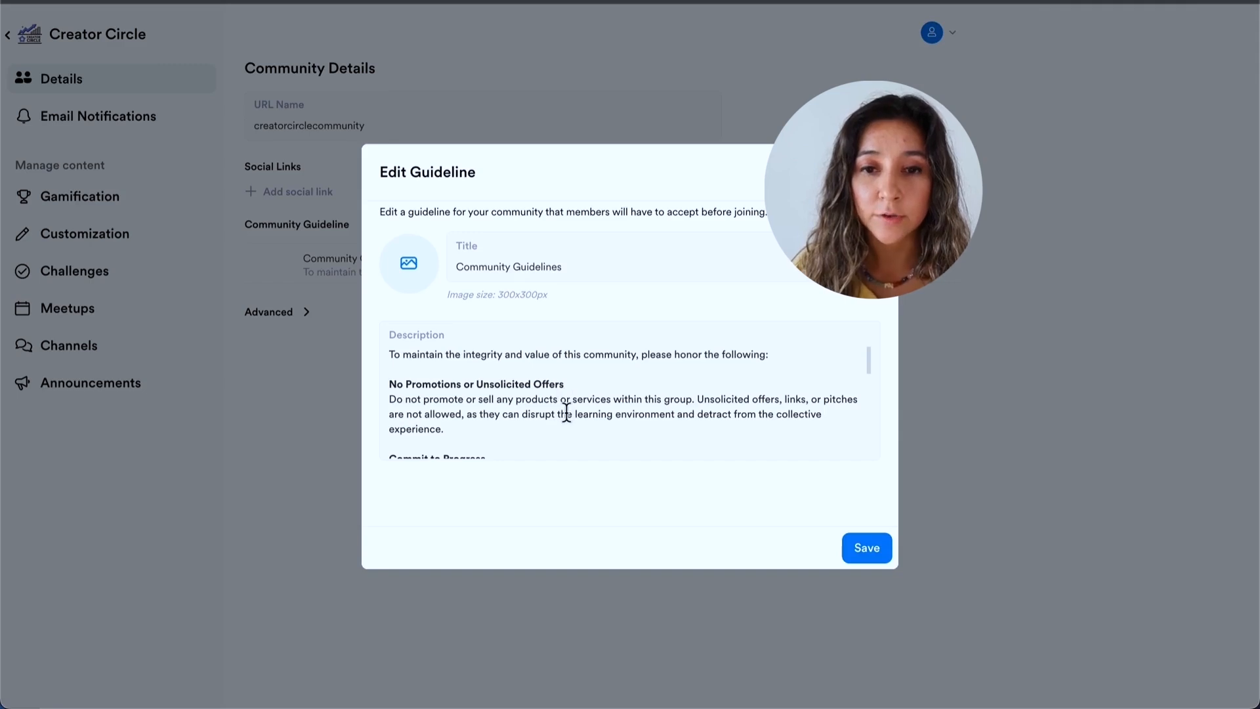
pyautogui.moveTo(642, 408)
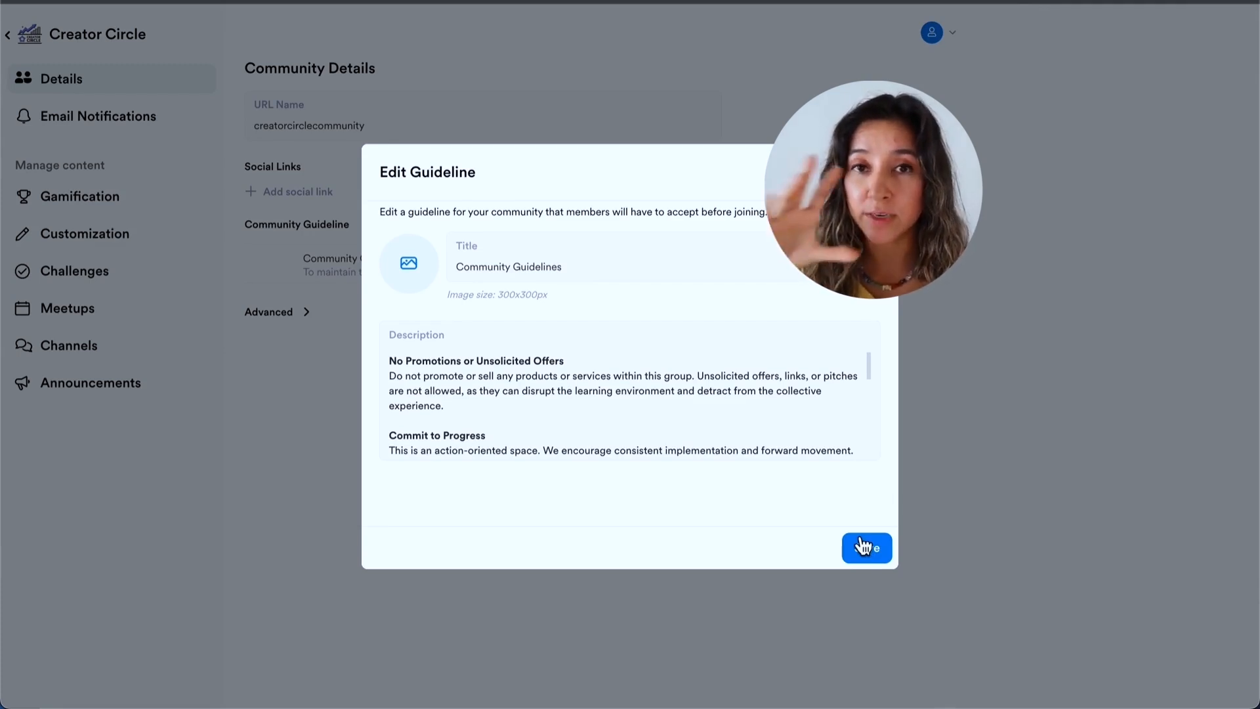
pyautogui.click(867, 547)
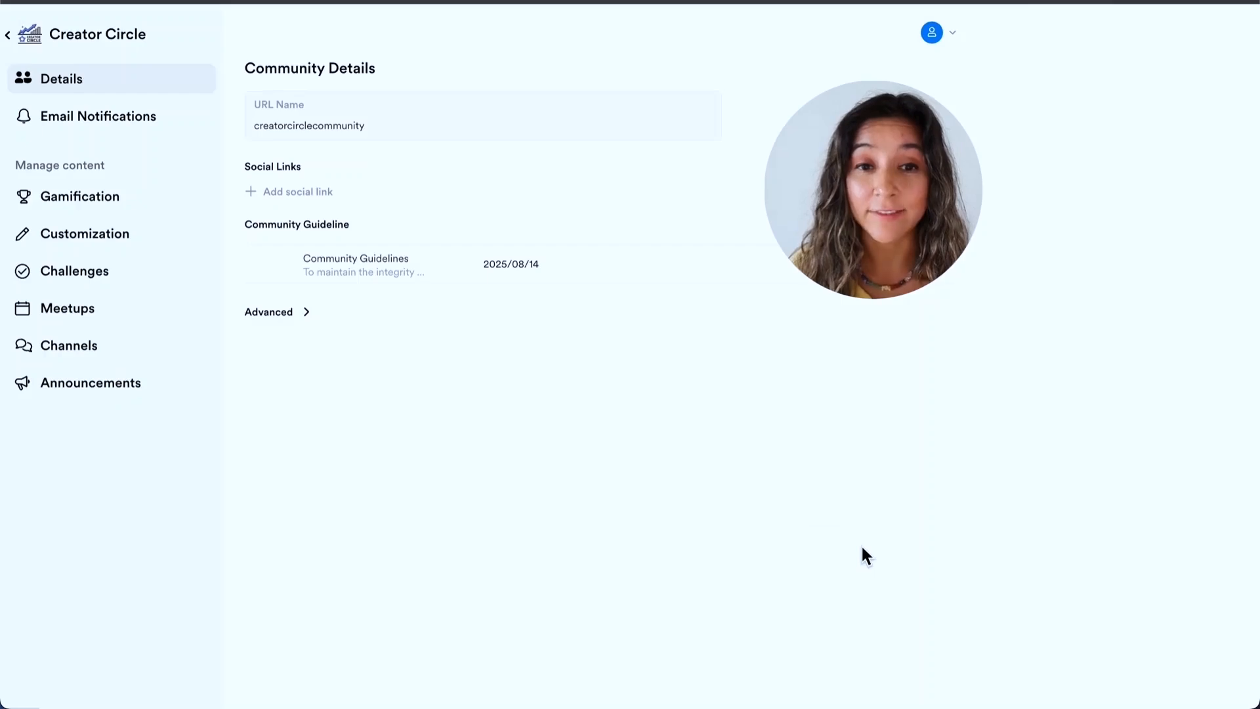
pyautogui.click(99, 115)
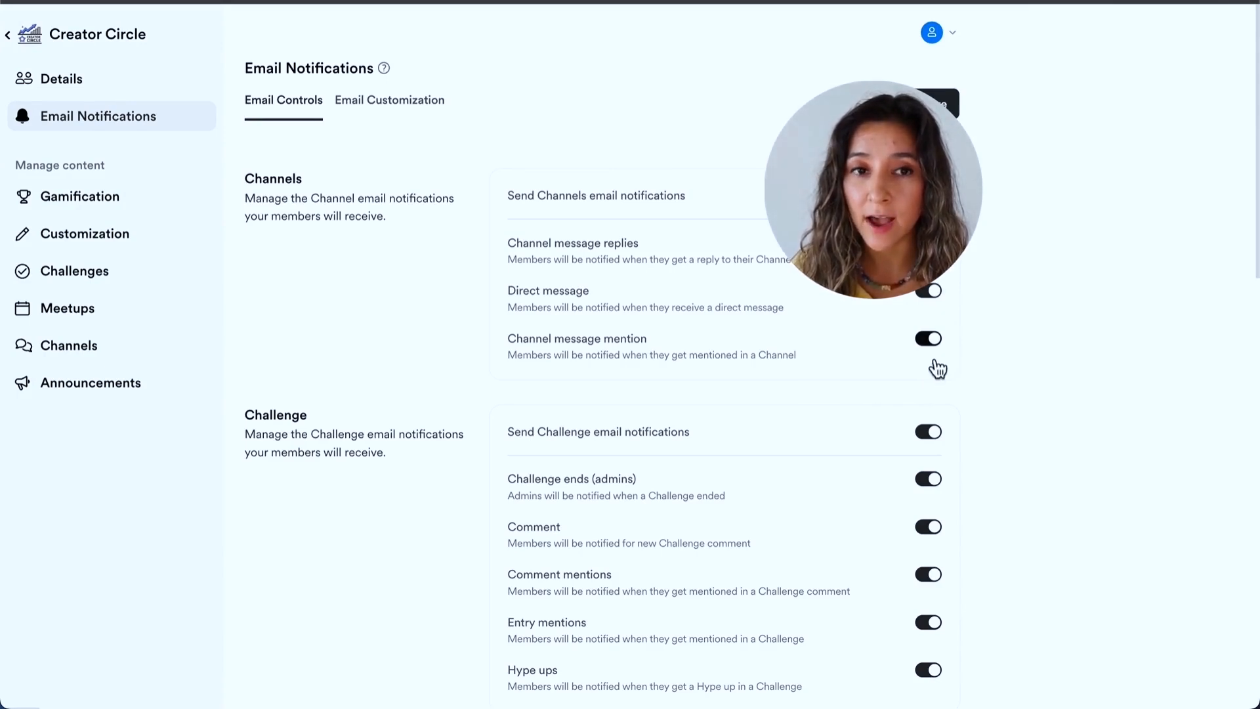
pyautogui.scroll(-3)
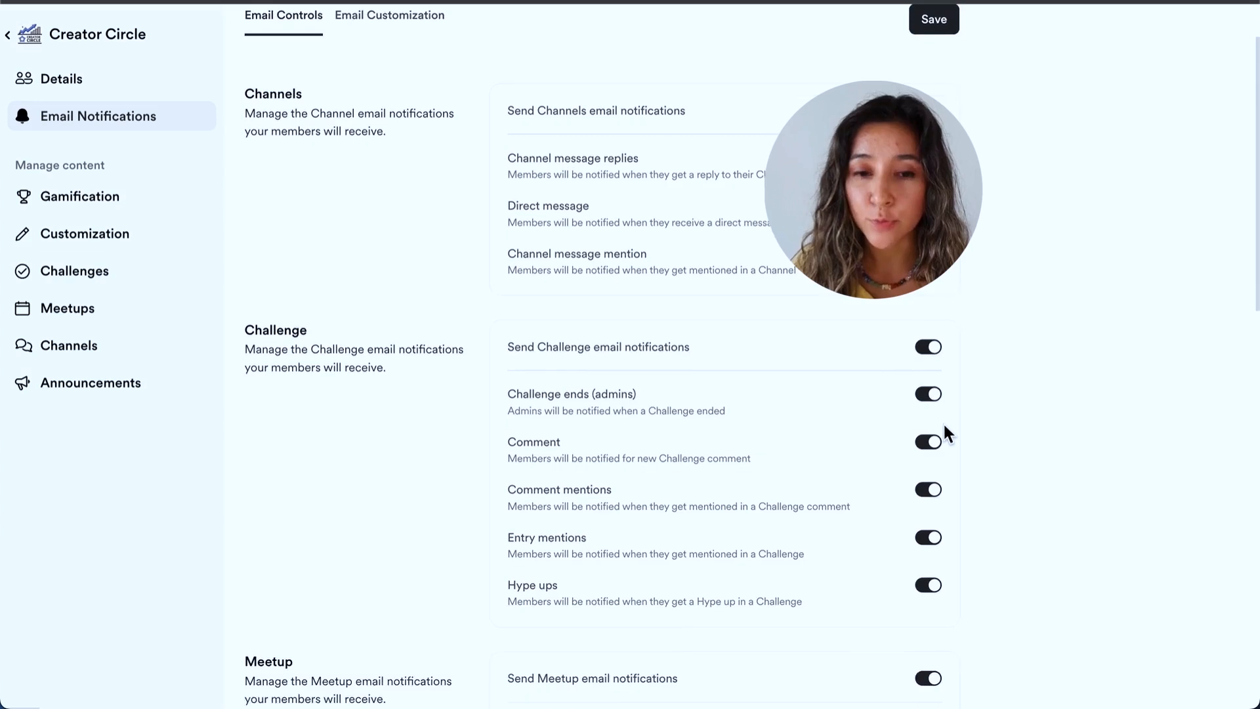
pyautogui.scroll(-3)
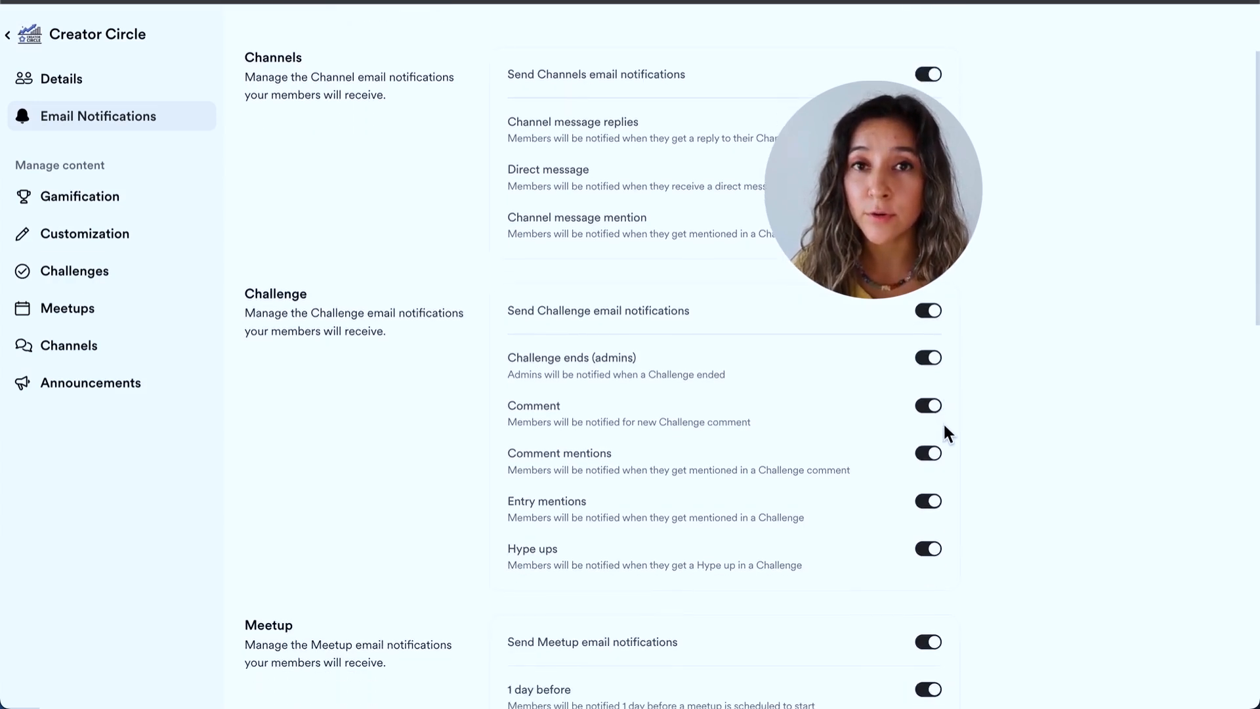
pyautogui.scroll(-3)
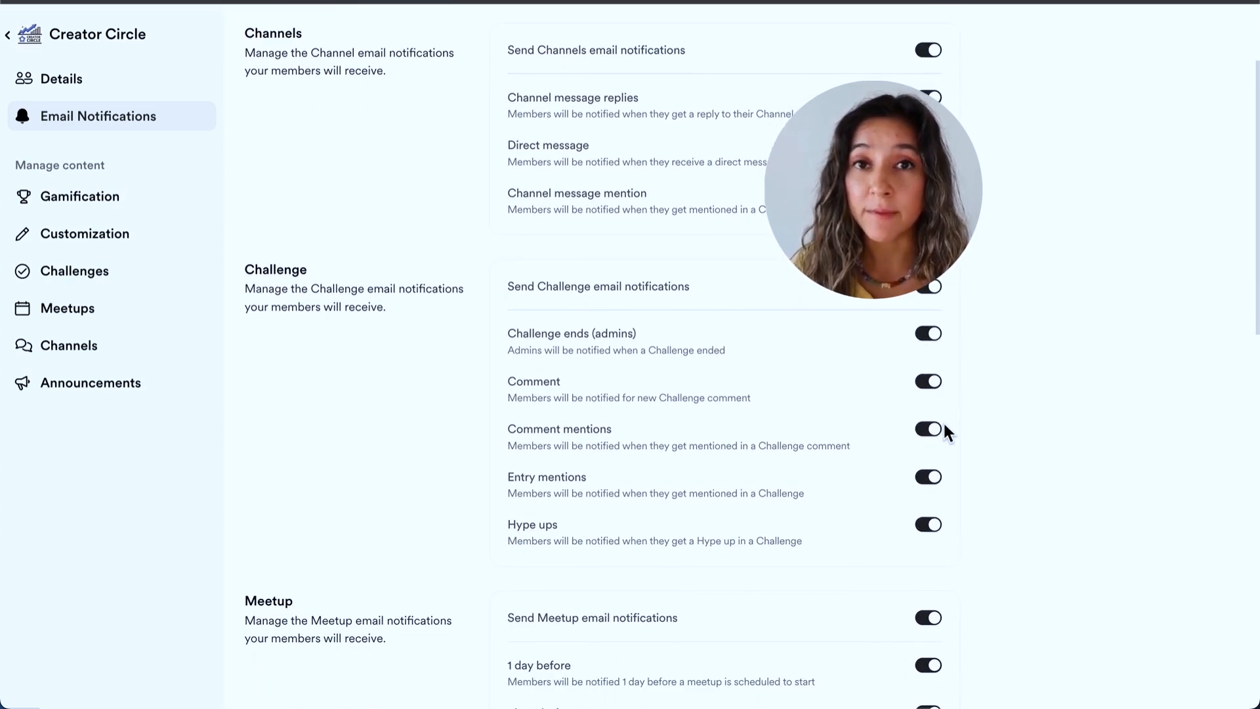
pyautogui.scroll(-3)
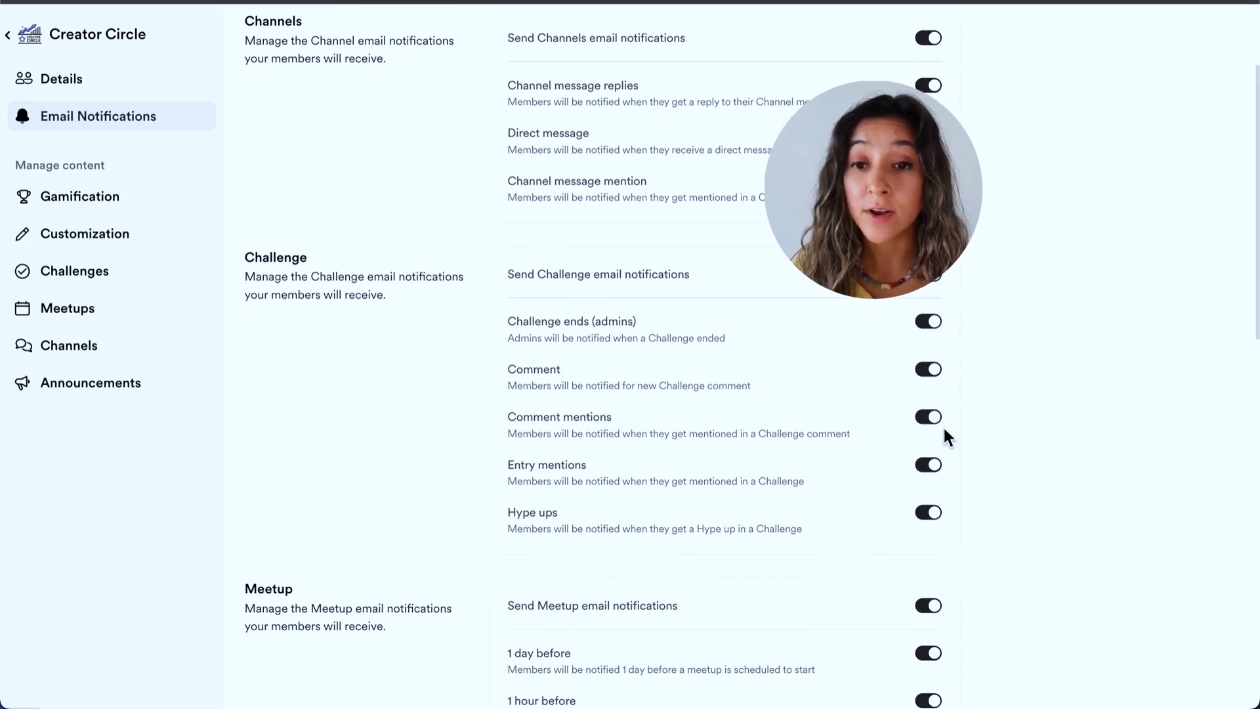
pyautogui.scroll(-3)
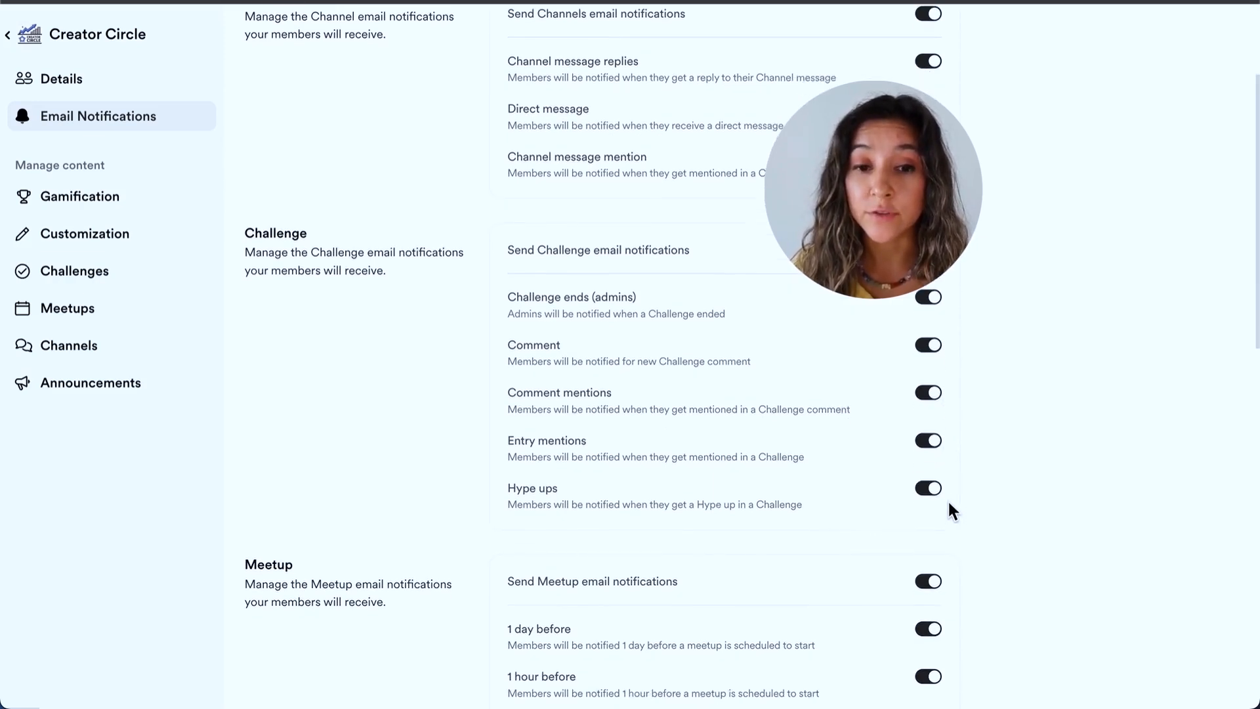
pyautogui.scroll(-3)
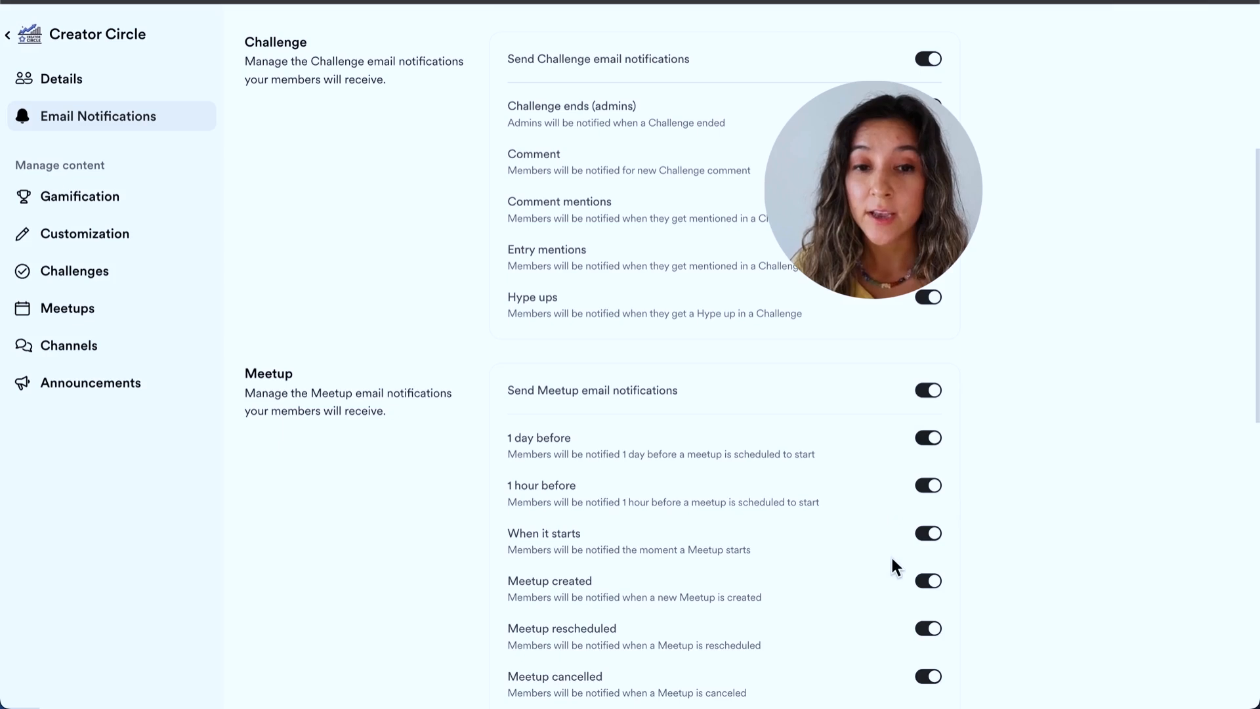
pyautogui.scroll(-3)
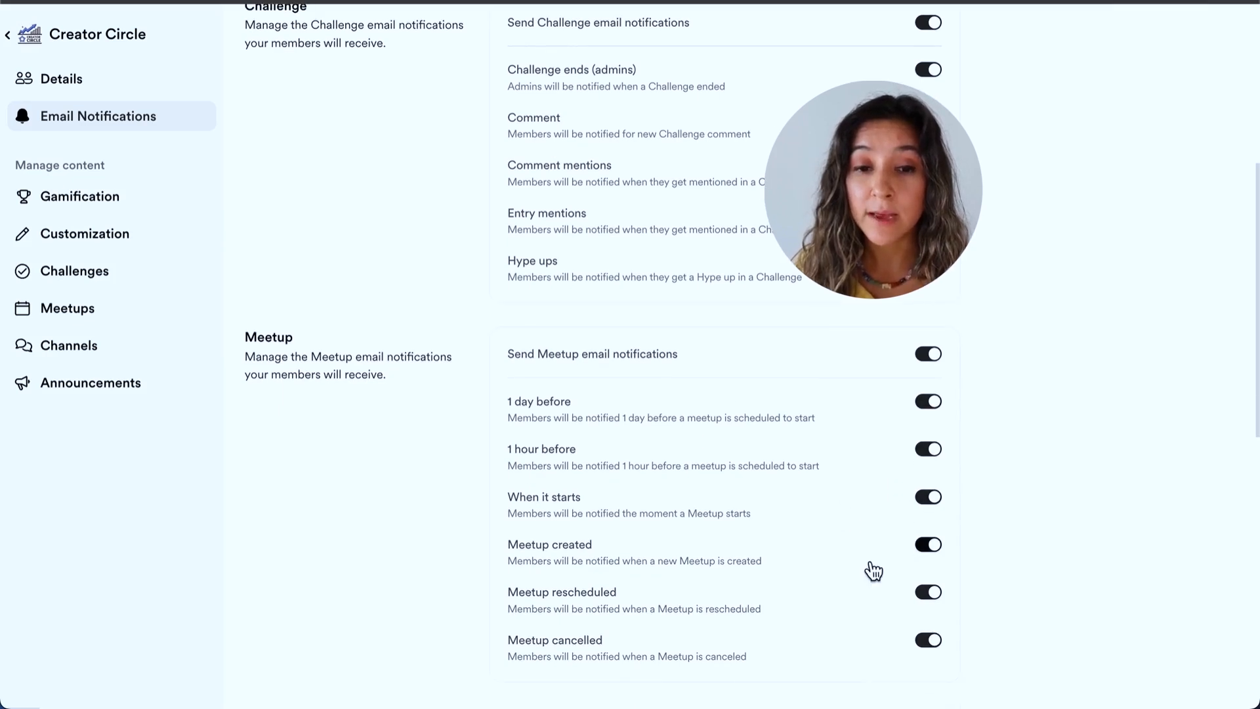
pyautogui.scroll(-3)
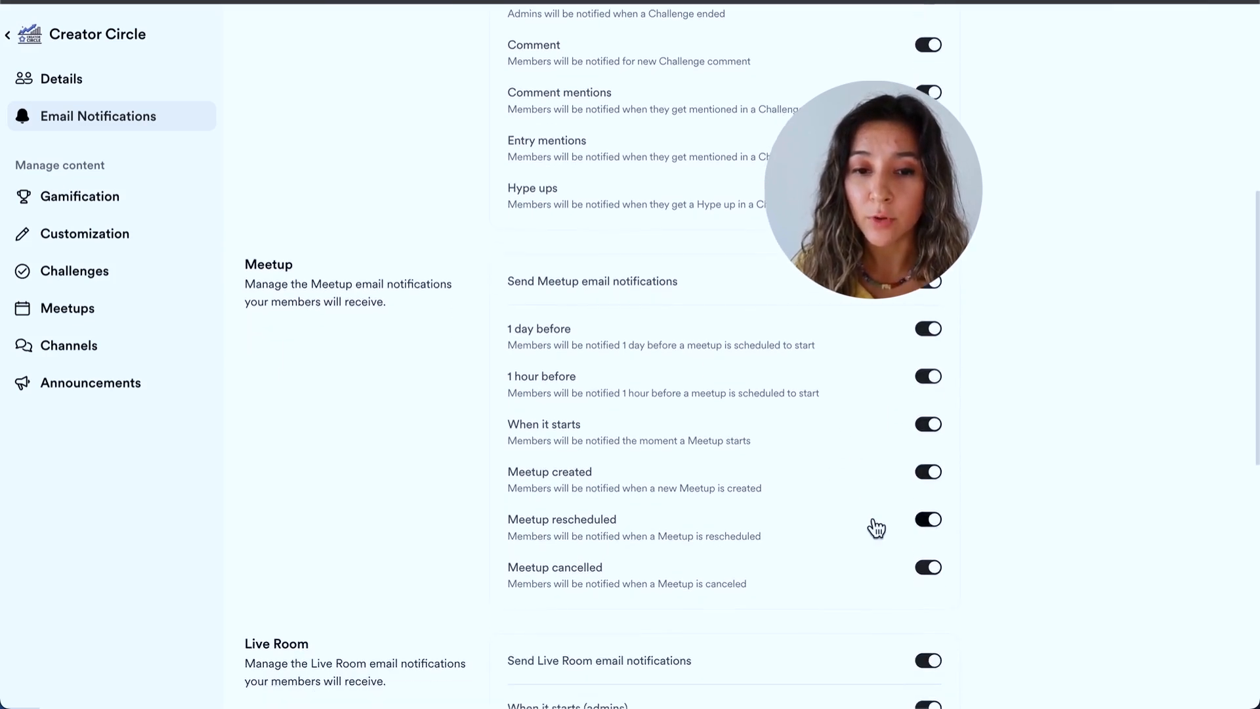
pyautogui.click(929, 520)
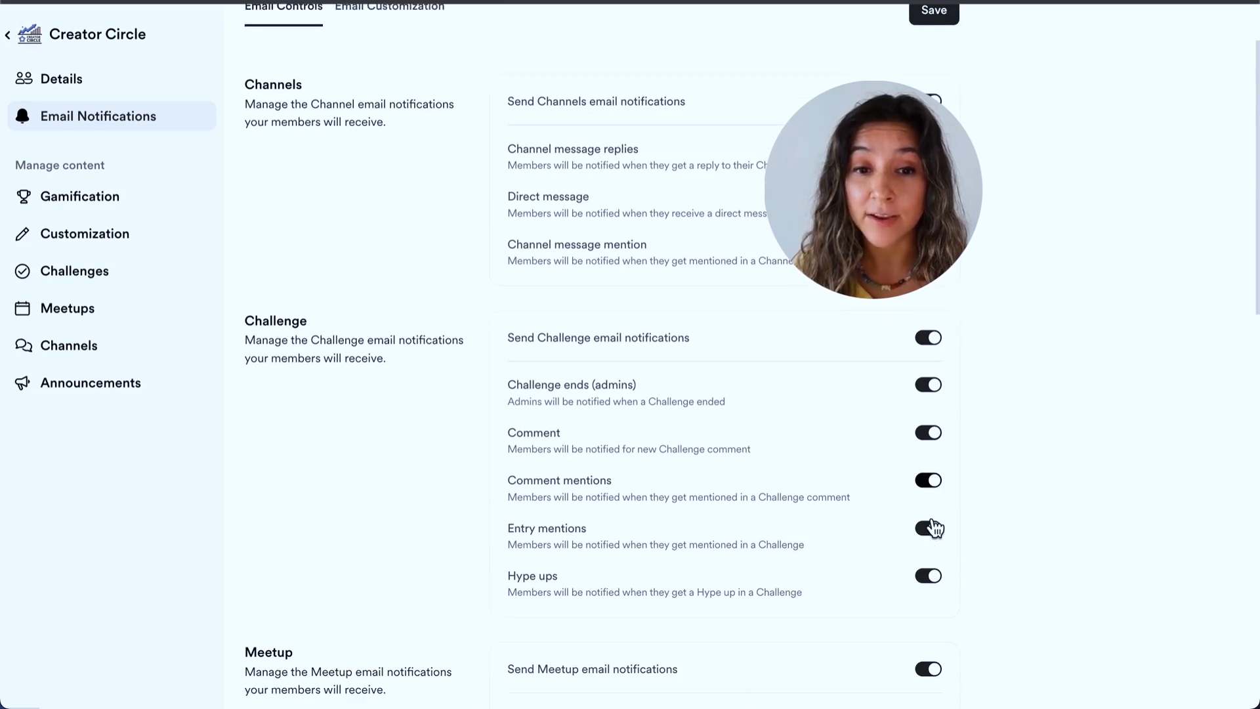
pyautogui.scroll(-3)
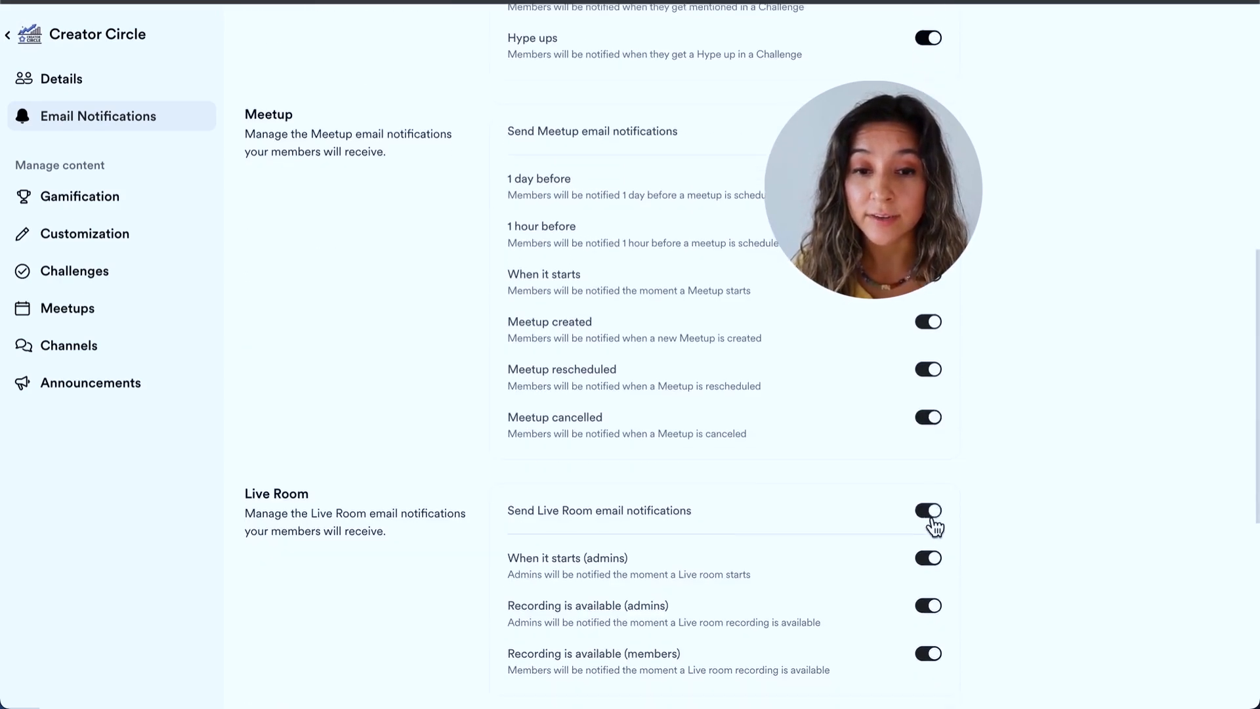
pyautogui.scroll(-3)
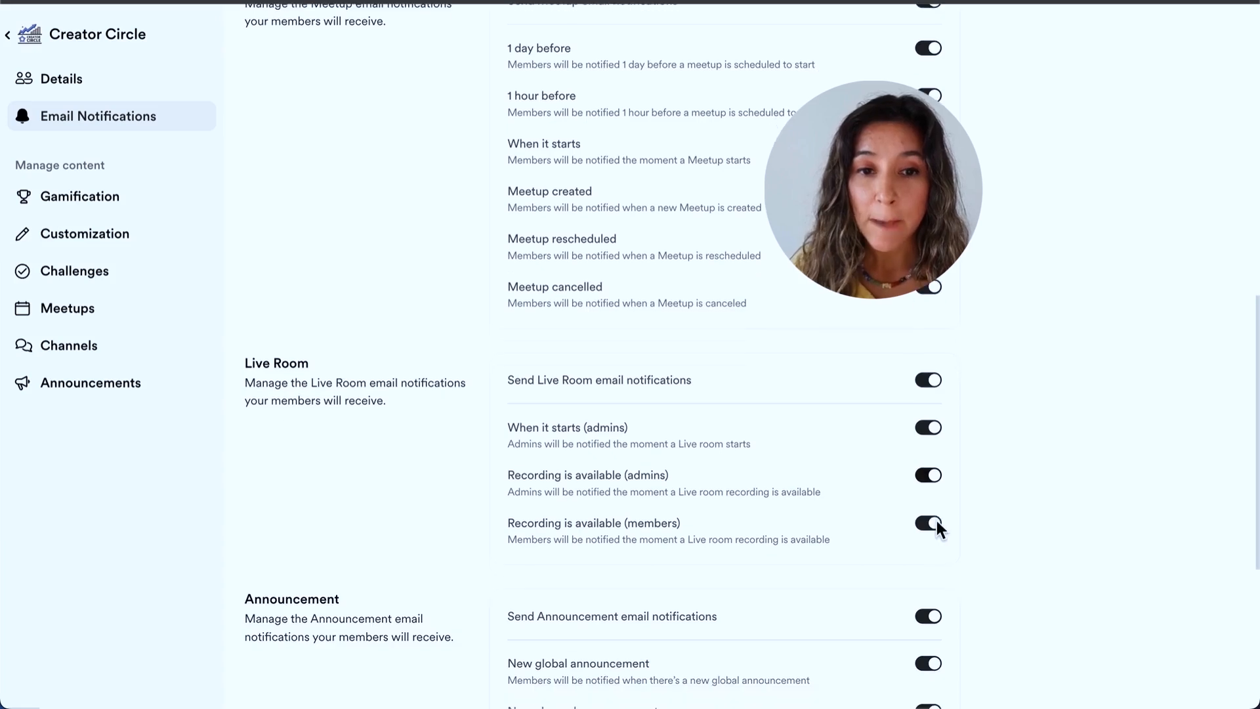
pyautogui.scroll(-3)
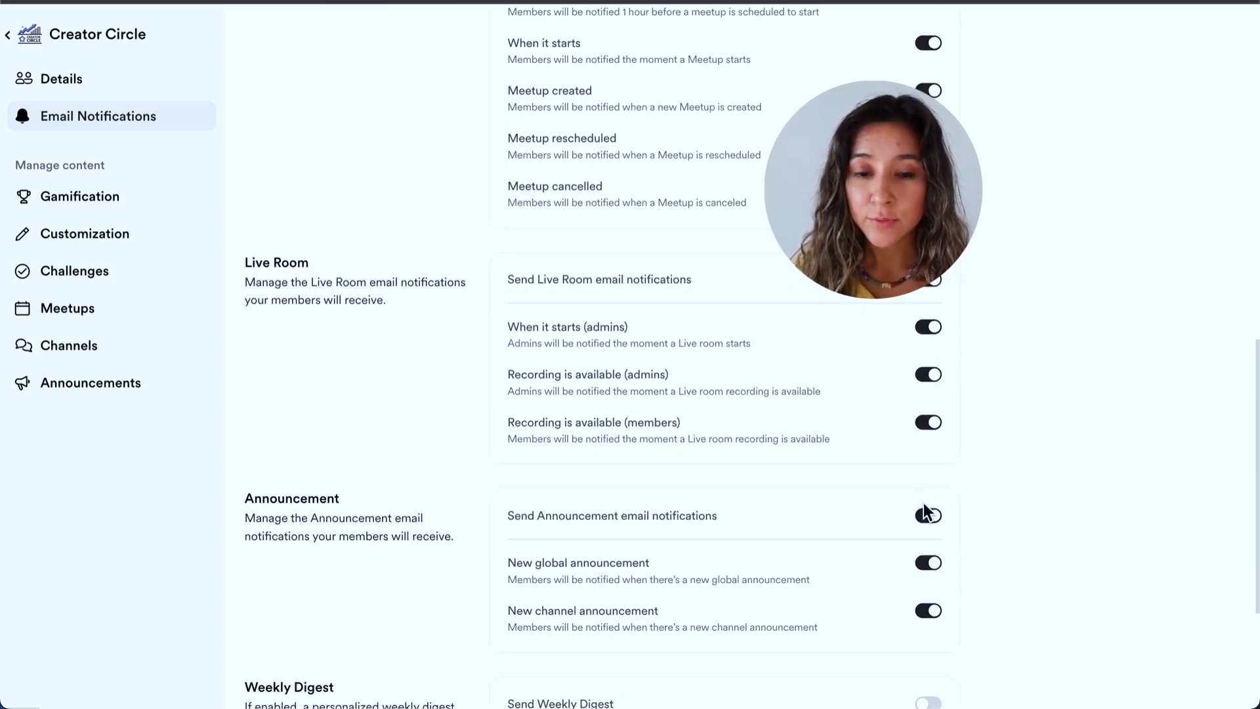
pyautogui.scroll(-3)
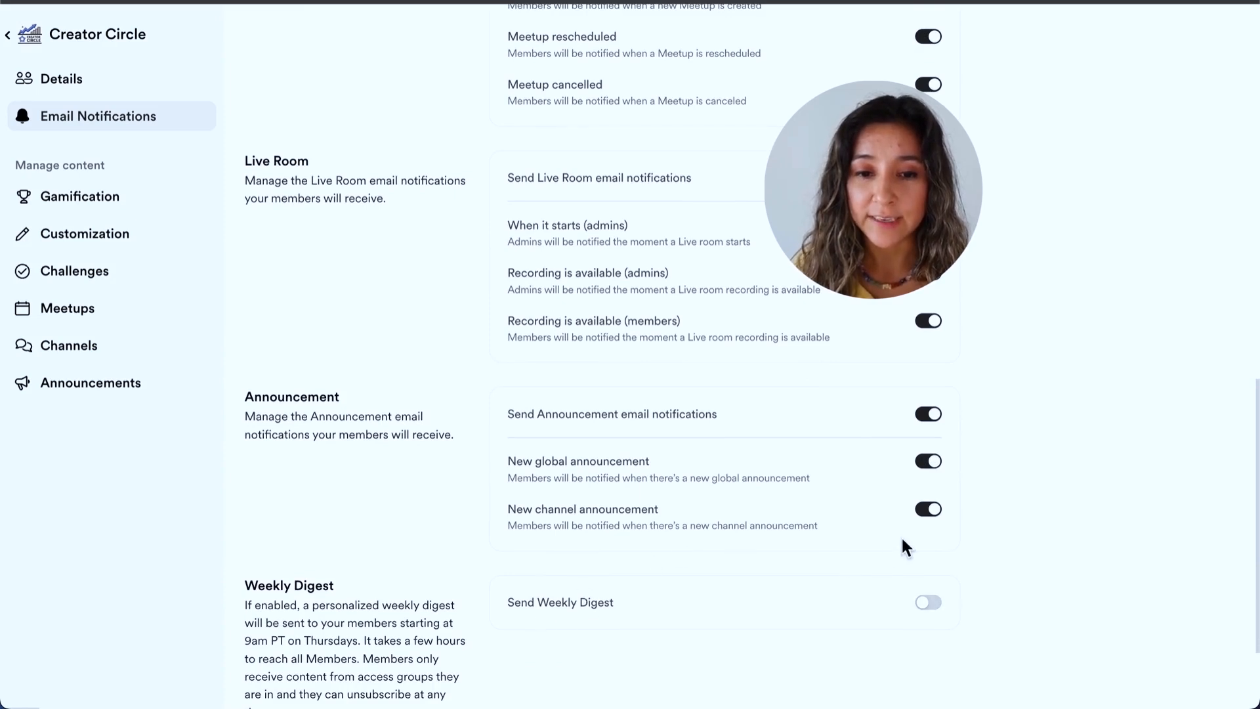
pyautogui.scroll(-3)
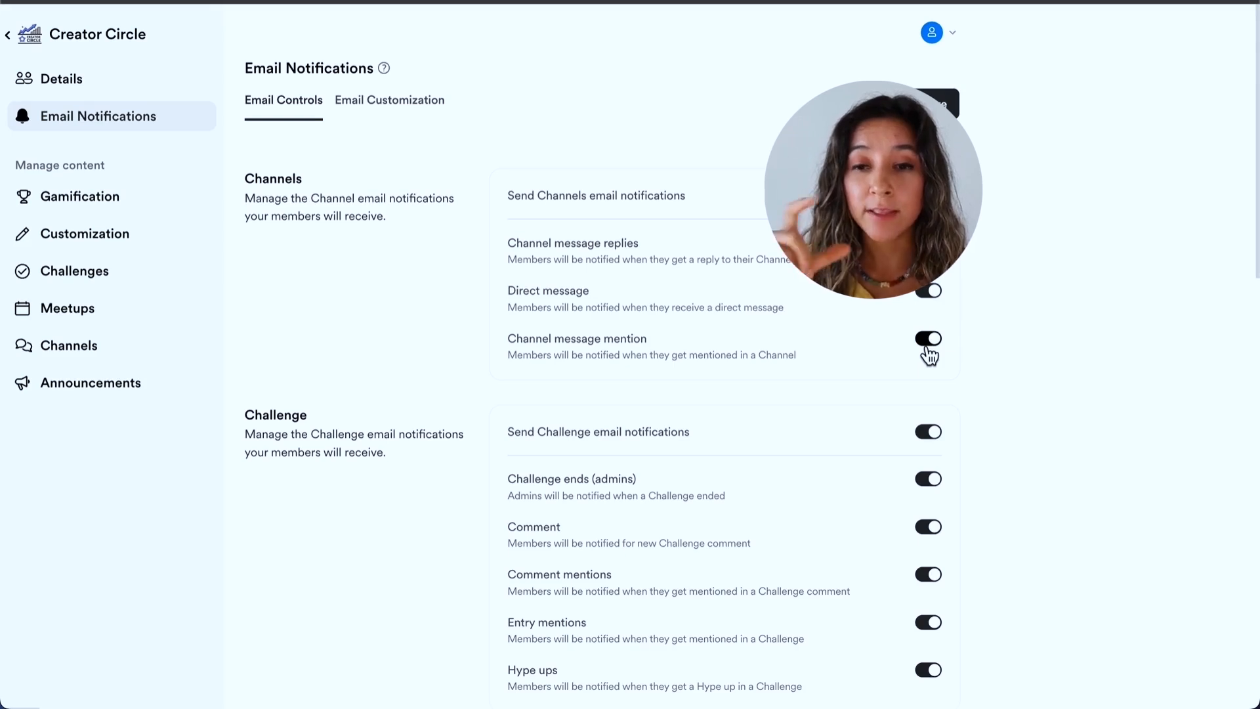
pyautogui.scroll(-3)
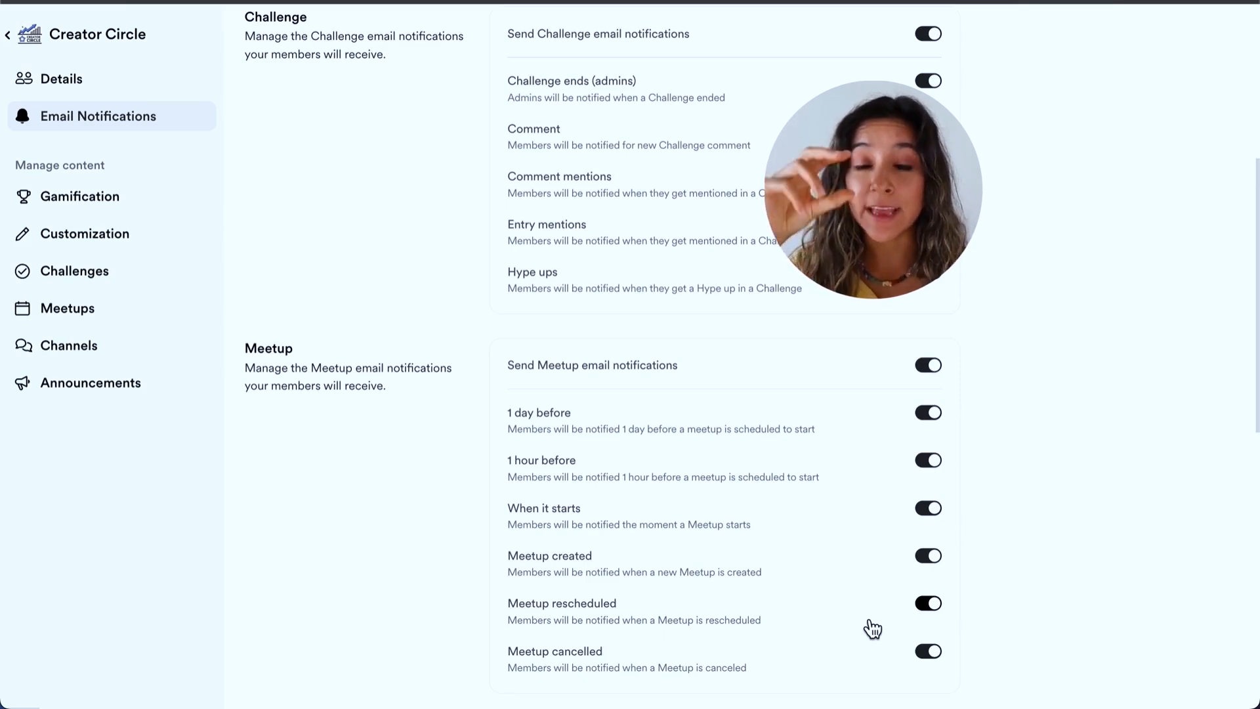
pyautogui.moveTo(562, 541)
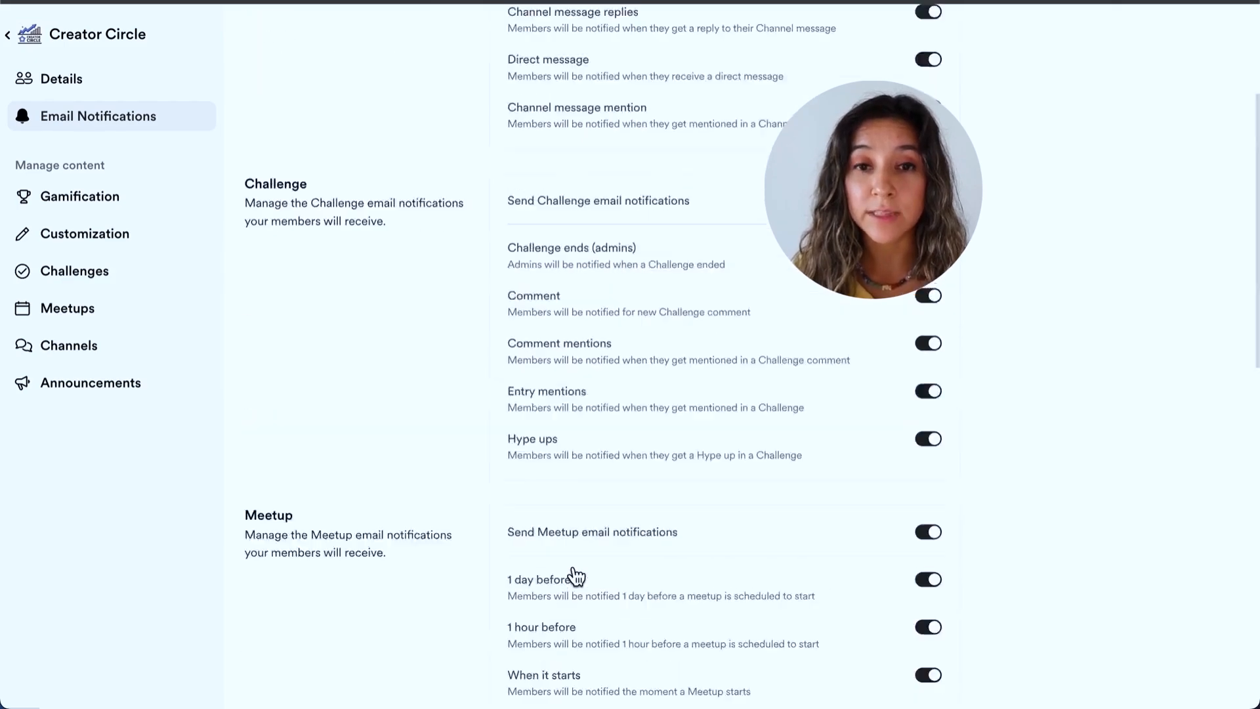
# Step: In Gamification settings, draft a purchase-based member title and cancel it unsaved
pyautogui.click(80, 195)
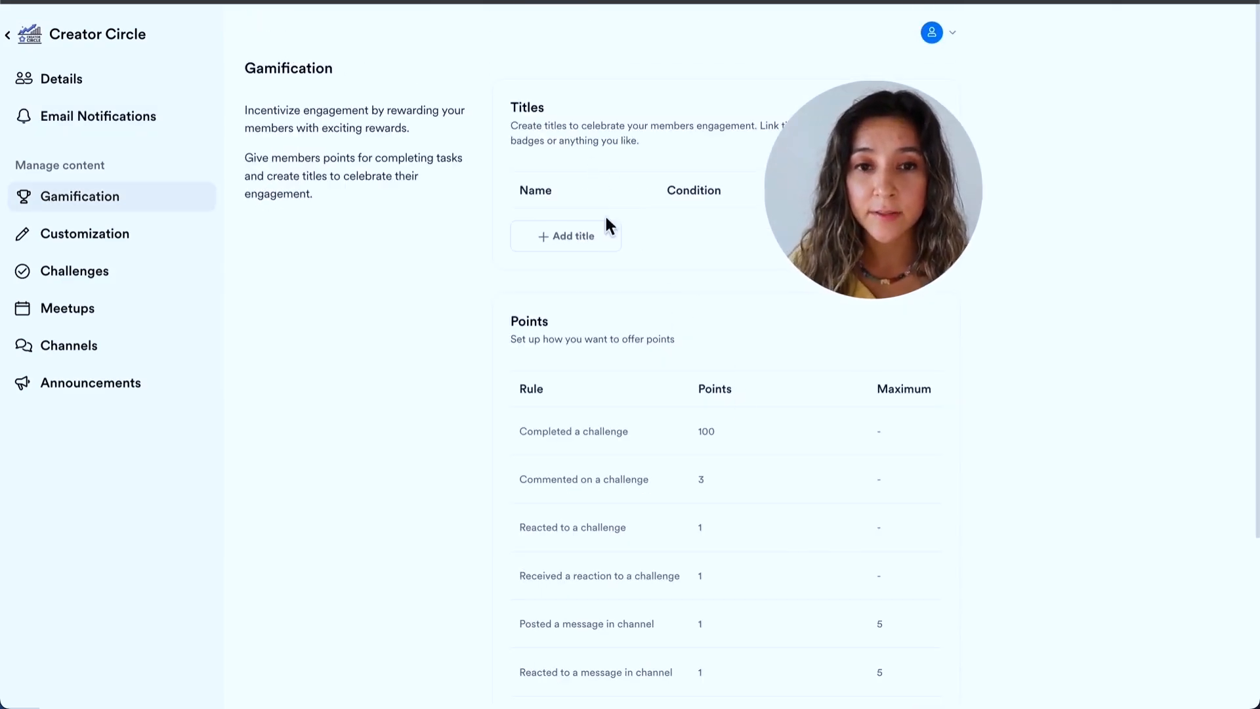
pyautogui.click(565, 235)
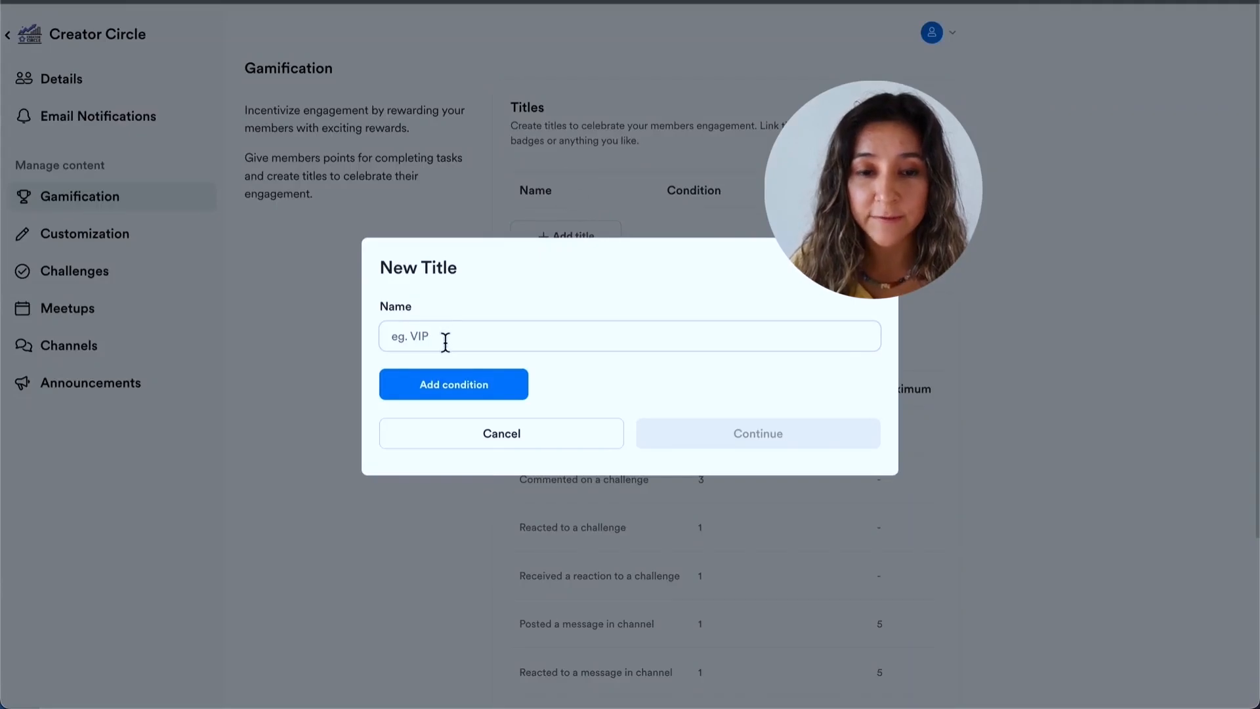
pyautogui.click(453, 384)
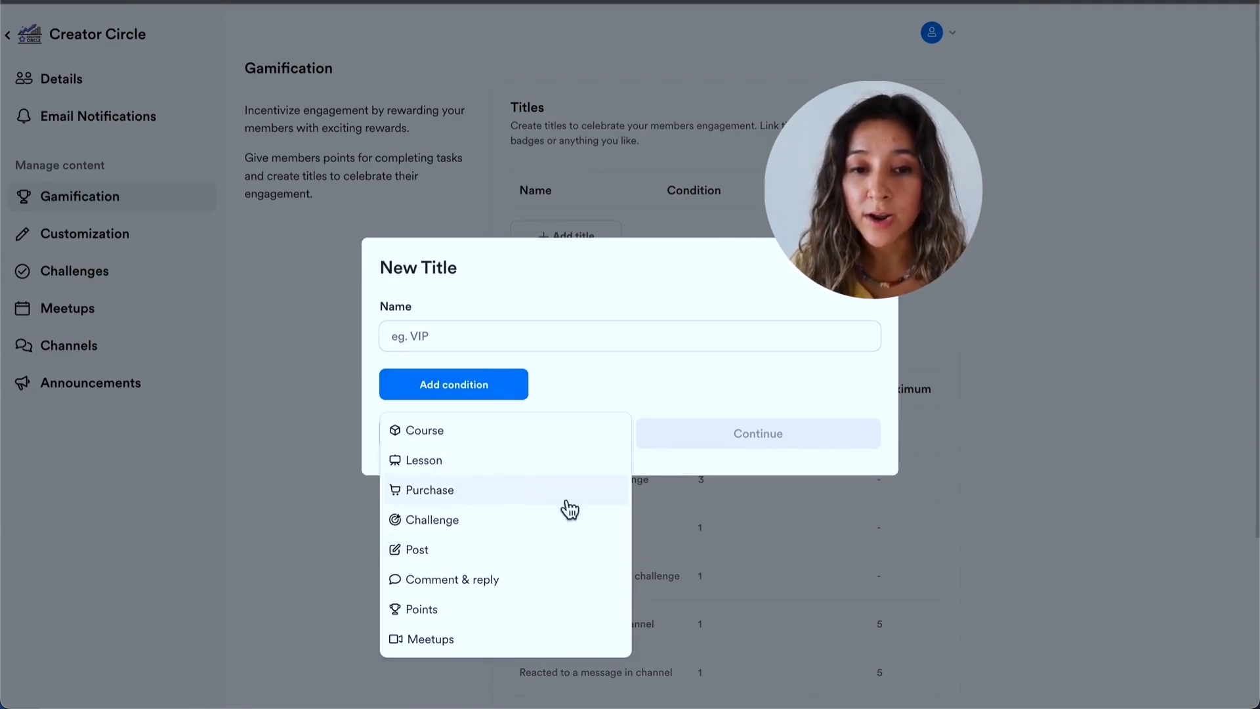
pyautogui.click(428, 490)
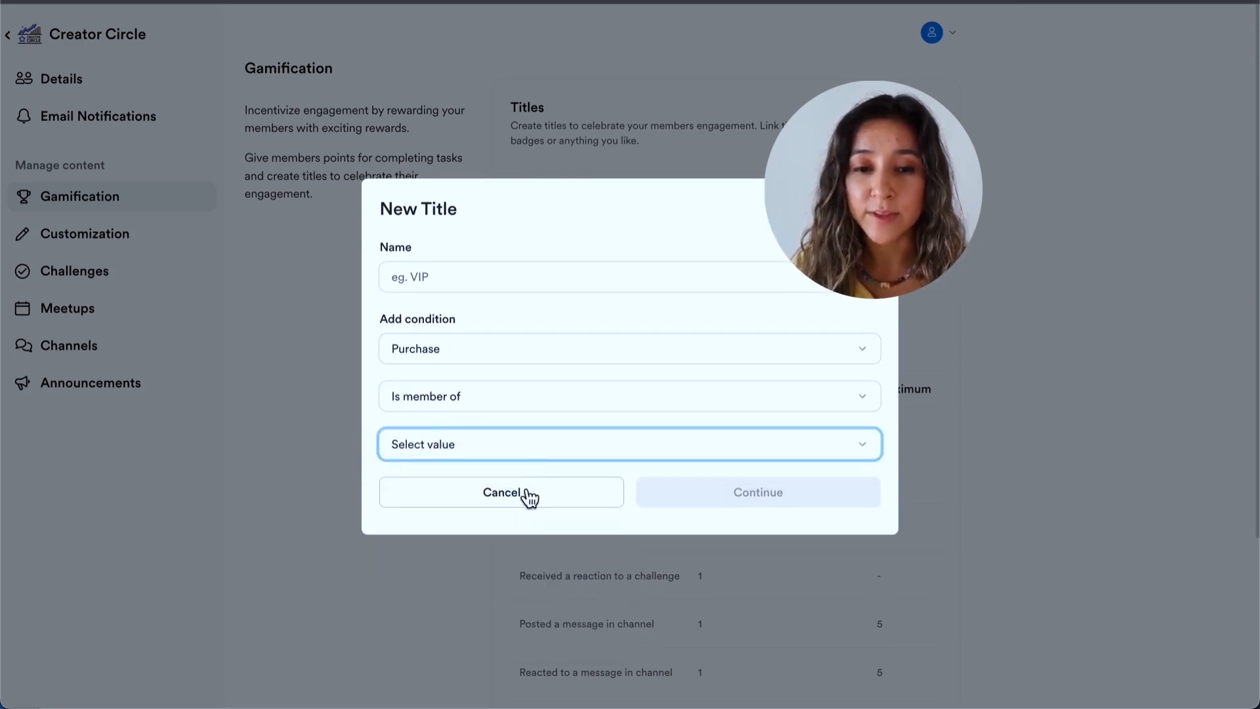
pyautogui.click(500, 493)
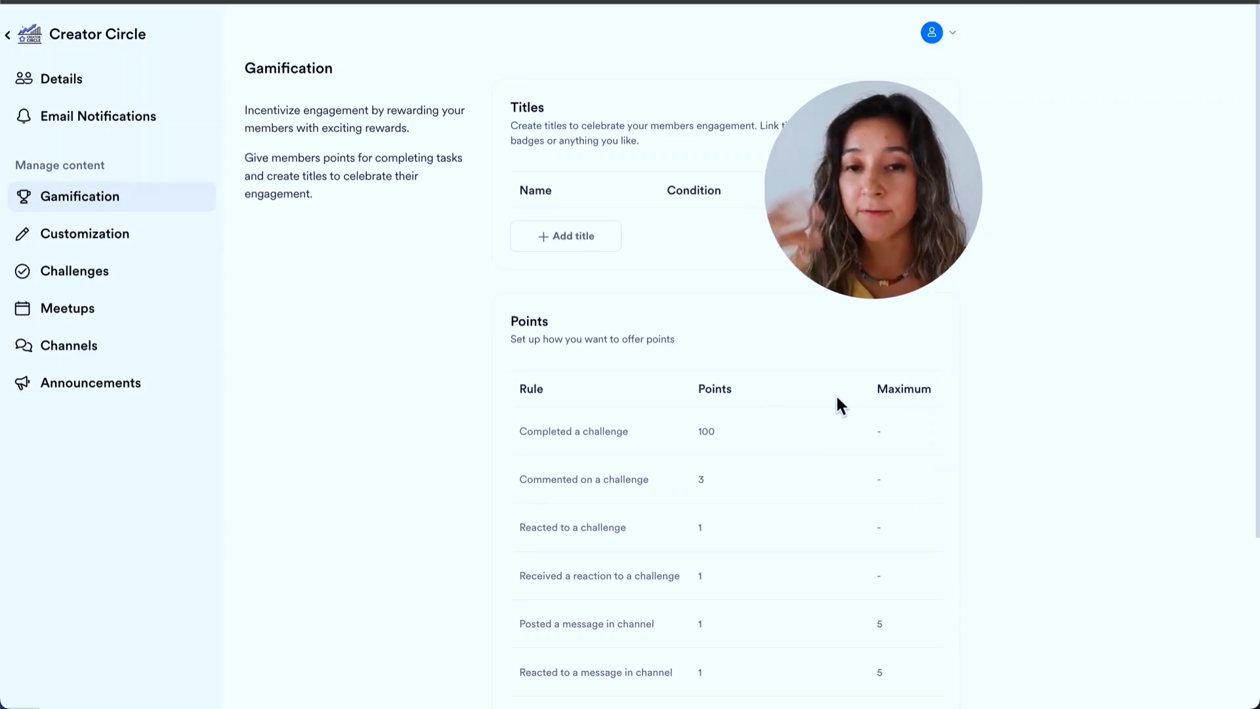
pyautogui.moveTo(514, 363)
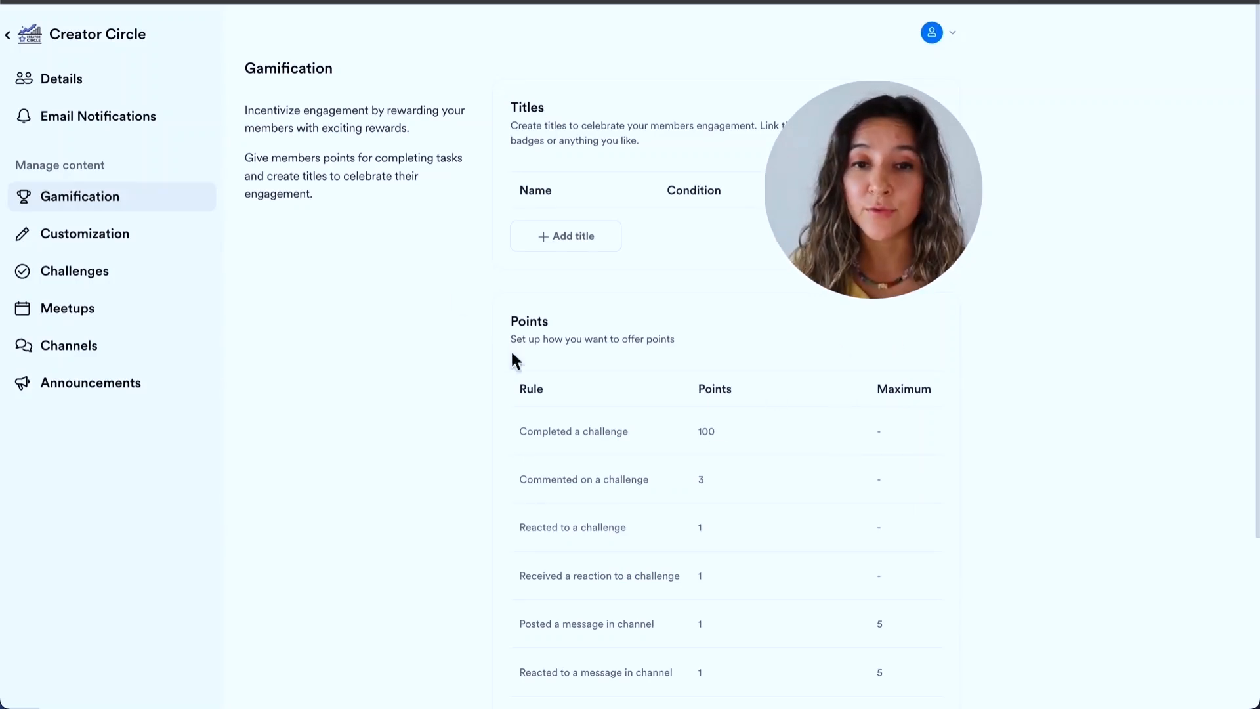
# Step: Move on from Gamification to the community Customization settings
pyautogui.scroll(-3)
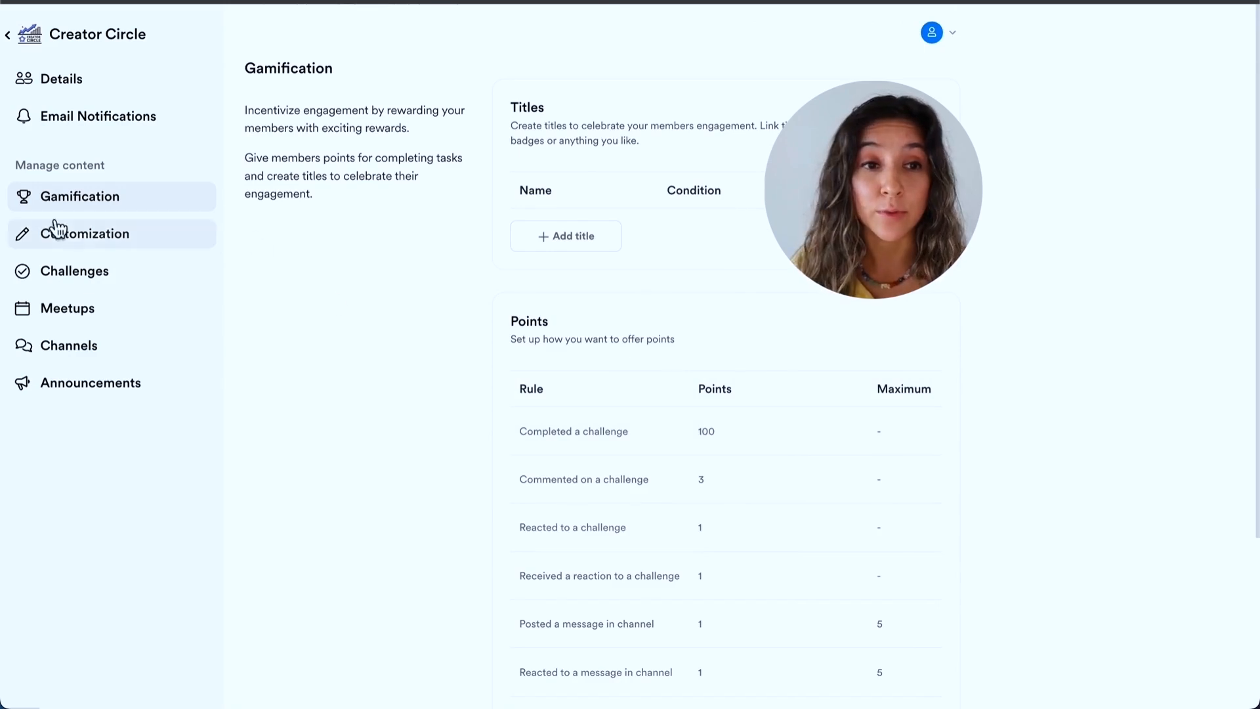
pyautogui.click(85, 234)
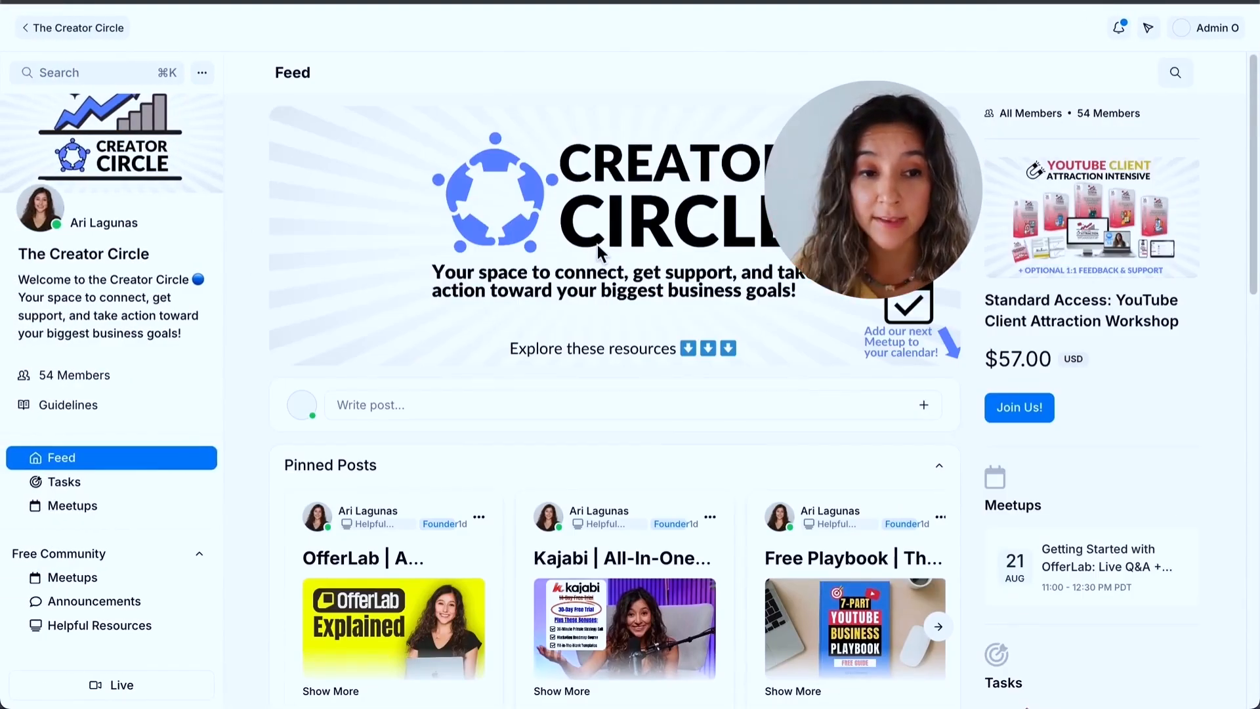
pyautogui.moveTo(120, 483)
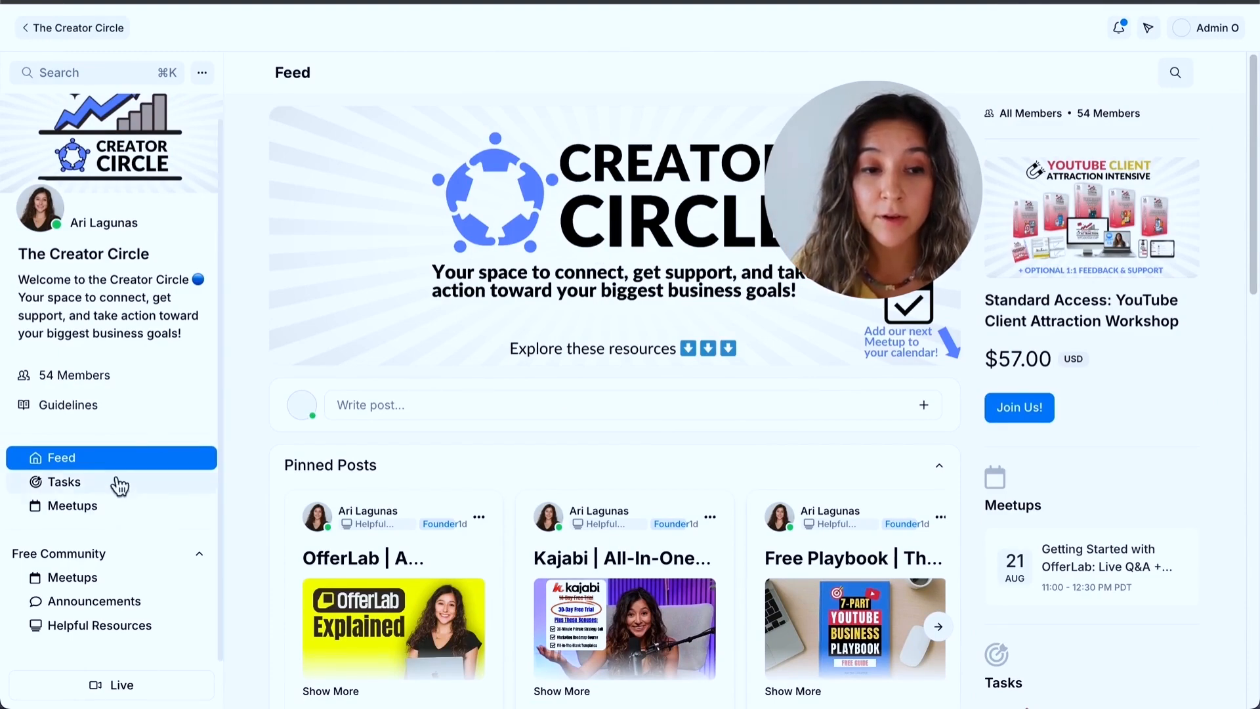
# Step: Keep Home as the members' landing page and scroll past Branding to Features
pyautogui.click(71, 504)
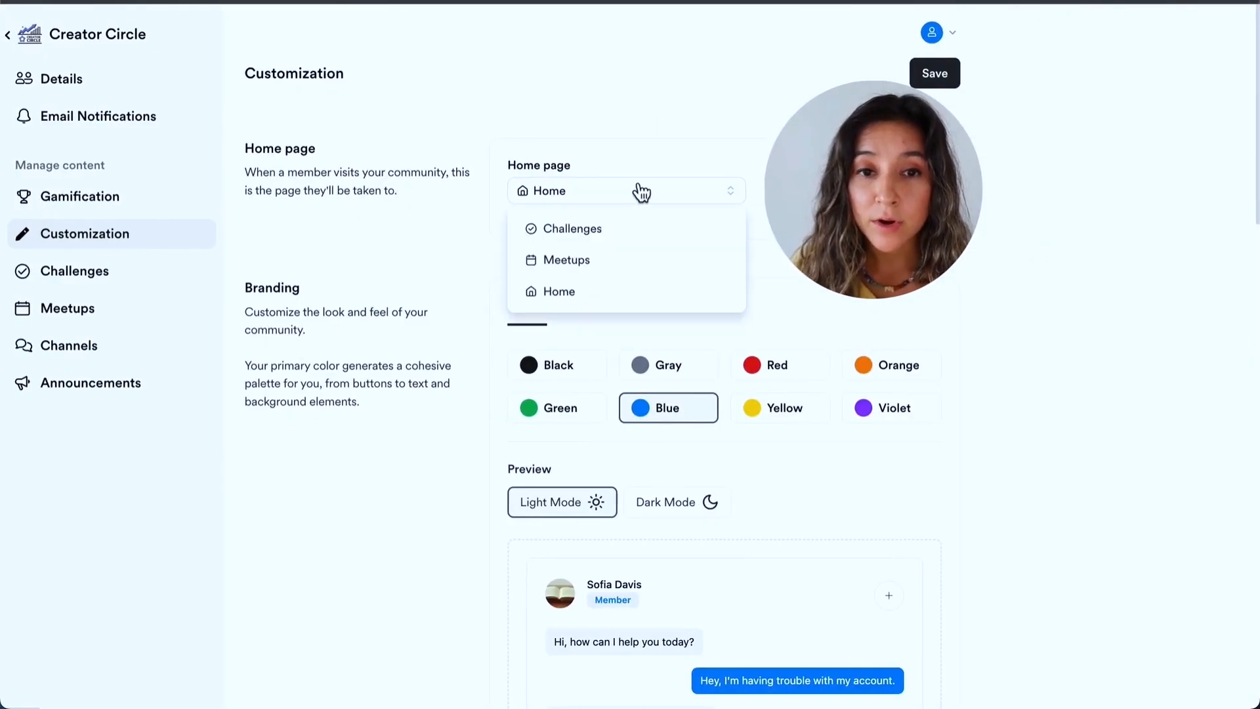
pyautogui.click(559, 292)
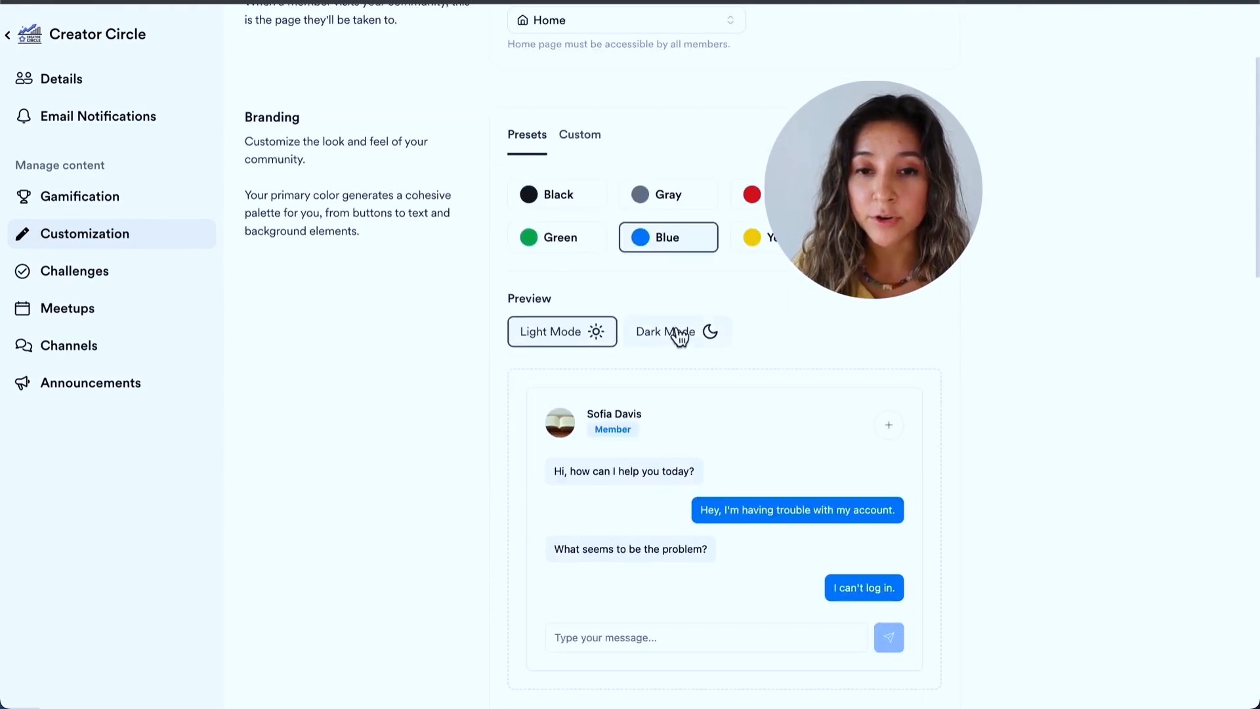
pyautogui.scroll(-3)
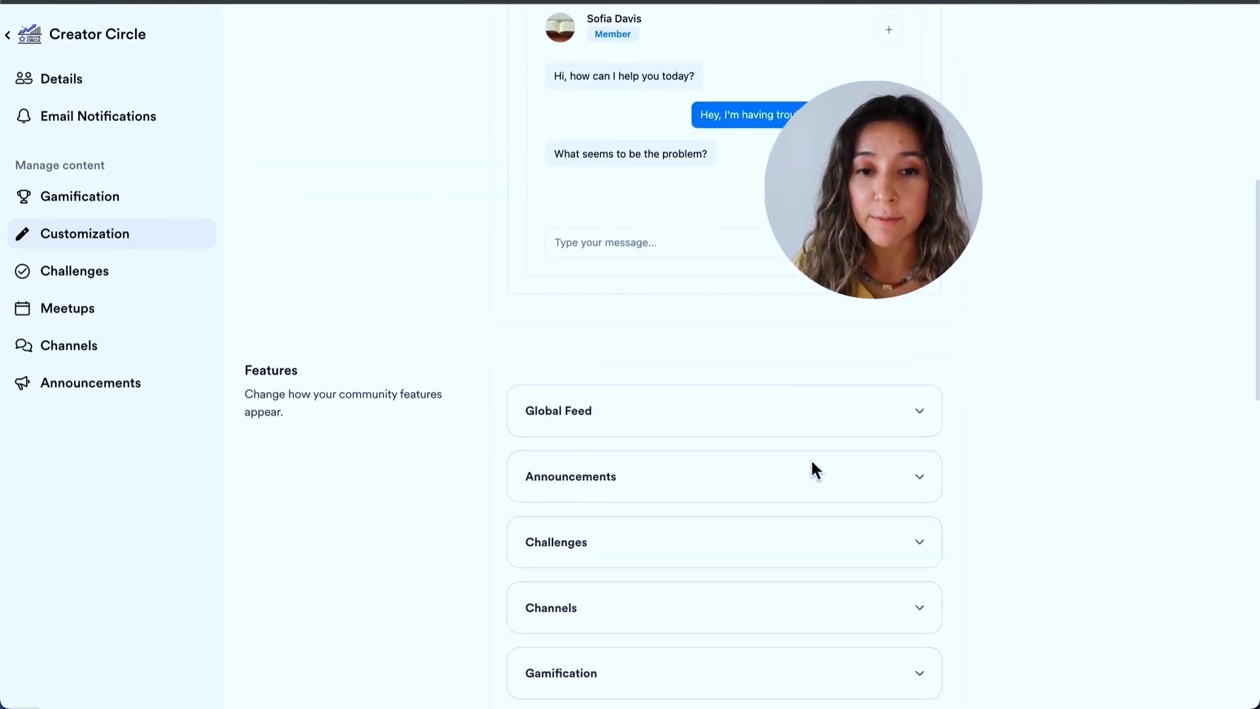
pyautogui.click(722, 411)
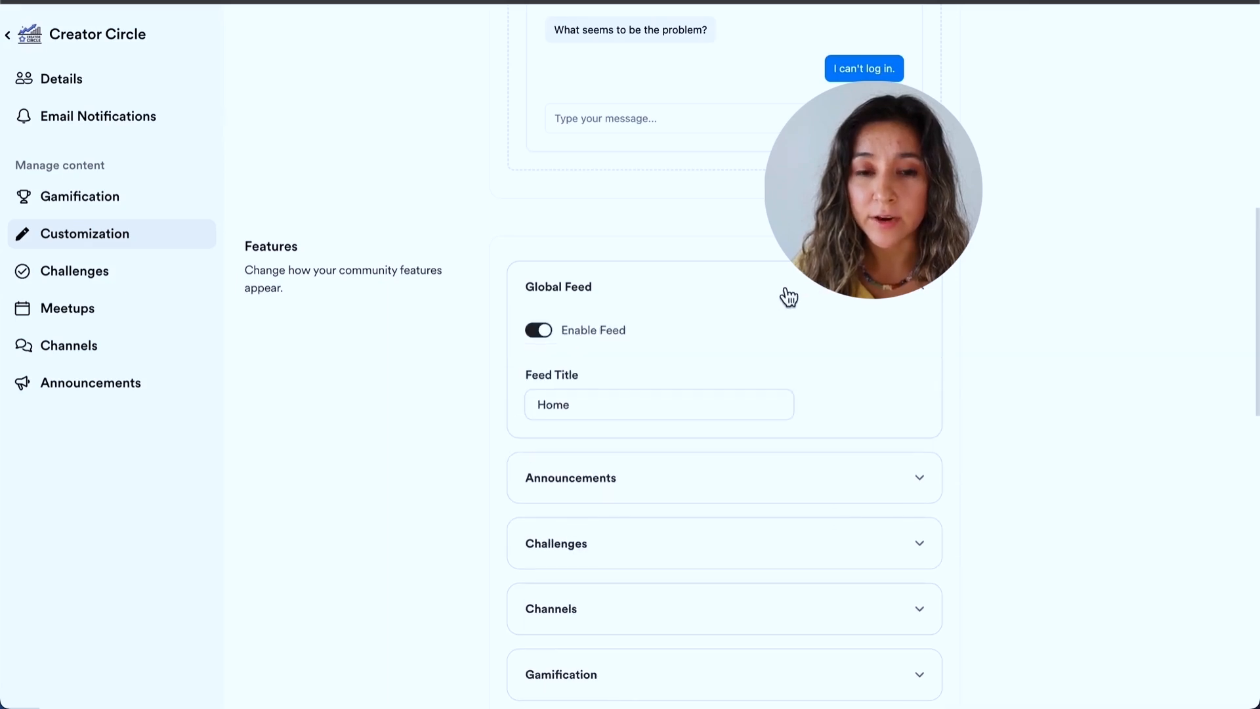
pyautogui.click(538, 330)
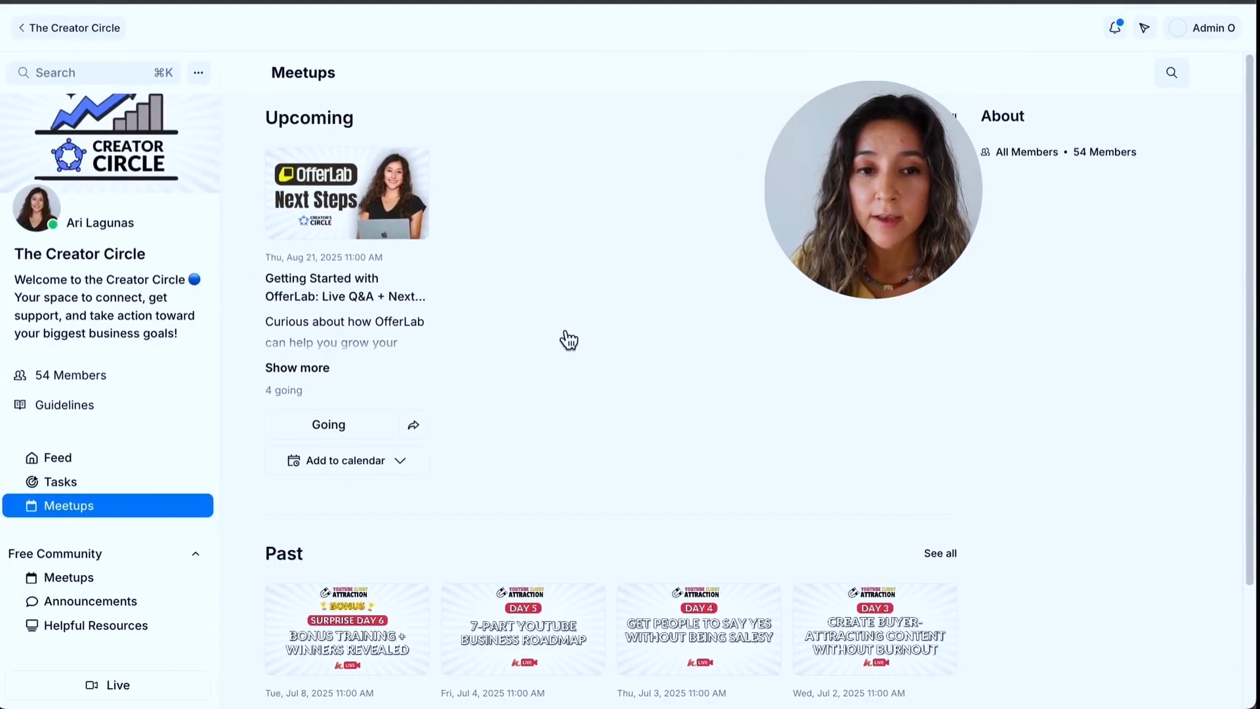
pyautogui.click(56, 457)
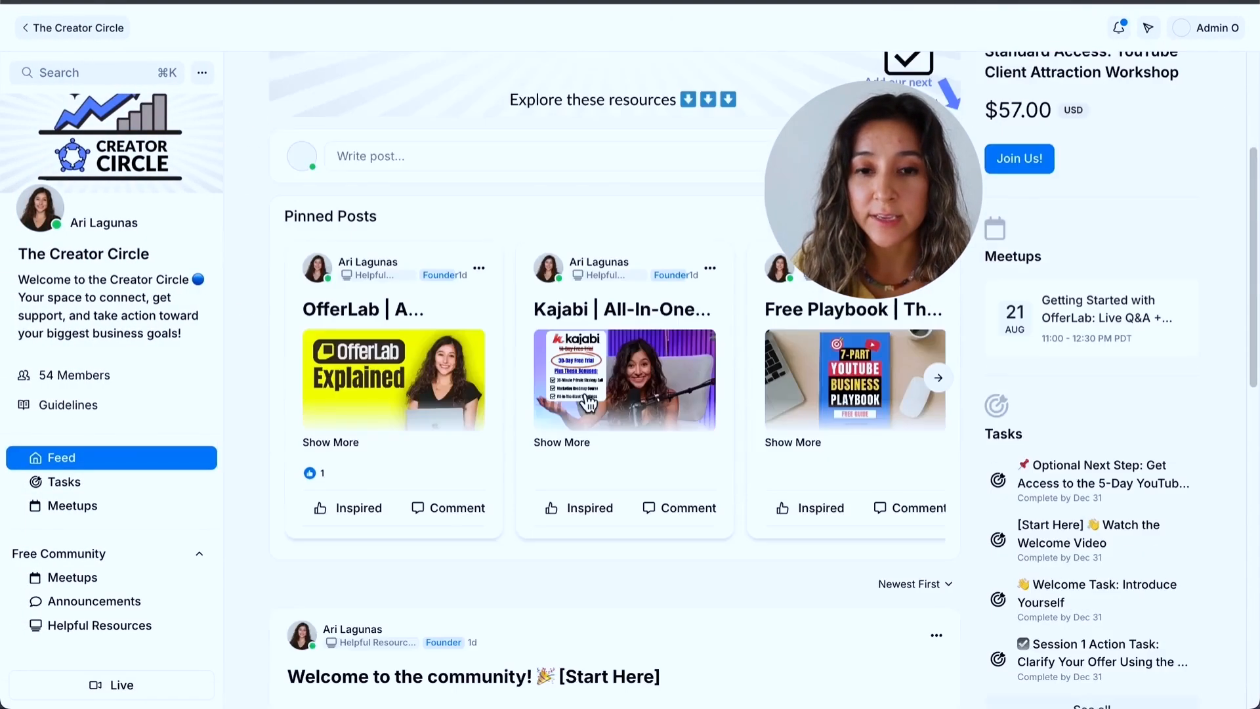
pyautogui.scroll(-3)
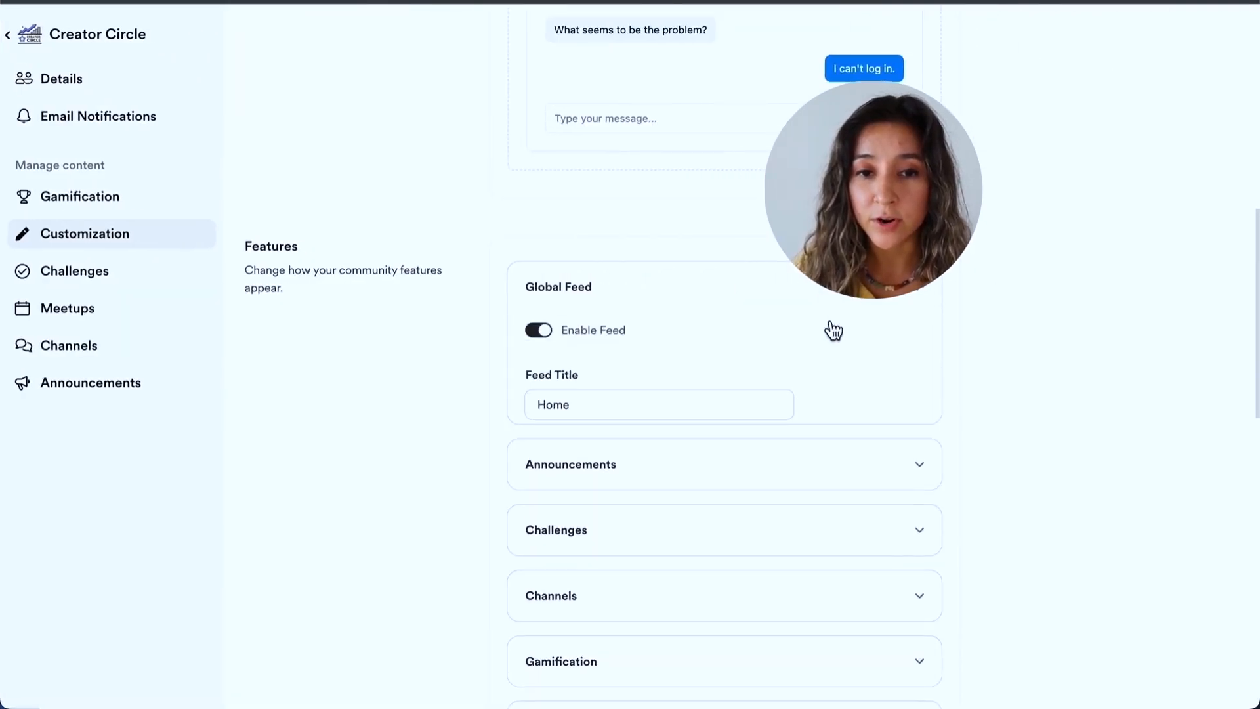
pyautogui.click(553, 405)
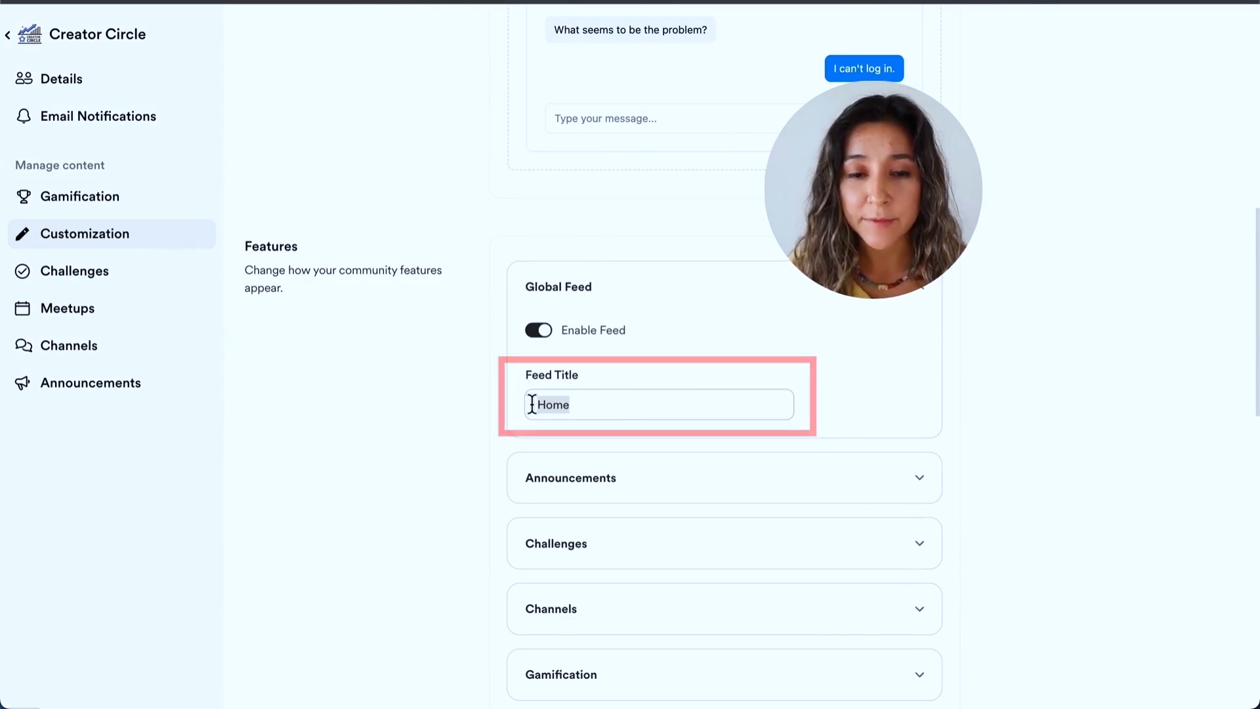
pyautogui.write('F')
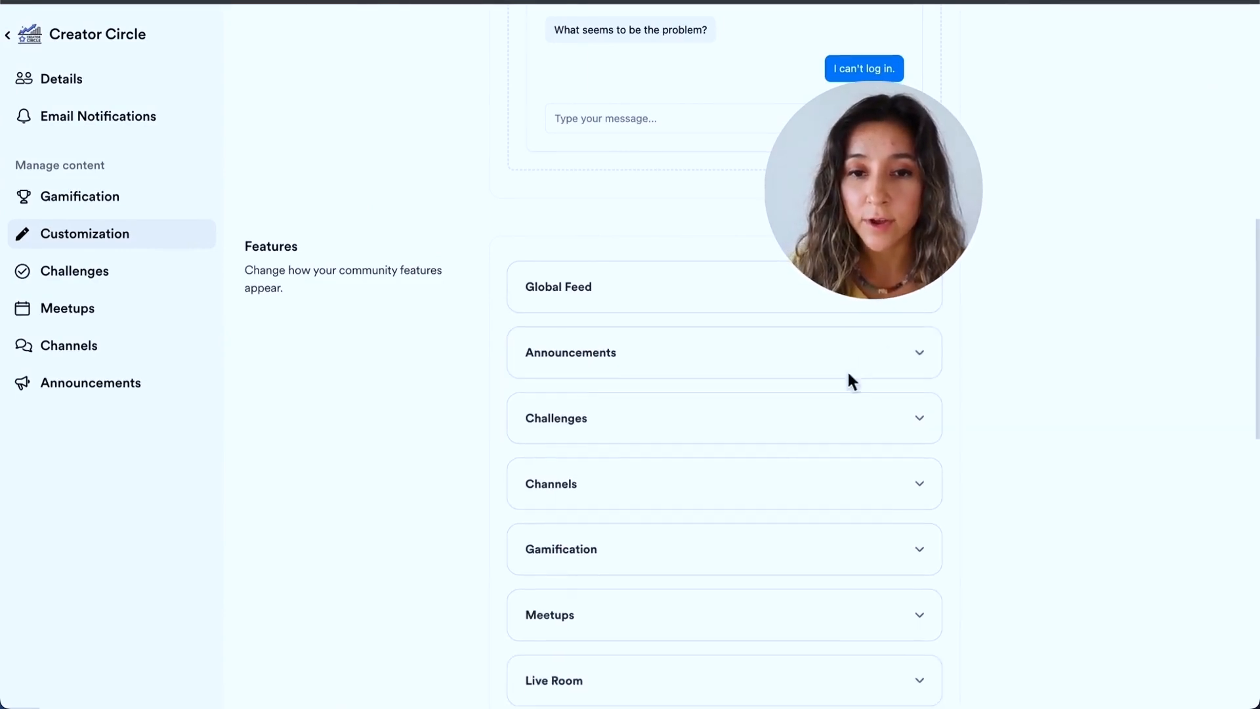
# Step: Rename the Challenges feature to Task and Tasks
pyautogui.click(569, 352)
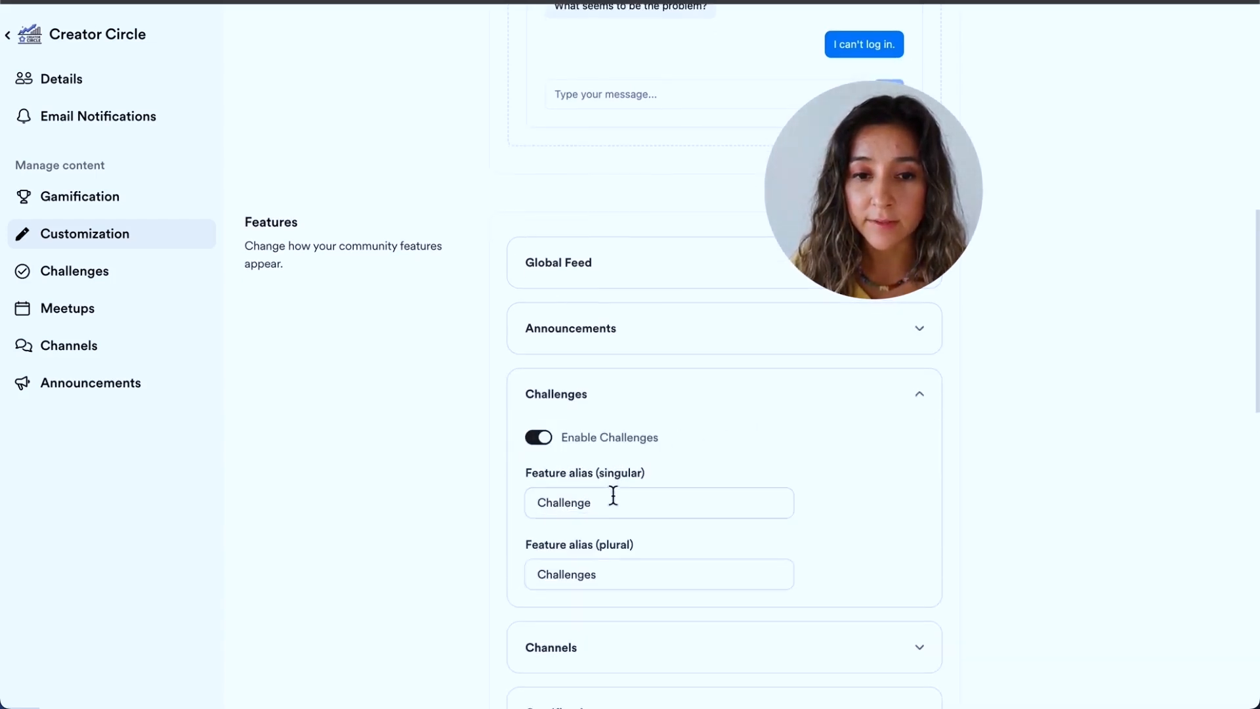
pyautogui.write('Task')
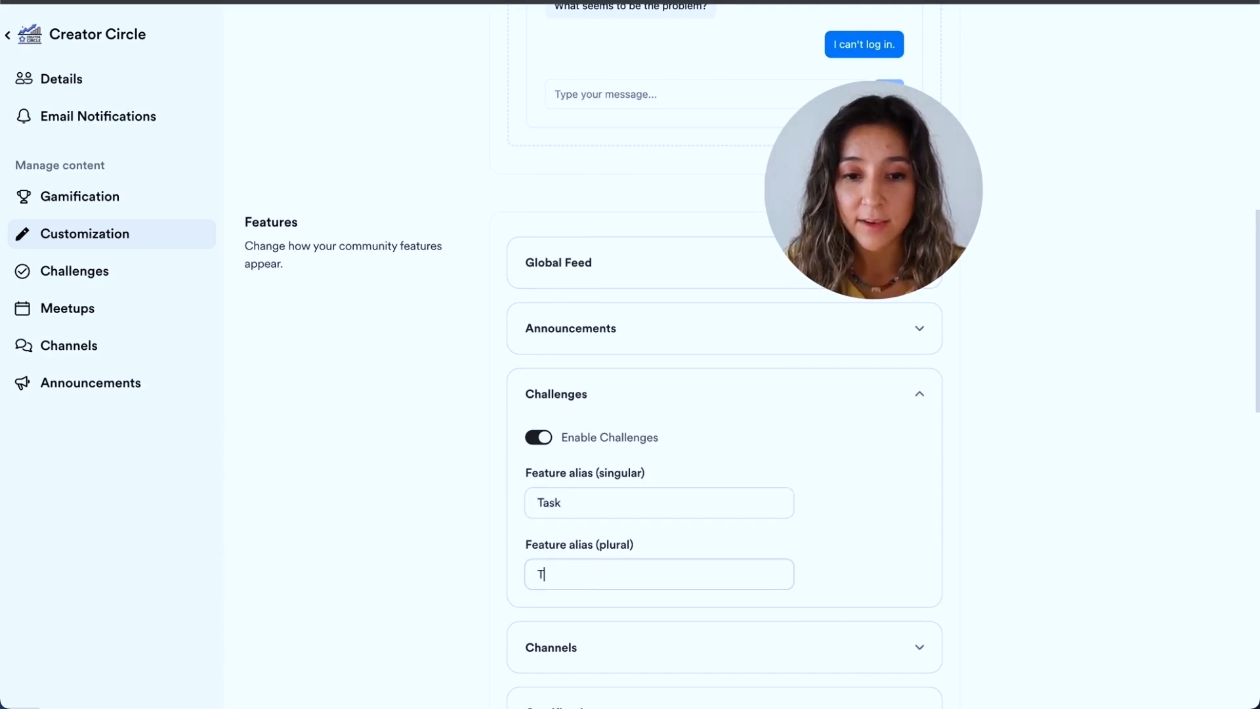
pyautogui.write('asks')
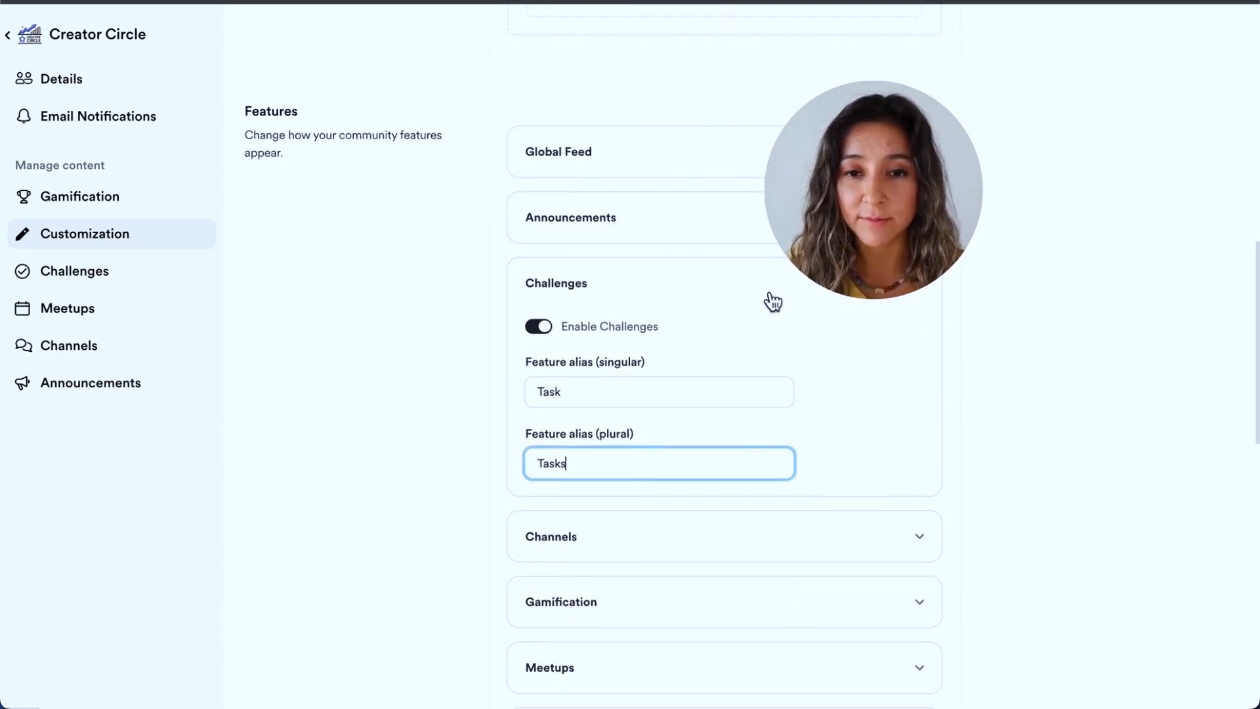
pyautogui.scroll(-3)
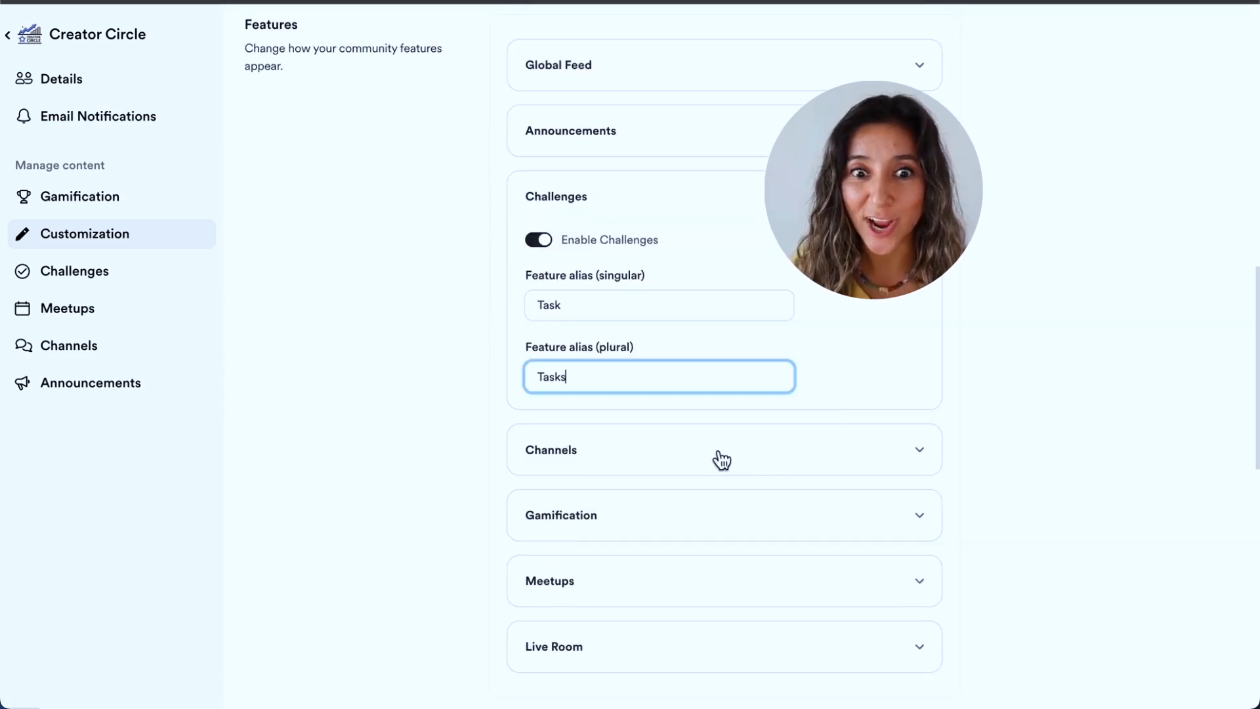
# Step: Rename the Channels feature to Circle and Circles, then expand Gamification
pyautogui.click(722, 449)
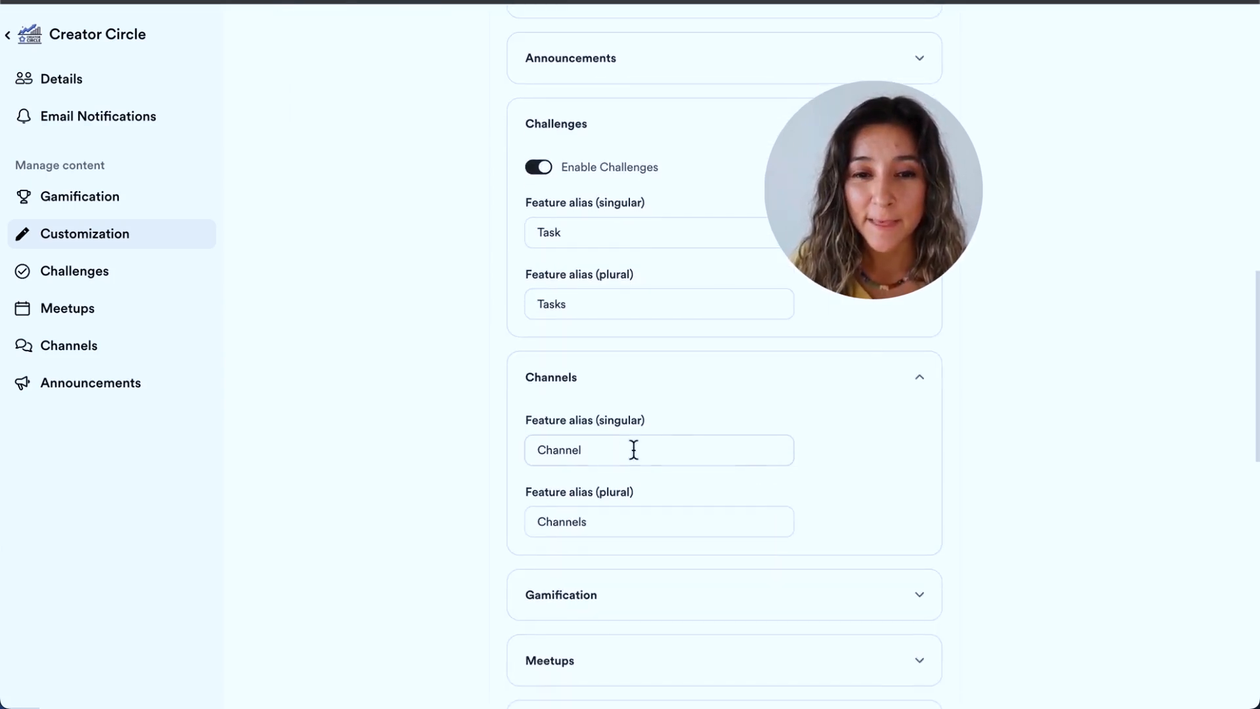
pyautogui.write('Circ')
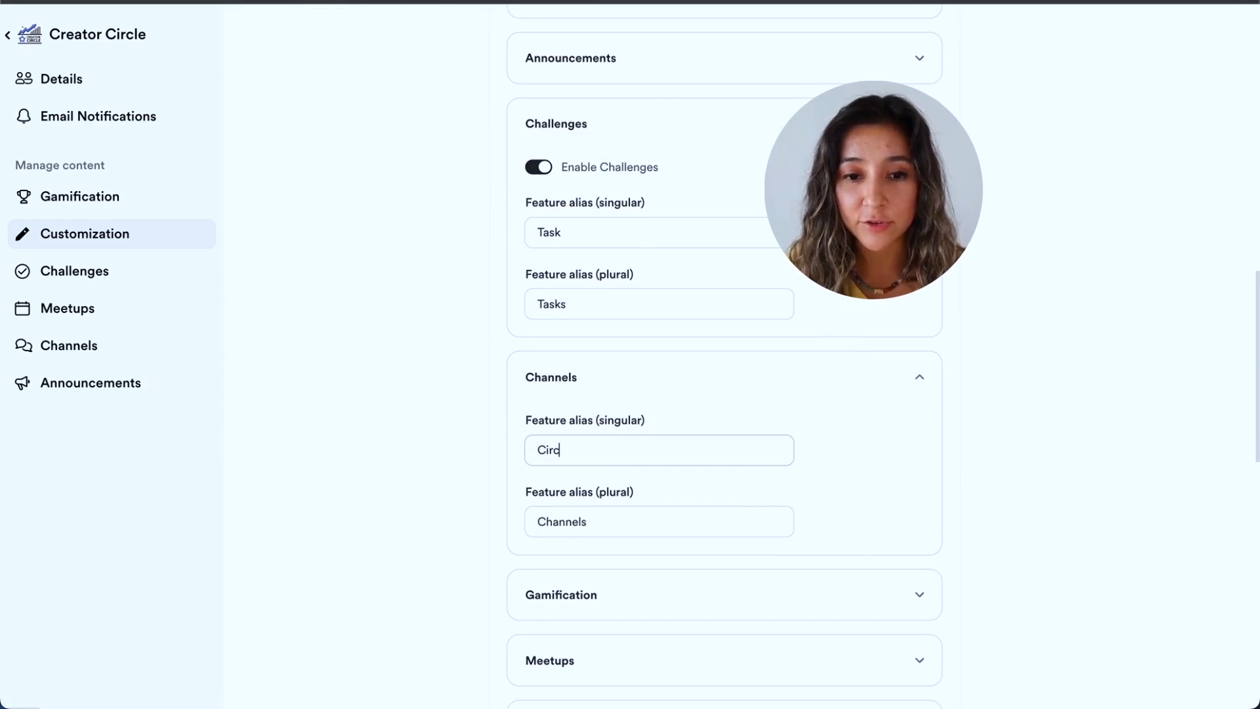
pyautogui.write('Circle')
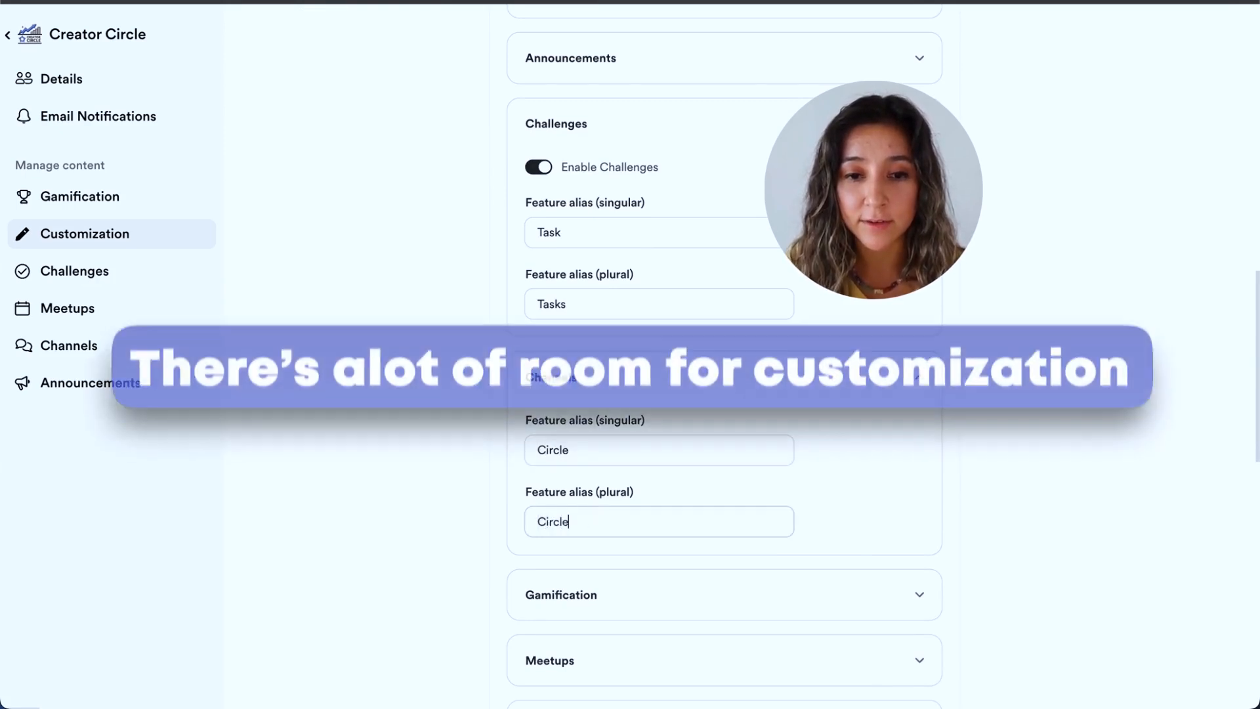
pyautogui.click(719, 466)
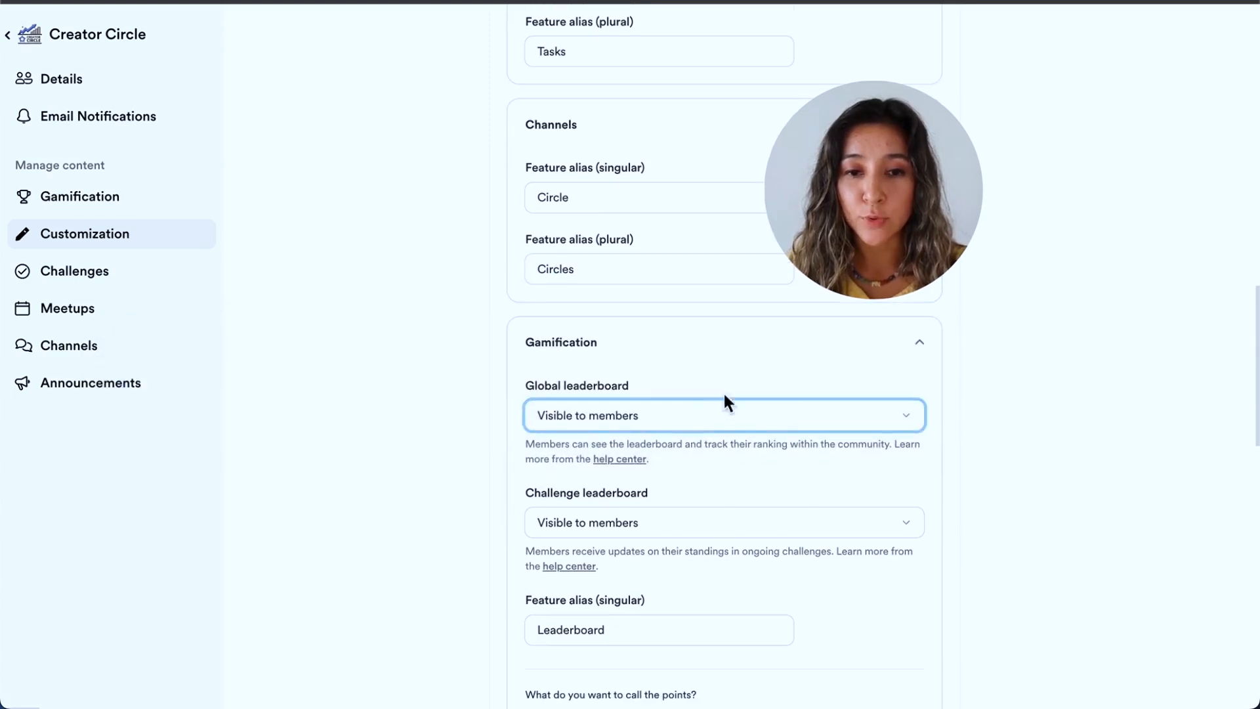
# Step: Set both the Global and Challenge leaderboards to Disabled
pyautogui.click(722, 416)
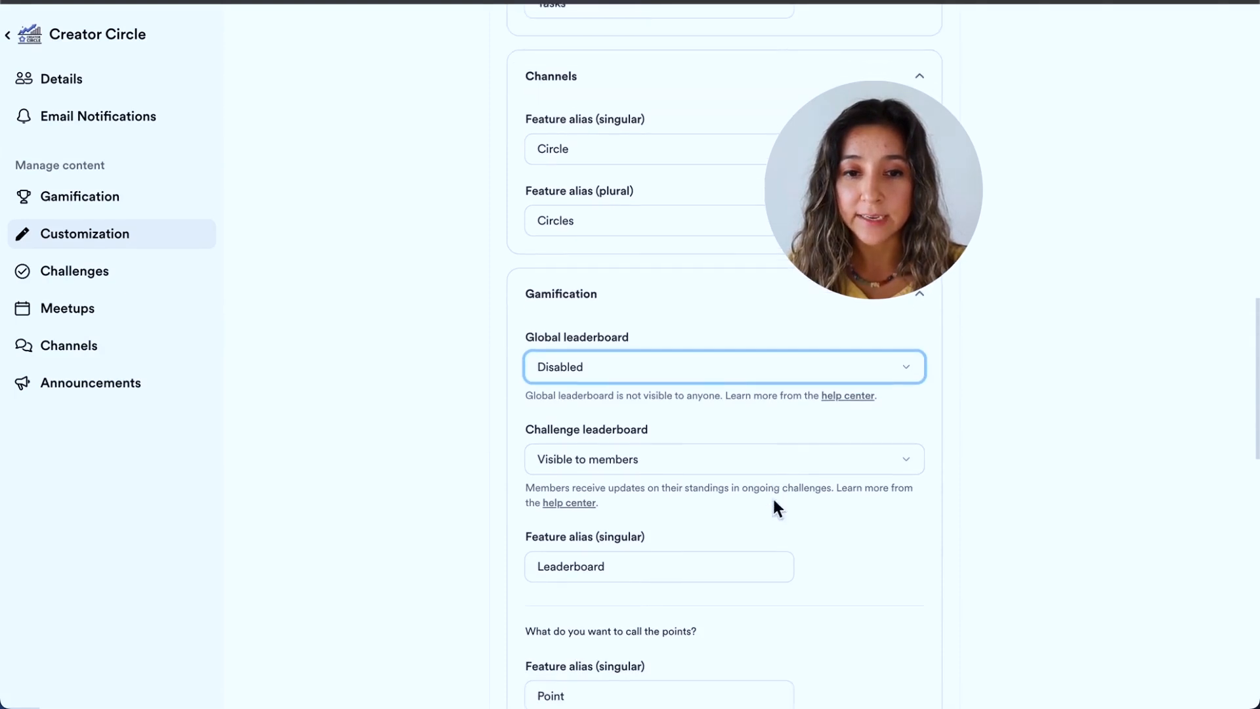
pyautogui.click(722, 459)
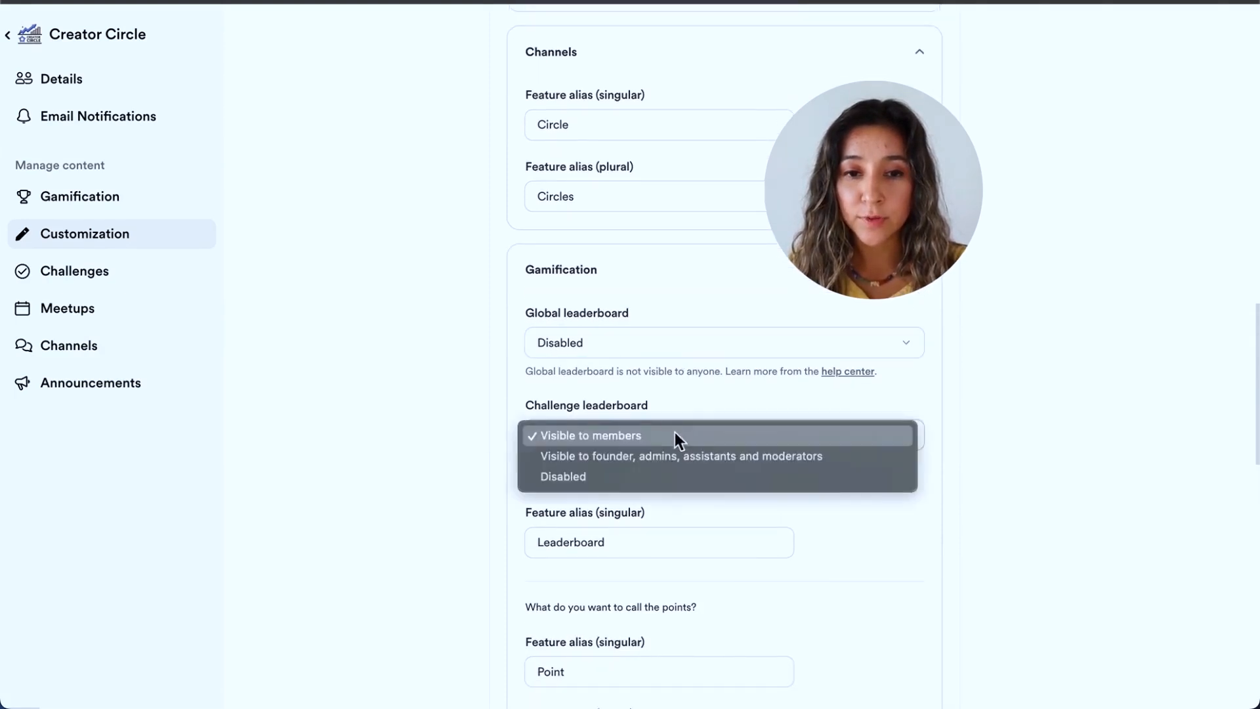
pyautogui.click(563, 475)
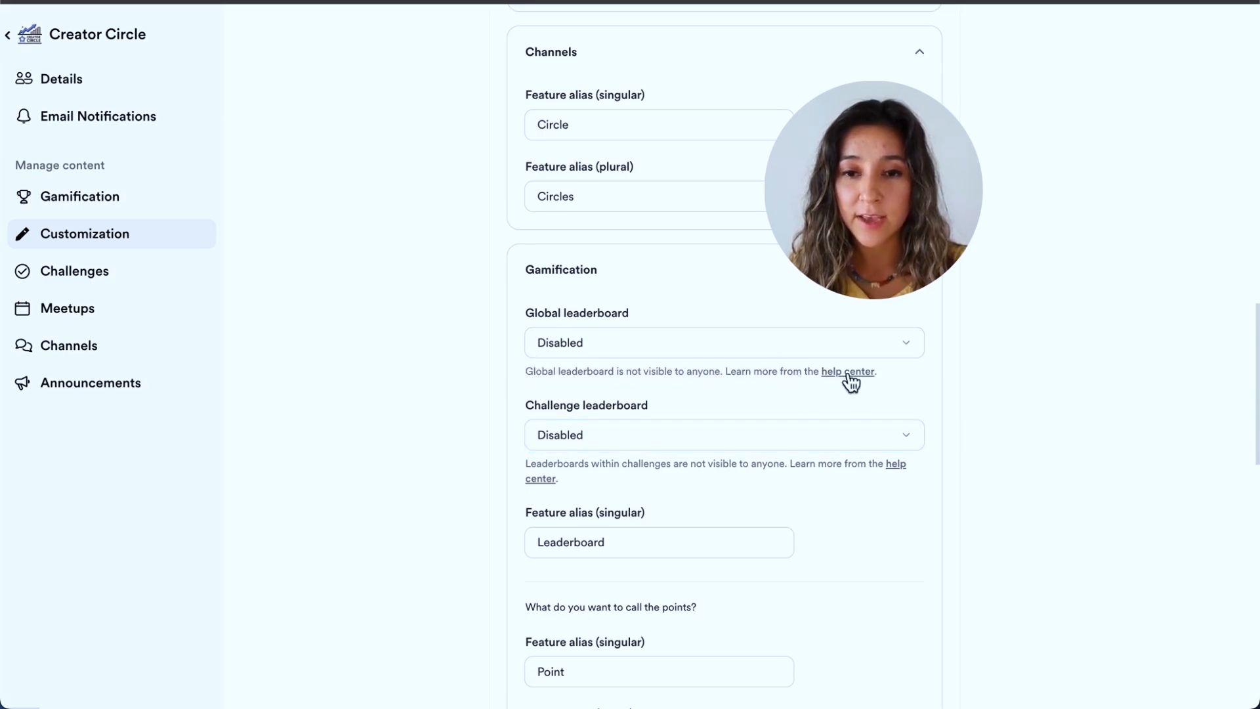
pyautogui.moveTo(787, 490)
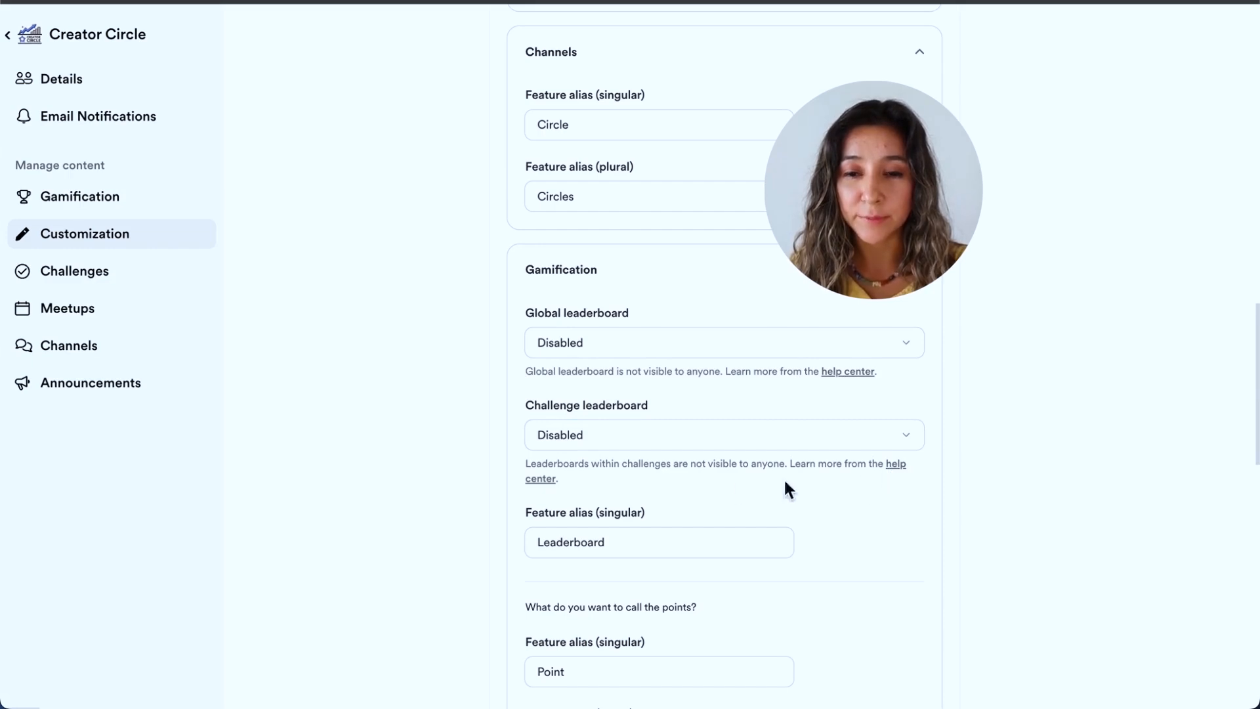
pyautogui.scroll(-3)
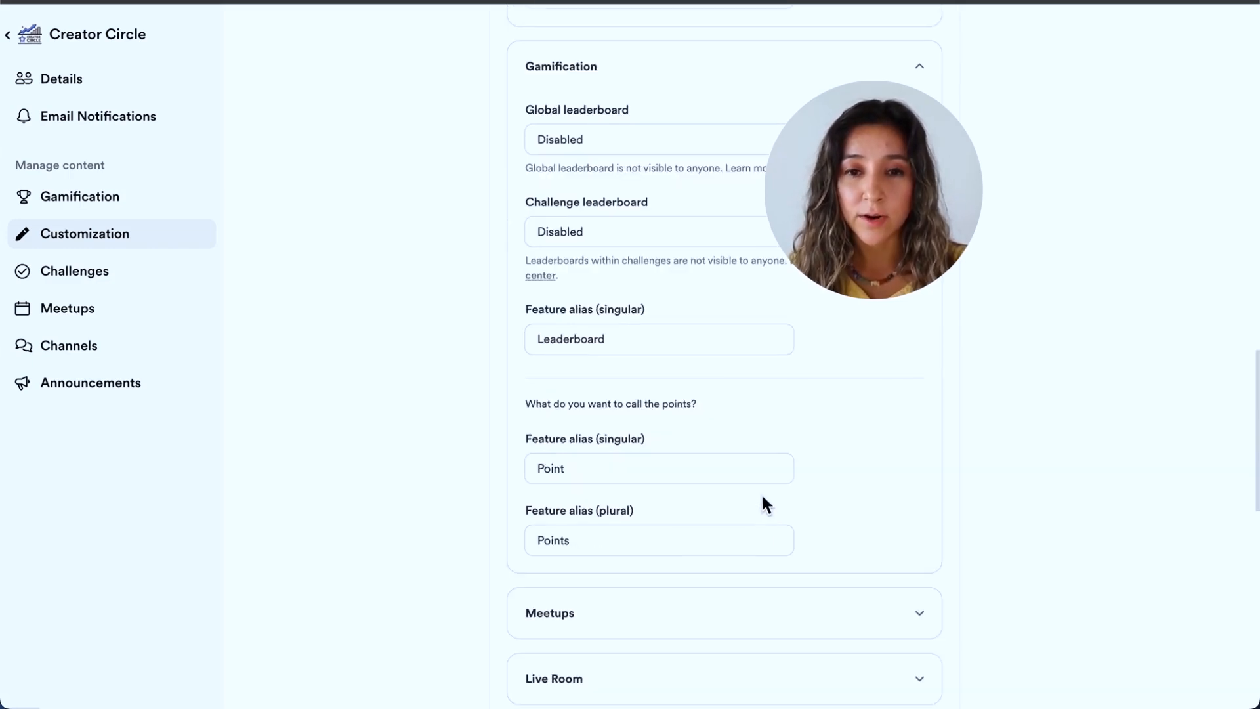
pyautogui.moveTo(841, 363)
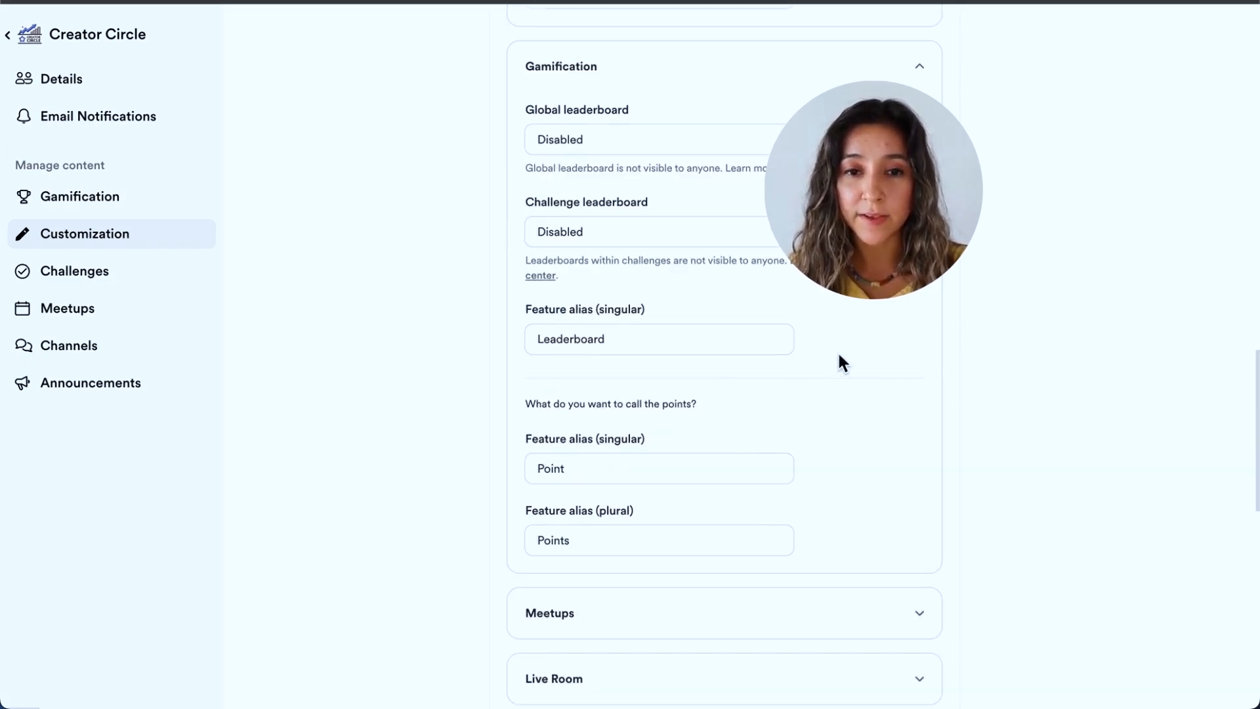
pyautogui.moveTo(682, 406)
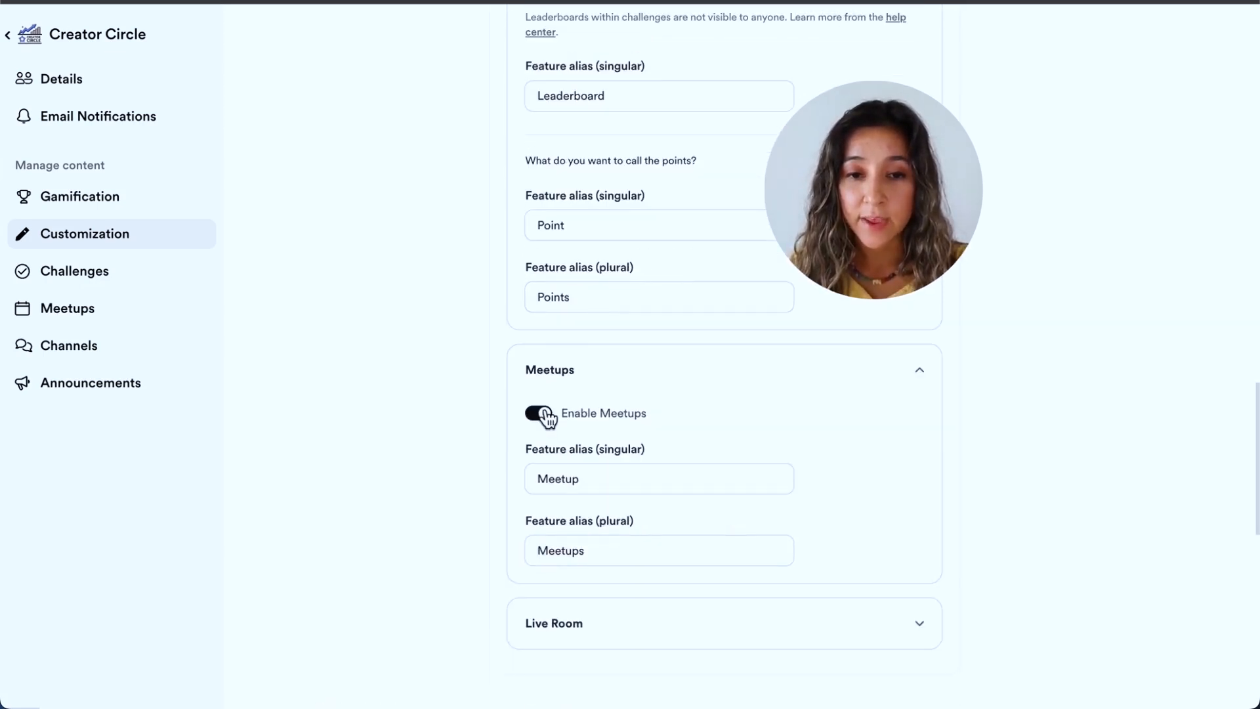
# Step: Set Live Room access to Wait for access so it opens only when a host joins
pyautogui.click(537, 413)
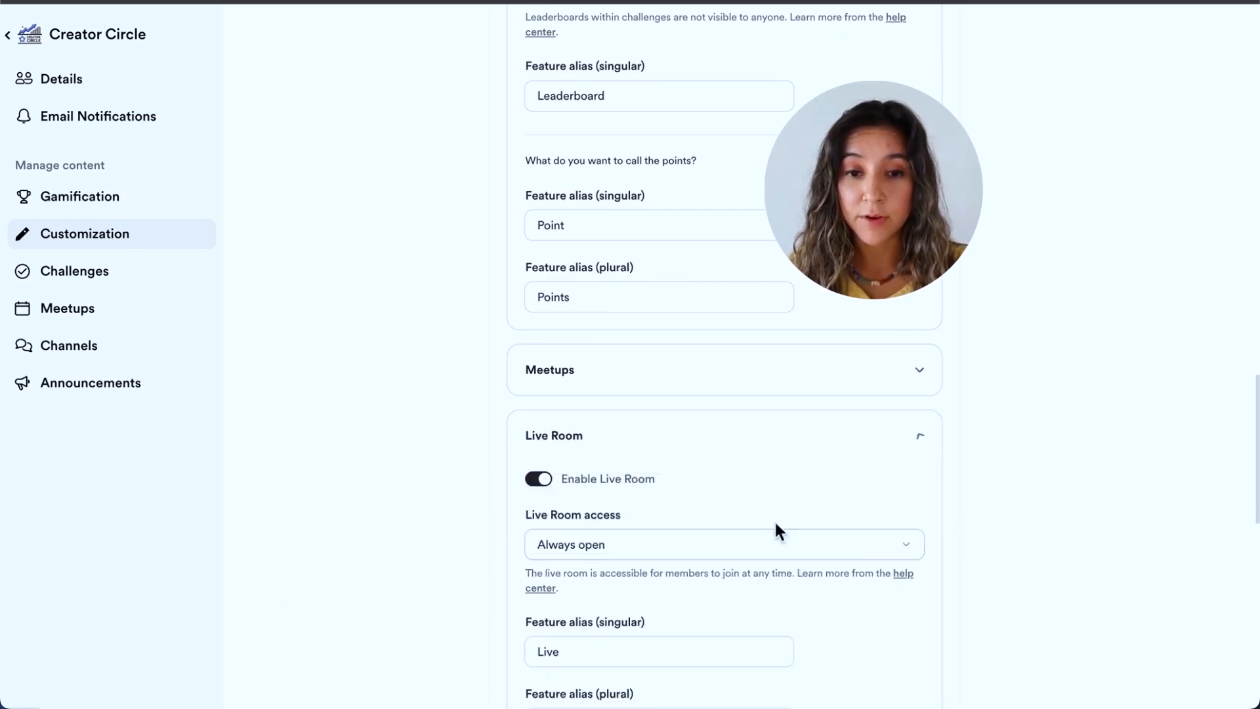
pyautogui.scroll(-3)
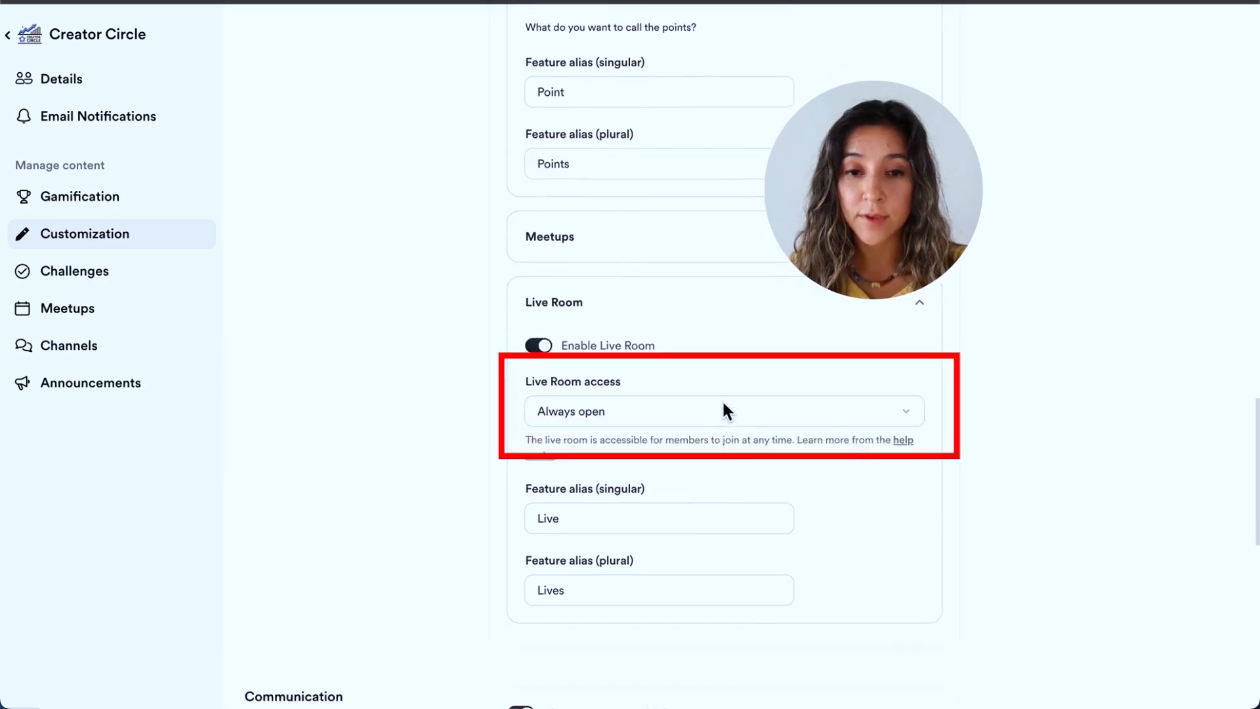
pyautogui.click(722, 411)
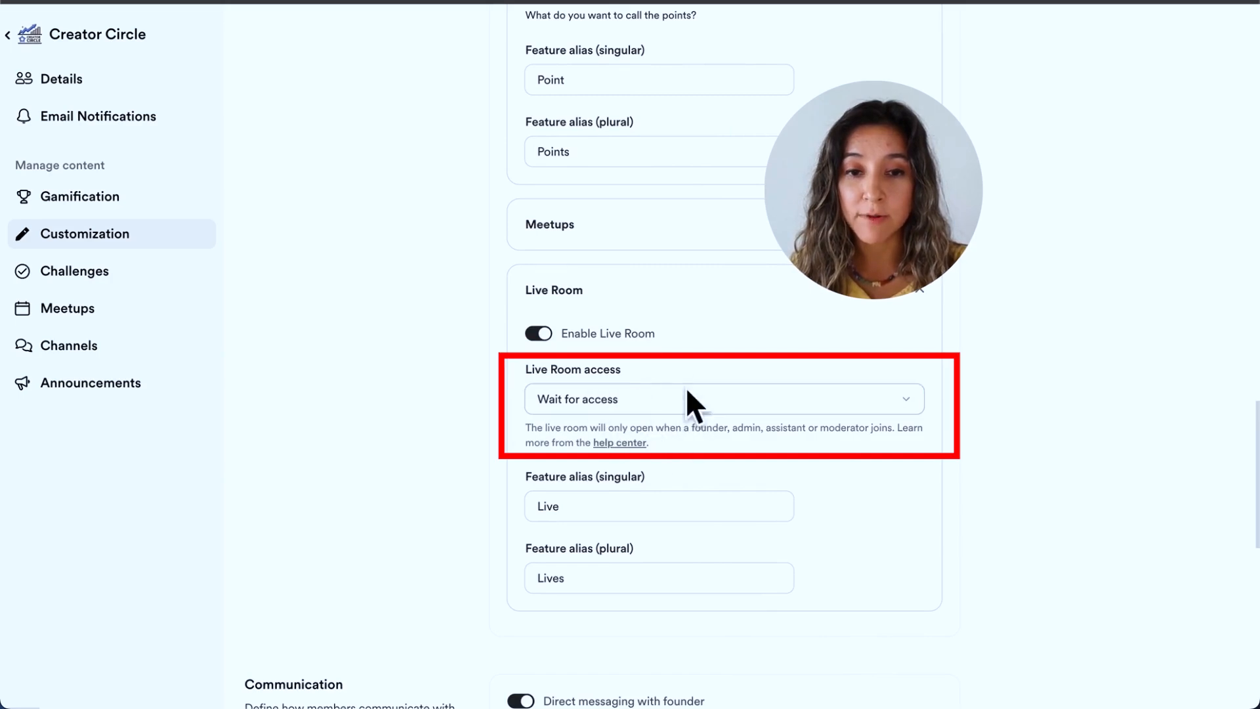
pyautogui.click(715, 399)
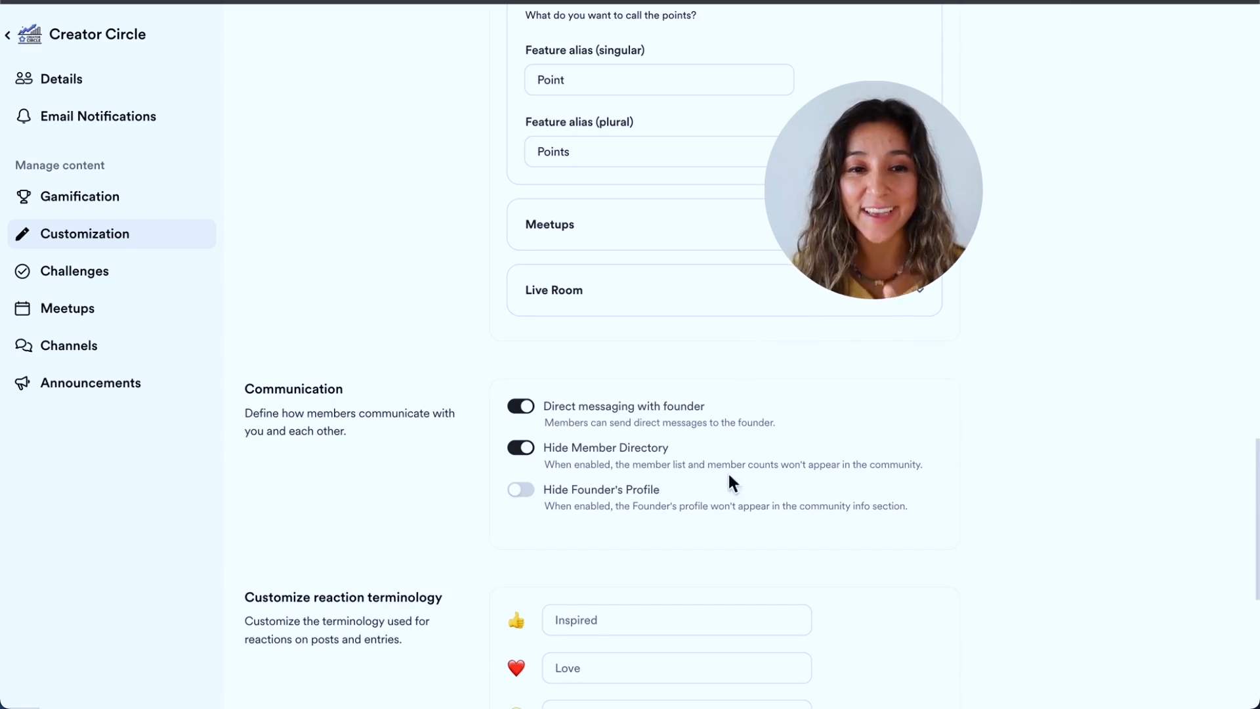
pyautogui.scroll(-3)
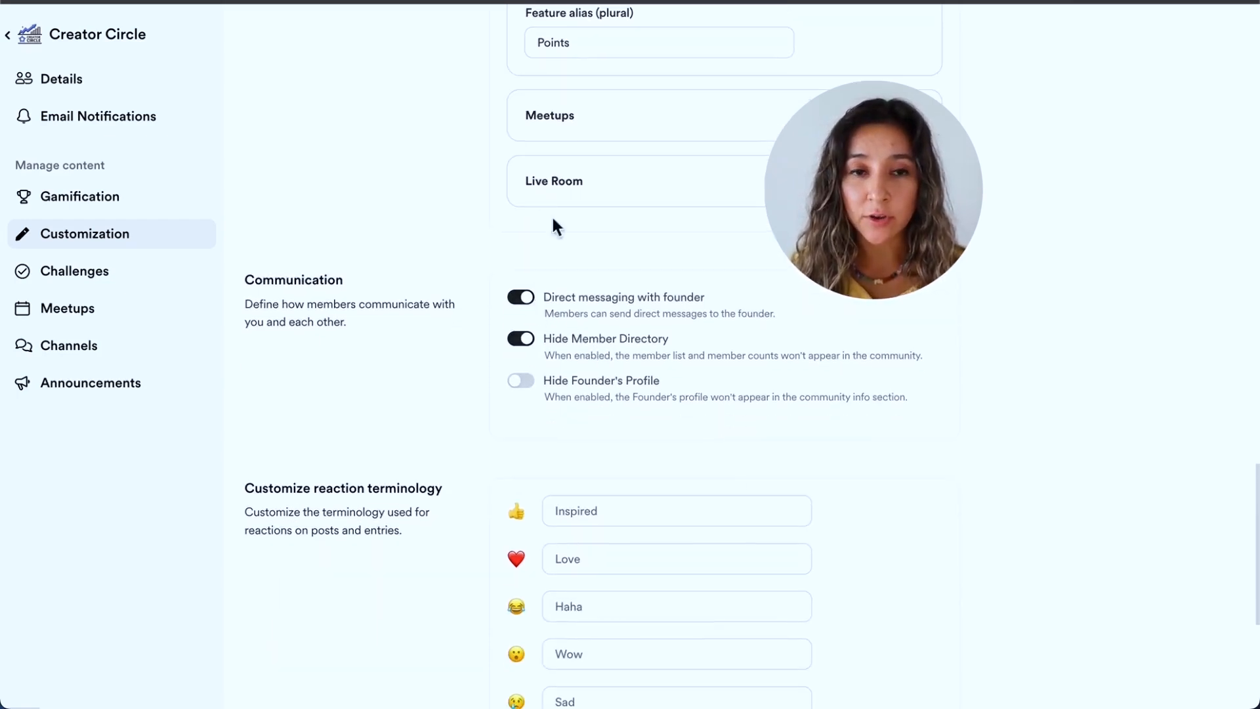
pyautogui.click(1148, 26)
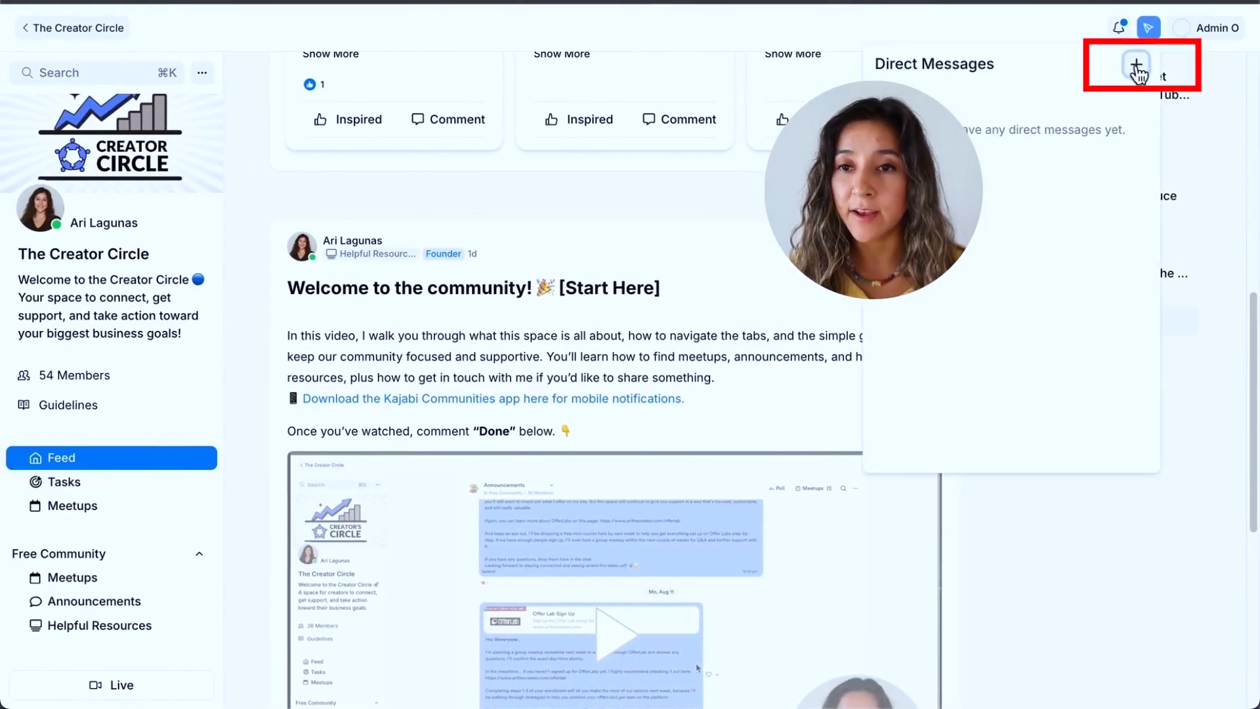
pyautogui.click(1149, 27)
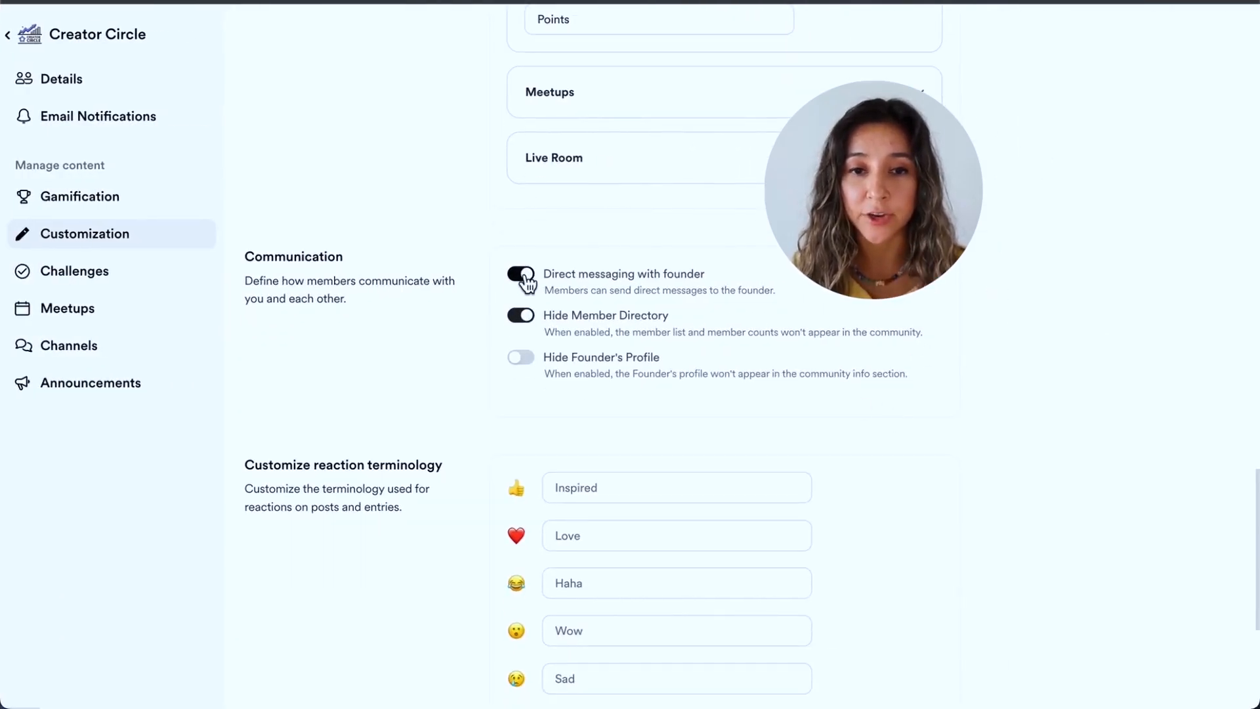
pyautogui.click(520, 274)
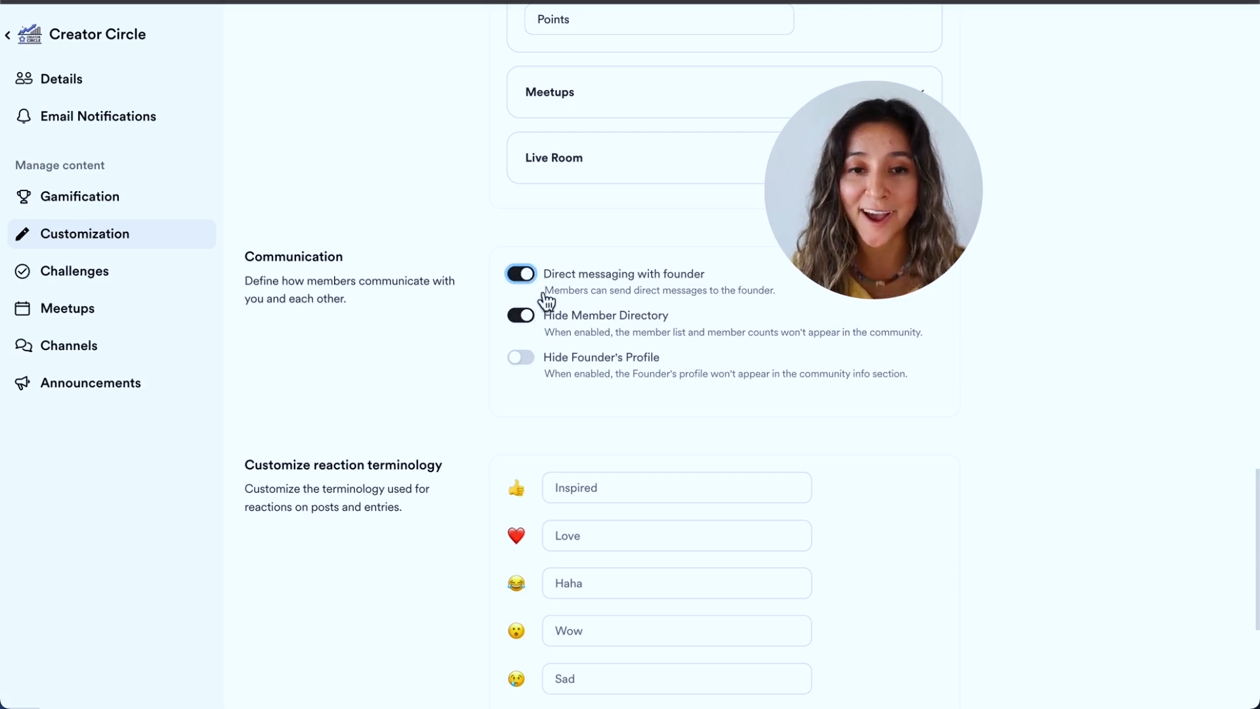
pyautogui.moveTo(658, 341)
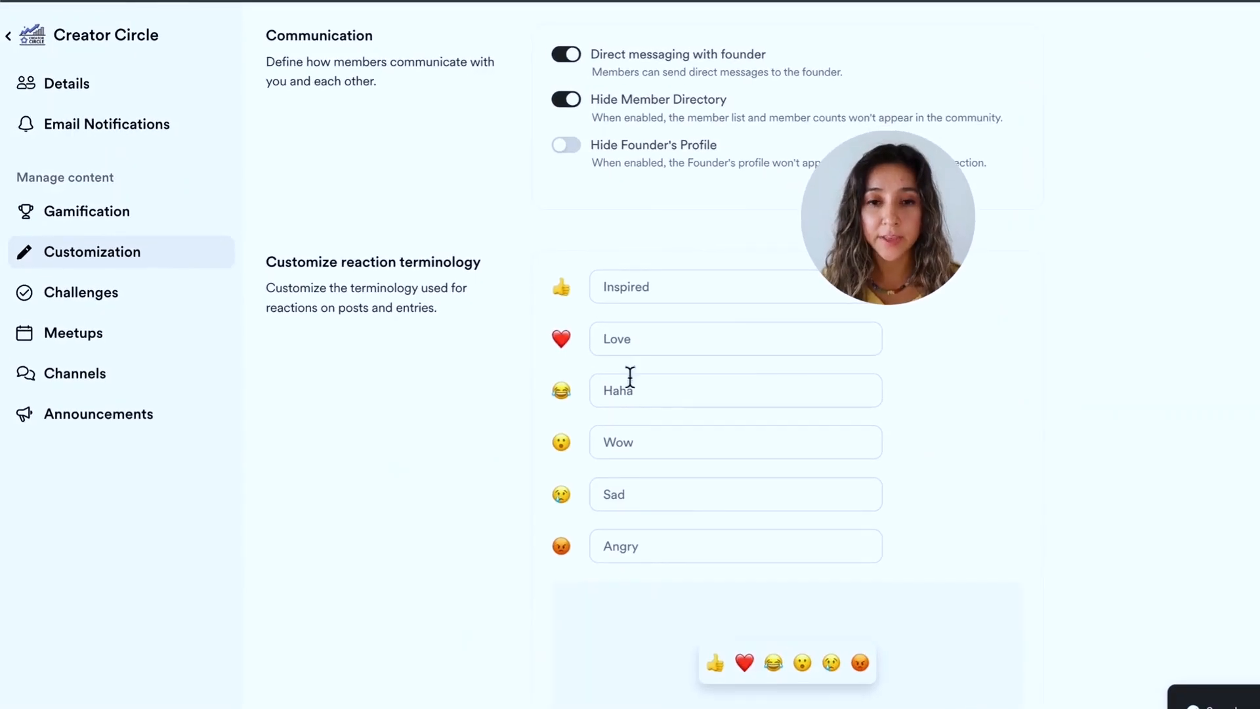
# Step: Show the community challenges under the Welcome & Workshop Action Tasks series
pyautogui.click(81, 292)
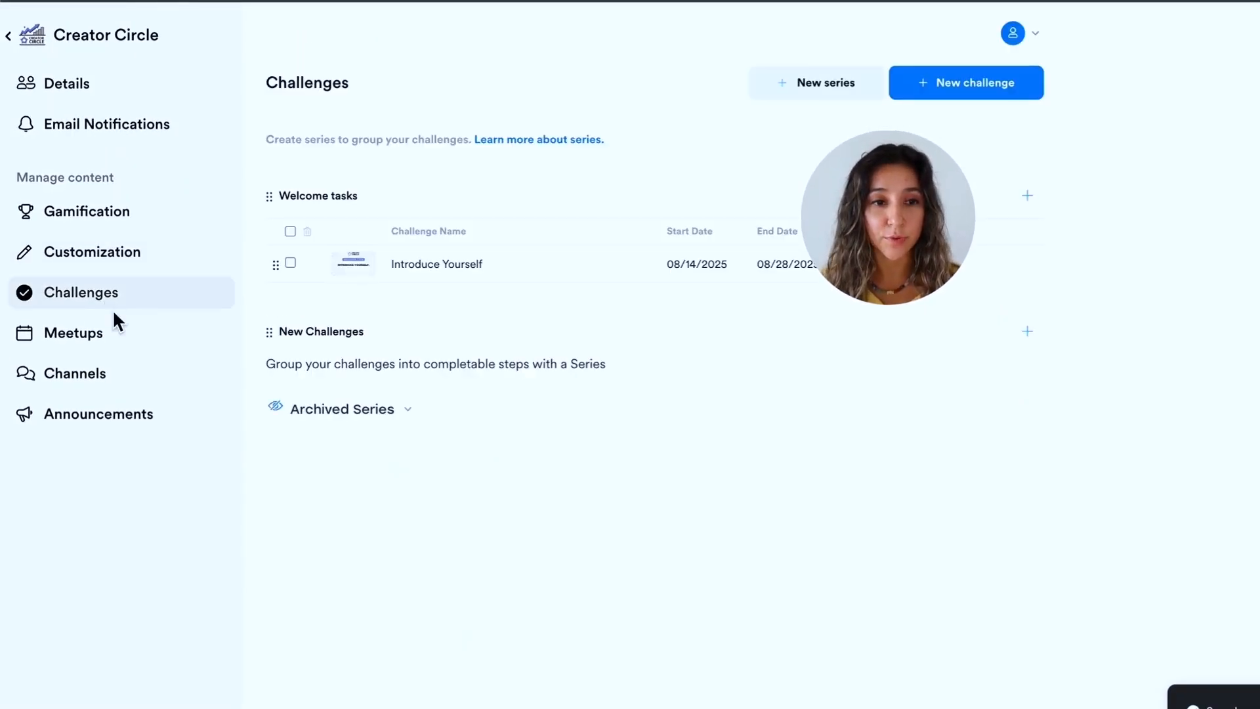
pyautogui.moveTo(988, 179)
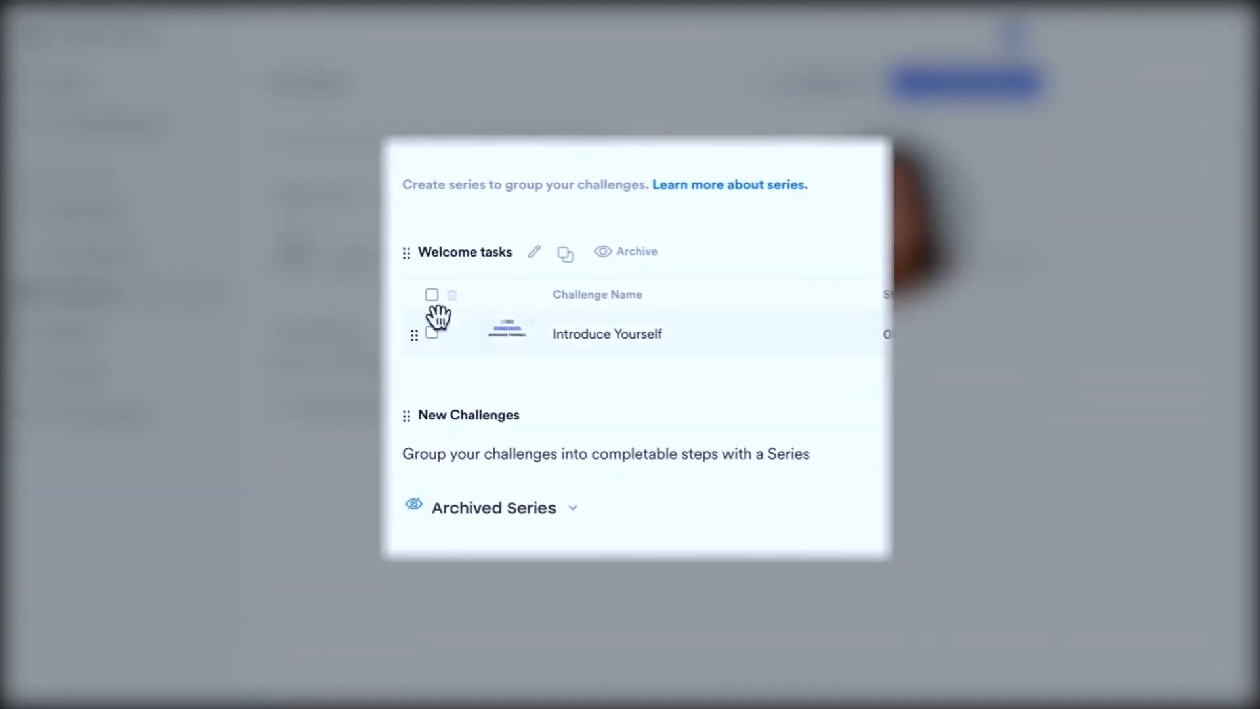
pyautogui.moveTo(507, 382)
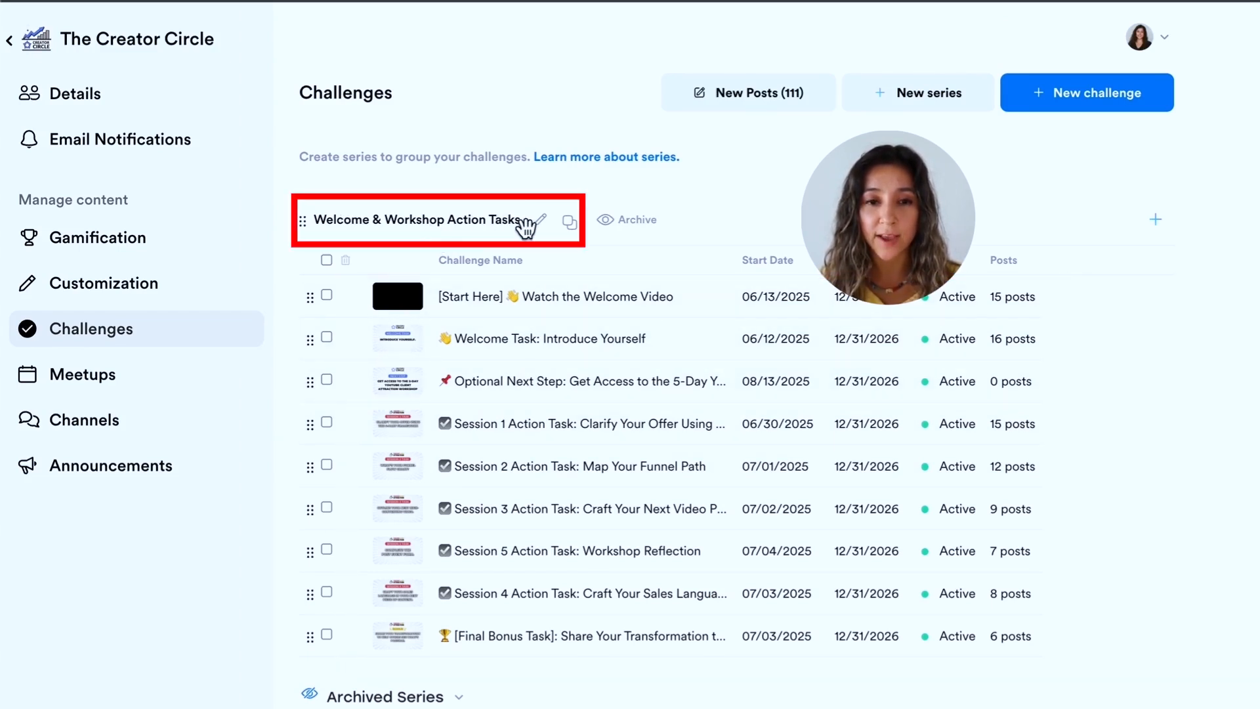
pyautogui.moveTo(695, 524)
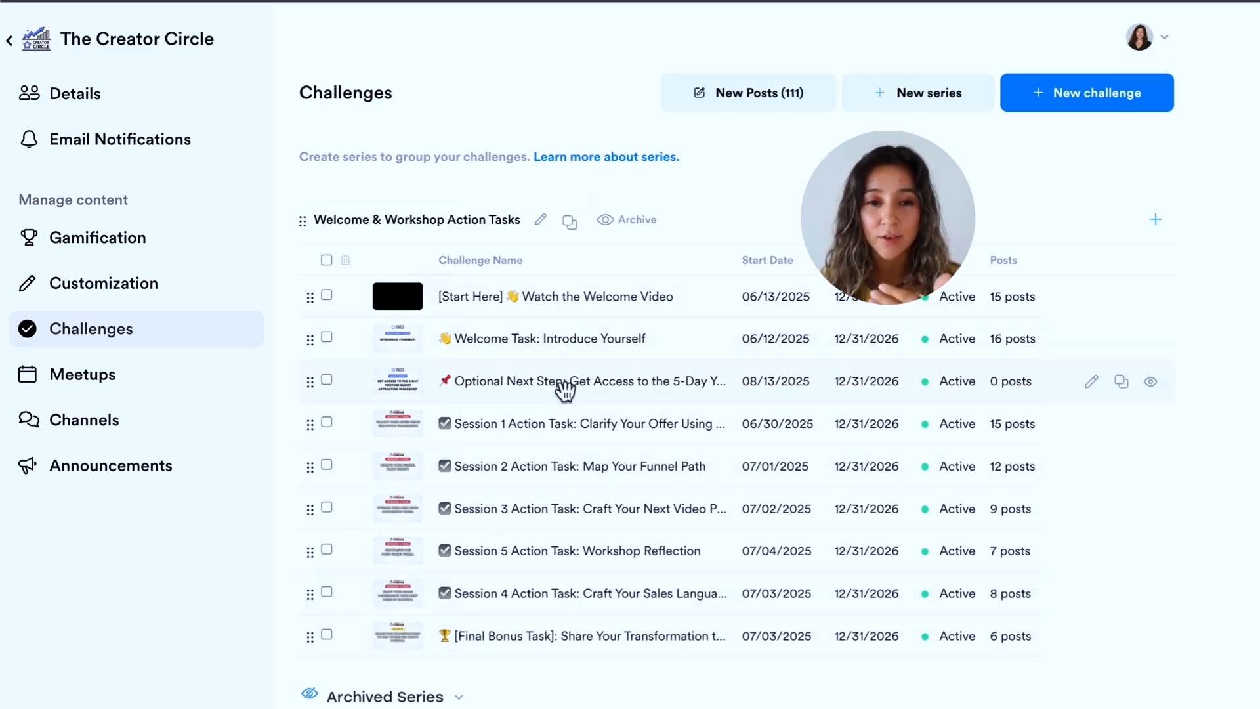
pyautogui.moveTo(554, 478)
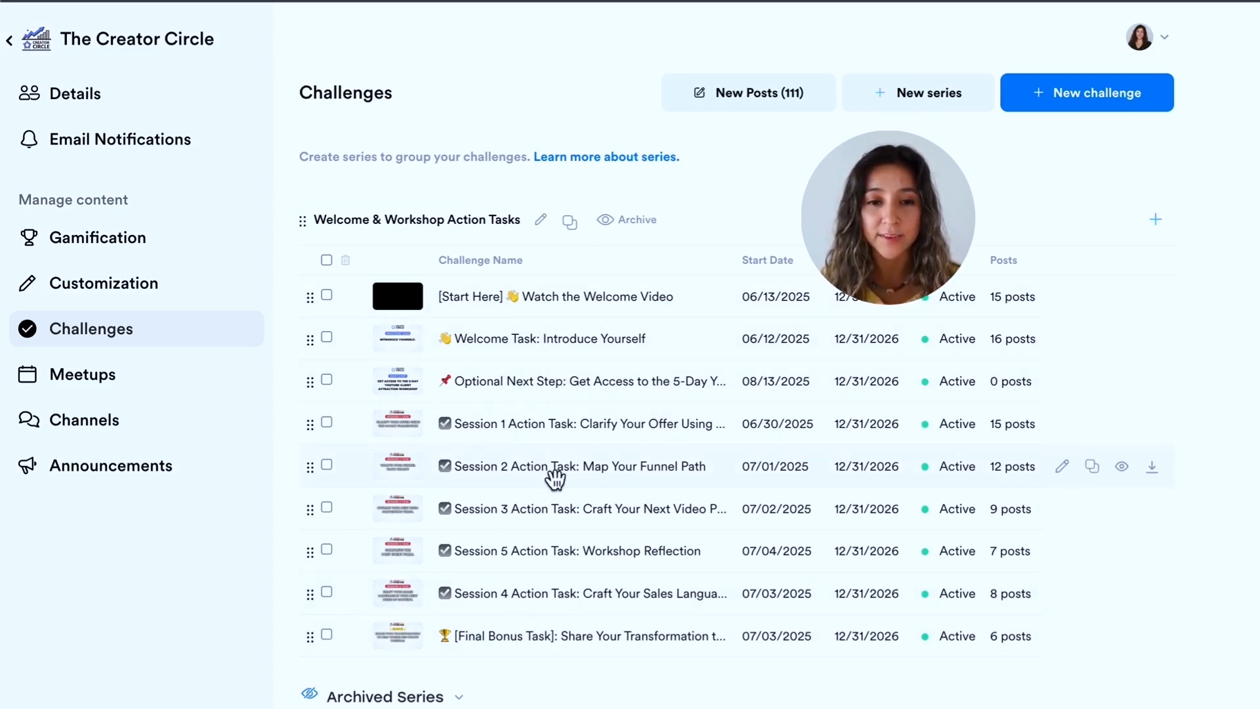
pyautogui.moveTo(860, 313)
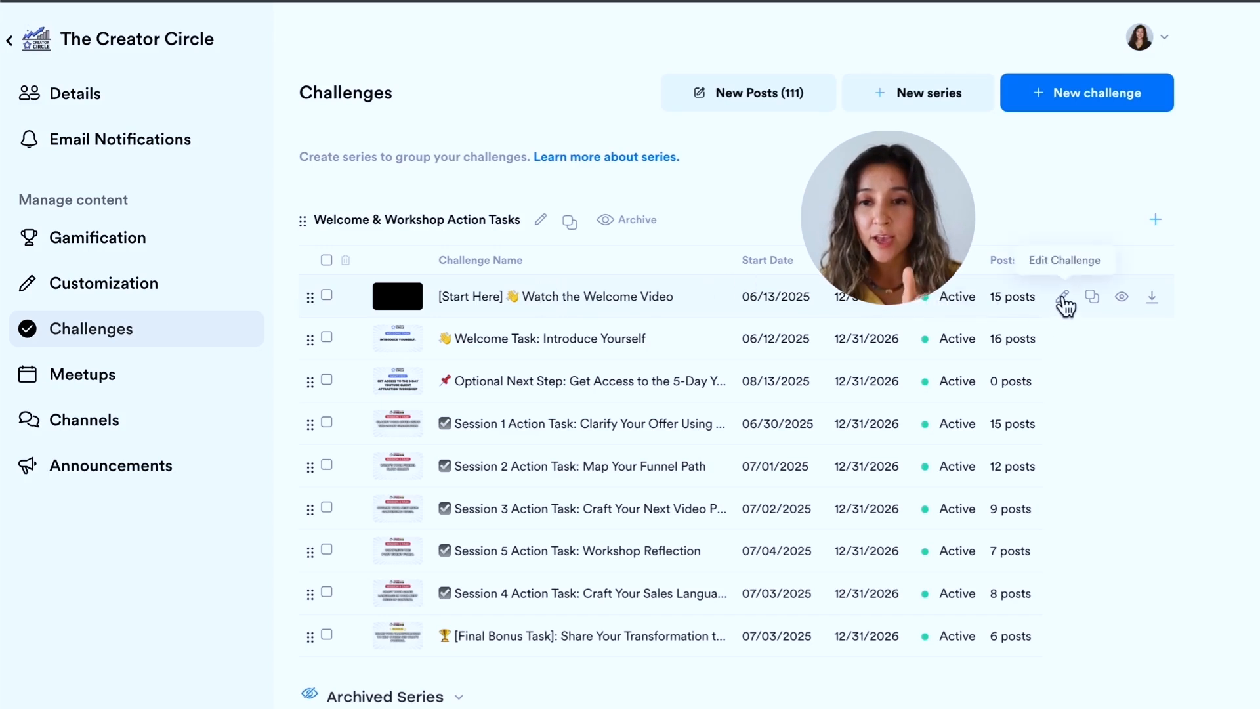
# Step: Edit the [Start Here] Watch the Welcome Video challenge, review its prize and dates, and save
pyautogui.click(1065, 297)
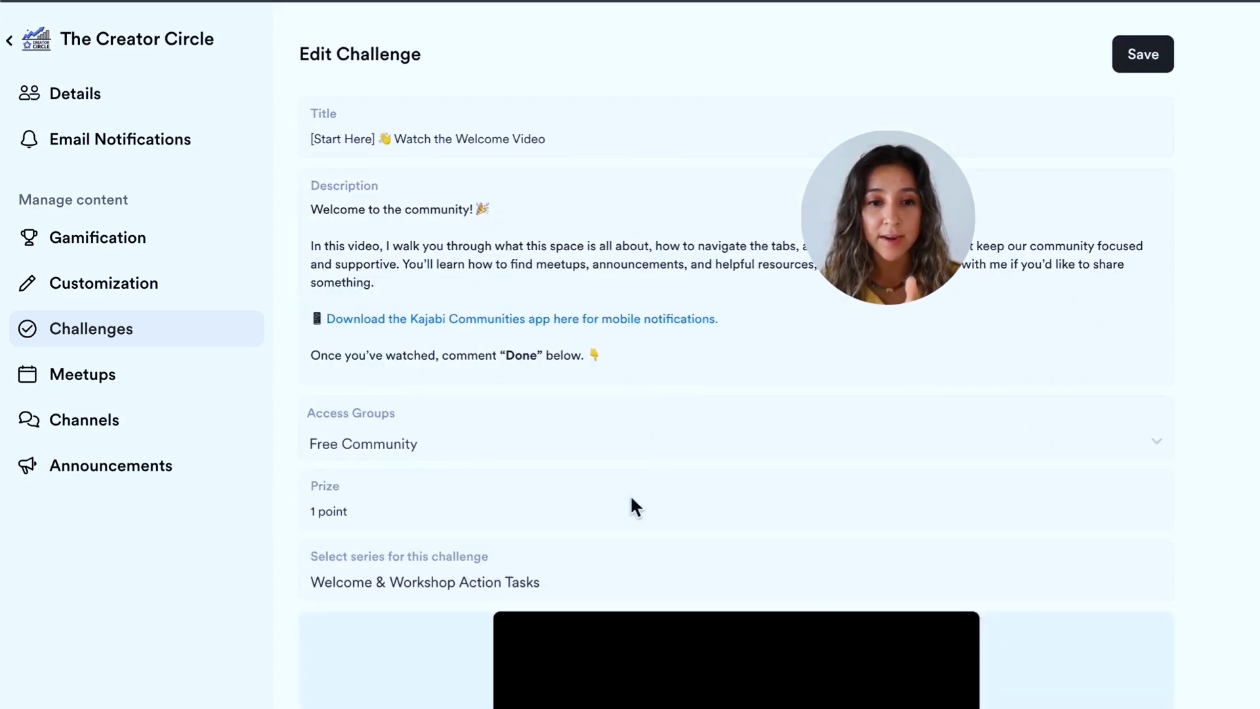
pyautogui.click(363, 511)
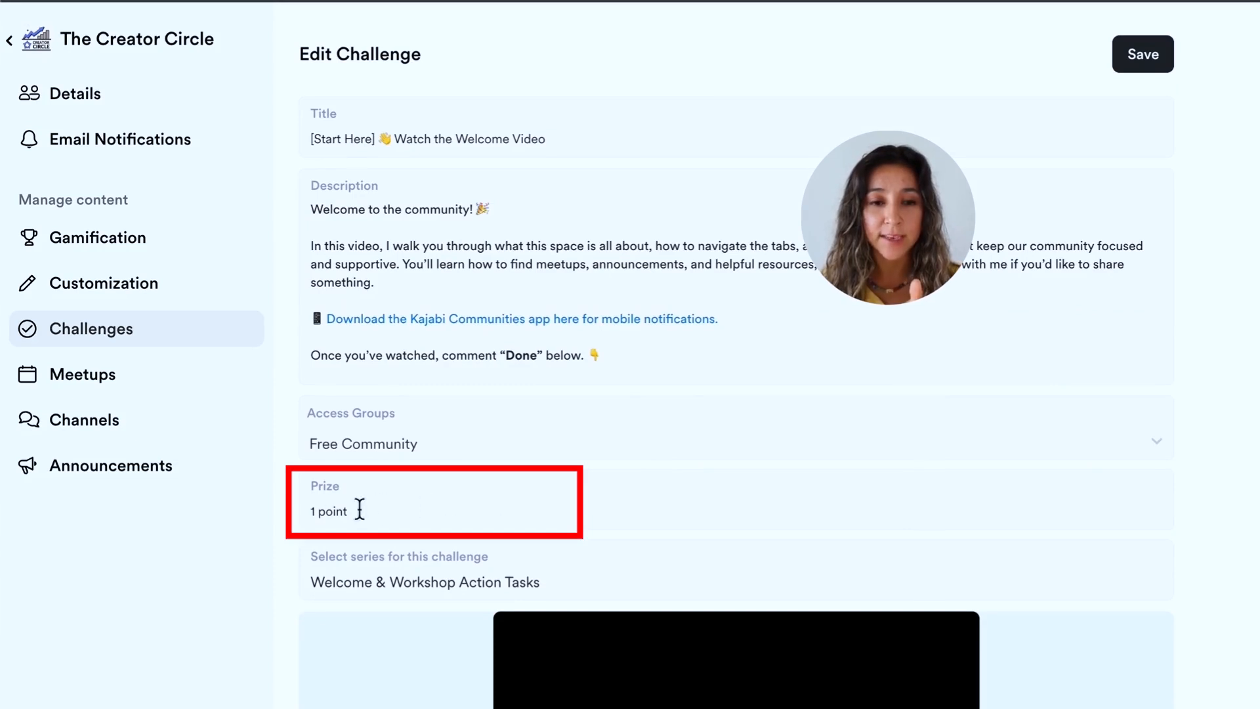
pyautogui.scroll(-3)
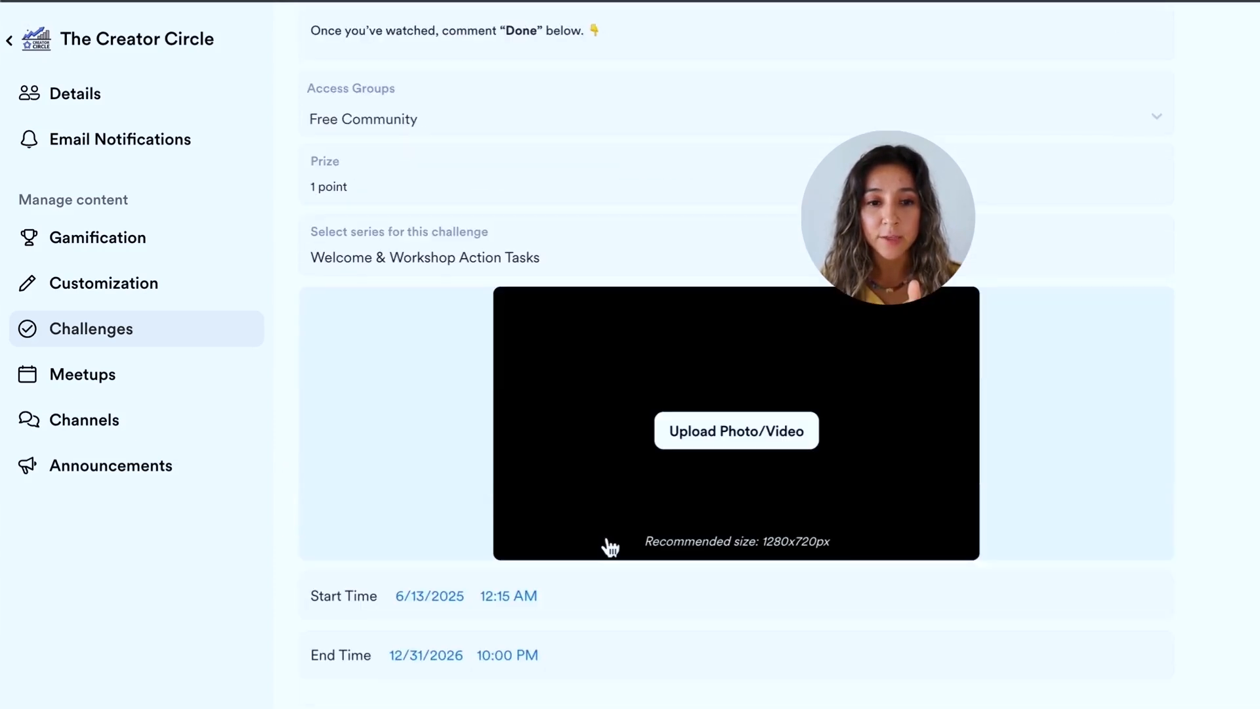
pyautogui.moveTo(445, 666)
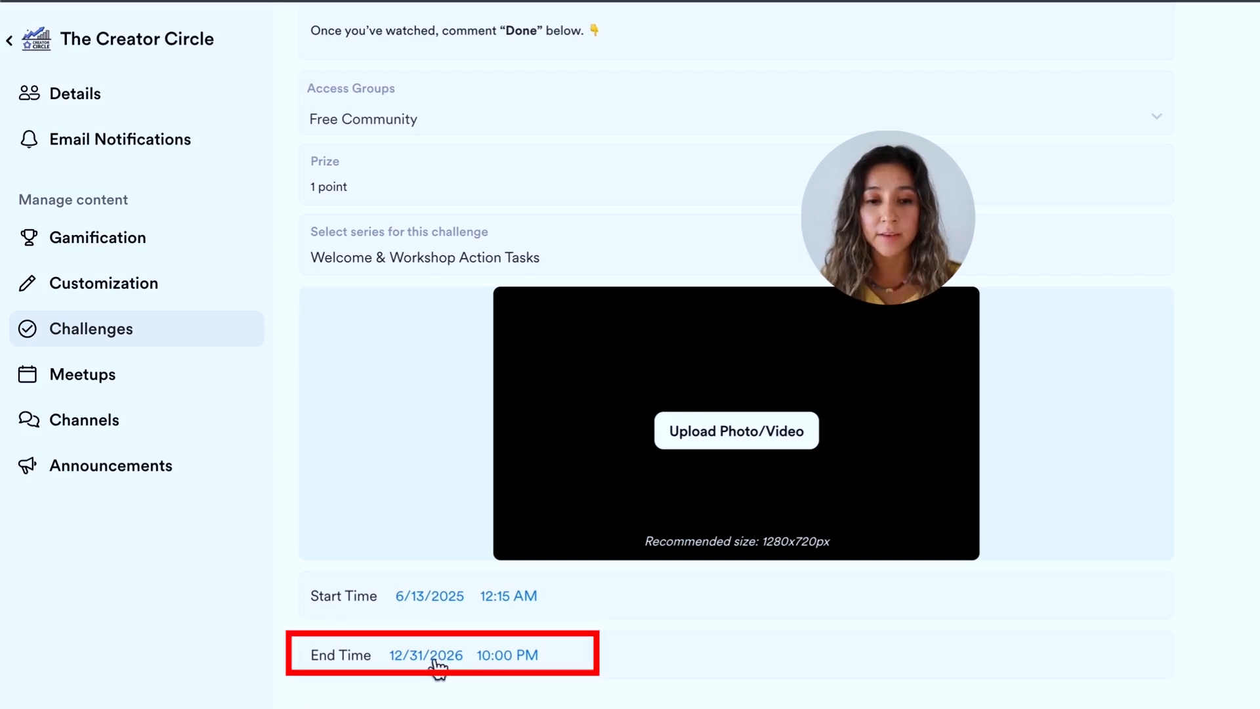
pyautogui.moveTo(289, 651)
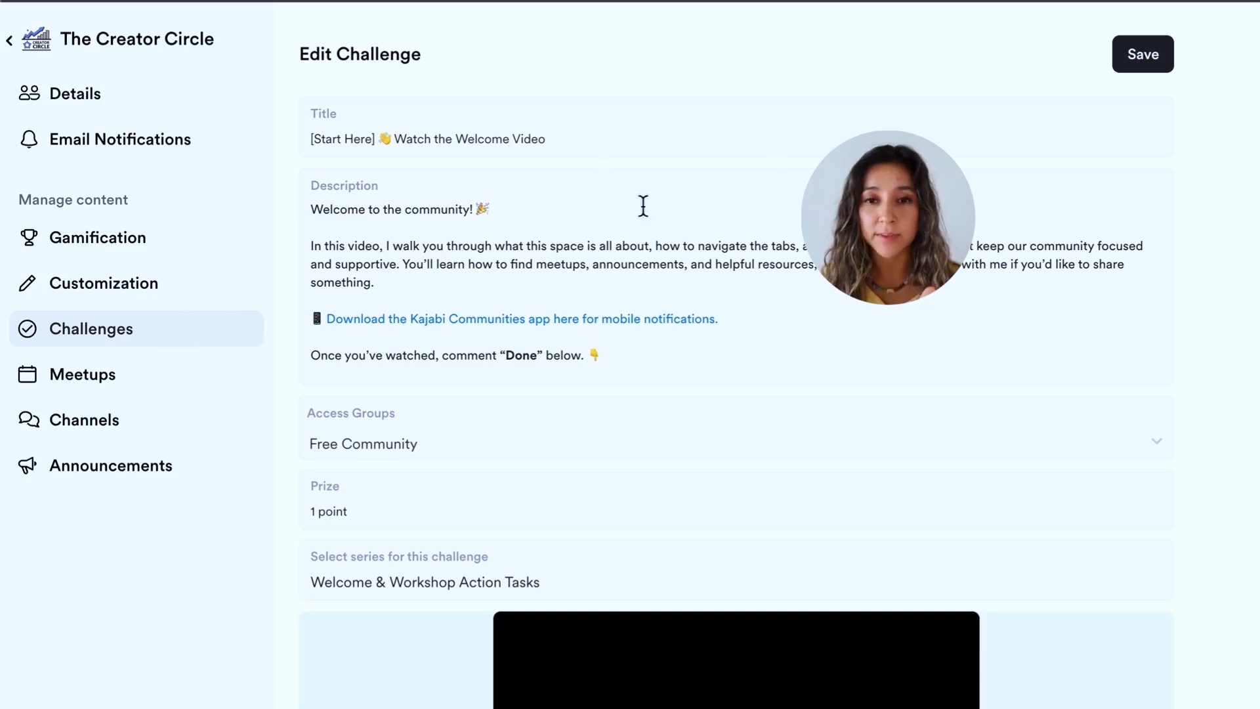
pyautogui.scroll(-3)
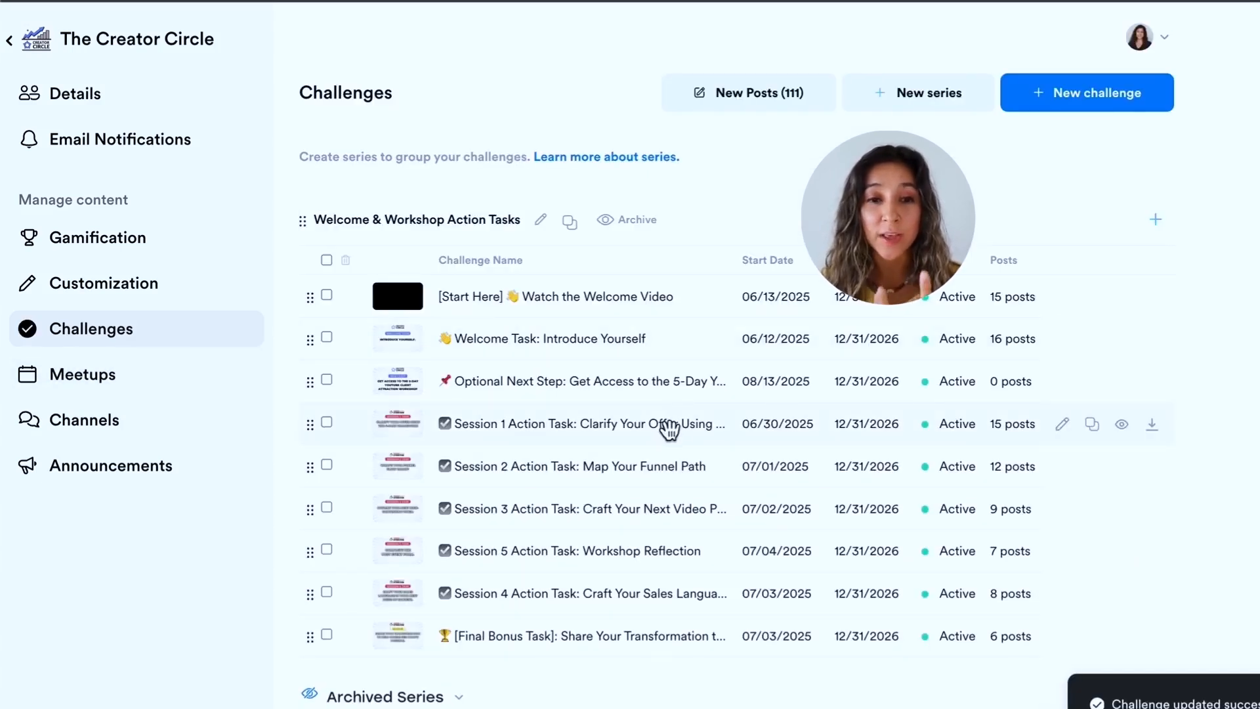
pyautogui.moveTo(378, 576)
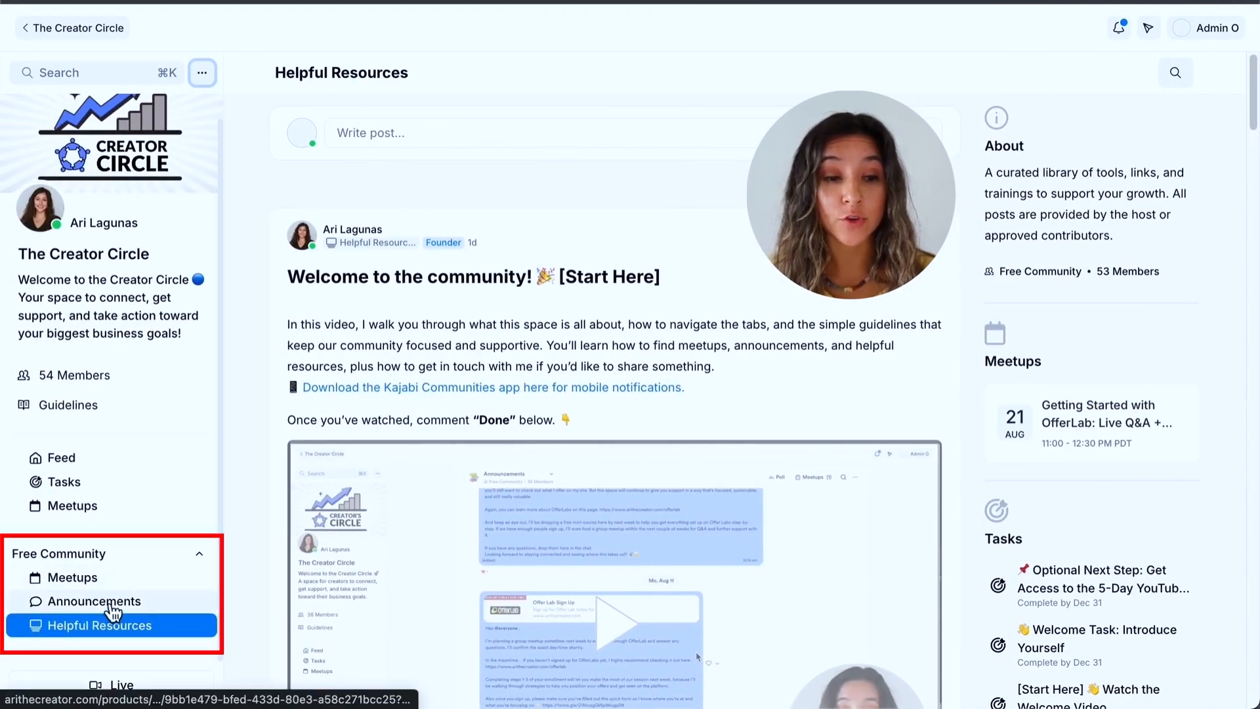
# Step: Show the Free Community's Announcements channel
pyautogui.click(95, 602)
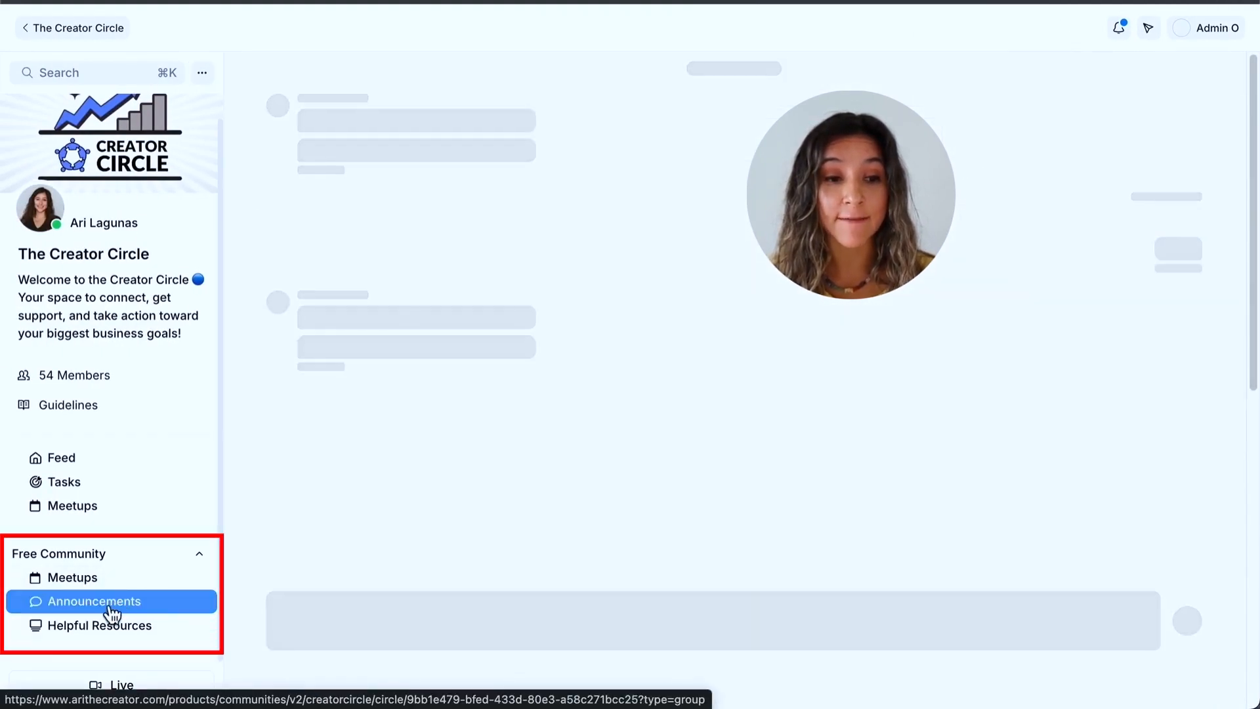
pyautogui.click(93, 602)
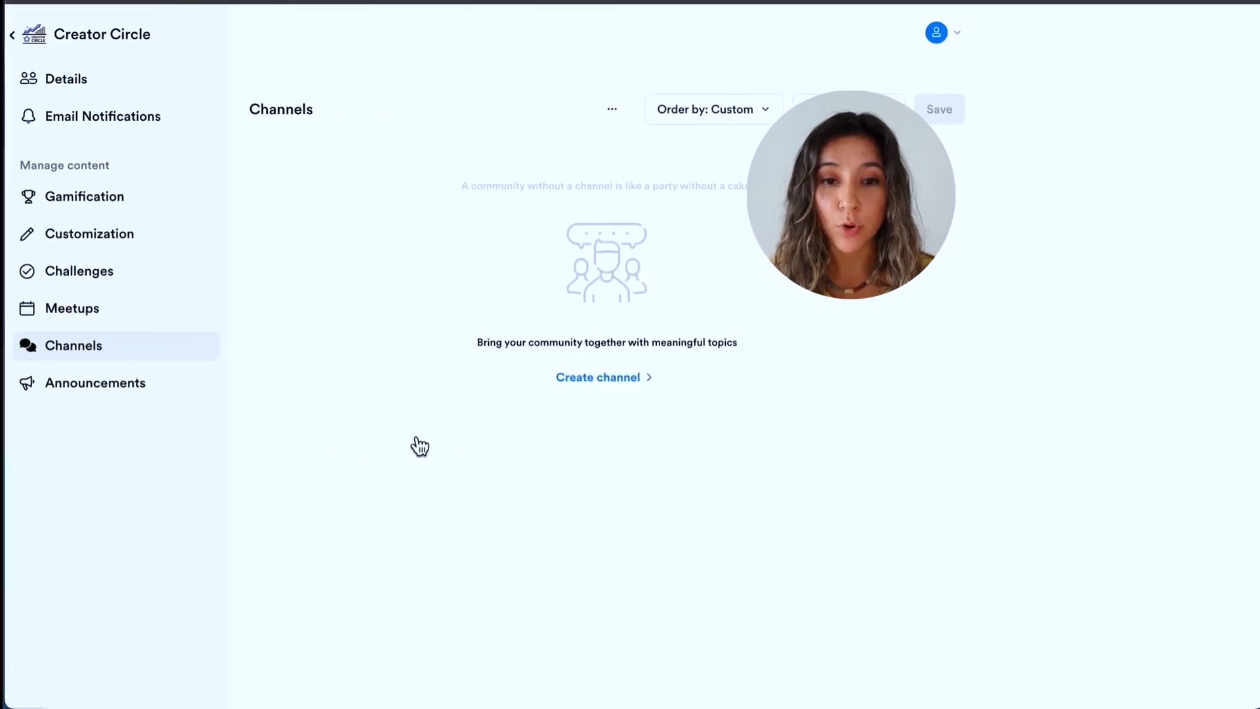
# Step: Create an Announcements chat channel assigned to the Creator Circle access group
pyautogui.click(597, 377)
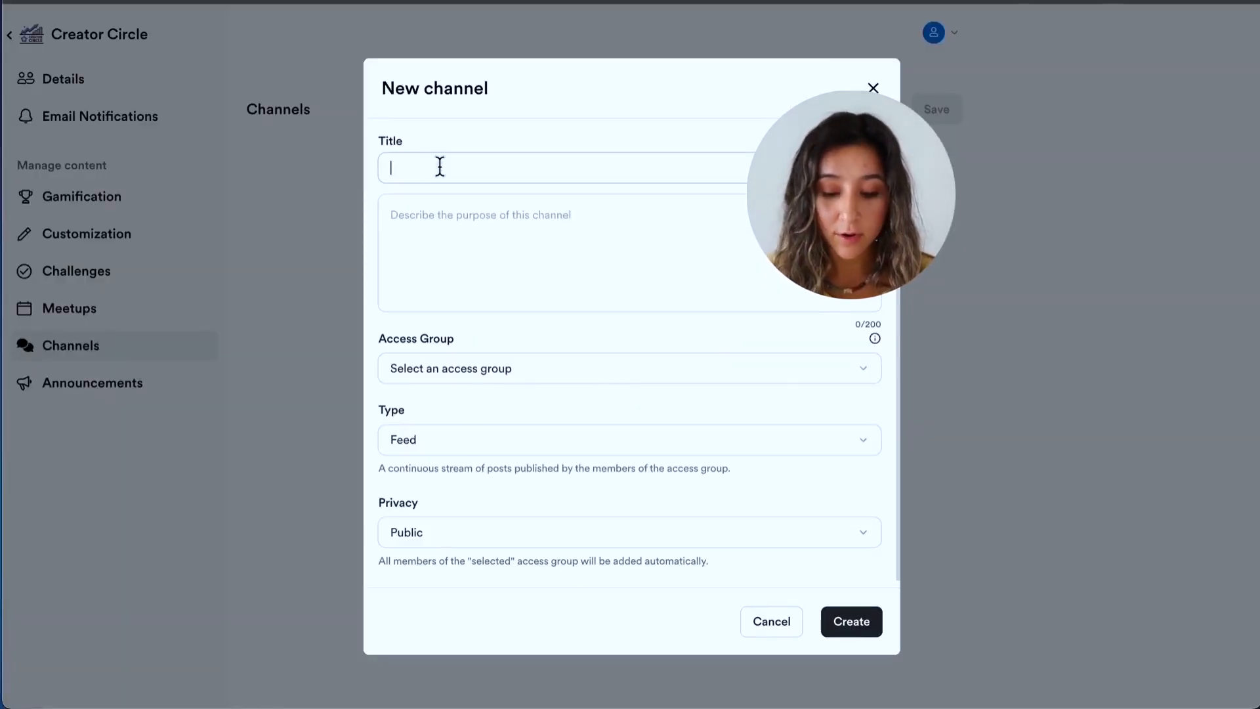
pyautogui.write('Announcements')
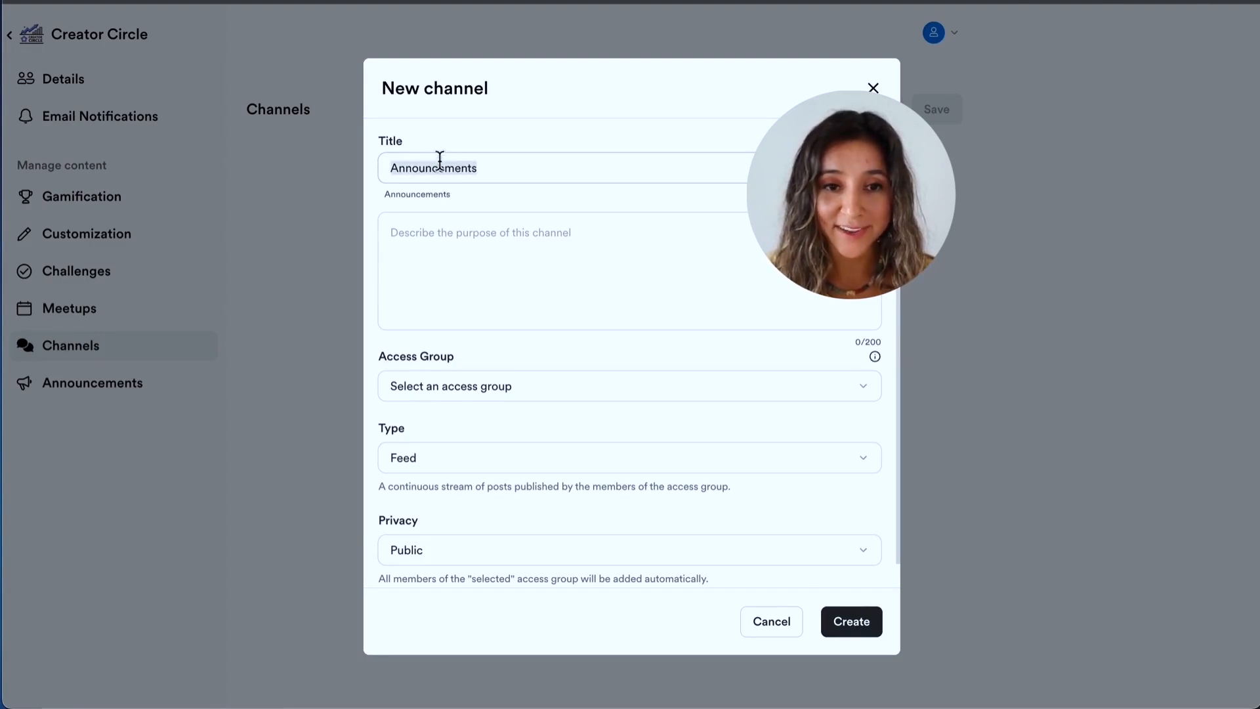
pyautogui.write('Announcements')
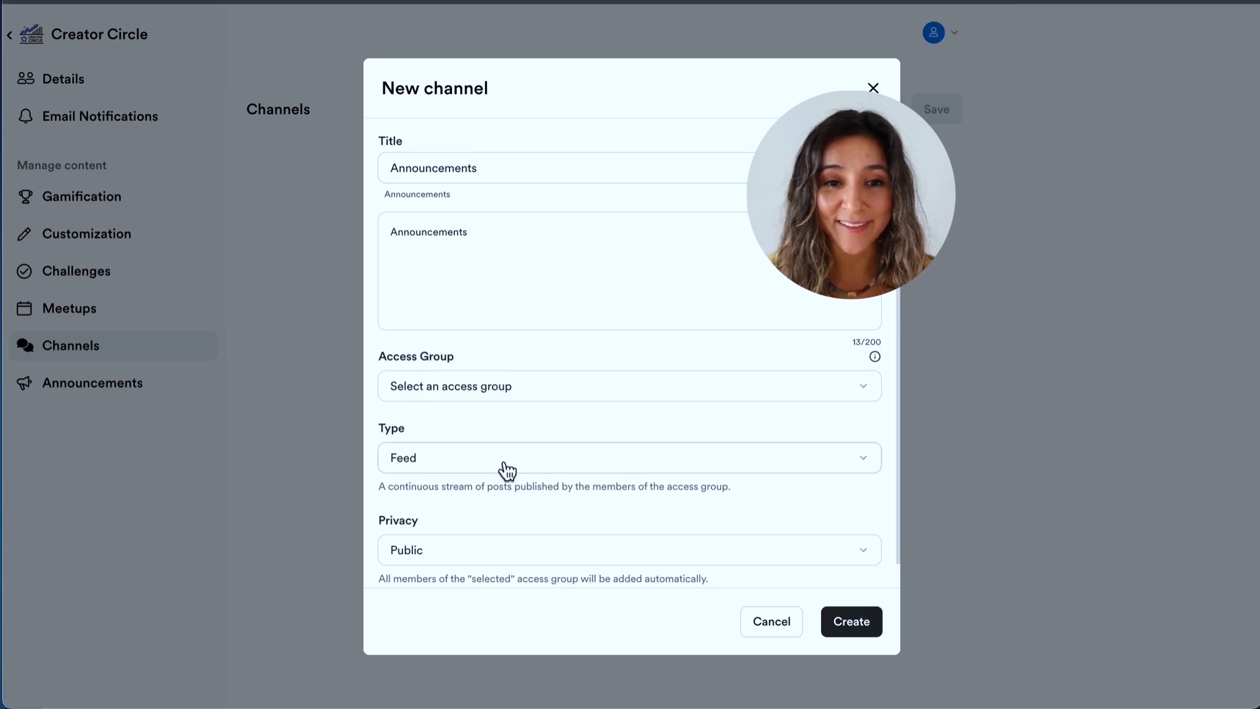
pyautogui.click(629, 386)
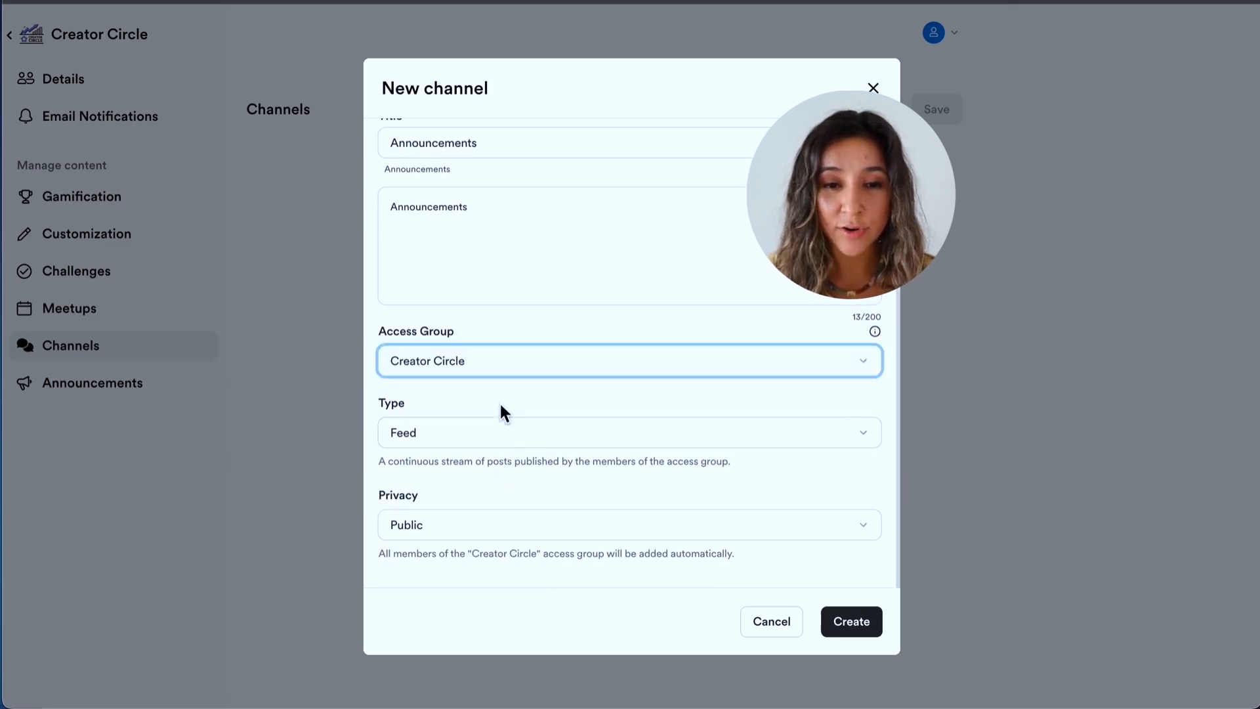
pyautogui.click(628, 432)
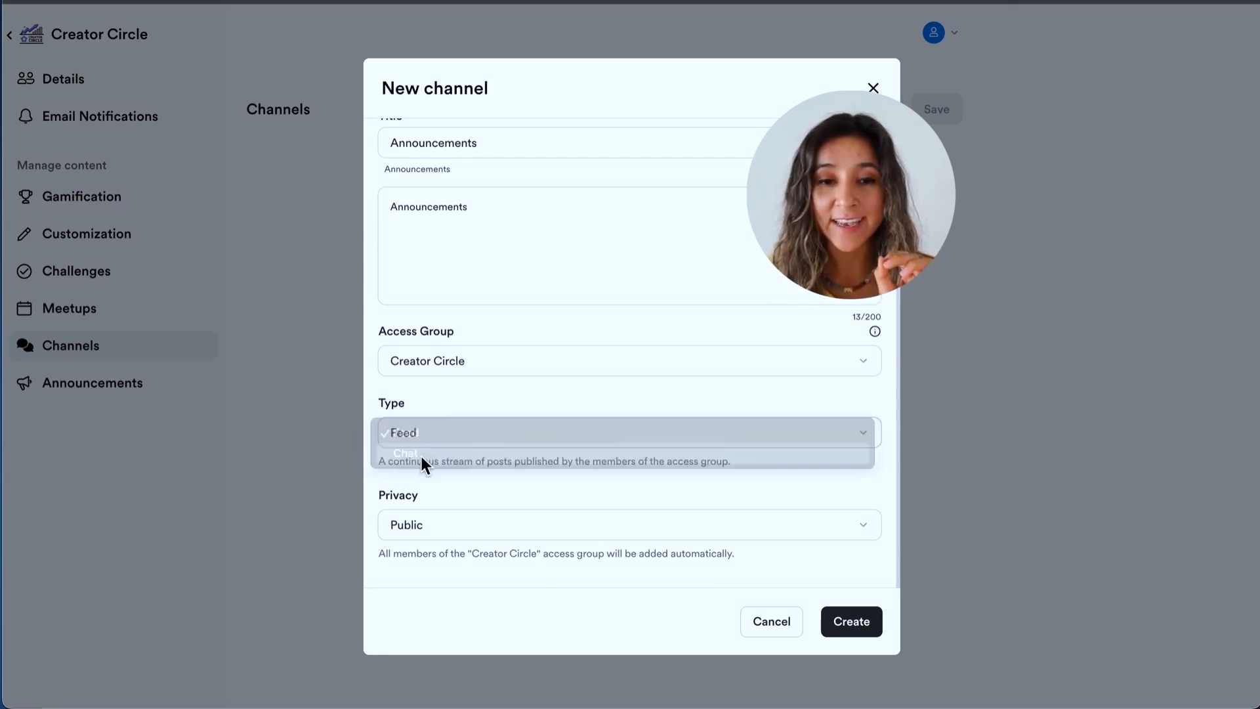
pyautogui.click(407, 453)
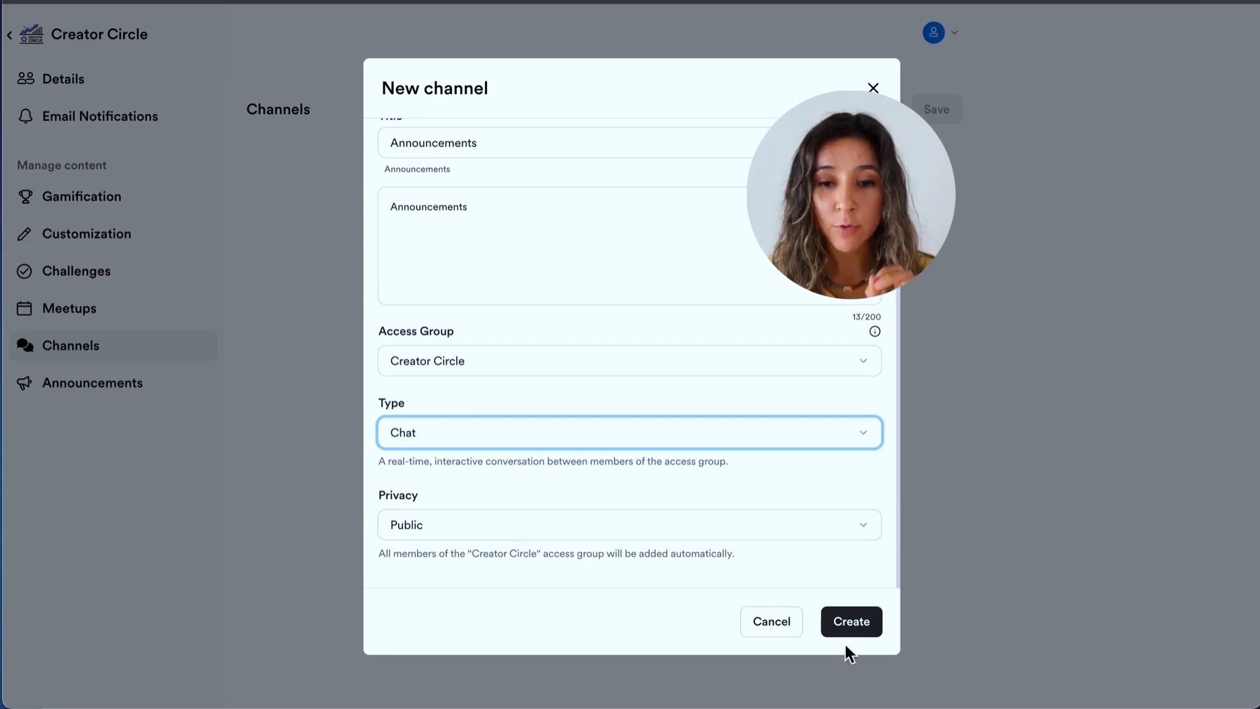
pyautogui.click(851, 621)
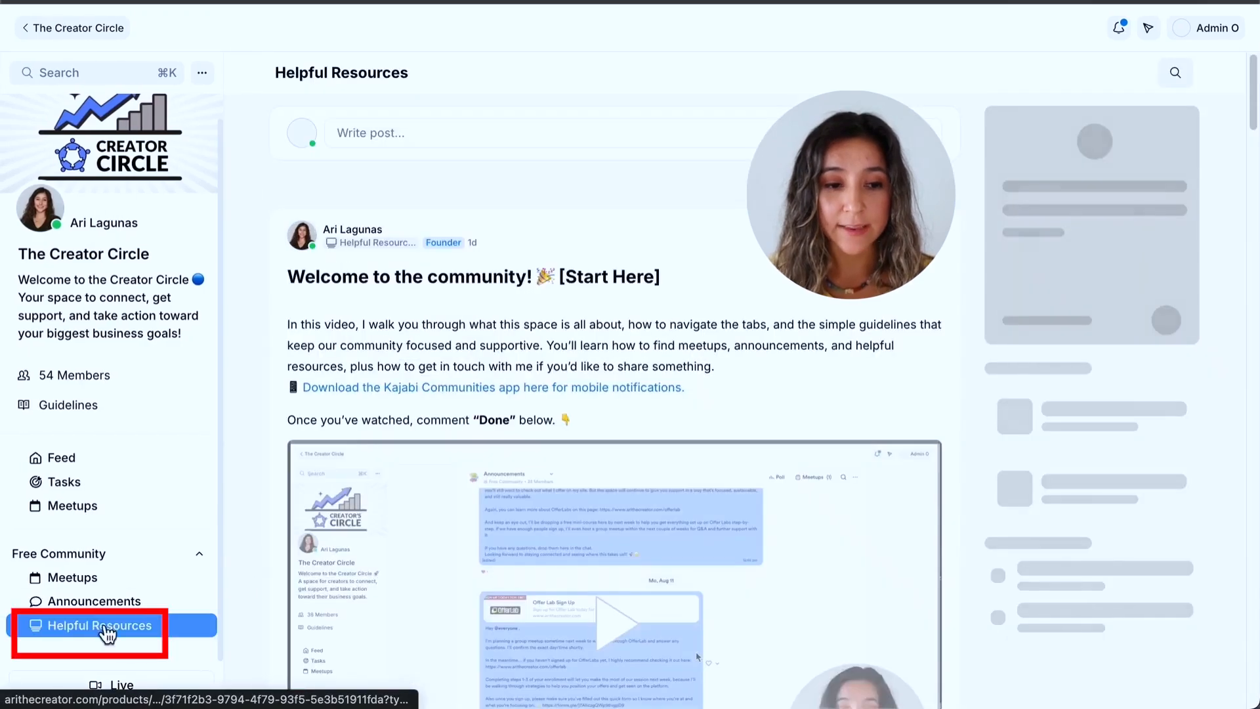
# Step: Review the example community's Helpful Resources channel posts
pyautogui.click(98, 625)
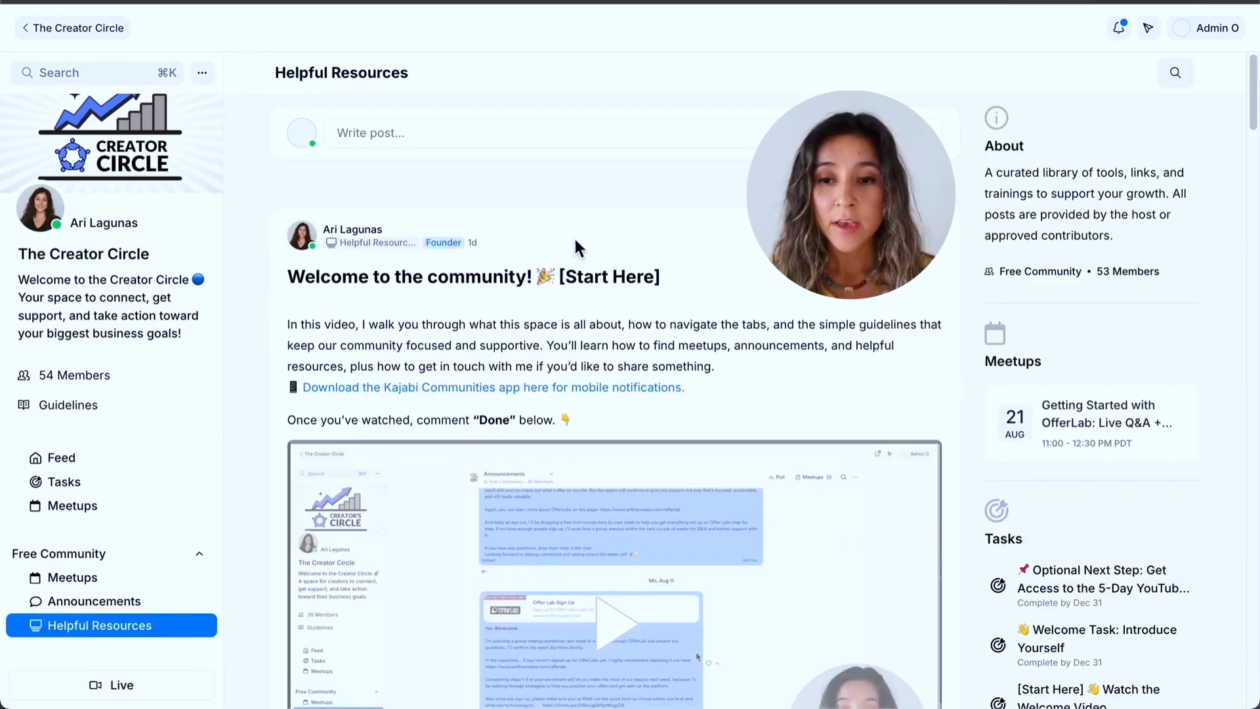
pyautogui.scroll(-3)
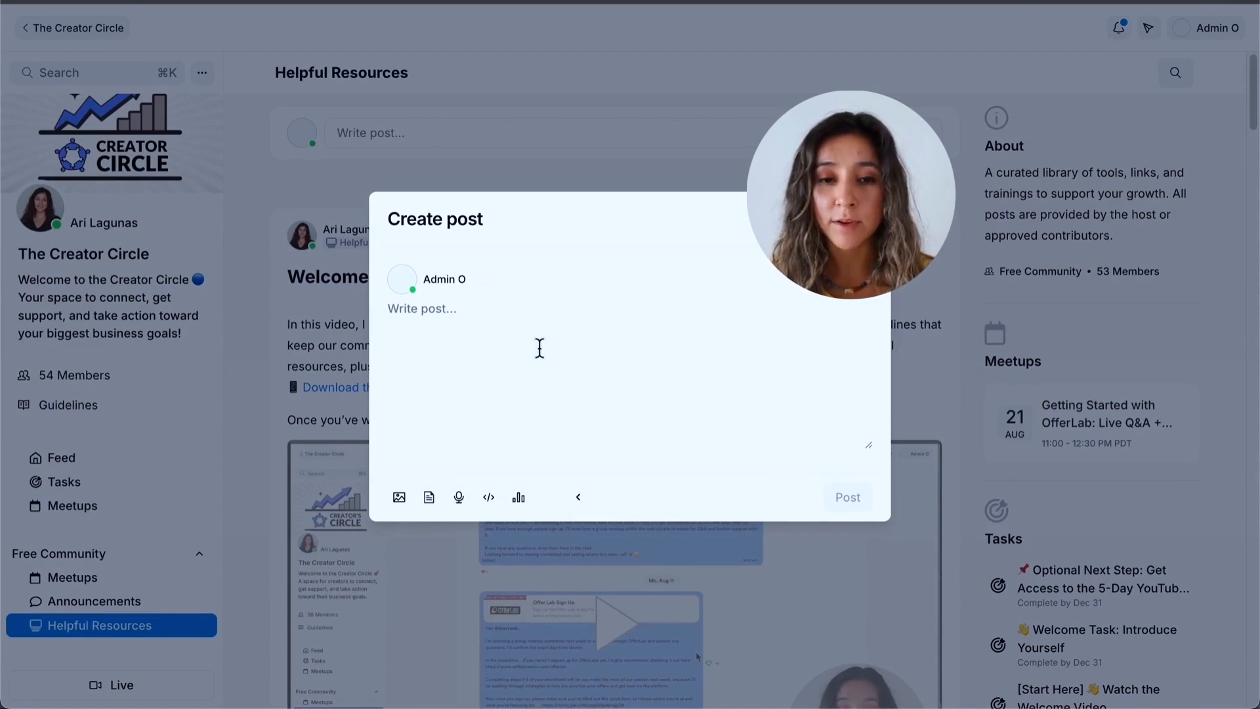
pyautogui.moveTo(493, 363)
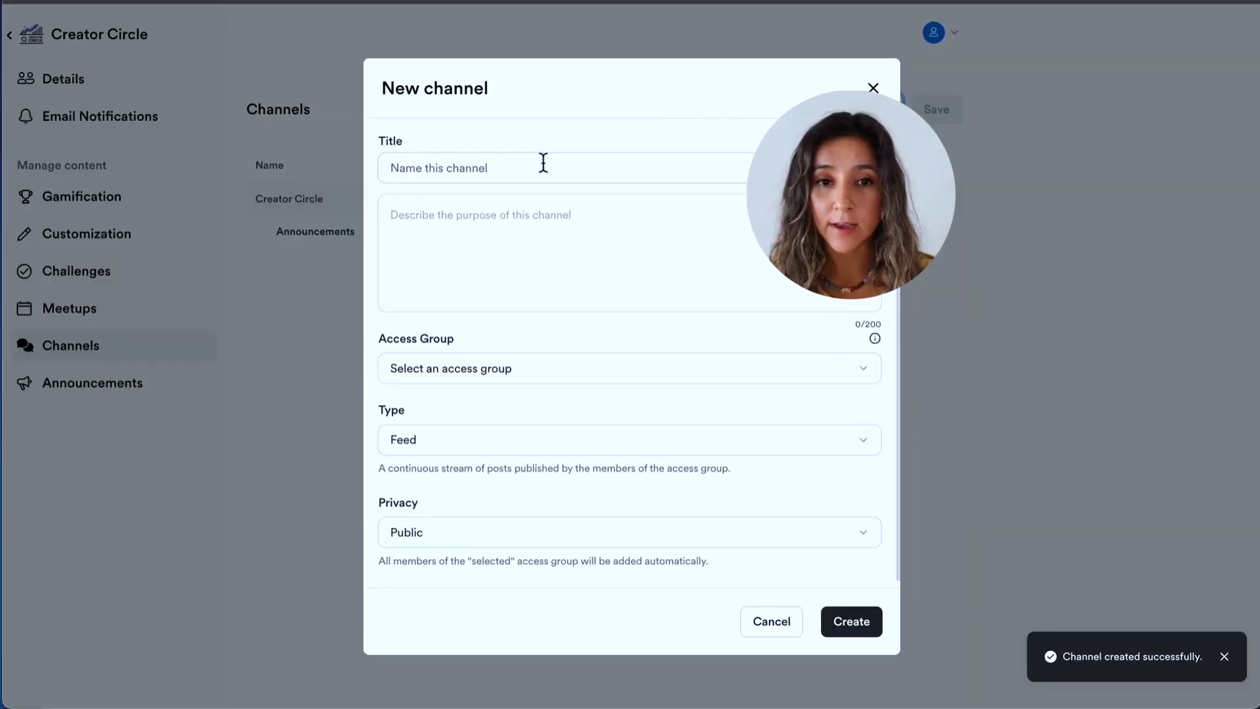
# Step: Enter 'Helpful Resources' as the channel title and description
pyautogui.write('Helpful Resources')
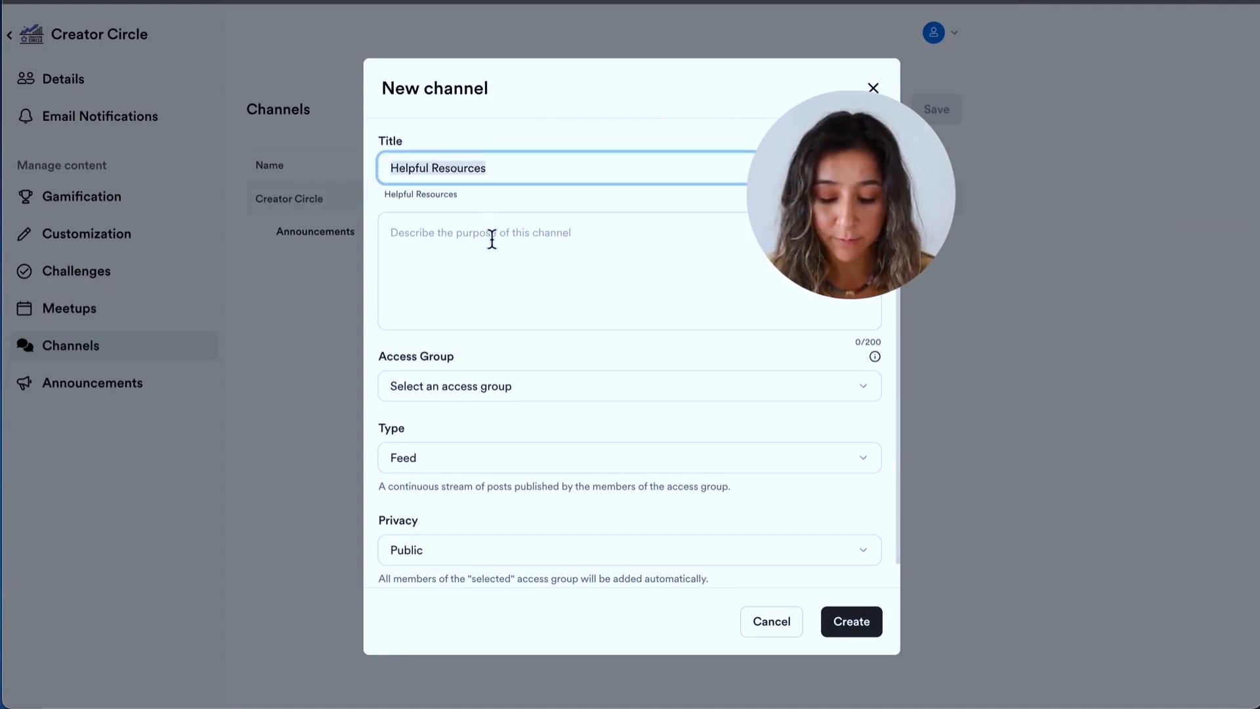
pyautogui.write('Helpful Resources')
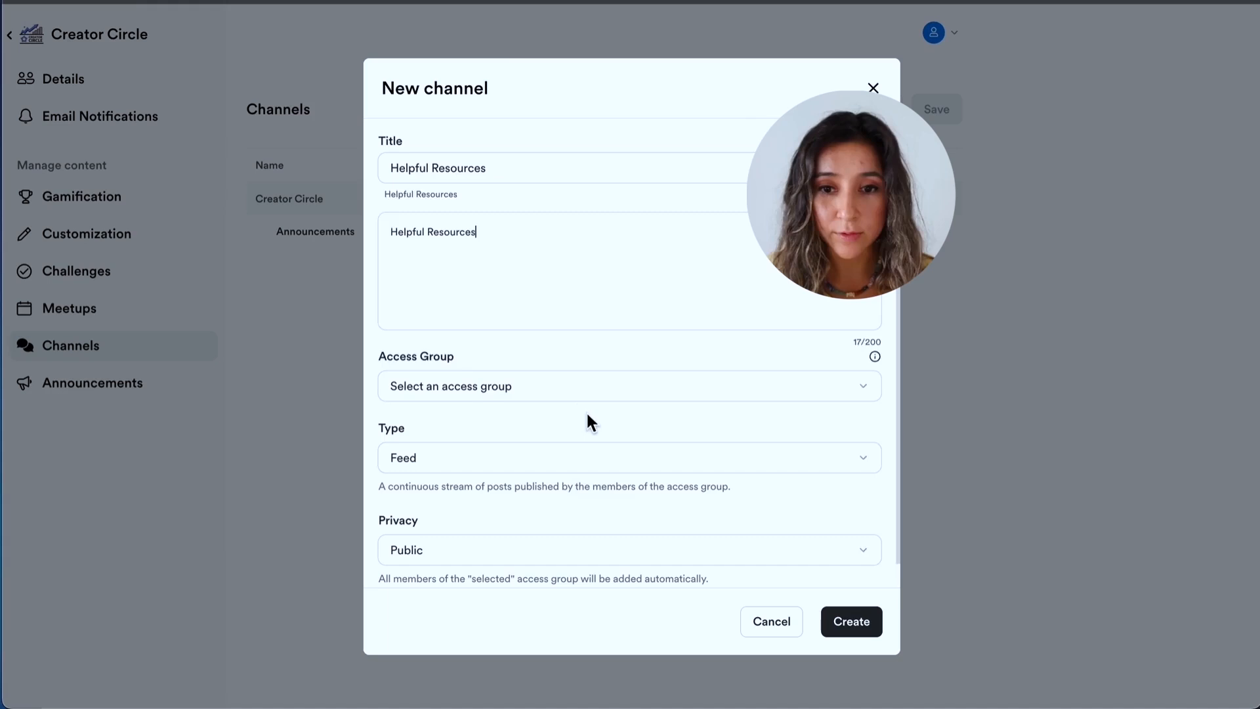
pyautogui.scroll(-3)
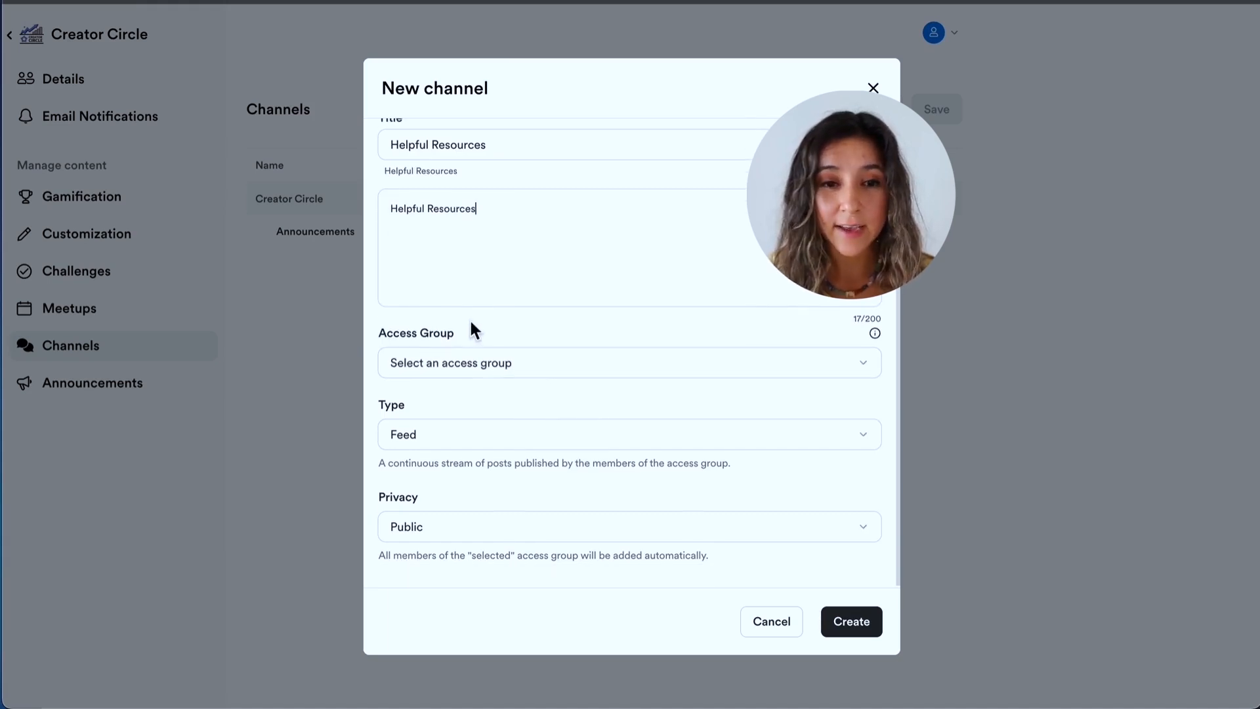
# Step: Assign the Creator Circle access group, keep the Feed type, and create the channel
pyautogui.click(628, 363)
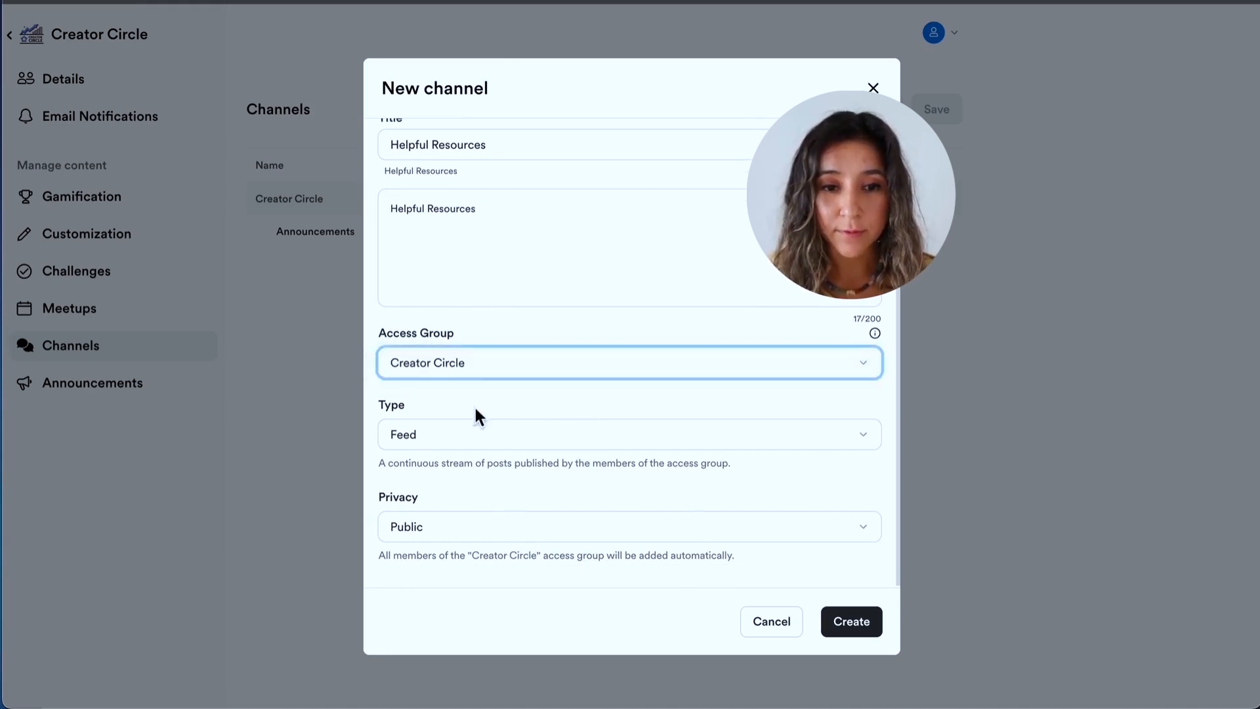
pyautogui.click(629, 435)
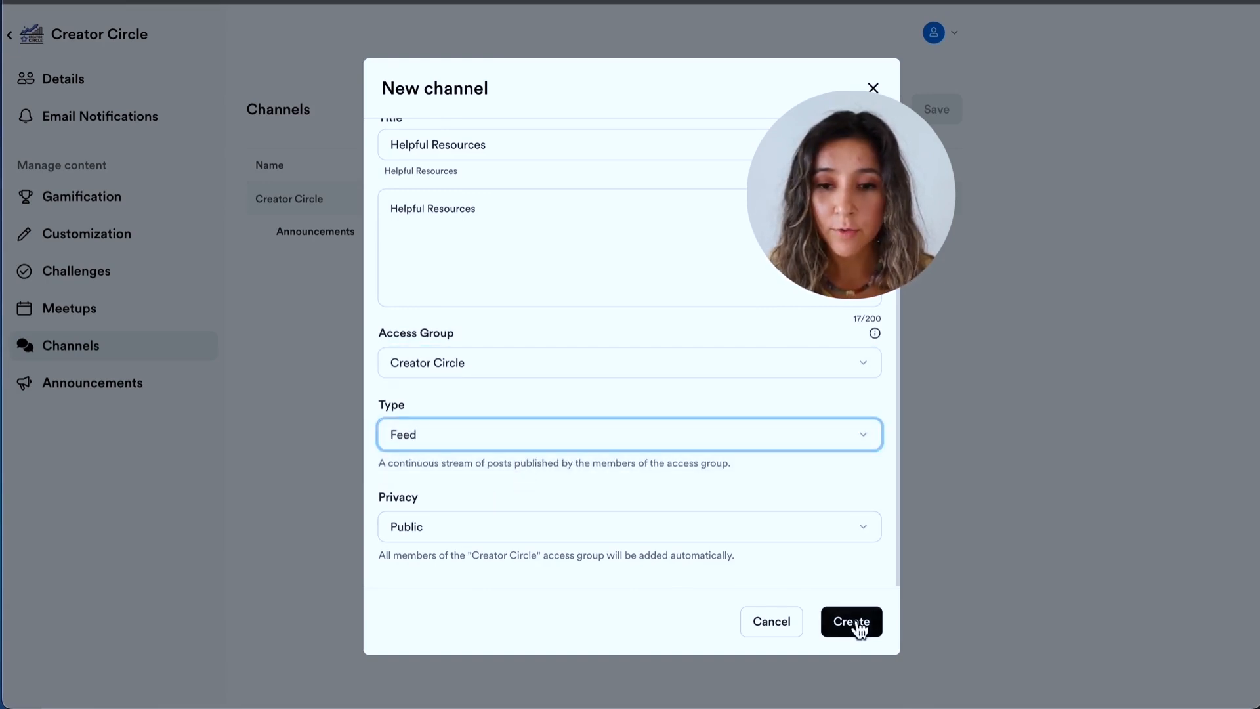
pyautogui.click(851, 622)
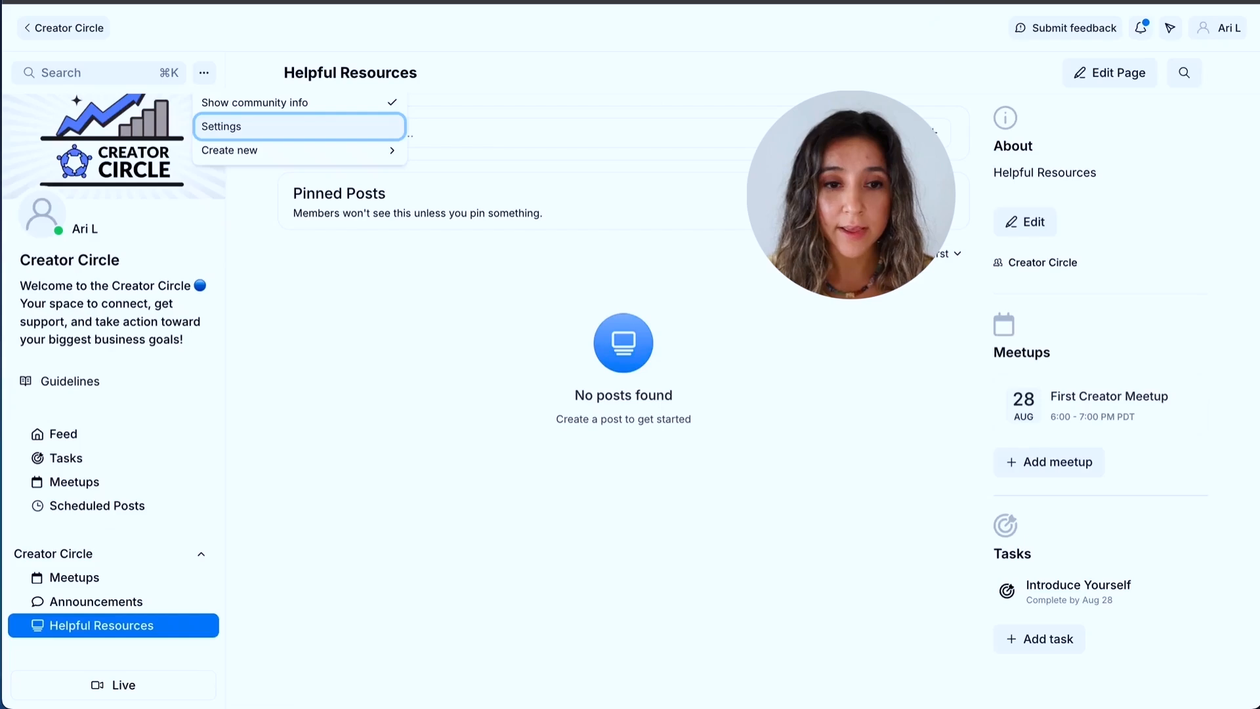
pyautogui.moveTo(135, 447)
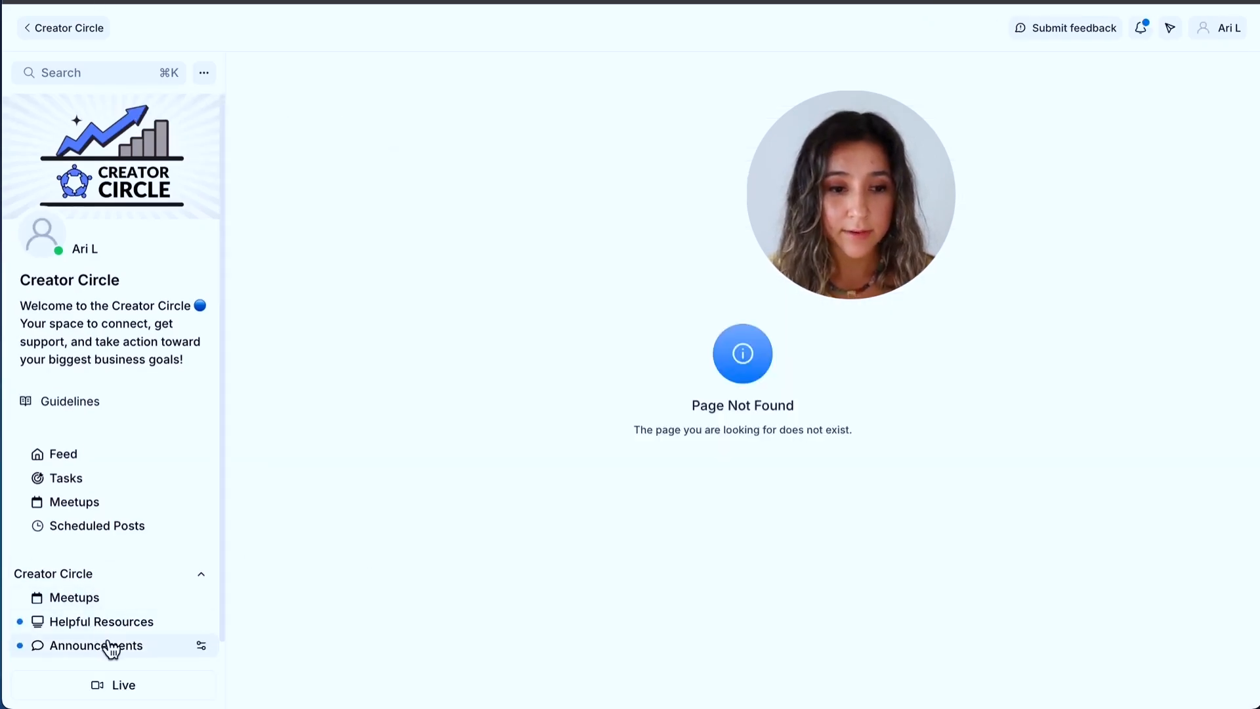
# Step: Switch to the Announcements chat channel under Creator Circle in the sidebar
pyautogui.click(95, 646)
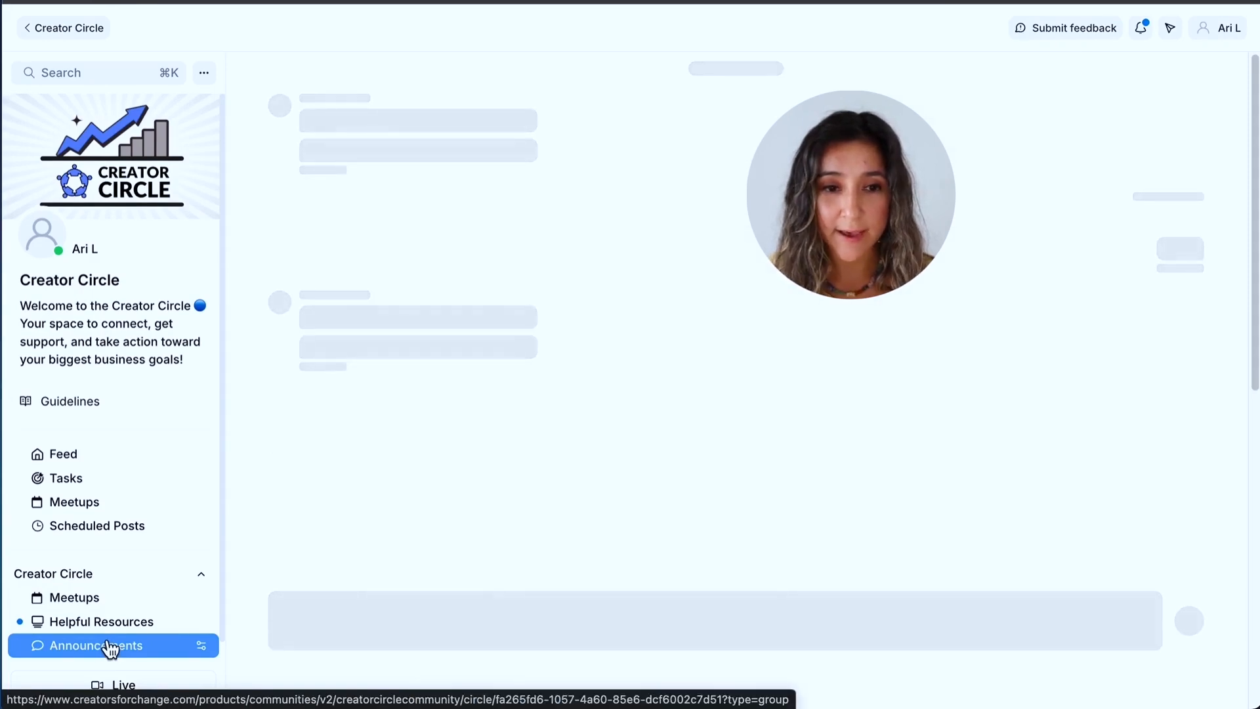
pyautogui.click(94, 646)
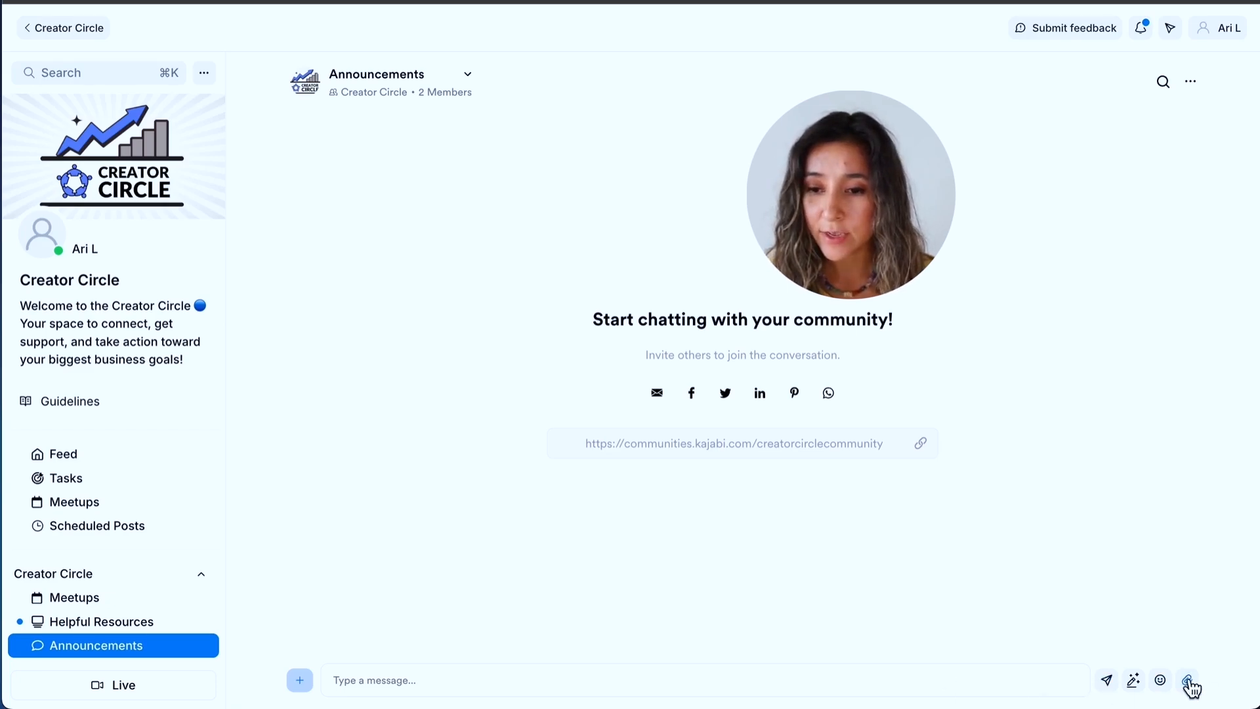
# Step: Reorder Creator Circle channels with Announcements first, Helpful Resources second, and save
pyautogui.click(102, 621)
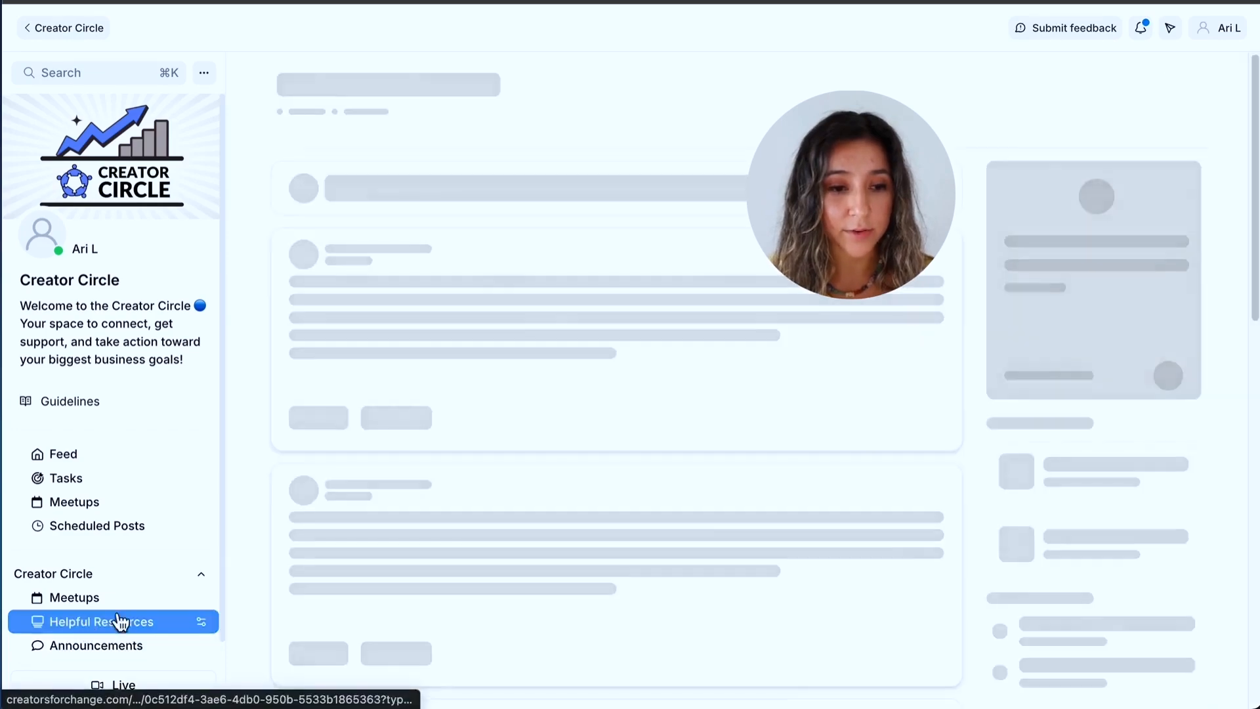
pyautogui.click(101, 621)
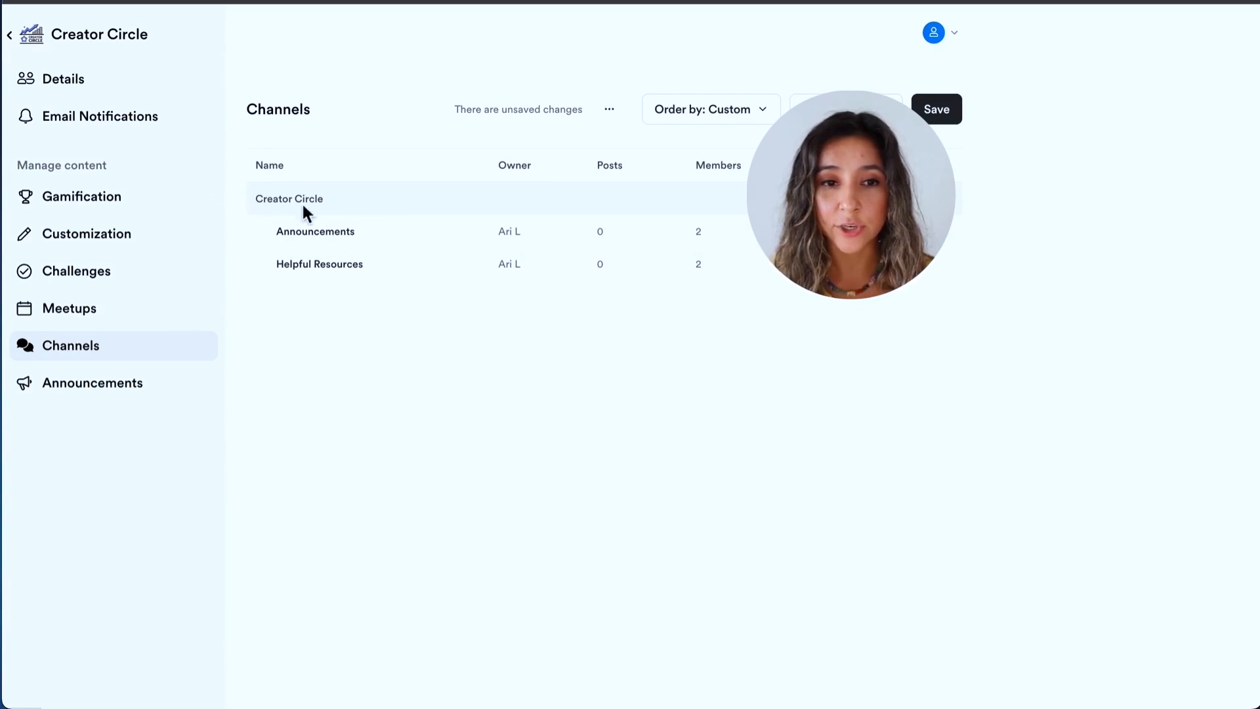
pyautogui.moveTo(91, 382)
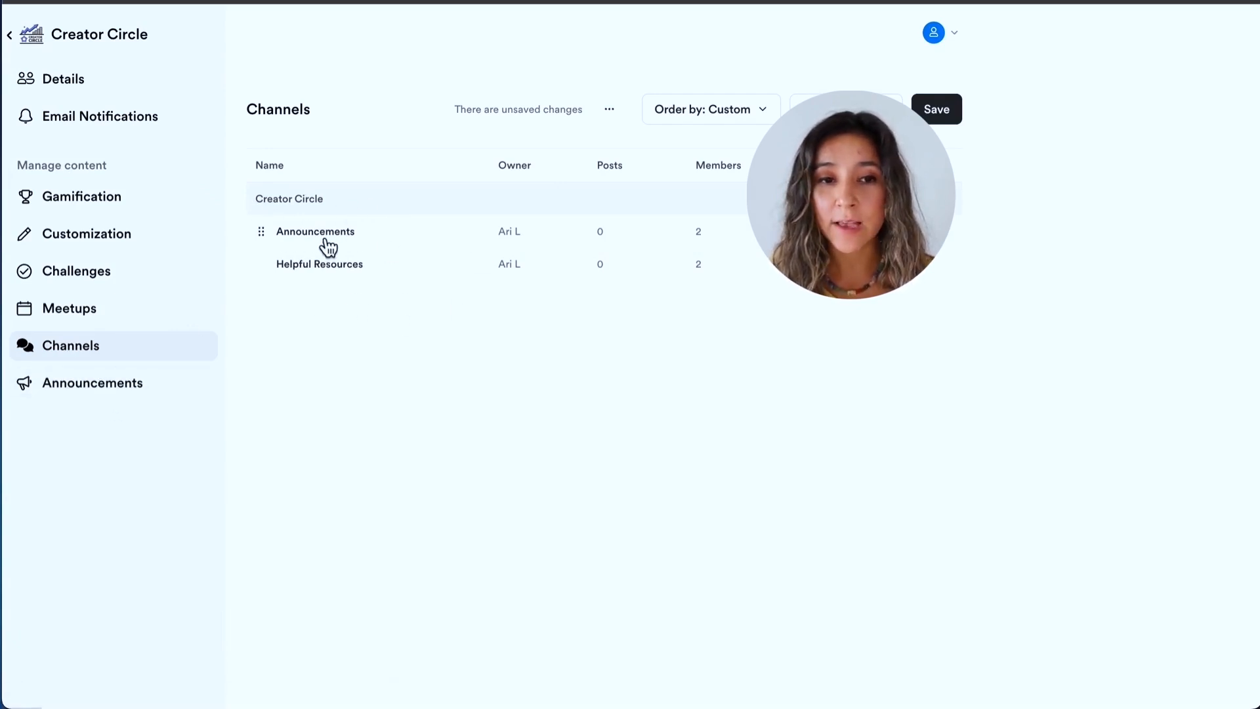
pyautogui.moveTo(92, 382)
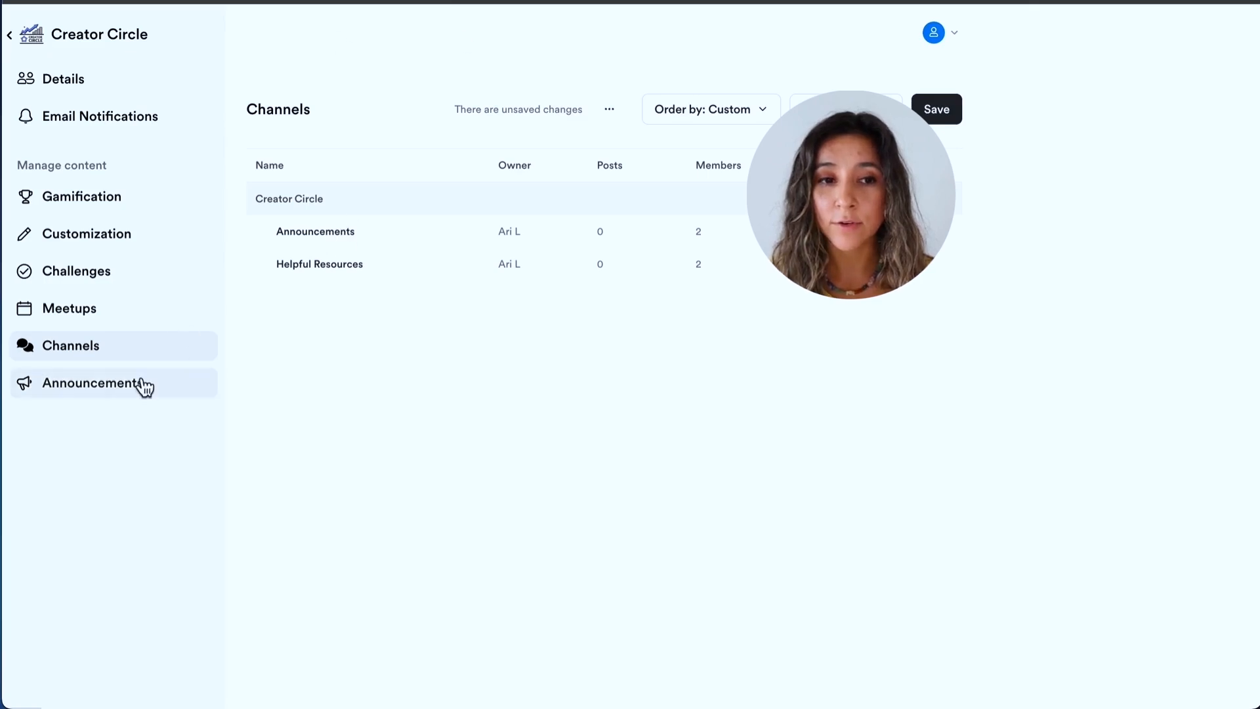
pyautogui.click(936, 109)
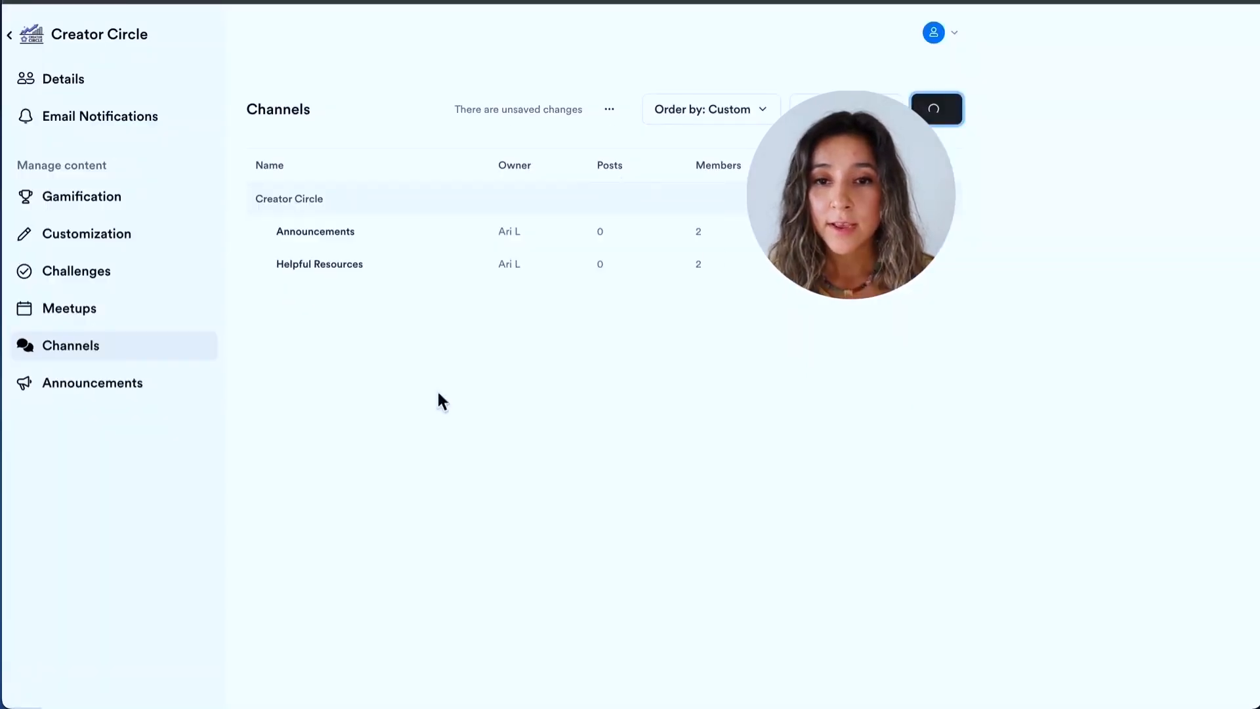
# Step: Show the community's empty Announcements management page from Manage content
pyautogui.click(92, 382)
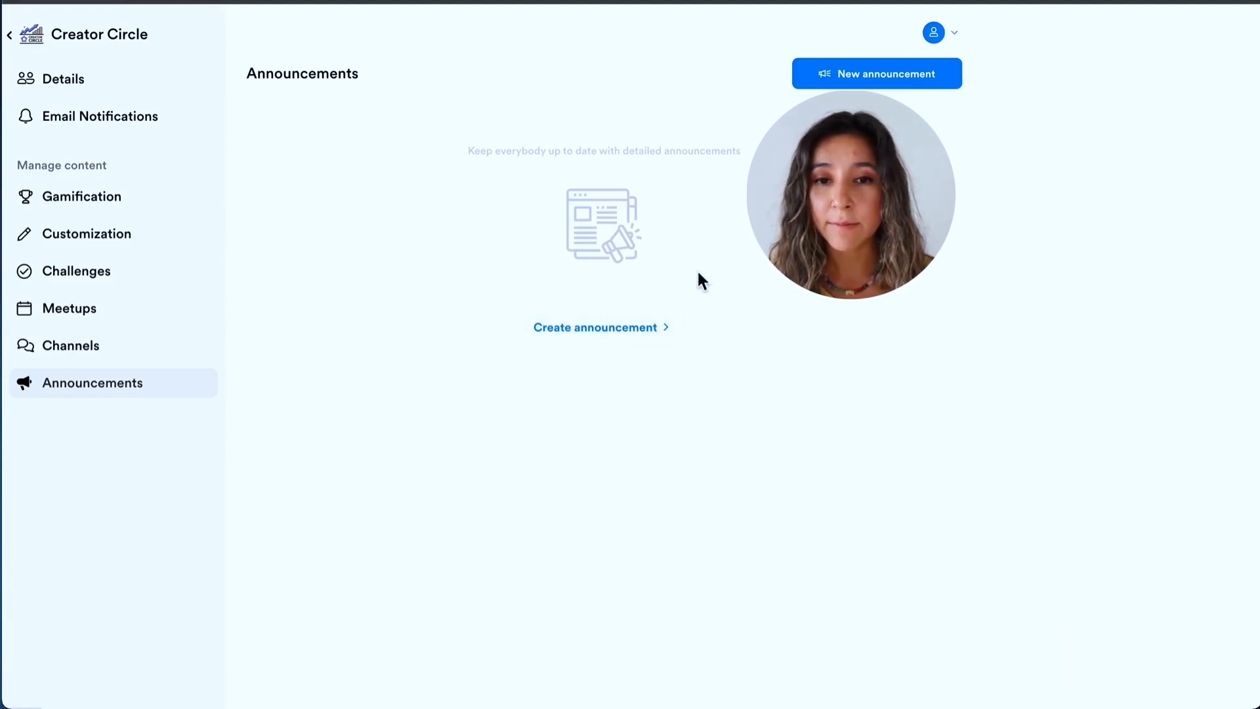
pyautogui.moveTo(618, 233)
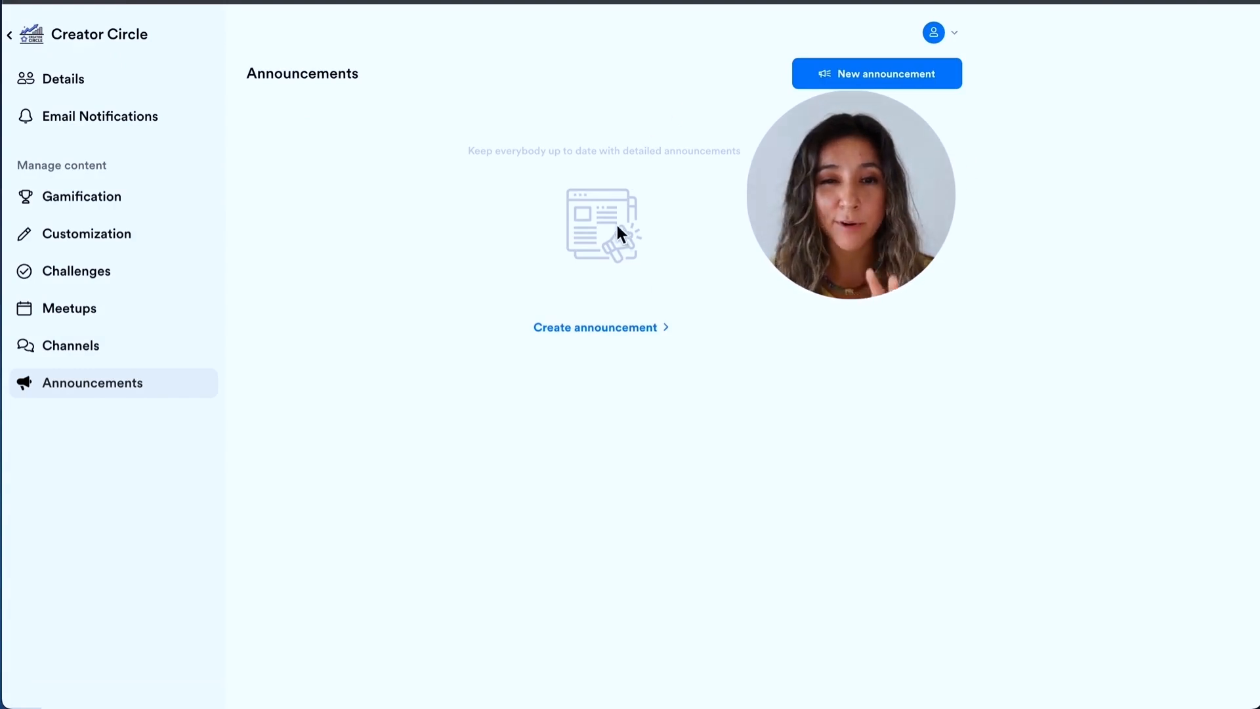
pyautogui.moveTo(617, 207)
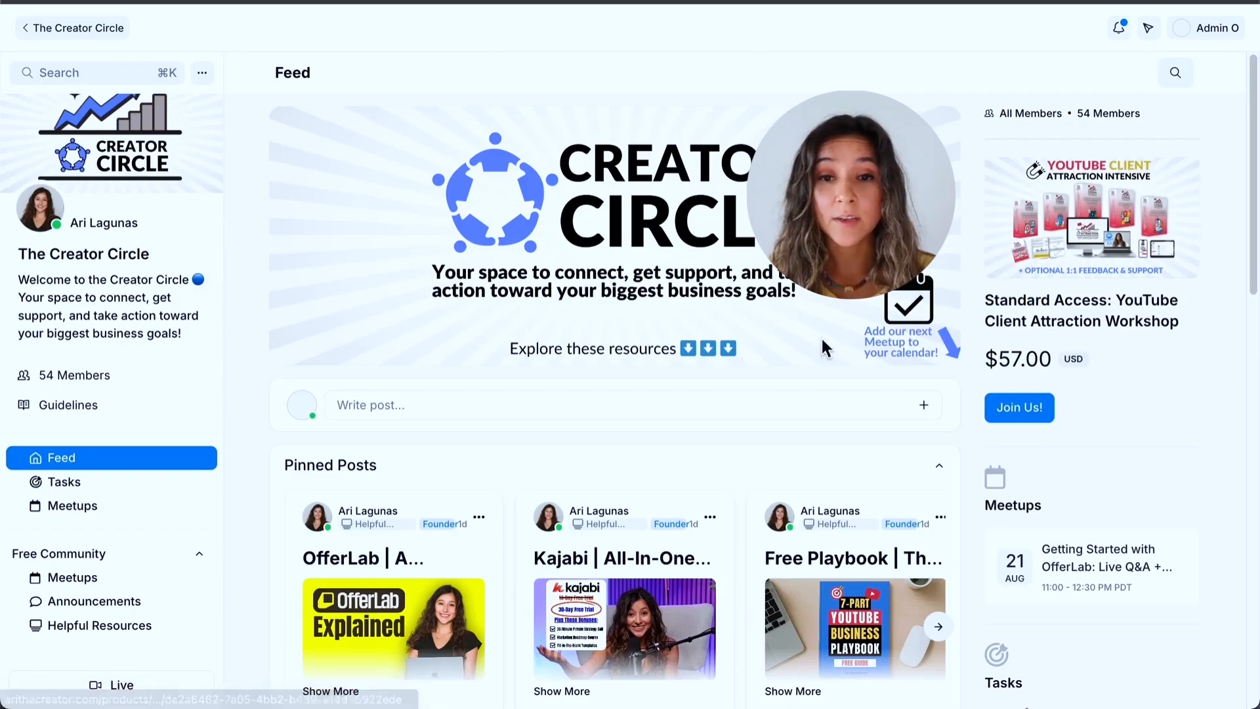
# Step: In the example Helpful Resources channel, pin the OfferLab post from its options menu
pyautogui.scroll(-3)
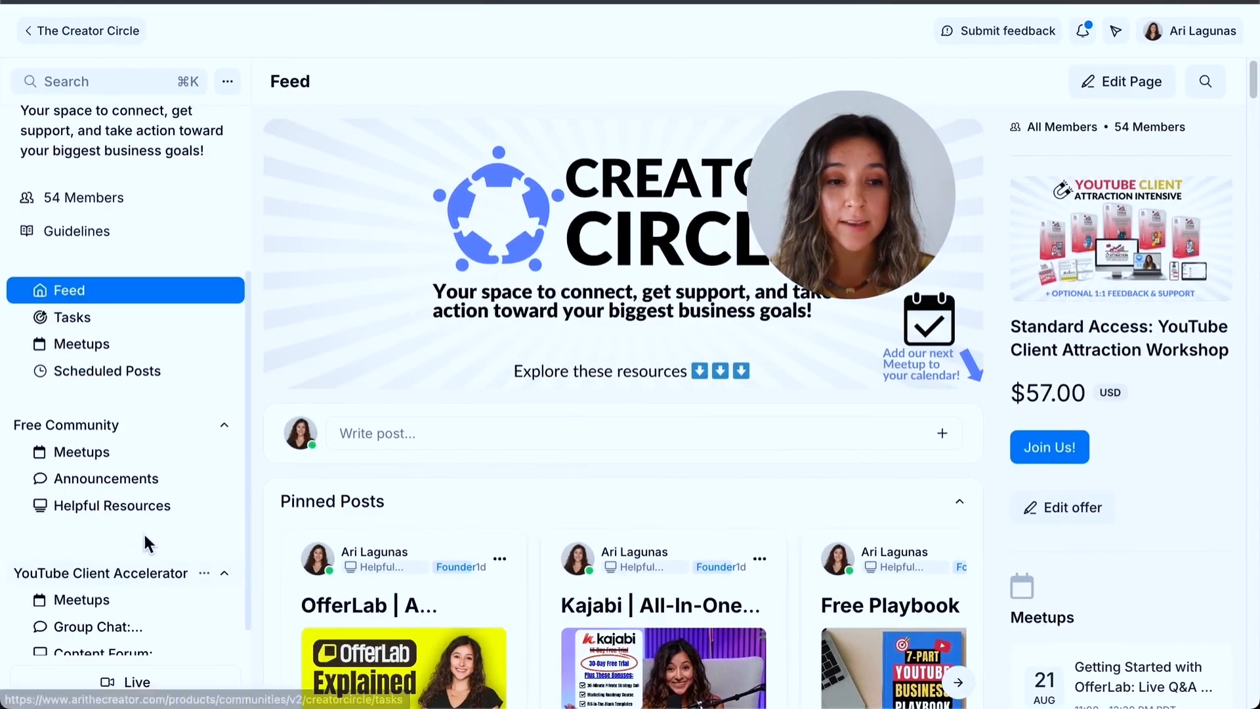
pyautogui.click(113, 504)
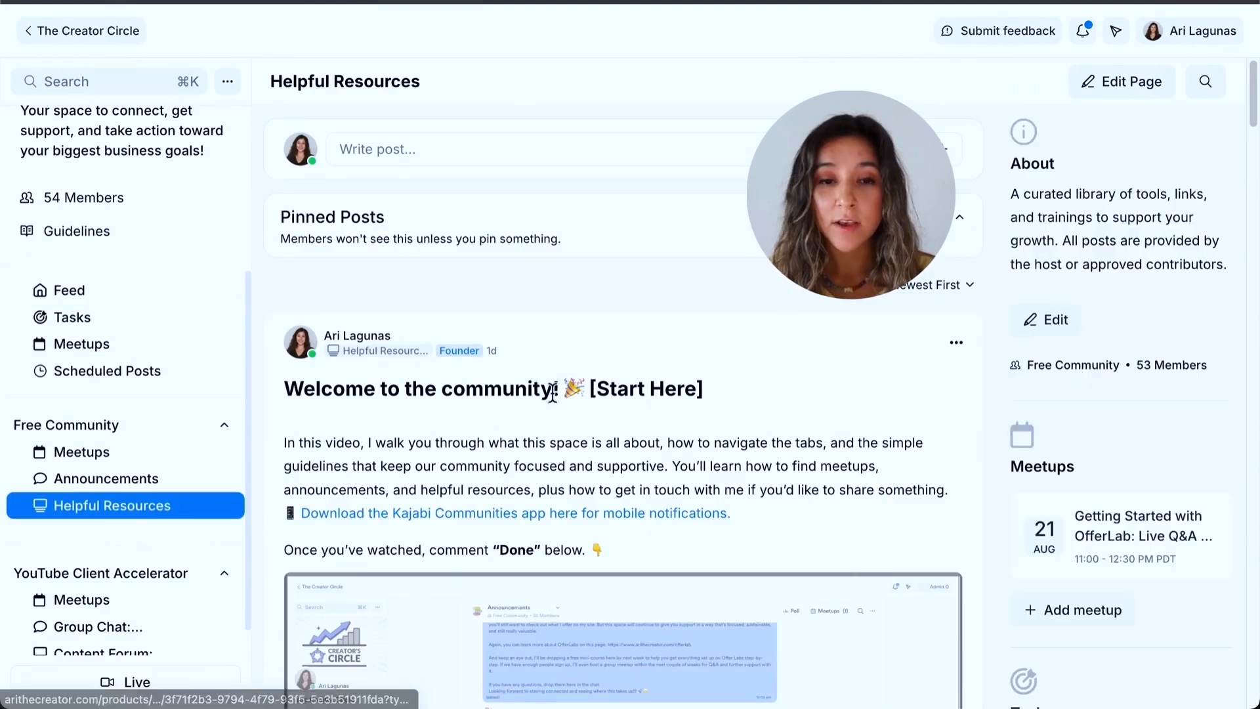
pyautogui.scroll(-3)
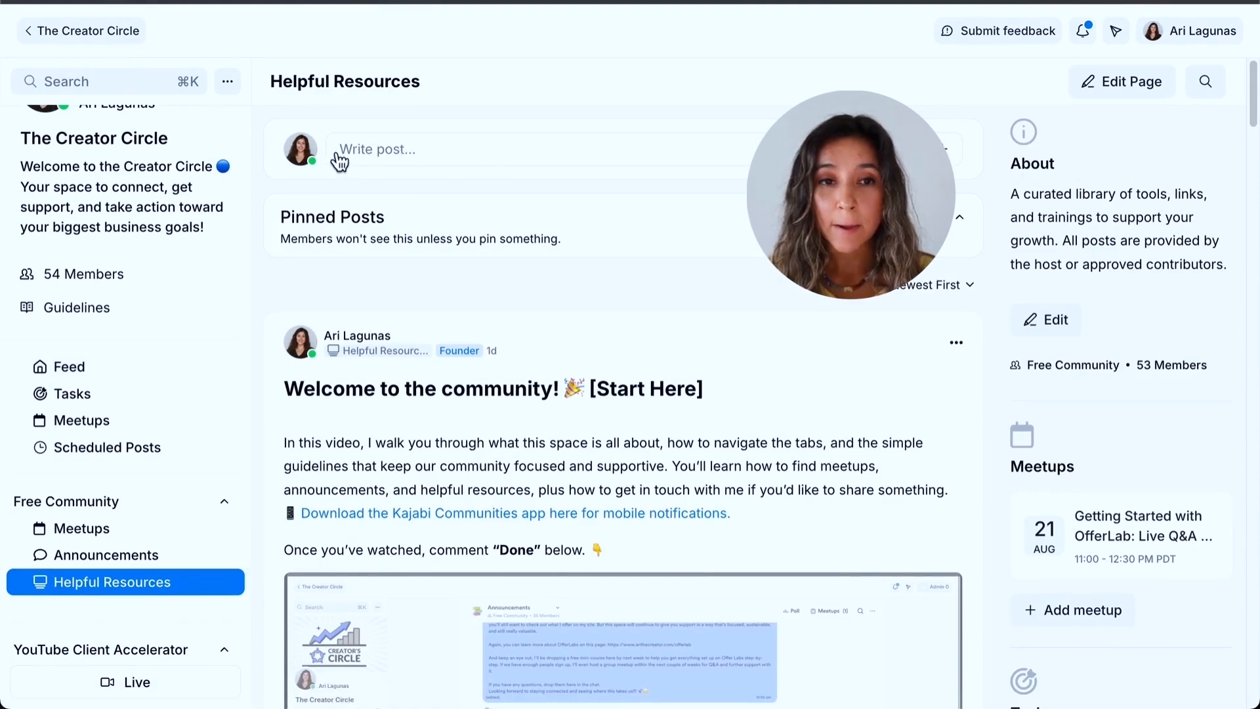
pyautogui.scroll(-3)
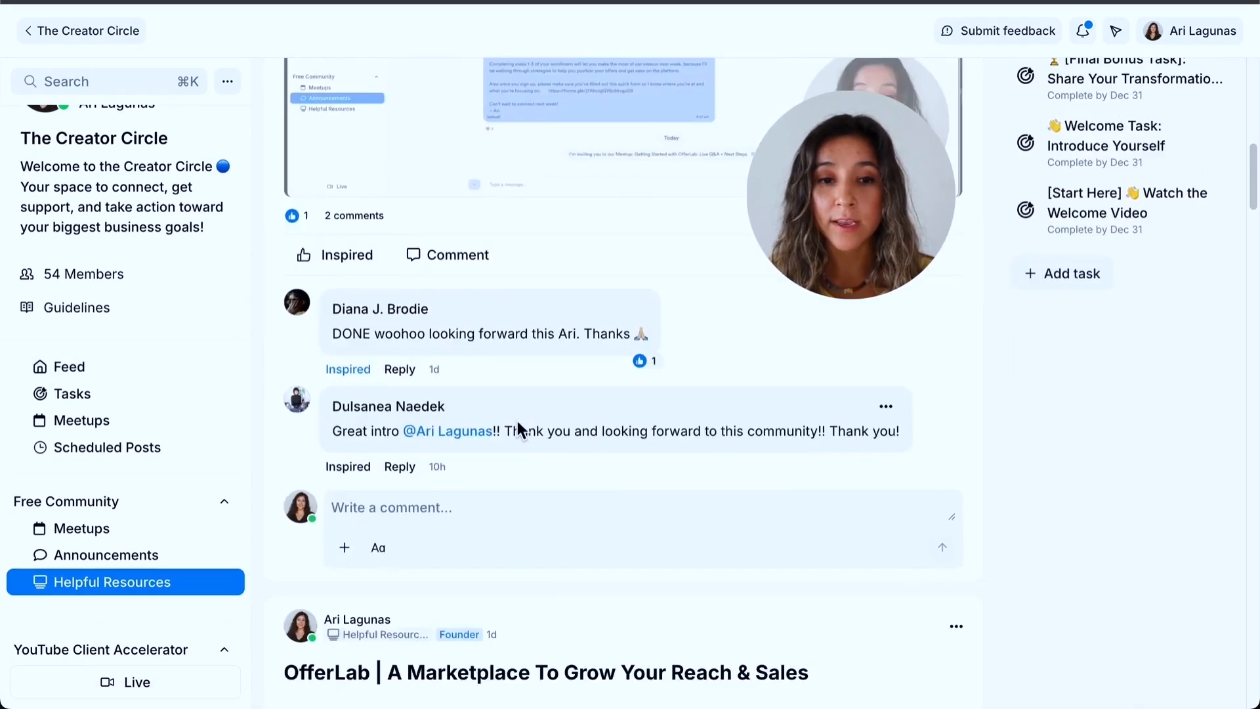
pyautogui.scroll(-3)
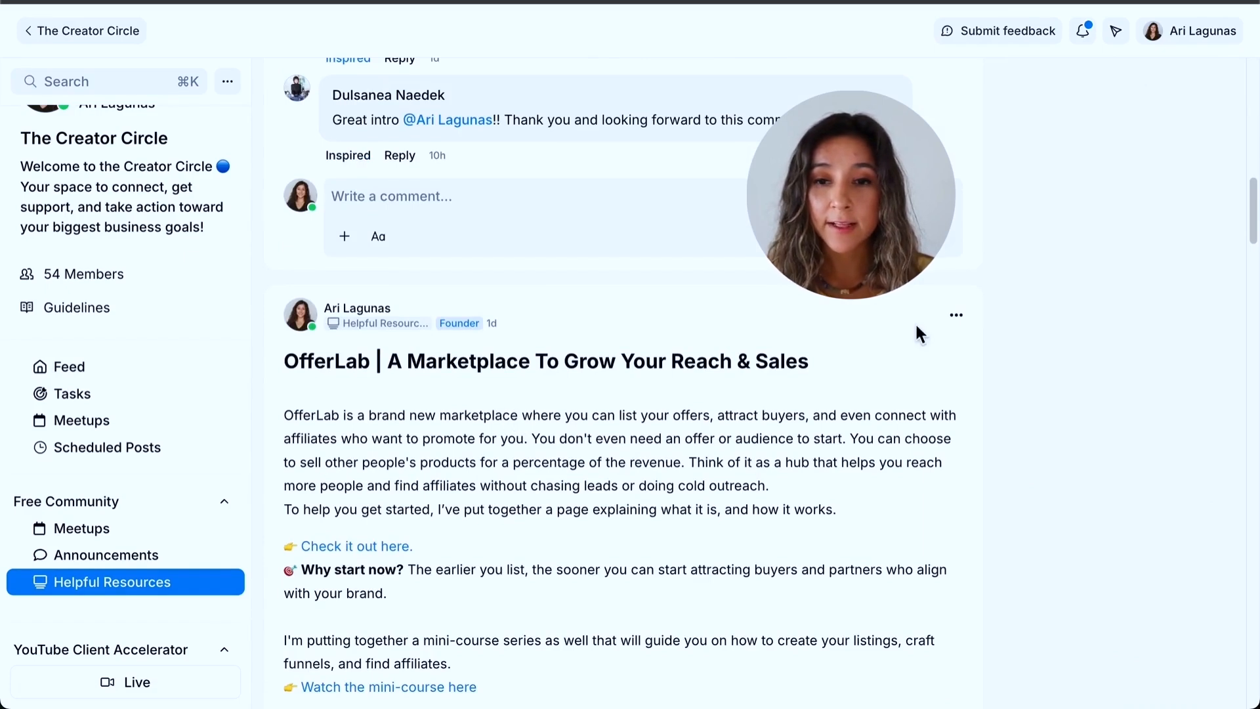
pyautogui.click(958, 314)
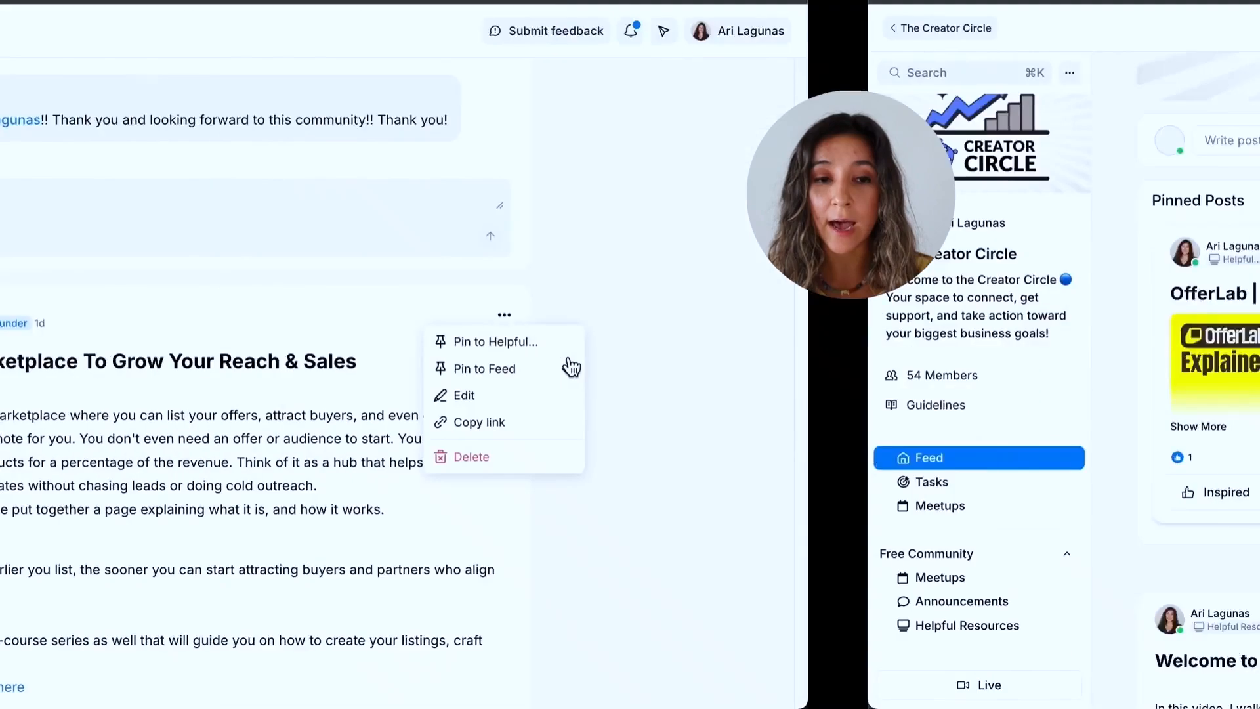
pyautogui.click(484, 367)
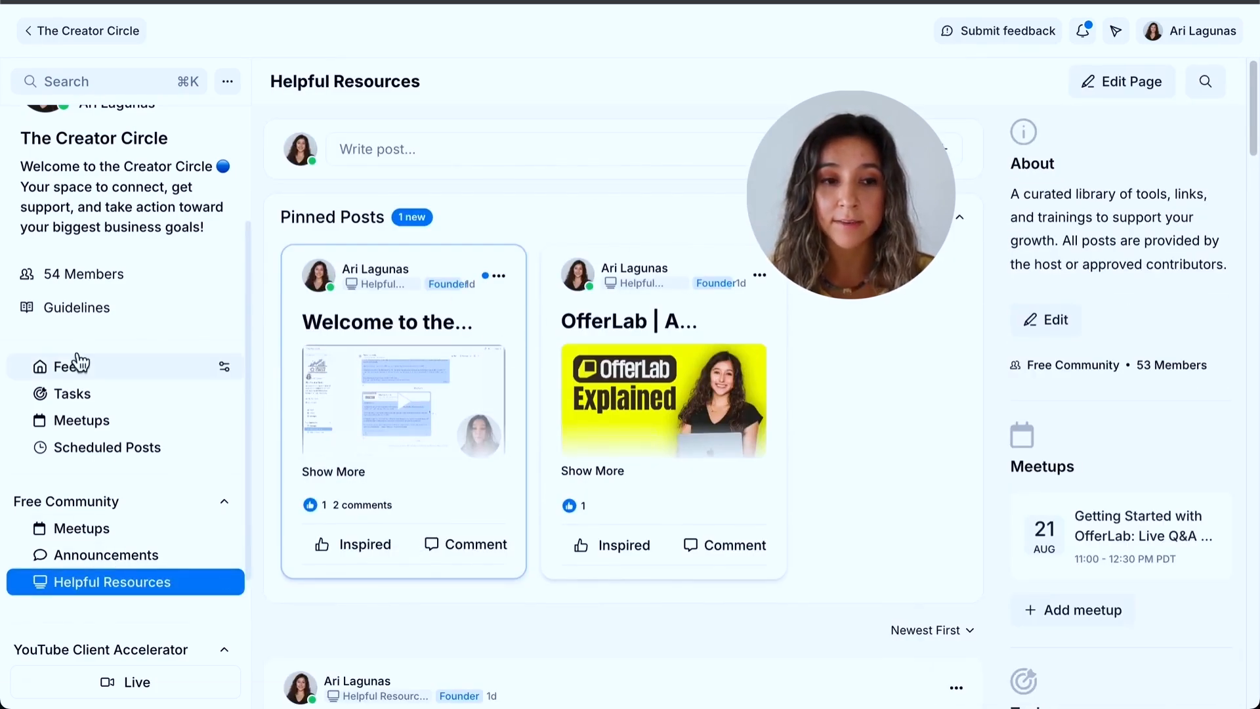
pyautogui.moveTo(539, 409)
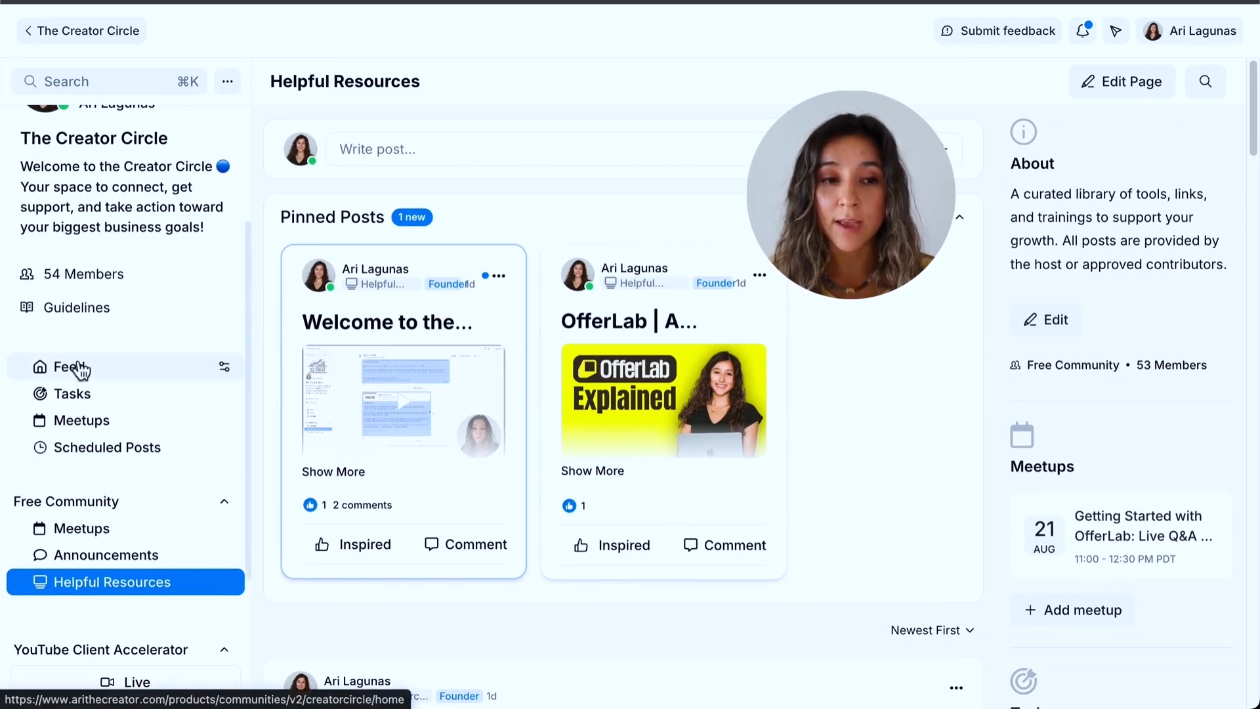
pyautogui.moveTo(116, 385)
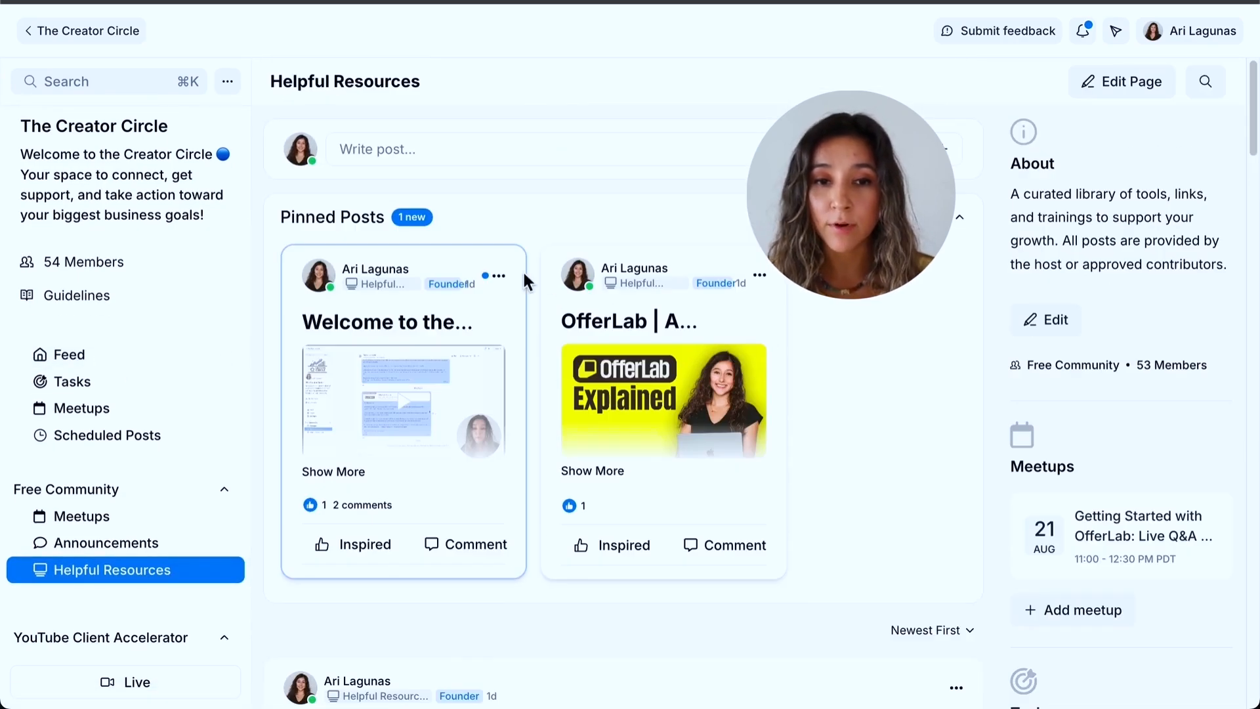
# Step: Unpin the welcome post from Helpful Resources, then pin the OfferLab post to the Feed
pyautogui.click(496, 275)
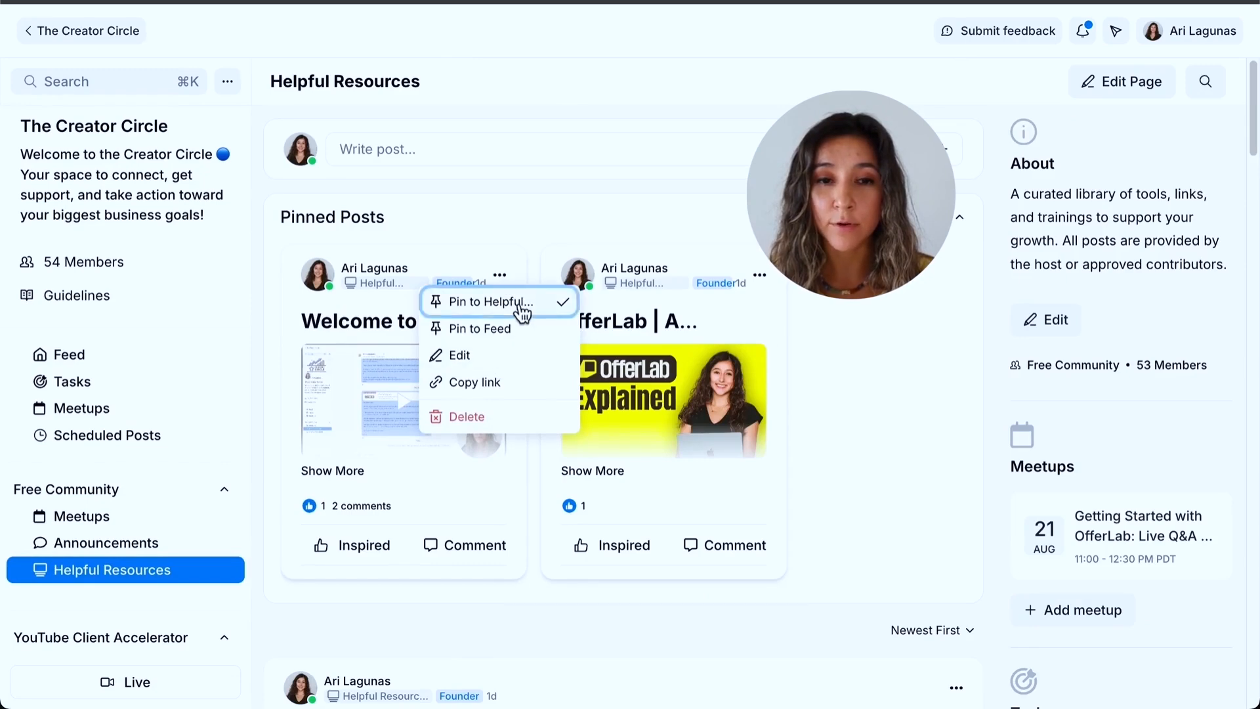
pyautogui.click(493, 302)
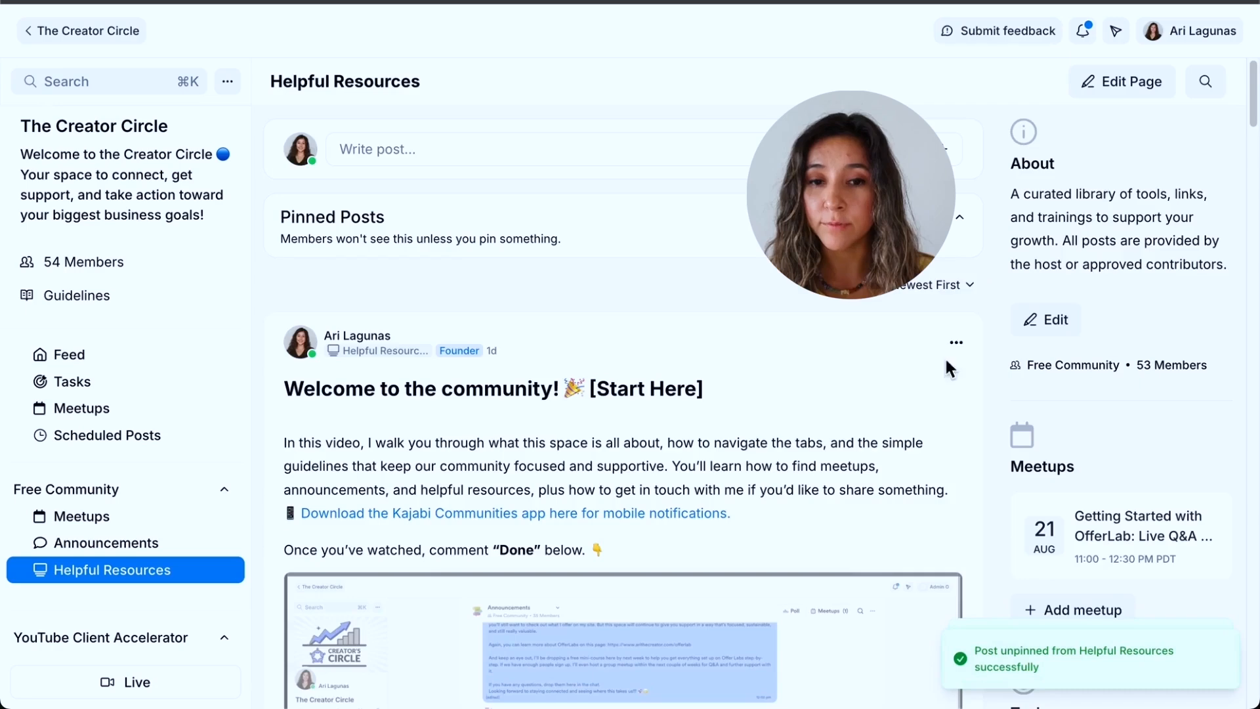
pyautogui.scroll(-3)
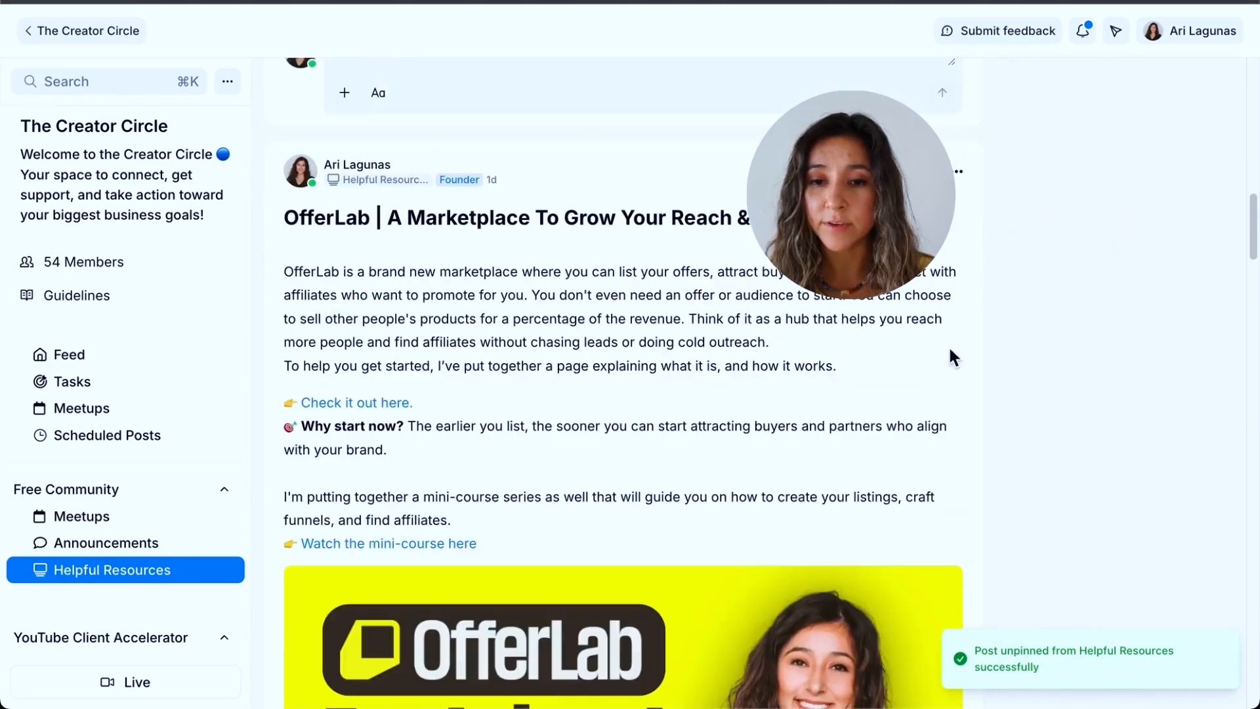
pyautogui.click(958, 170)
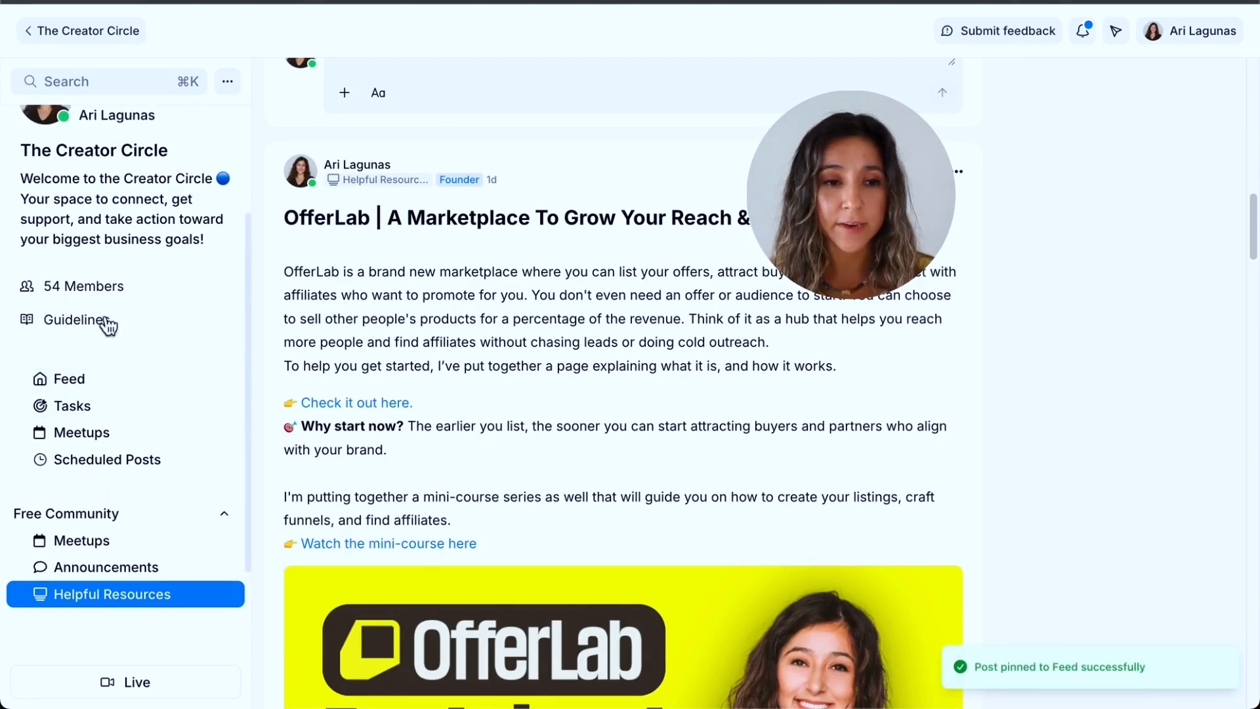
pyautogui.moveTo(113, 378)
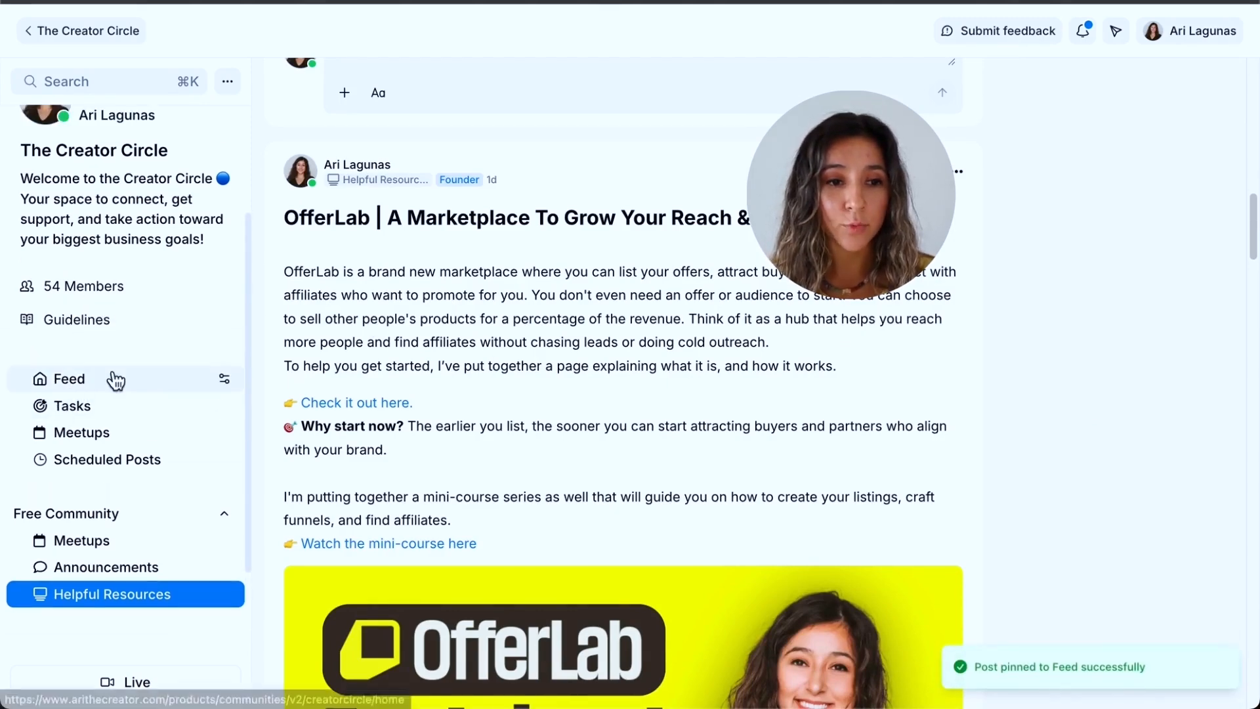
pyautogui.click(70, 378)
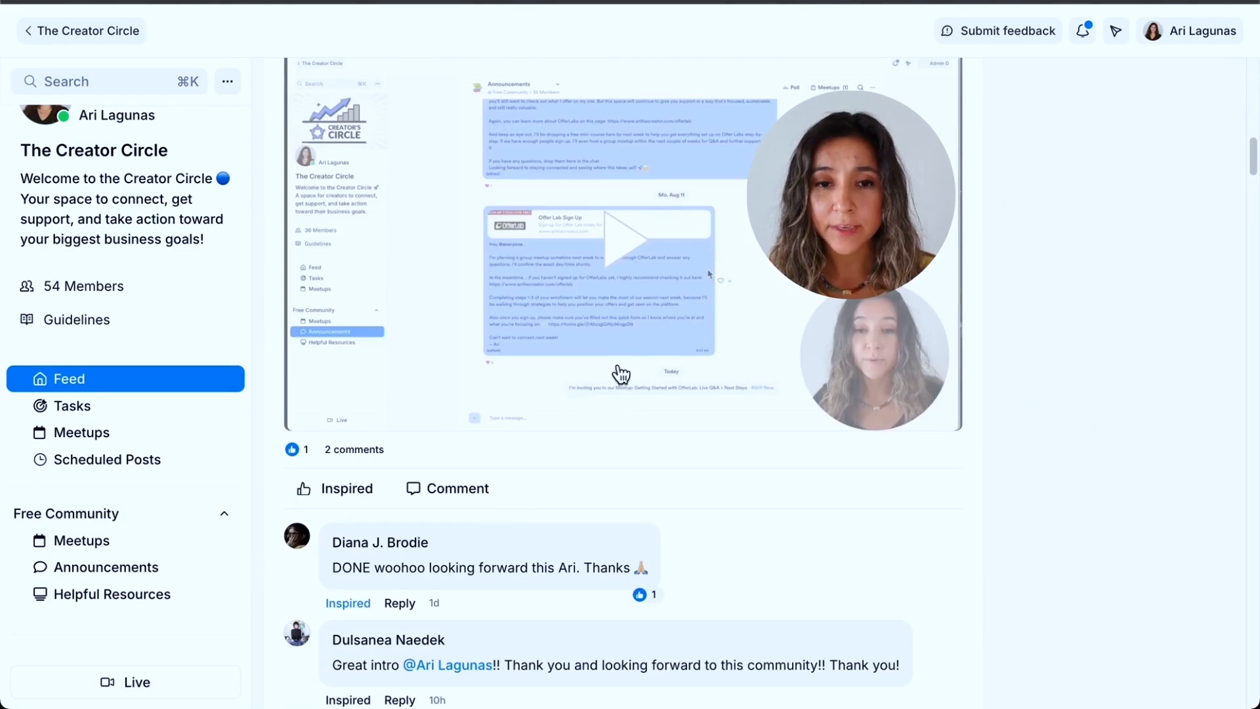
pyautogui.scroll(-3)
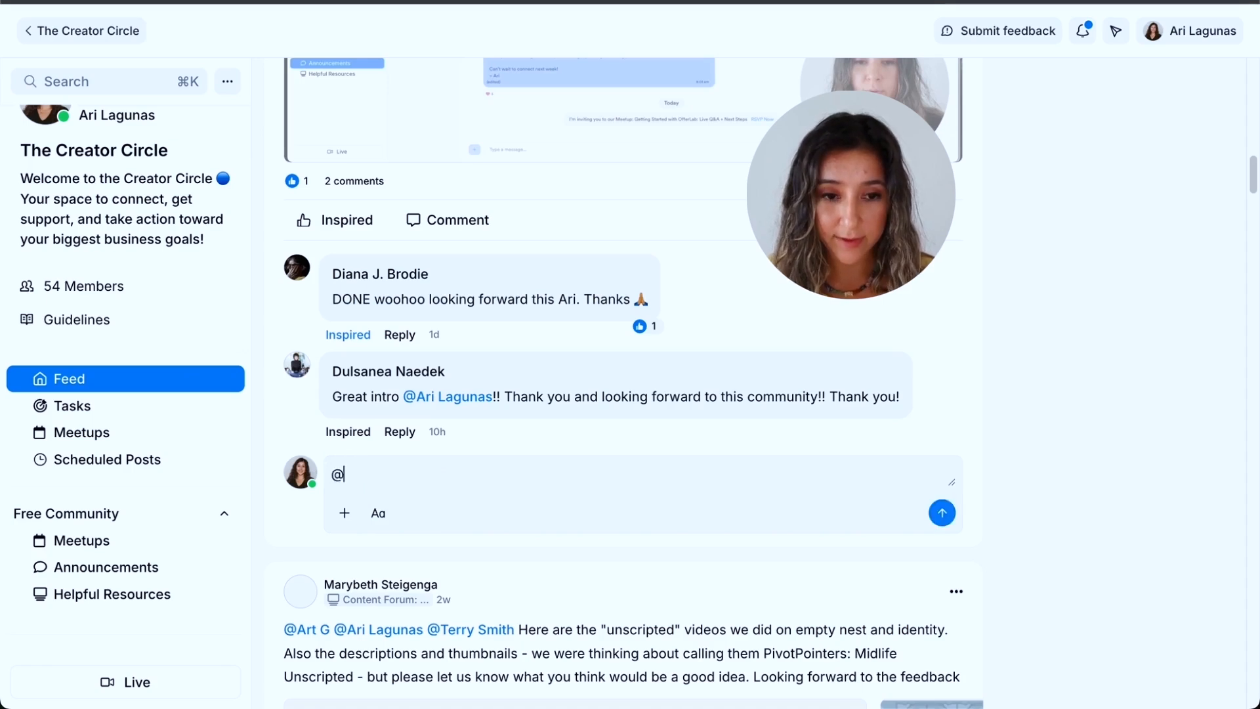
pyautogui.write('dulsa')
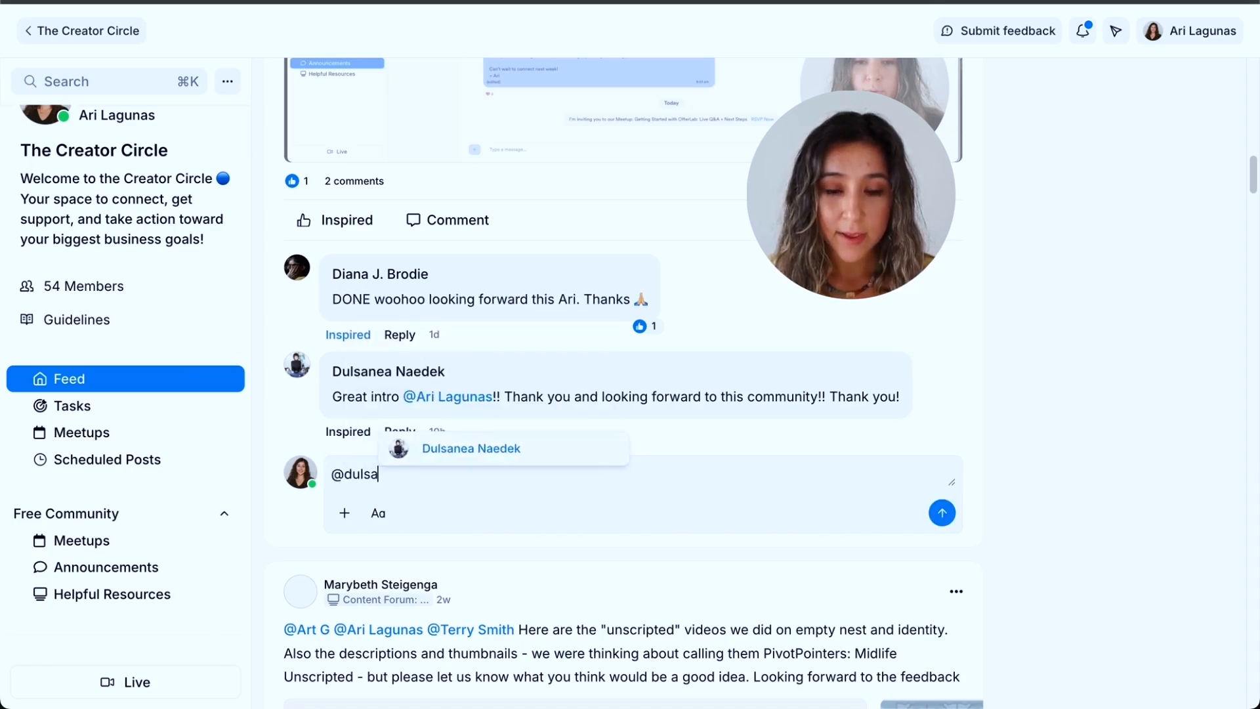
pyautogui.click(471, 448)
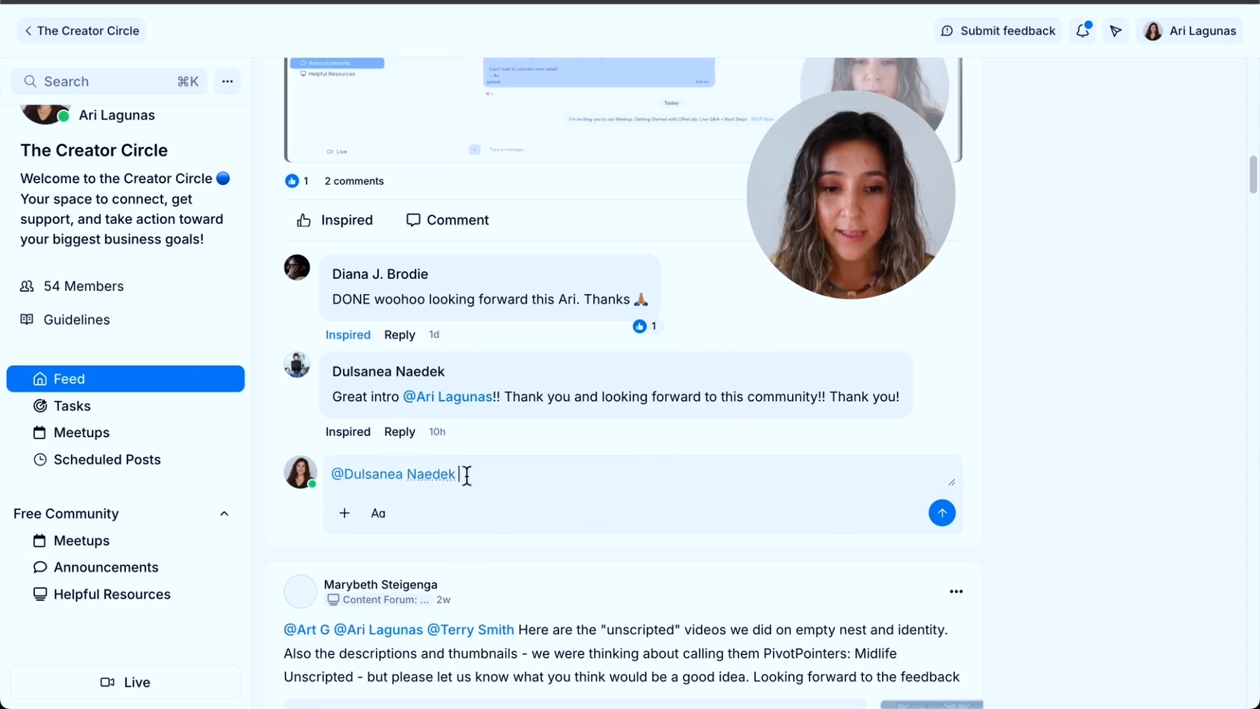
pyautogui.write('asdfsad')
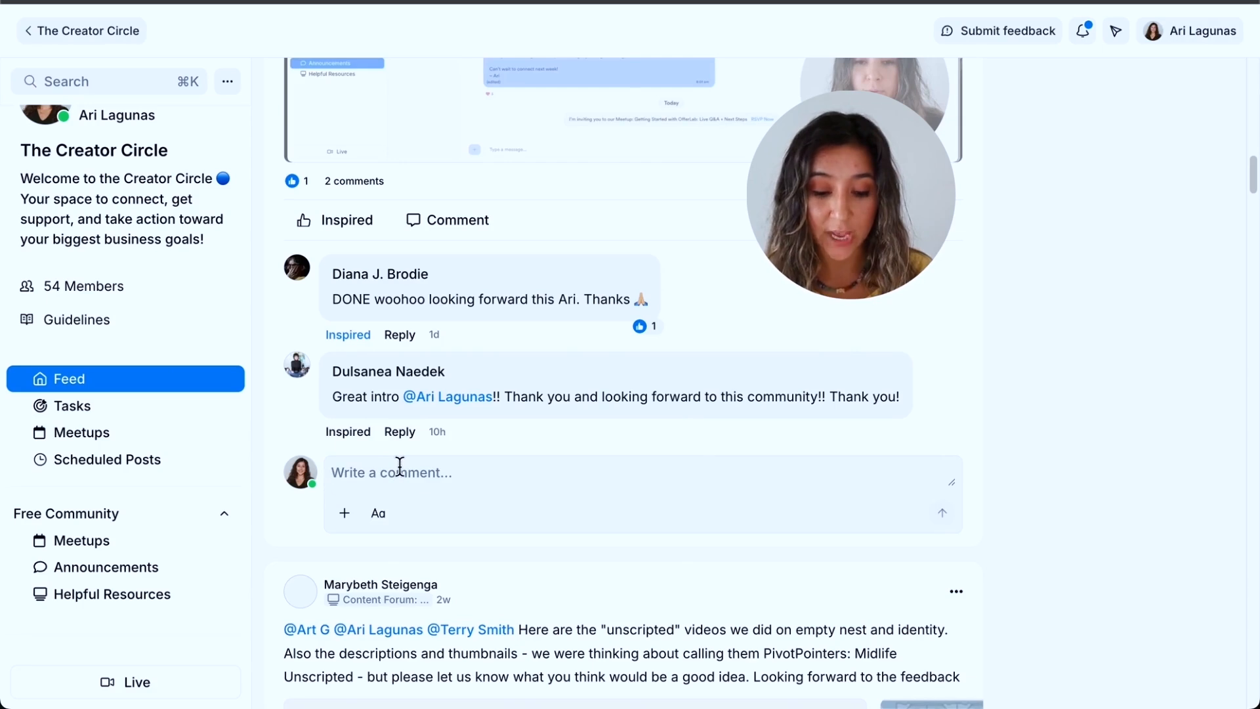
pyautogui.write('@')
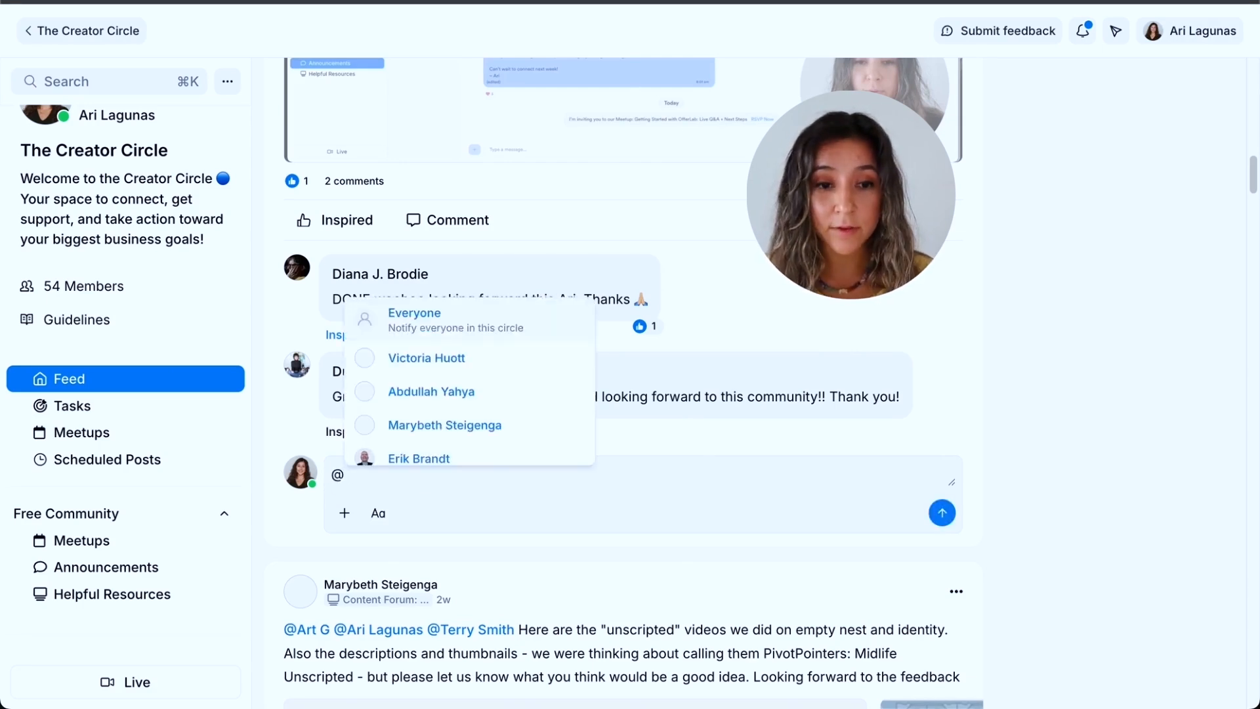
pyautogui.write('ev')
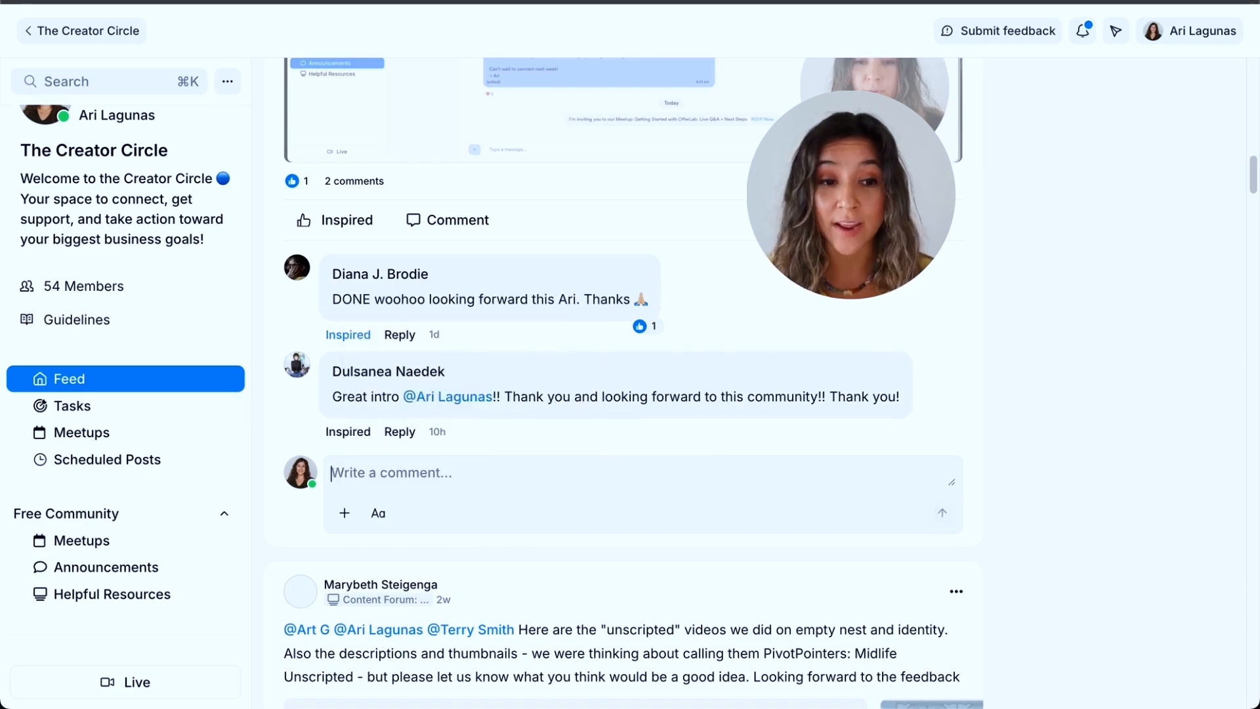
pyautogui.click(105, 567)
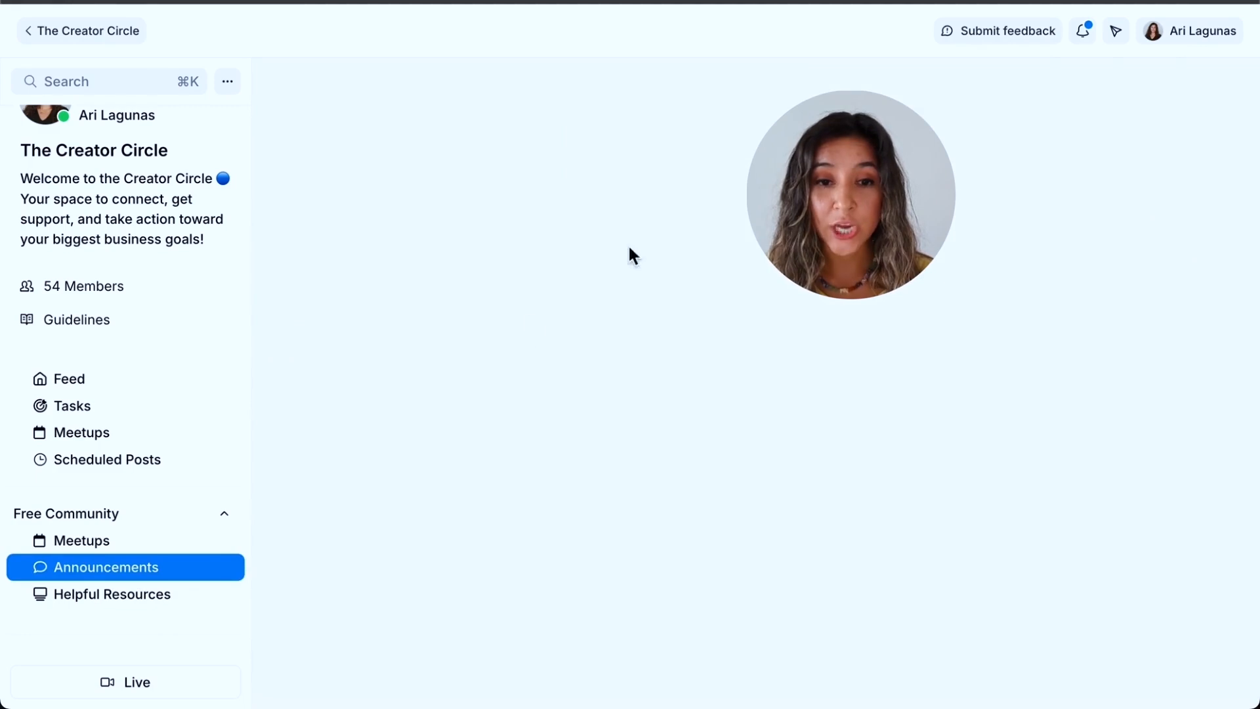
# Step: View the Announcements welcome message, then the Meetups page with the OfferLab live Q&A
pyautogui.click(105, 567)
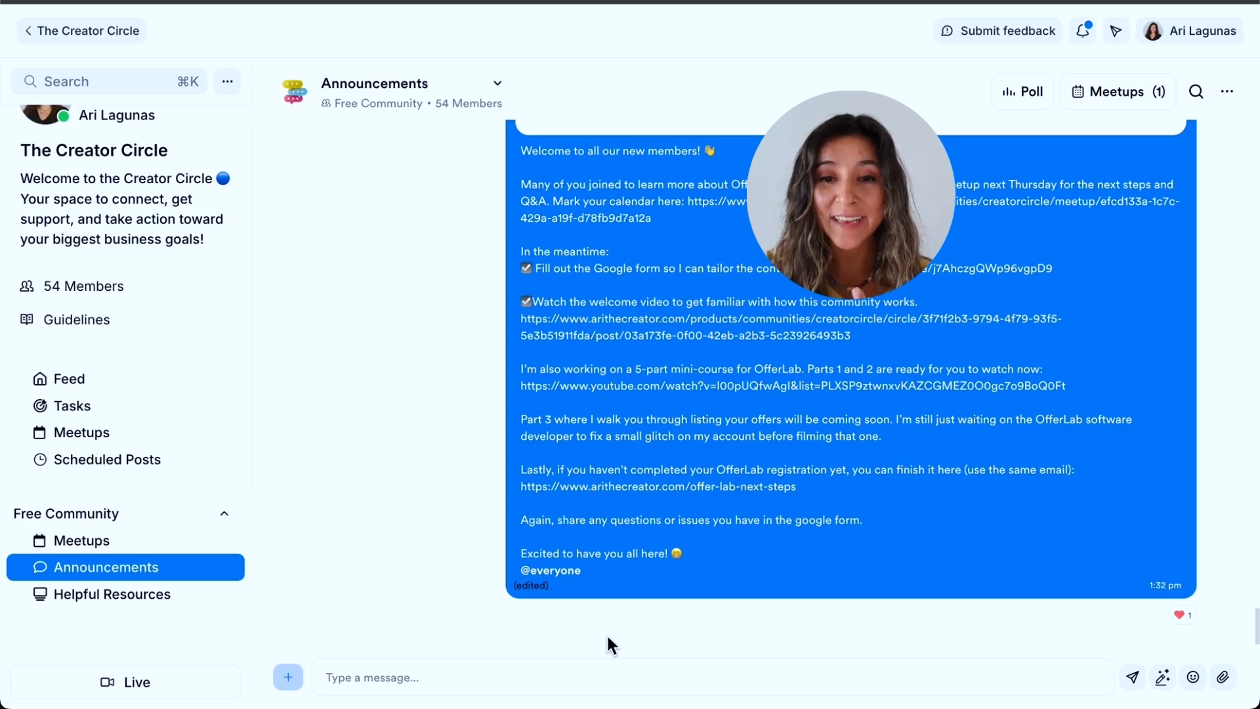
pyautogui.click(80, 432)
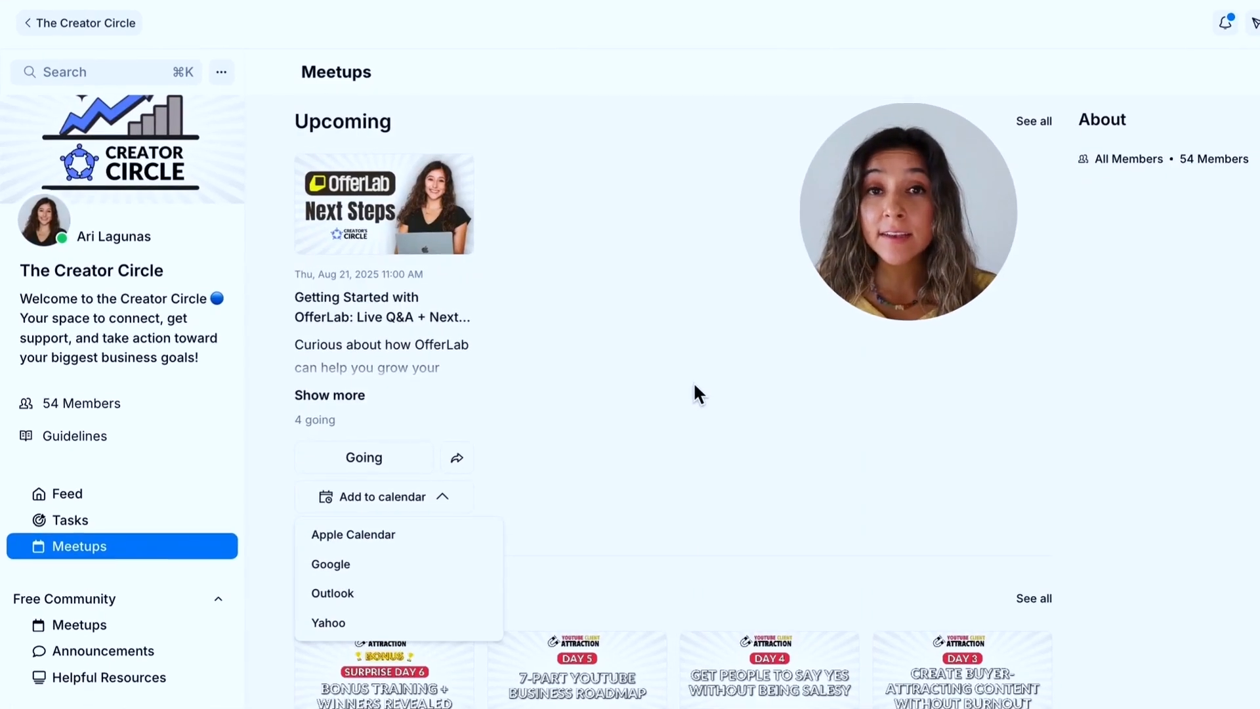
pyautogui.moveTo(573, 228)
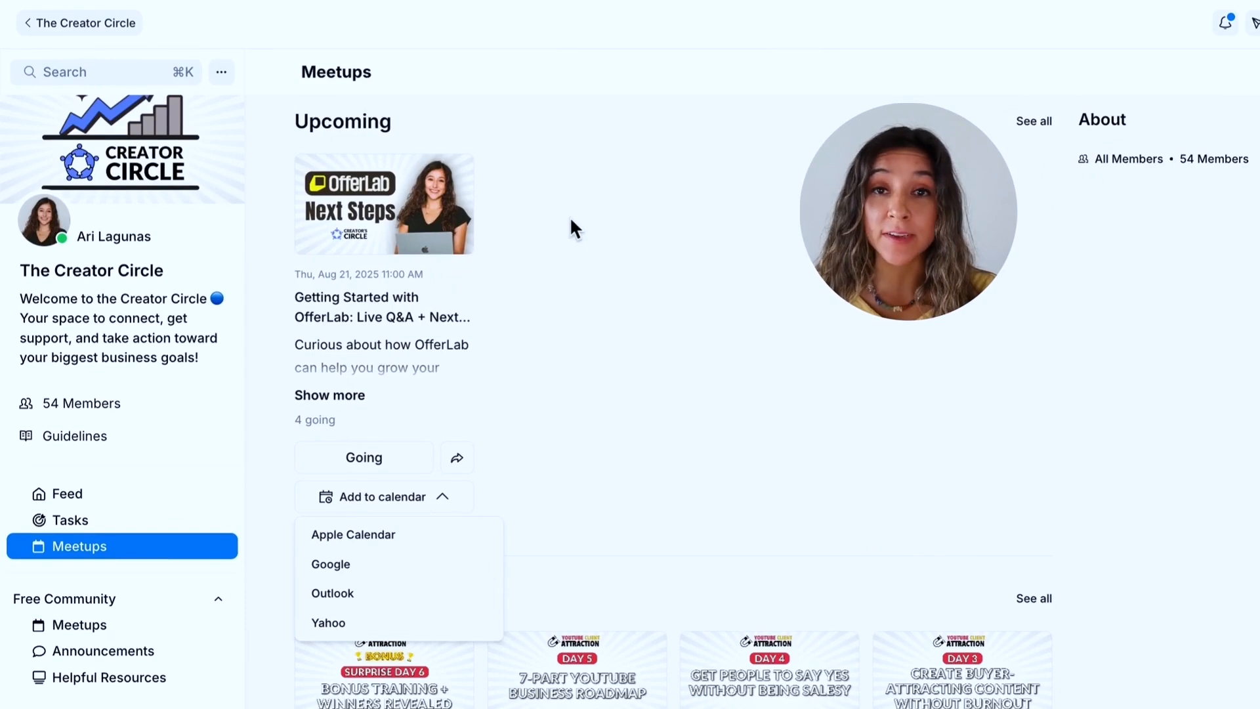
pyautogui.moveTo(567, 244)
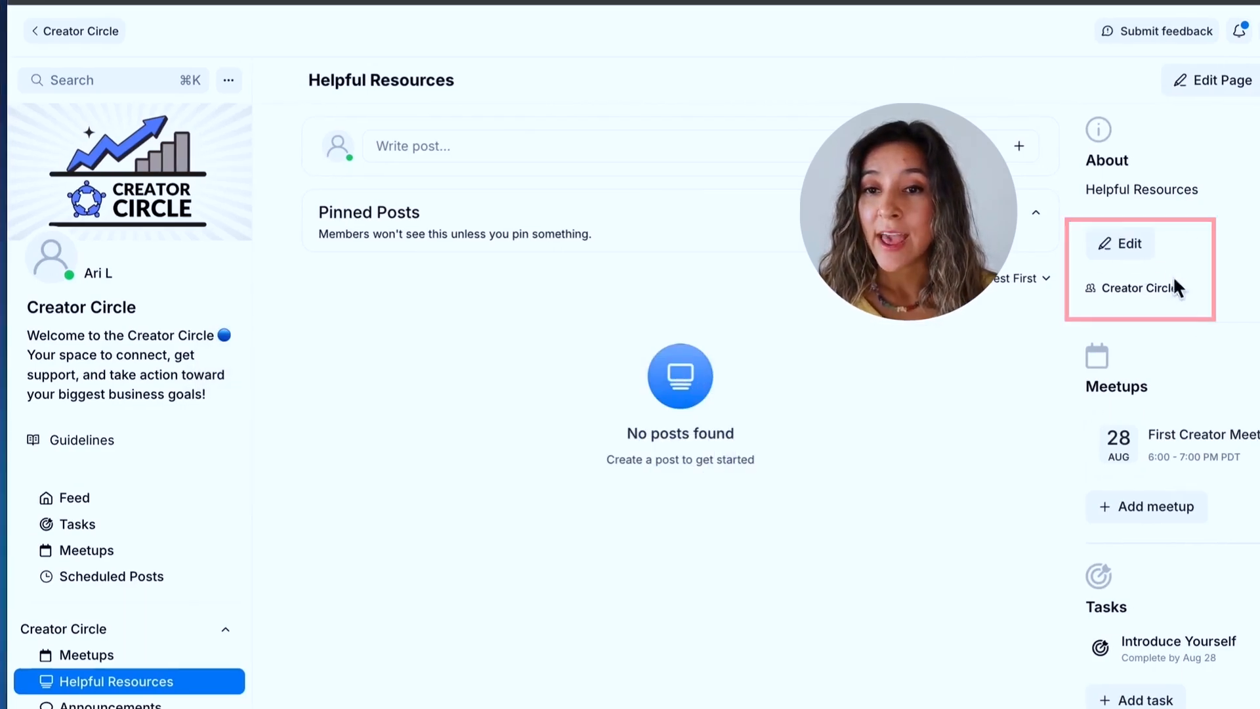
pyautogui.moveTo(1168, 402)
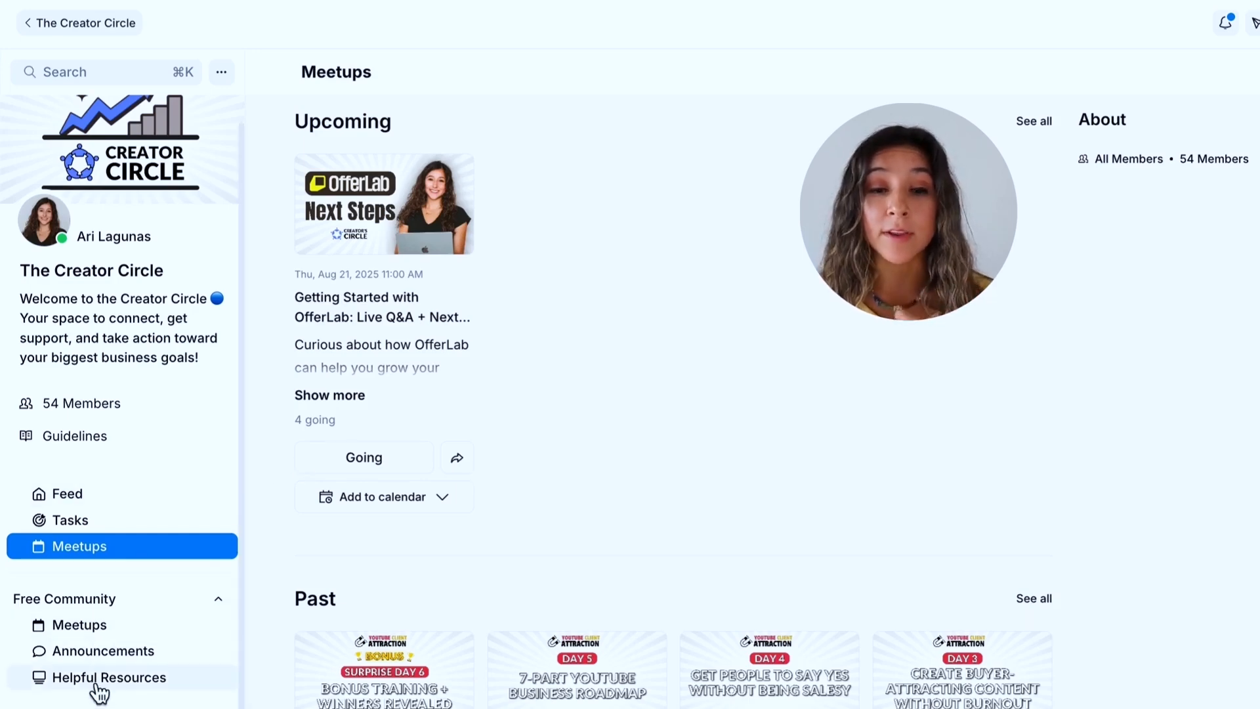
# Step: Return to the community Feed and page through Pinned Posts, now led by the OfferLab post
pyautogui.click(109, 678)
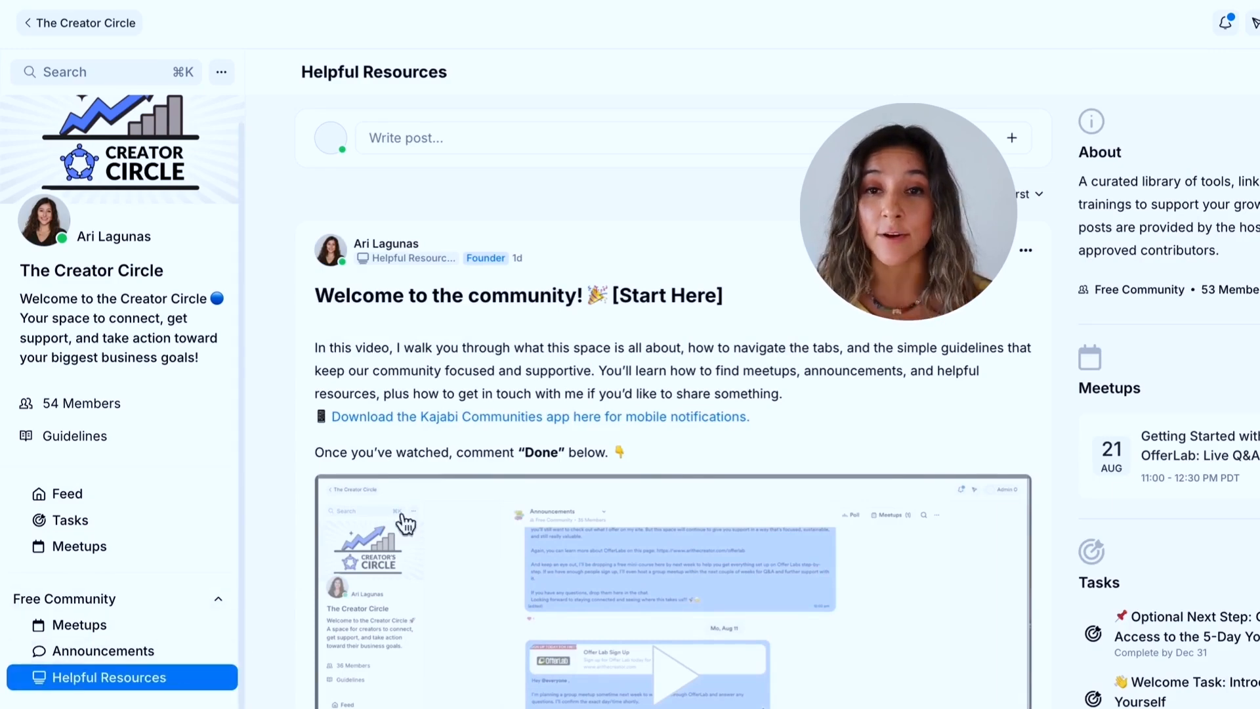
pyautogui.click(67, 494)
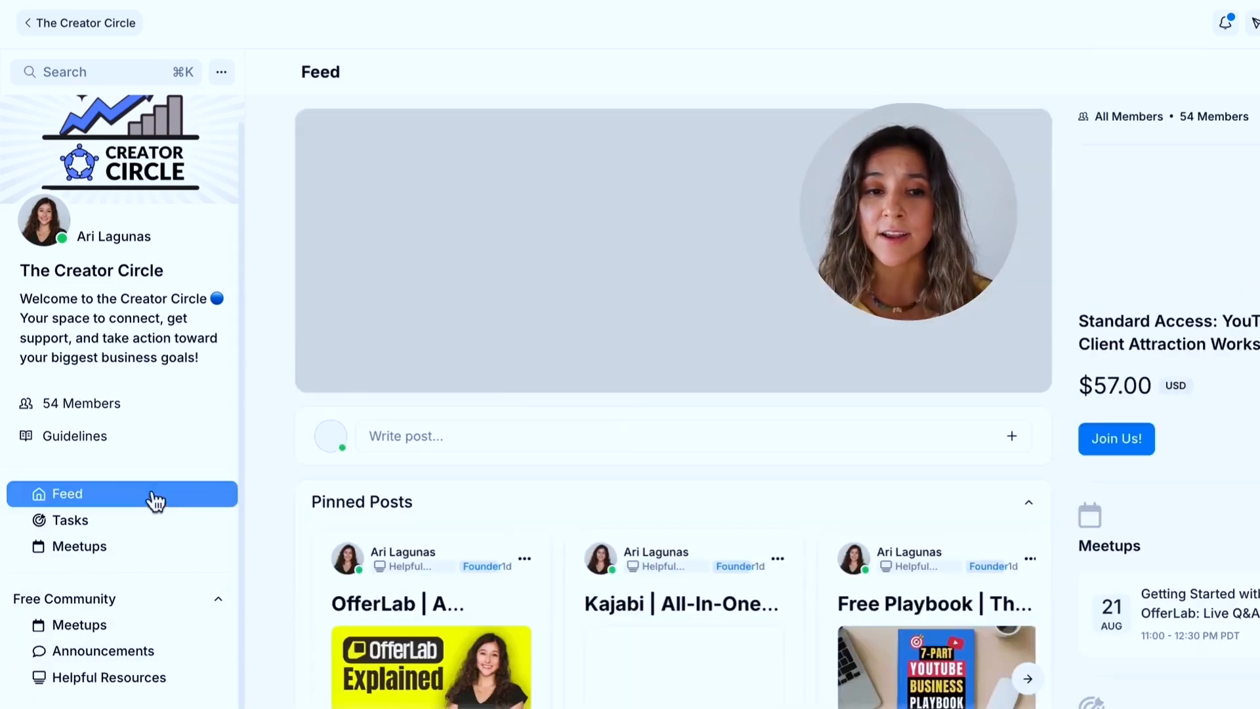
pyautogui.scroll(-3)
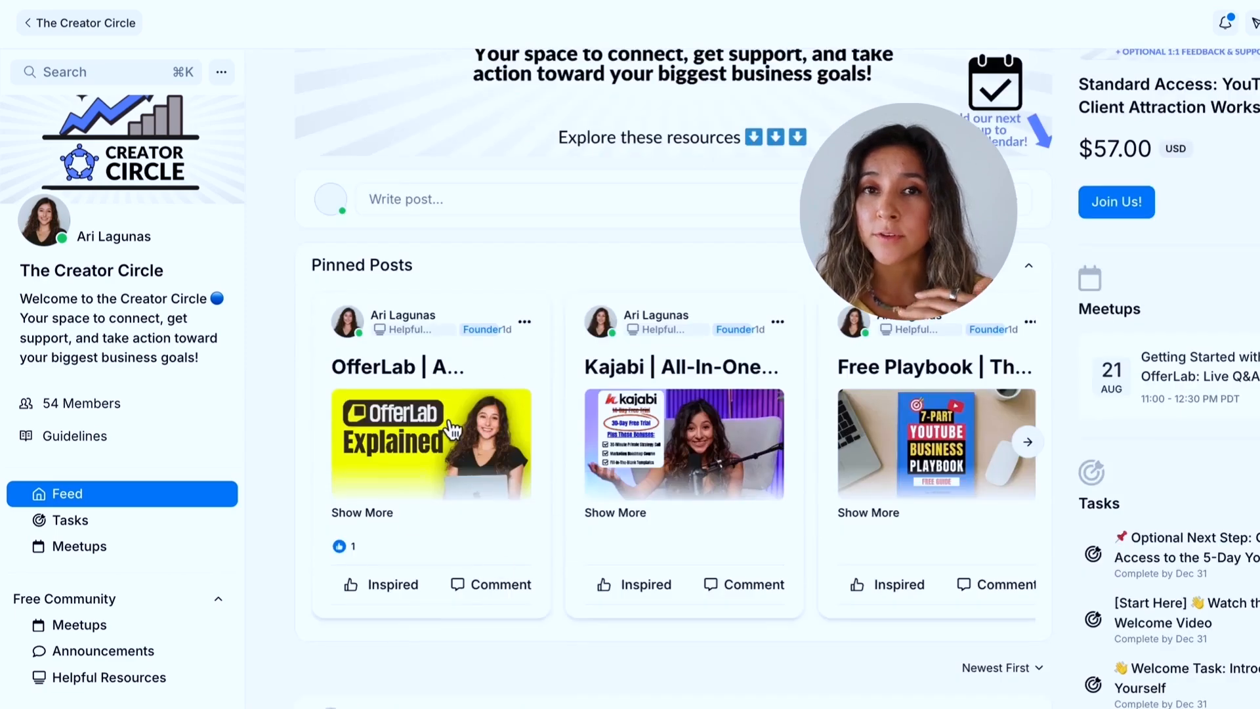
pyautogui.moveTo(789, 495)
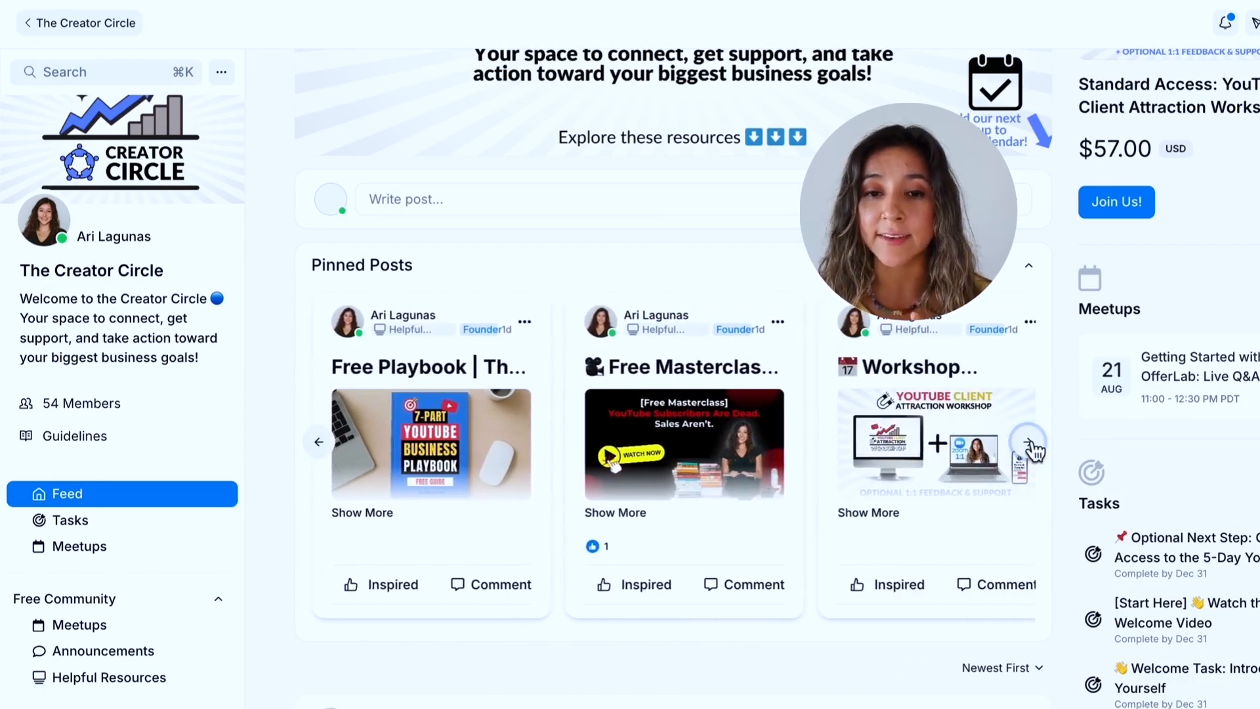
pyautogui.scroll(-3)
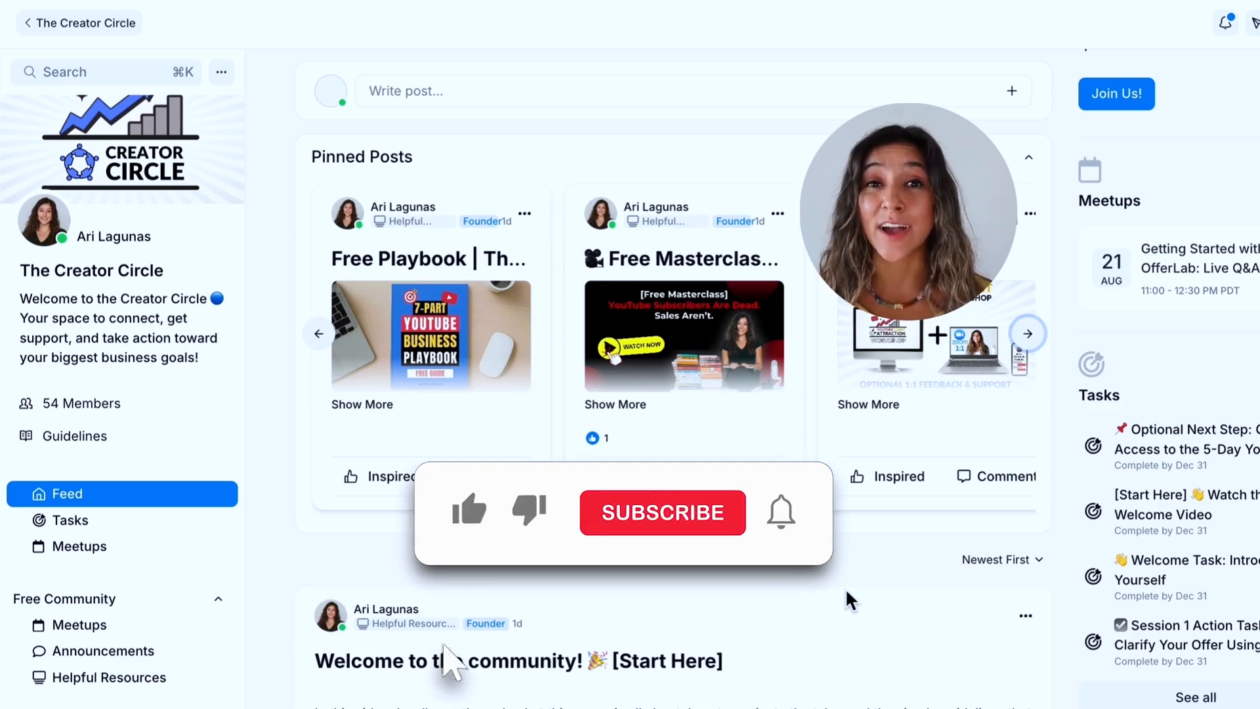
pyautogui.click(469, 512)
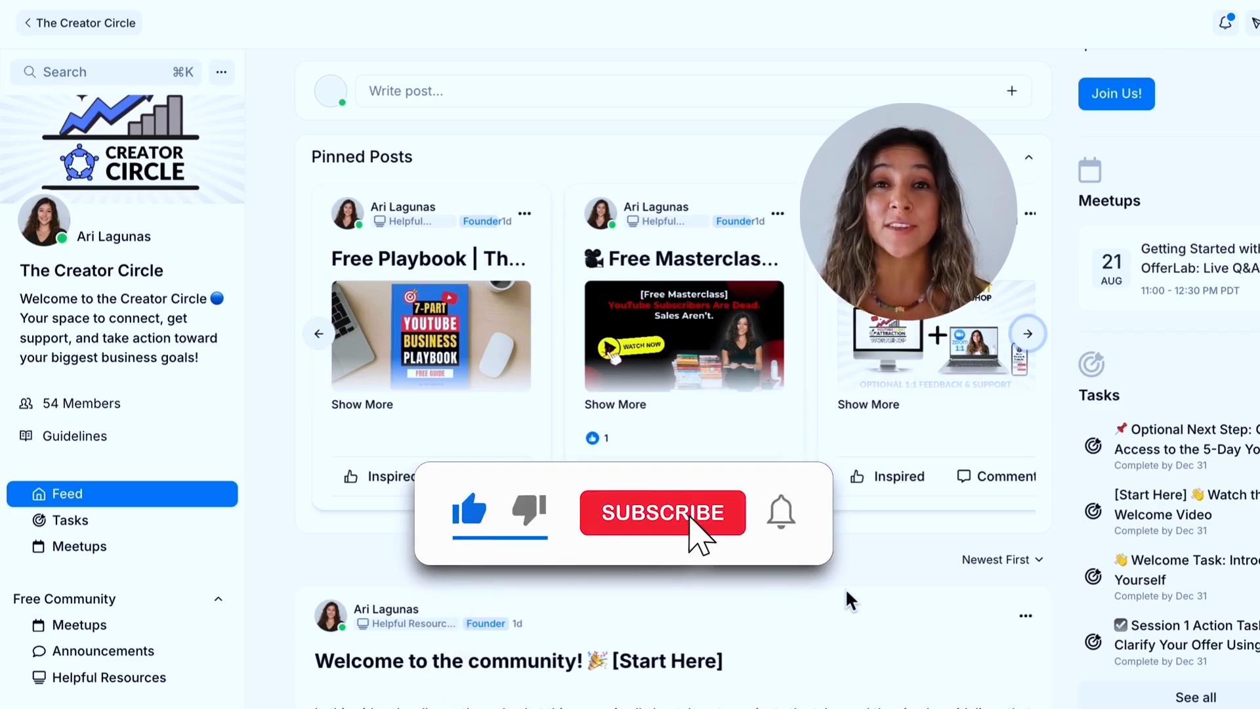
pyautogui.click(662, 514)
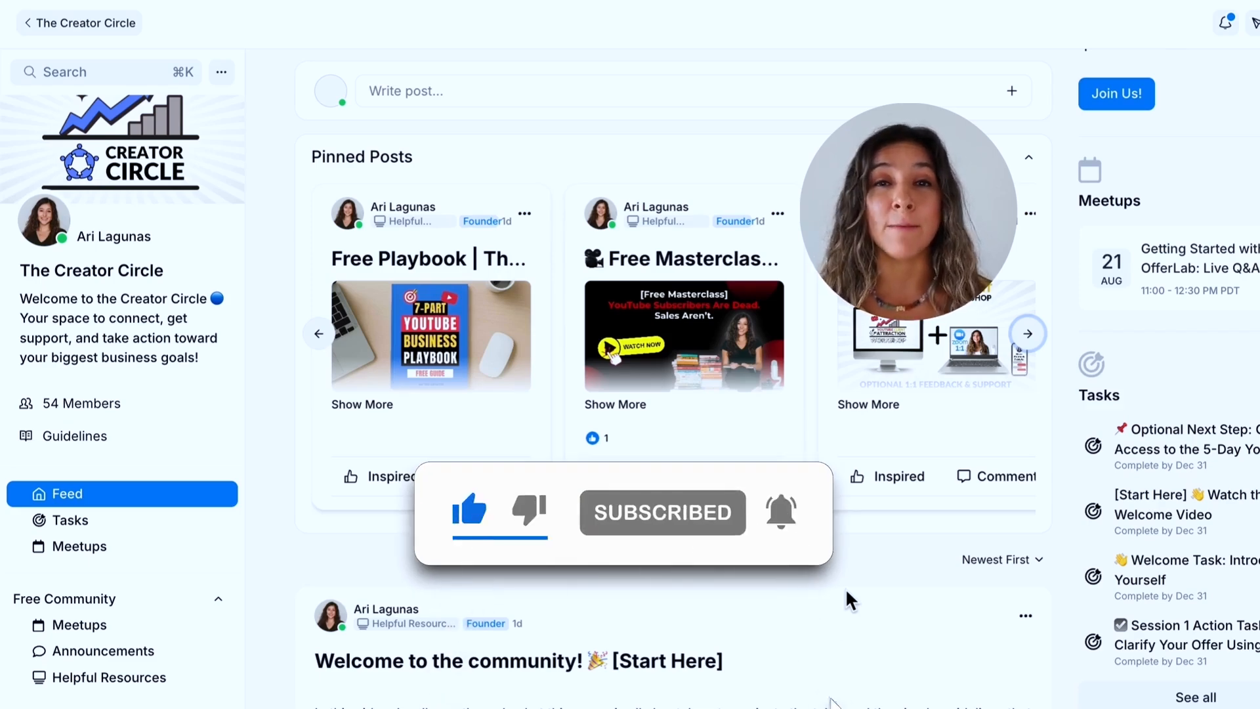